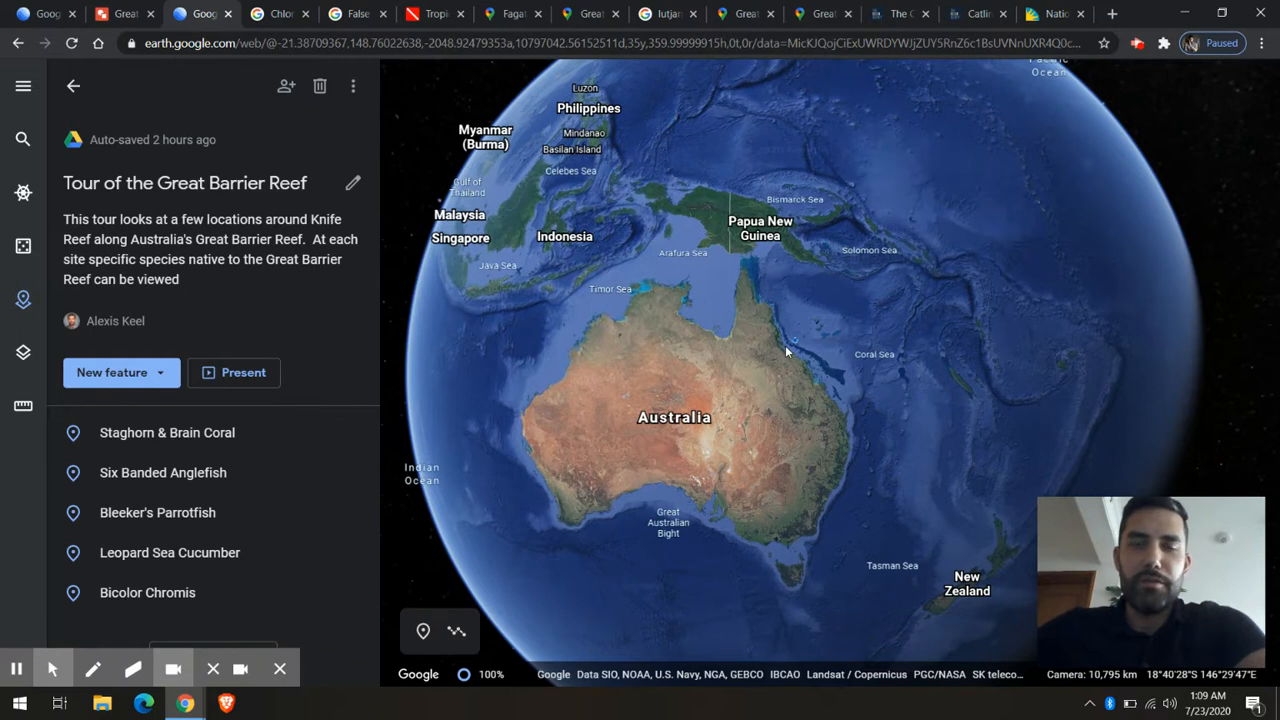
{"action": "mouse_move", "coordinate": [1150, 382]}
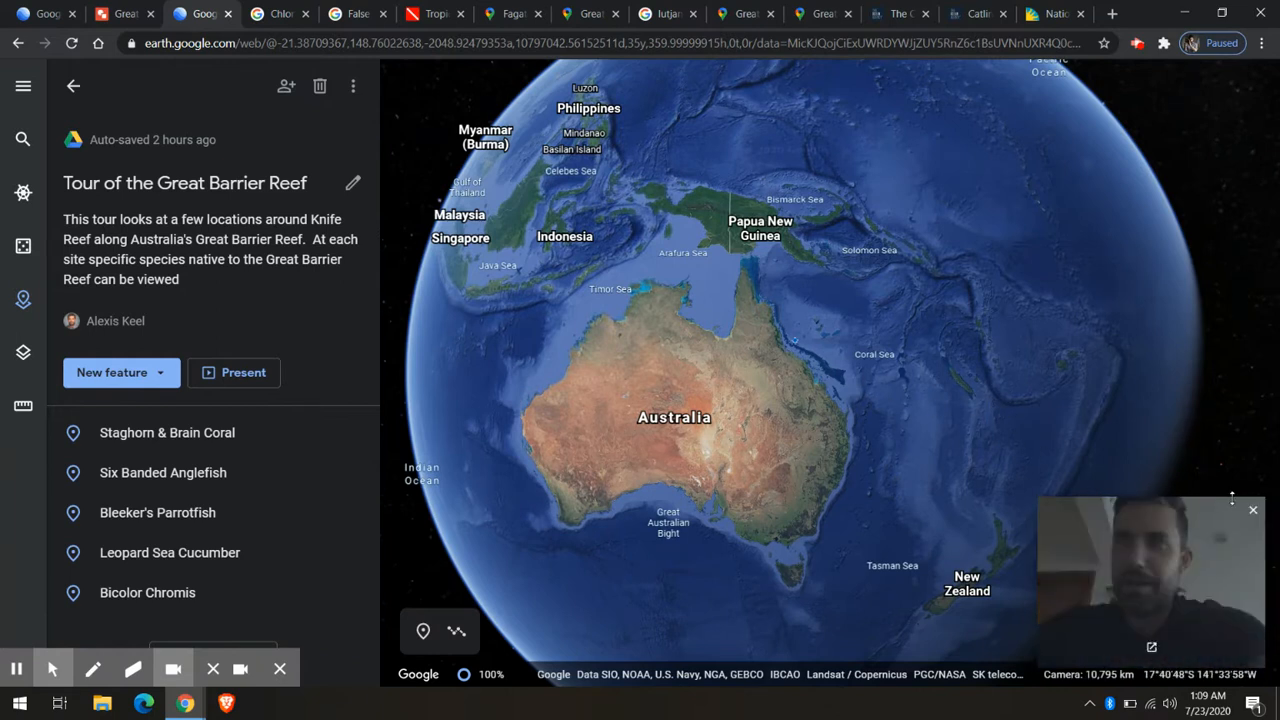
Step: Revisit the food-web drawing and tour project, then view the Fagatele Bay underwater reef panorama
{"action": "left_click", "coordinate": [1252, 510]}
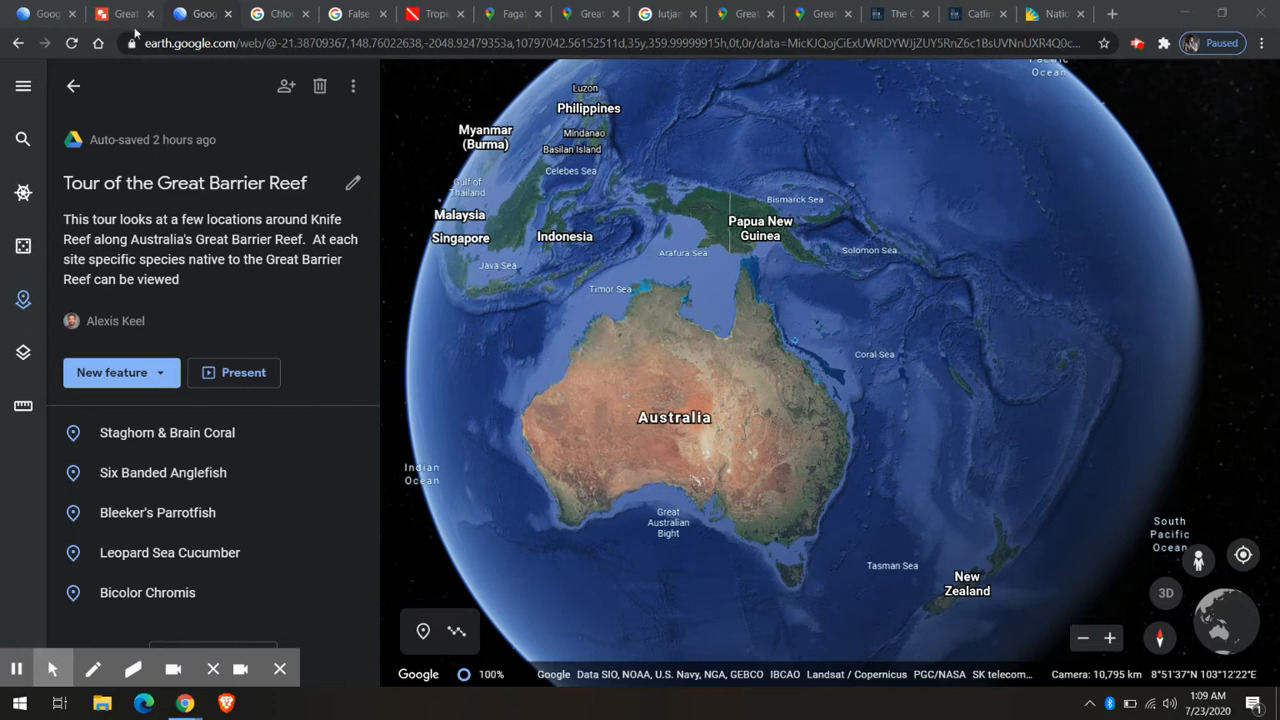
{"action": "left_click", "coordinate": [123, 13]}
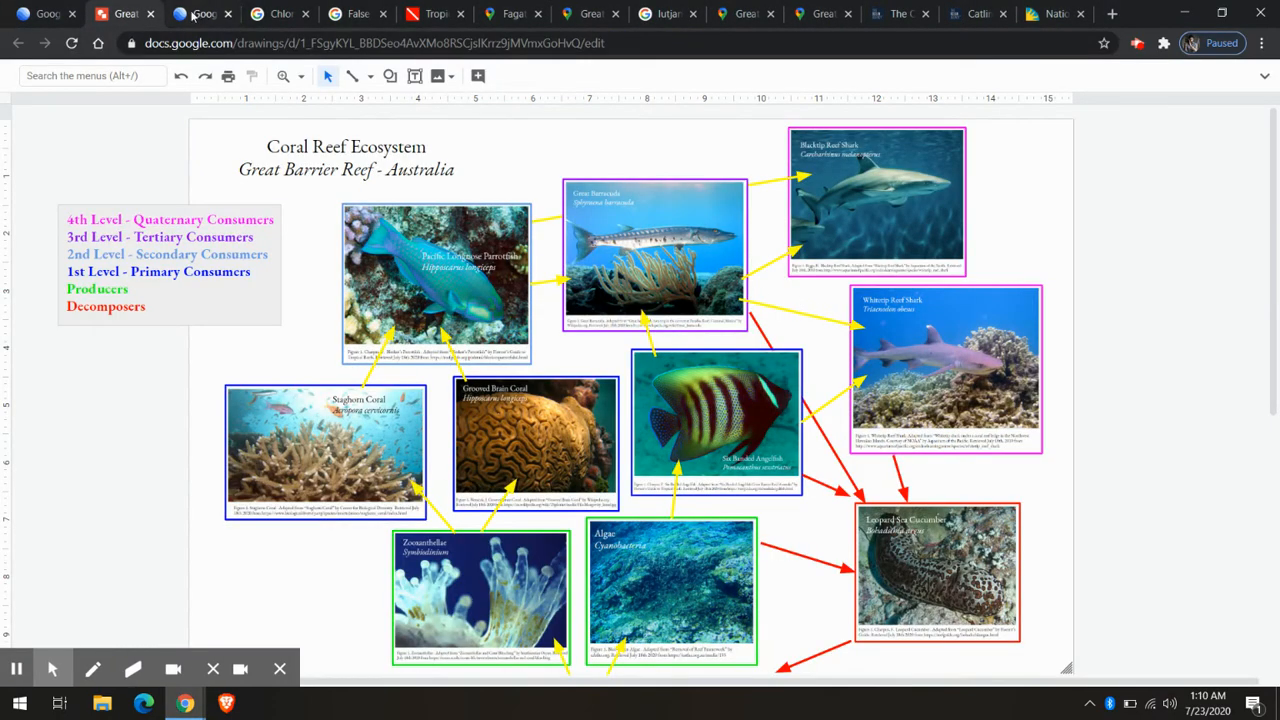
{"action": "left_click", "coordinate": [201, 13]}
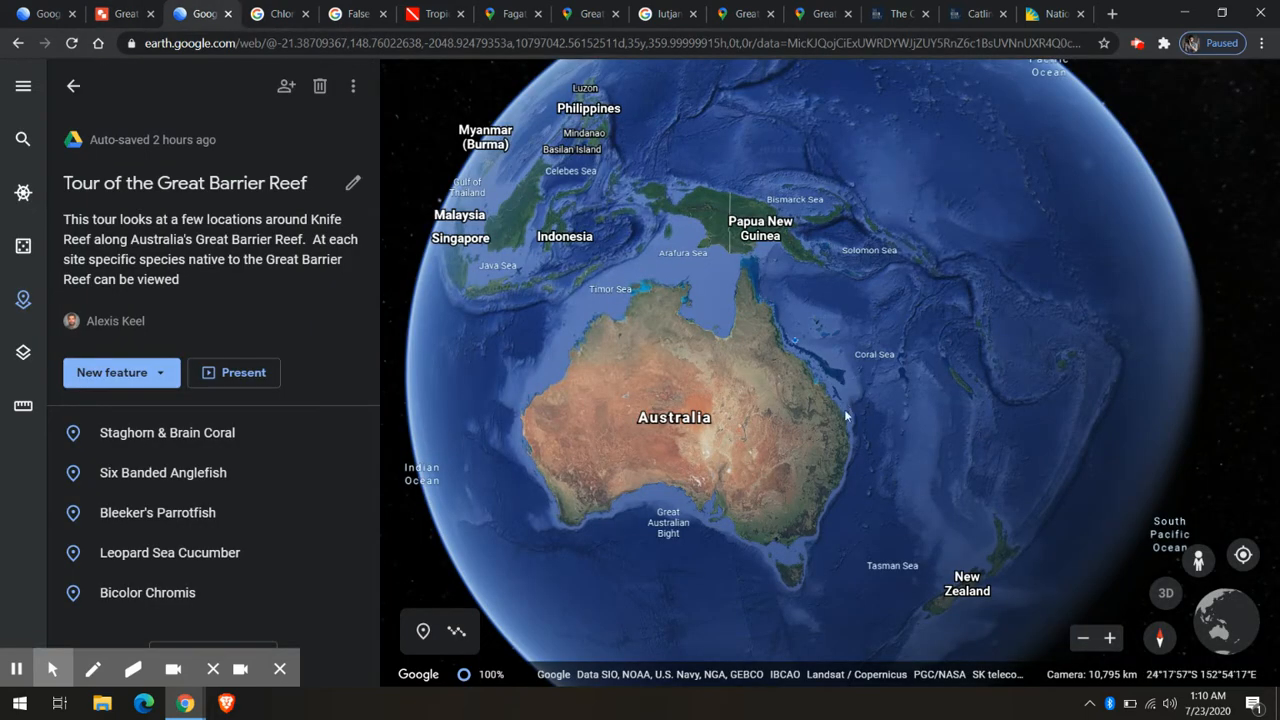
{"action": "mouse_move", "coordinate": [777, 335]}
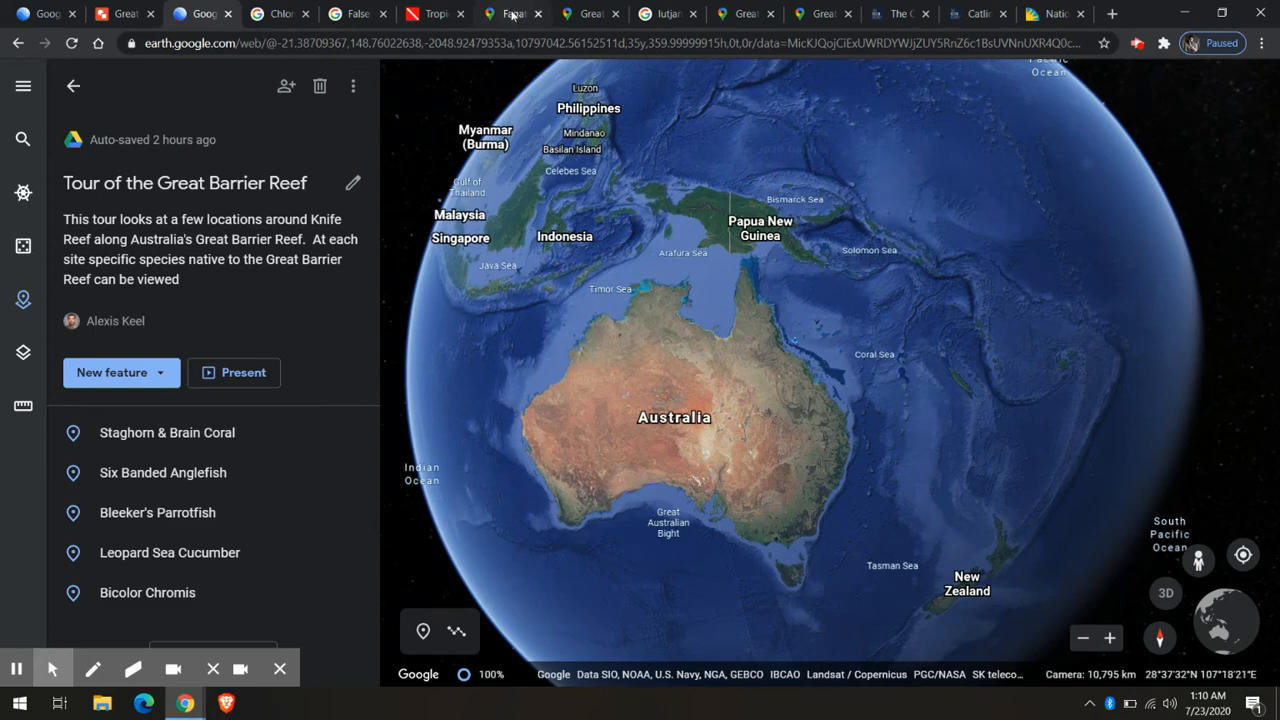
{"action": "left_click", "coordinate": [511, 13]}
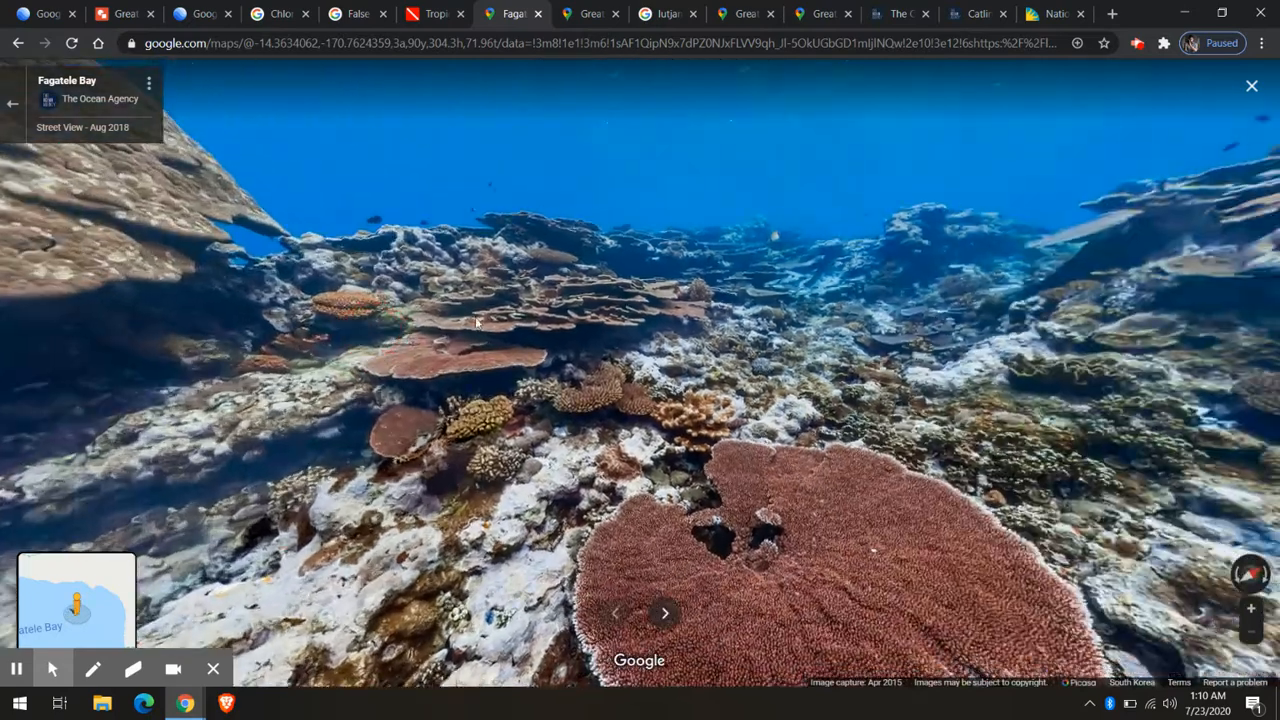
{"action": "left_click", "coordinate": [800, 340]}
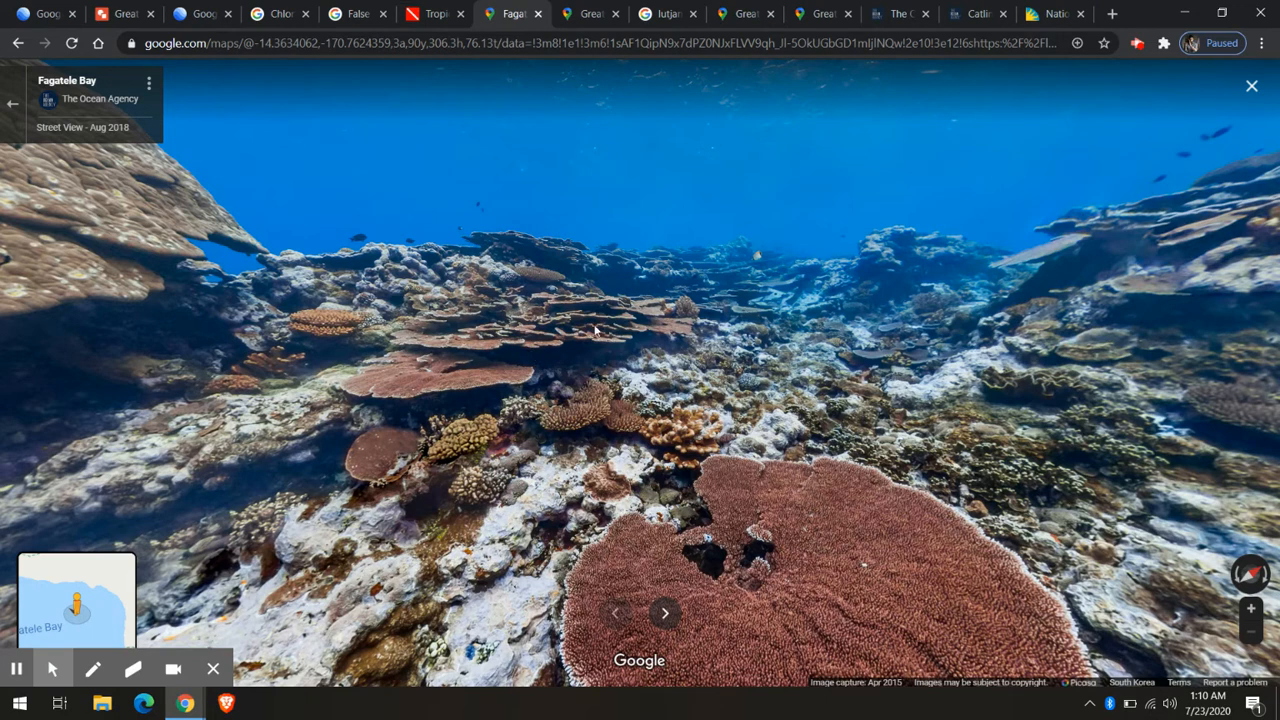
{"action": "mouse_move", "coordinate": [898, 13]}
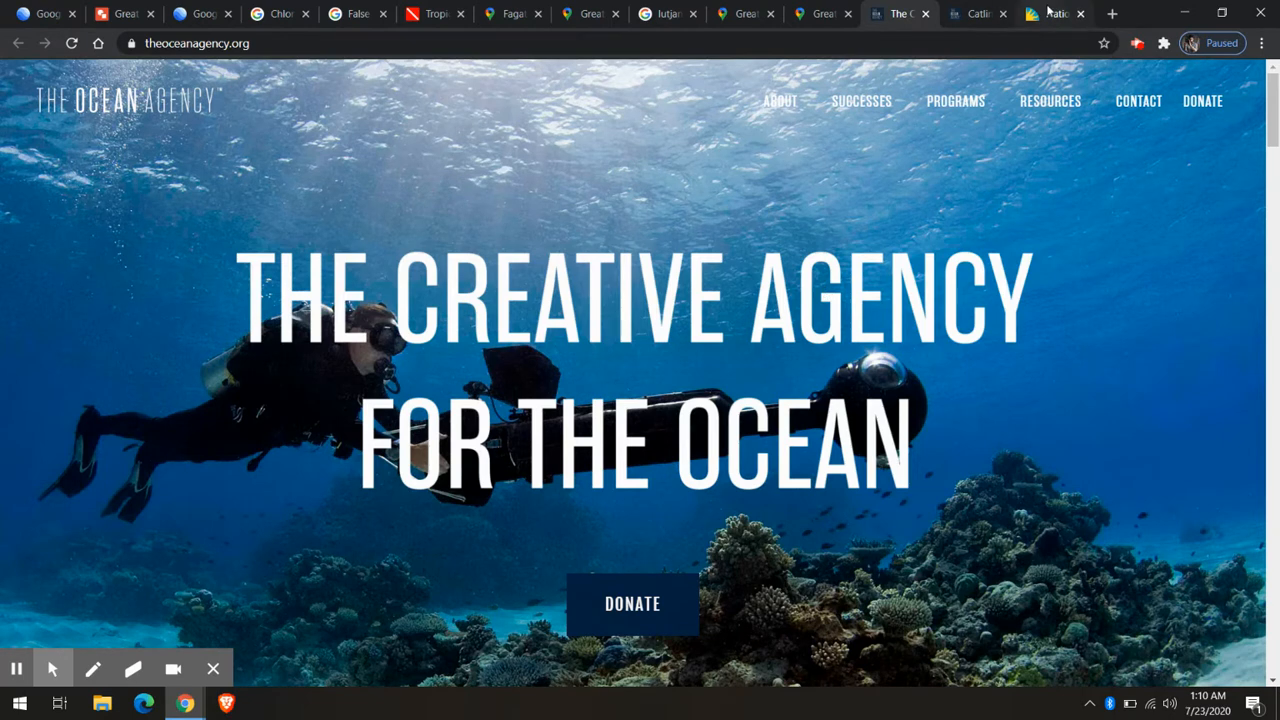
Step: Bring up the Smithsonian natural history virtual tour, then return to the Coral Reef Ecosystem drawing
{"action": "left_click", "coordinate": [1050, 13]}
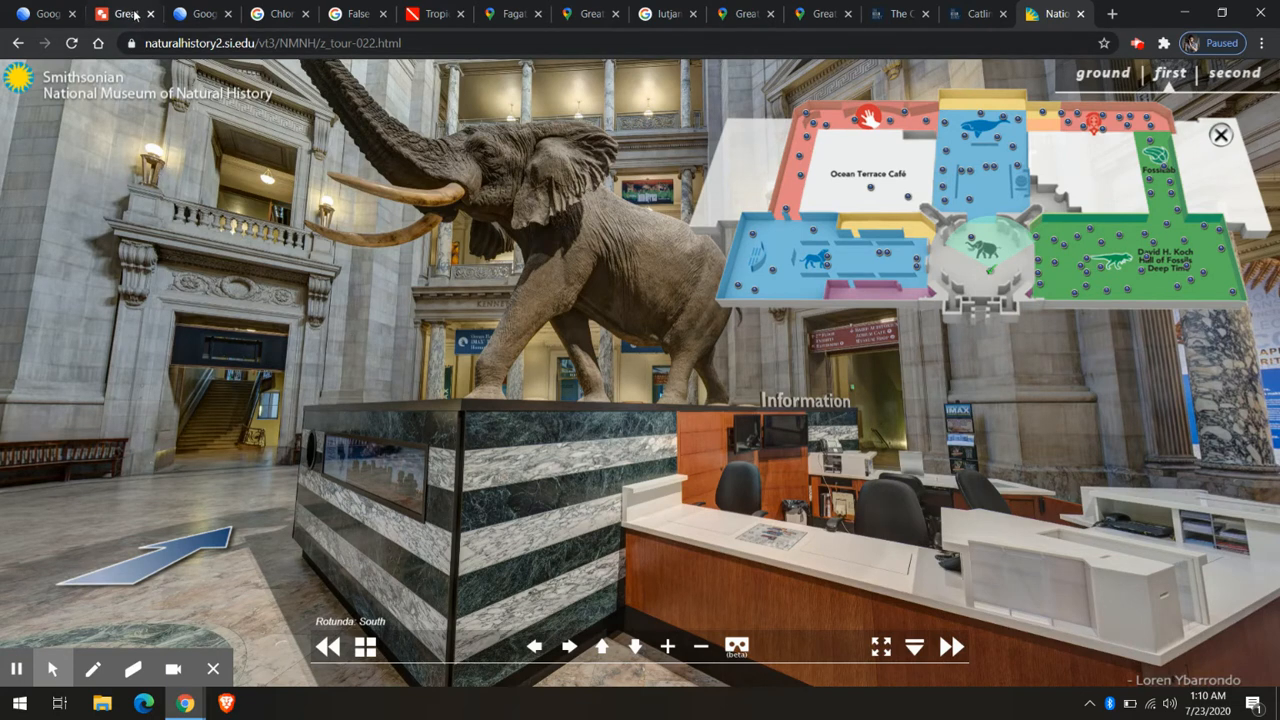
{"action": "left_click", "coordinate": [120, 13]}
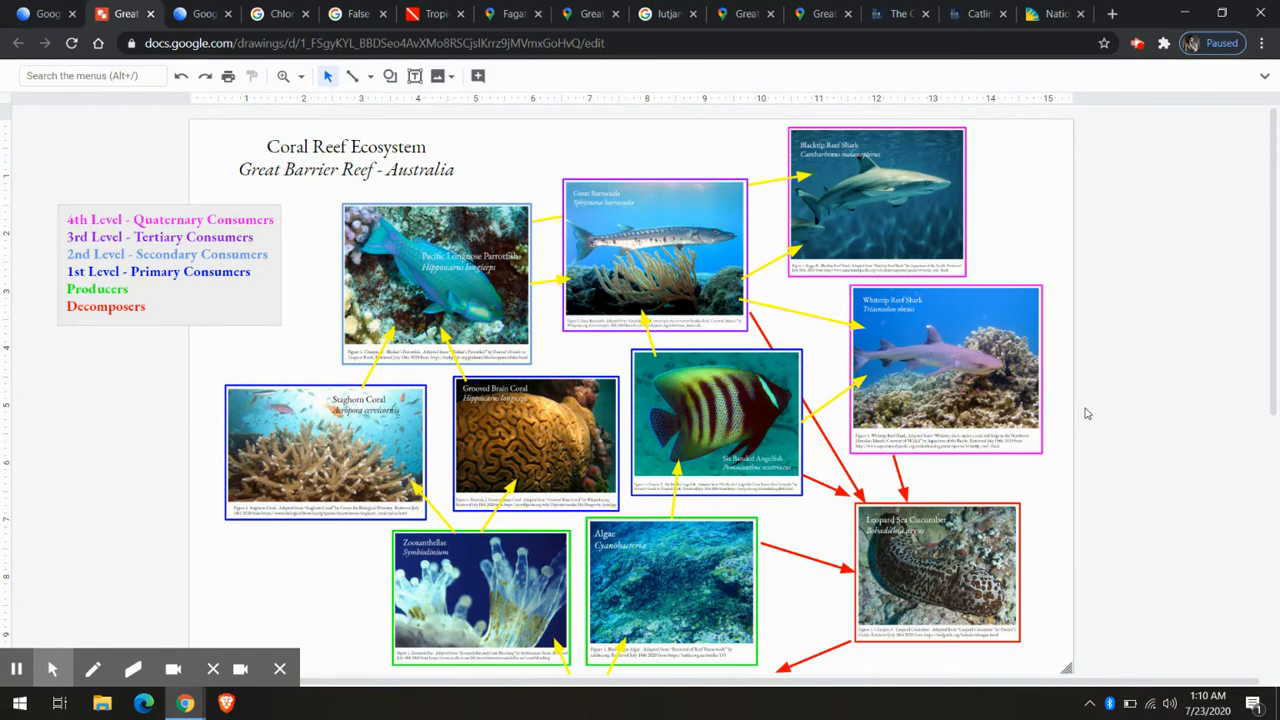
{"action": "mouse_move", "coordinate": [770, 197]}
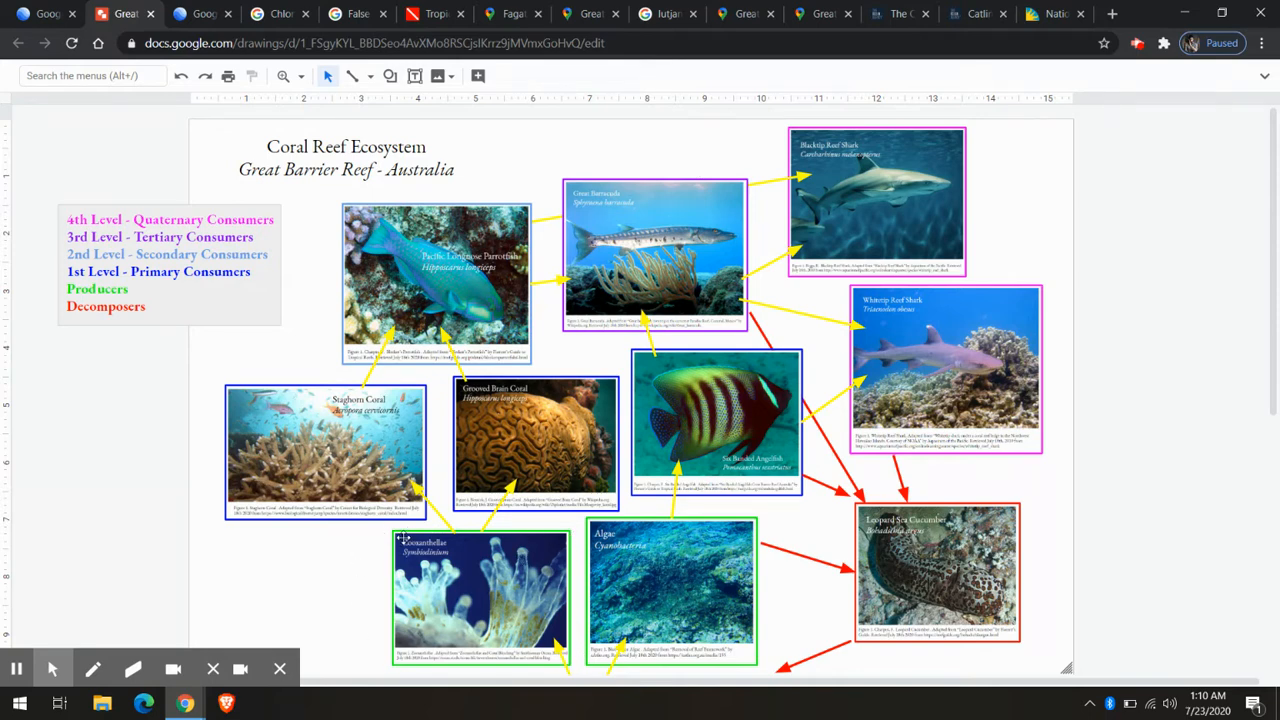
{"action": "mouse_move", "coordinate": [325, 468]}
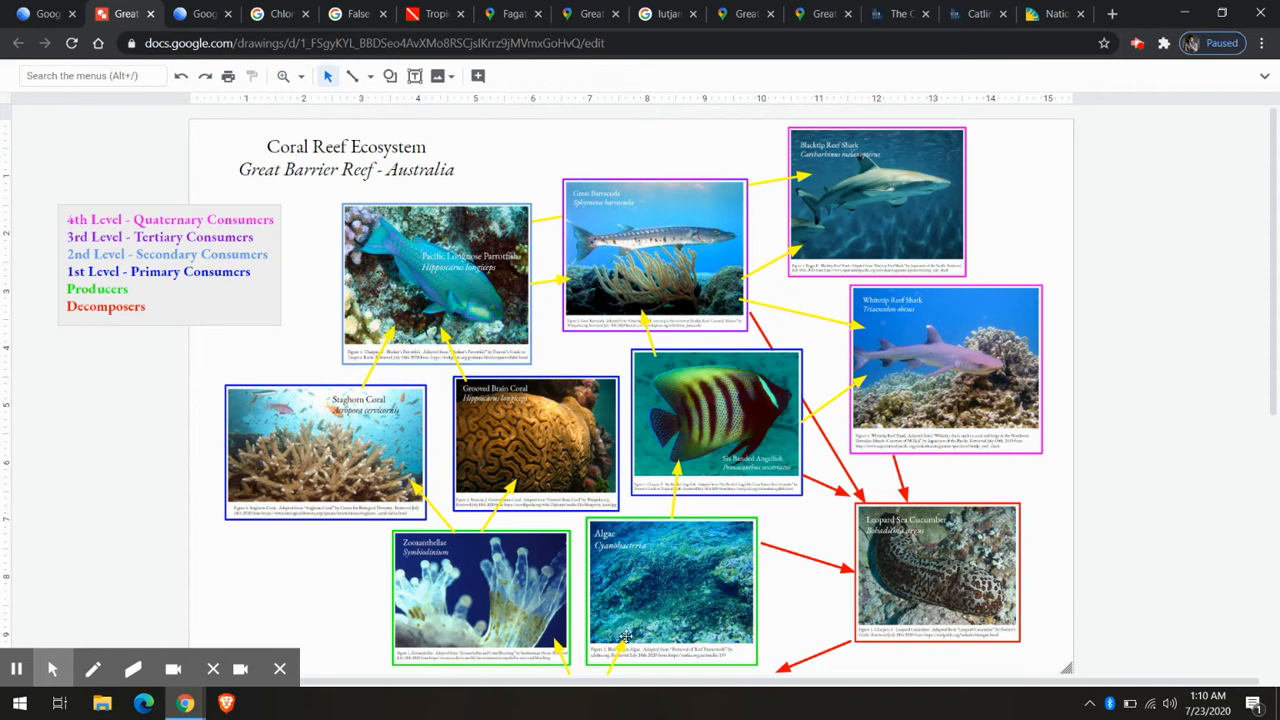
{"action": "mouse_move", "coordinate": [937, 226]}
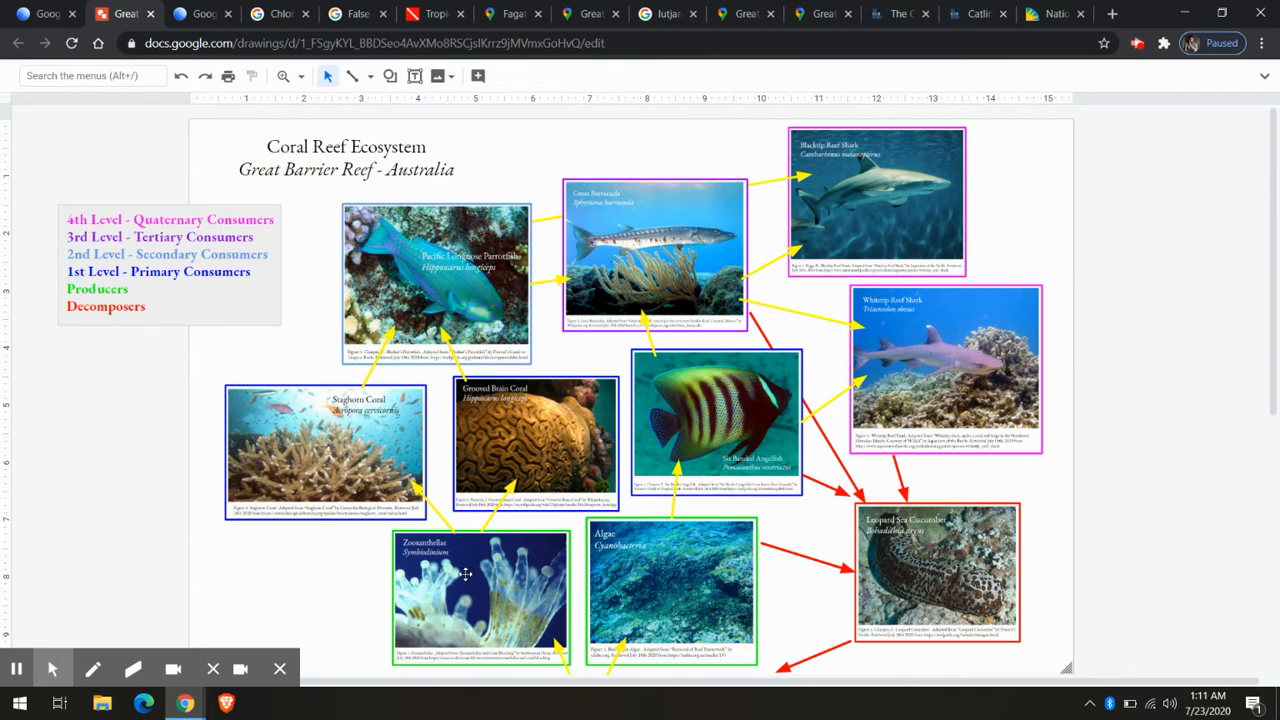
{"action": "mouse_move", "coordinate": [636, 620]}
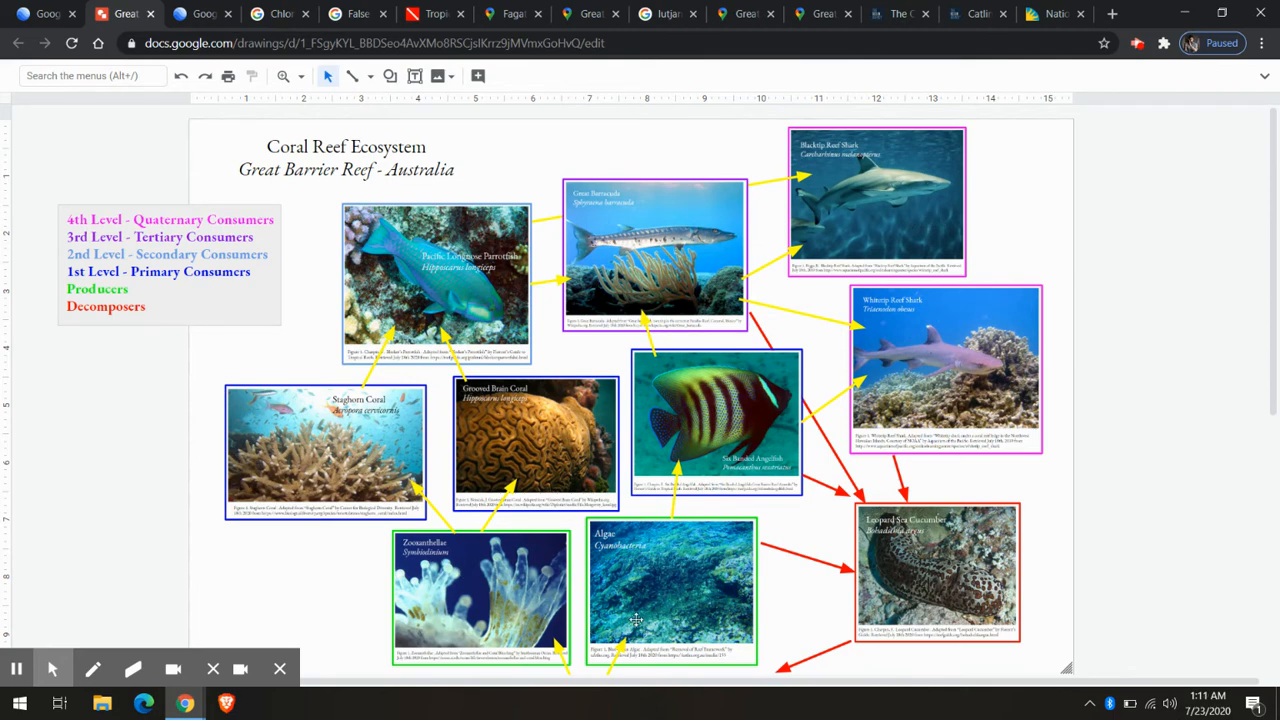
{"action": "mouse_move", "coordinate": [422, 545]}
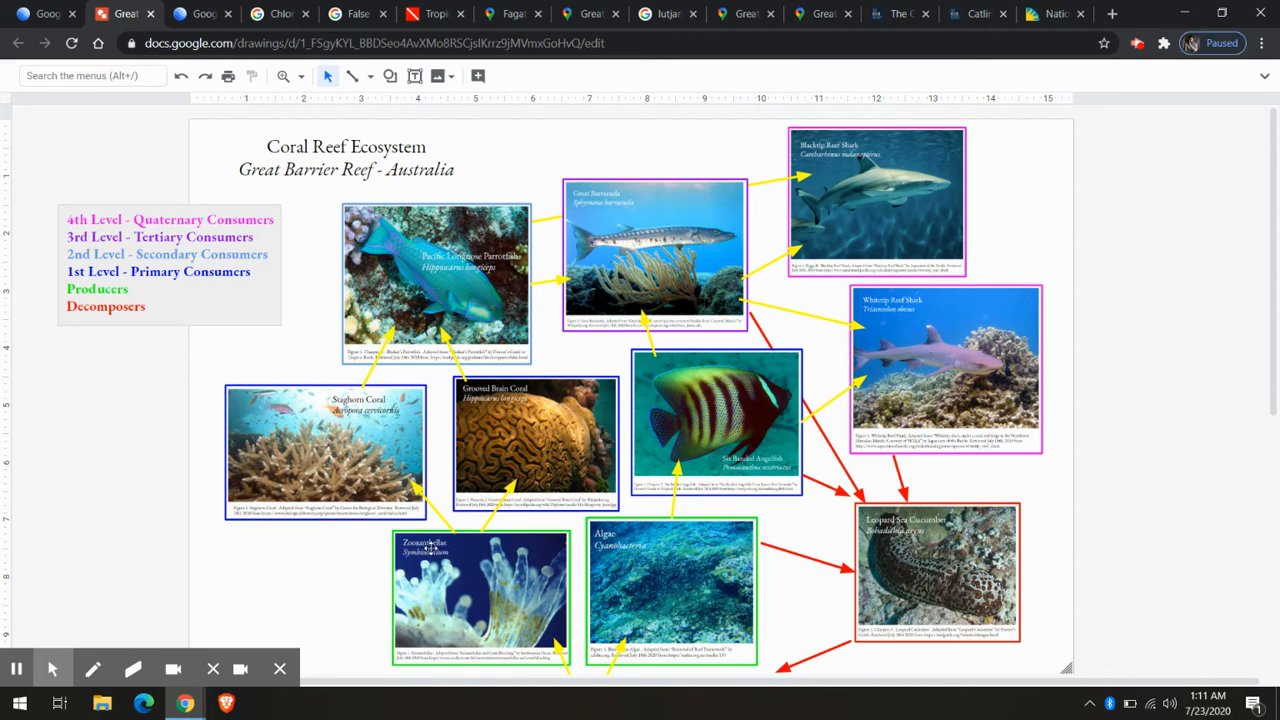
{"action": "mouse_move", "coordinate": [538, 607]}
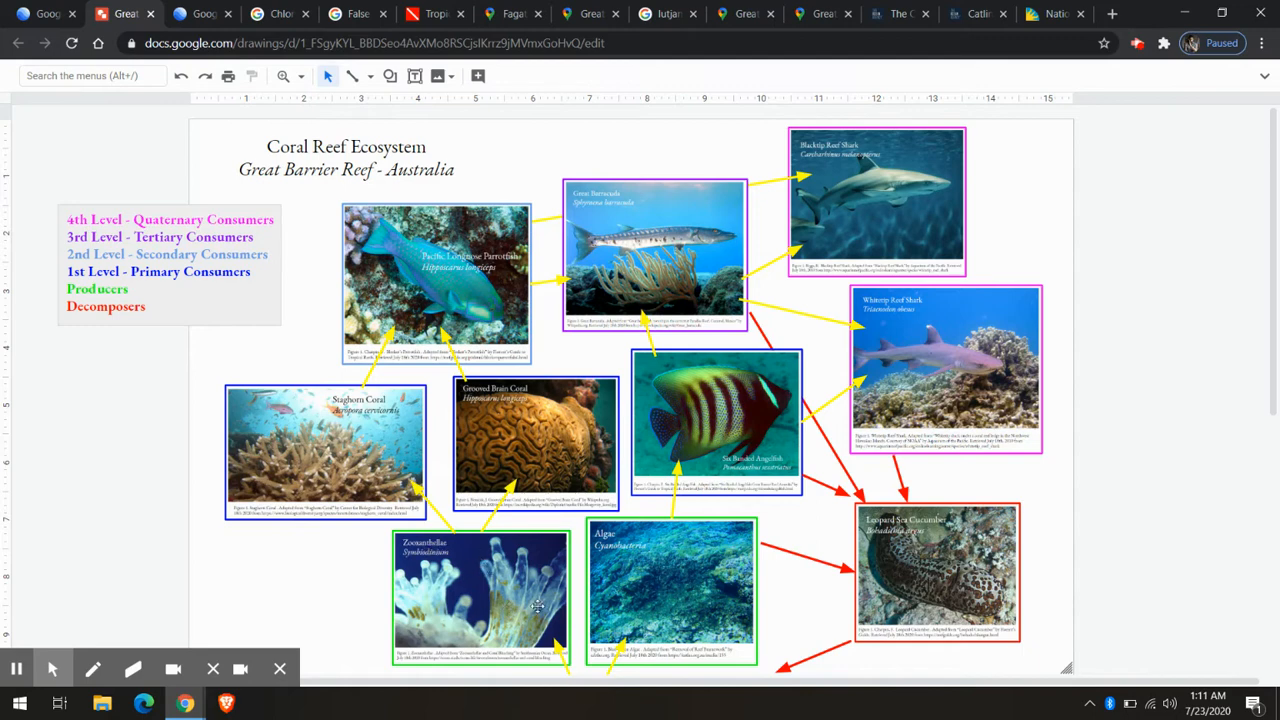
{"action": "mouse_move", "coordinate": [505, 615]}
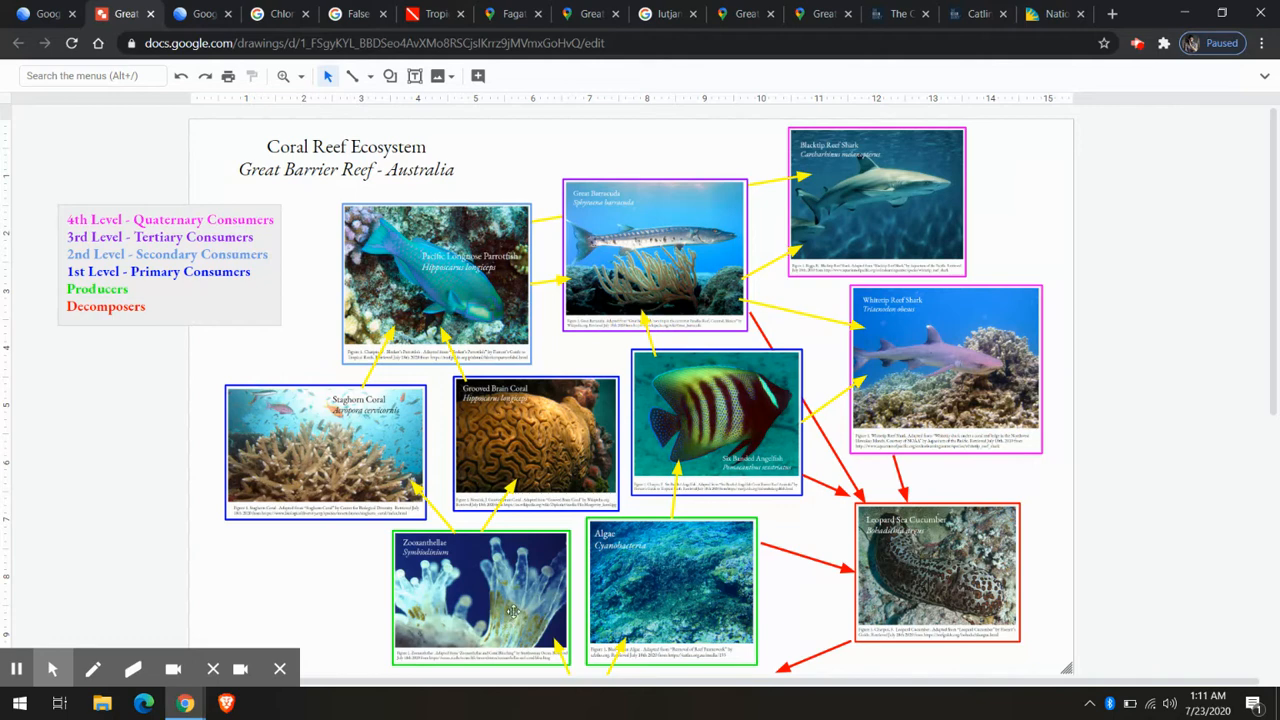
{"action": "mouse_move", "coordinate": [519, 571]}
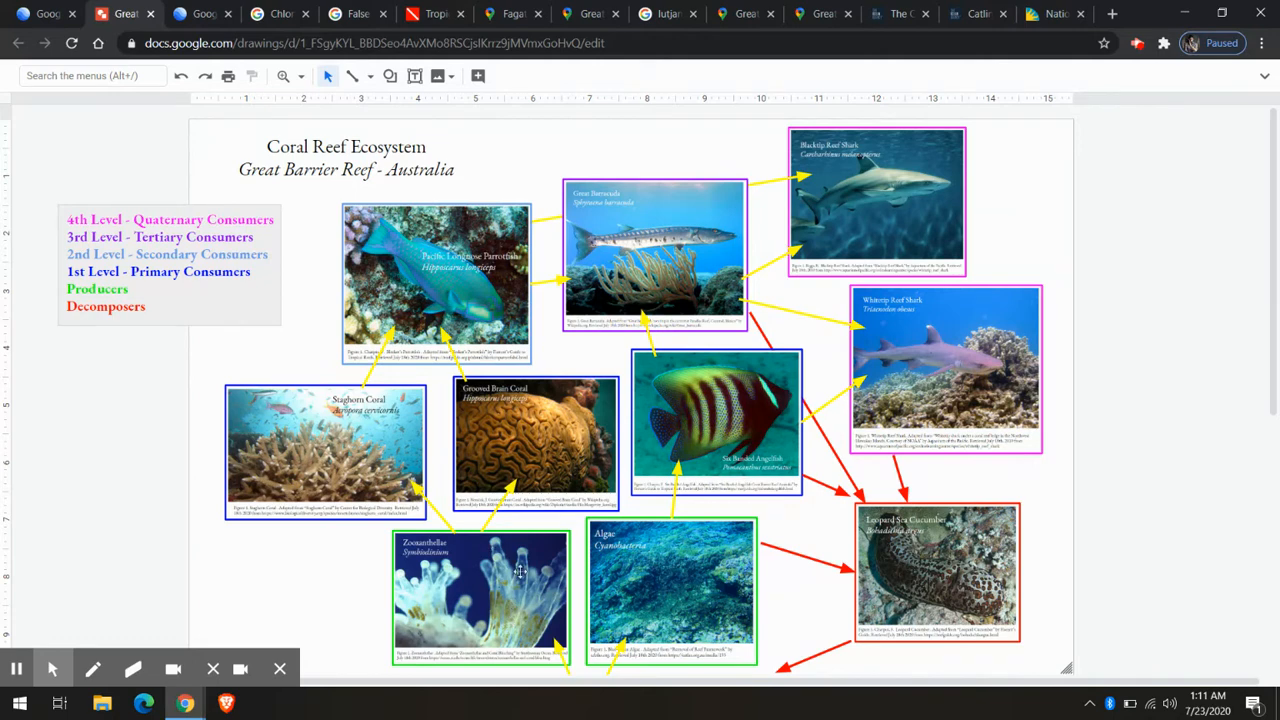
{"action": "mouse_move", "coordinate": [398, 505]}
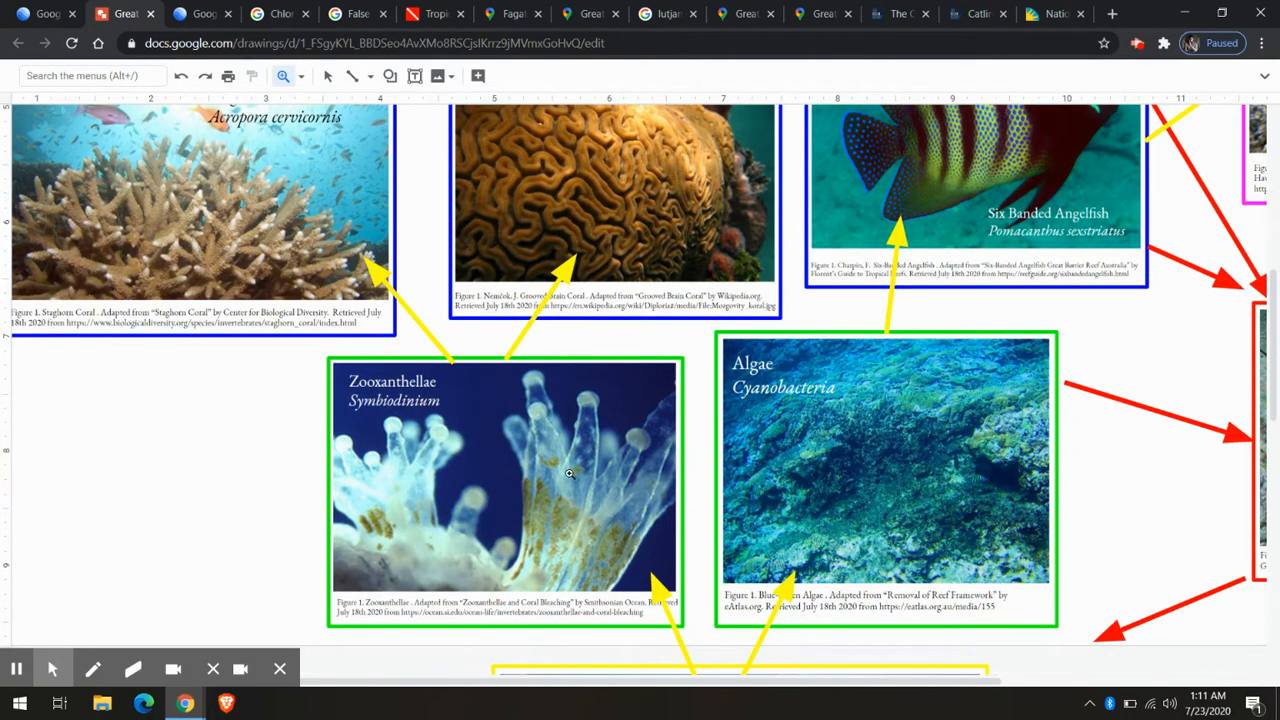
{"action": "mouse_move", "coordinate": [560, 538]}
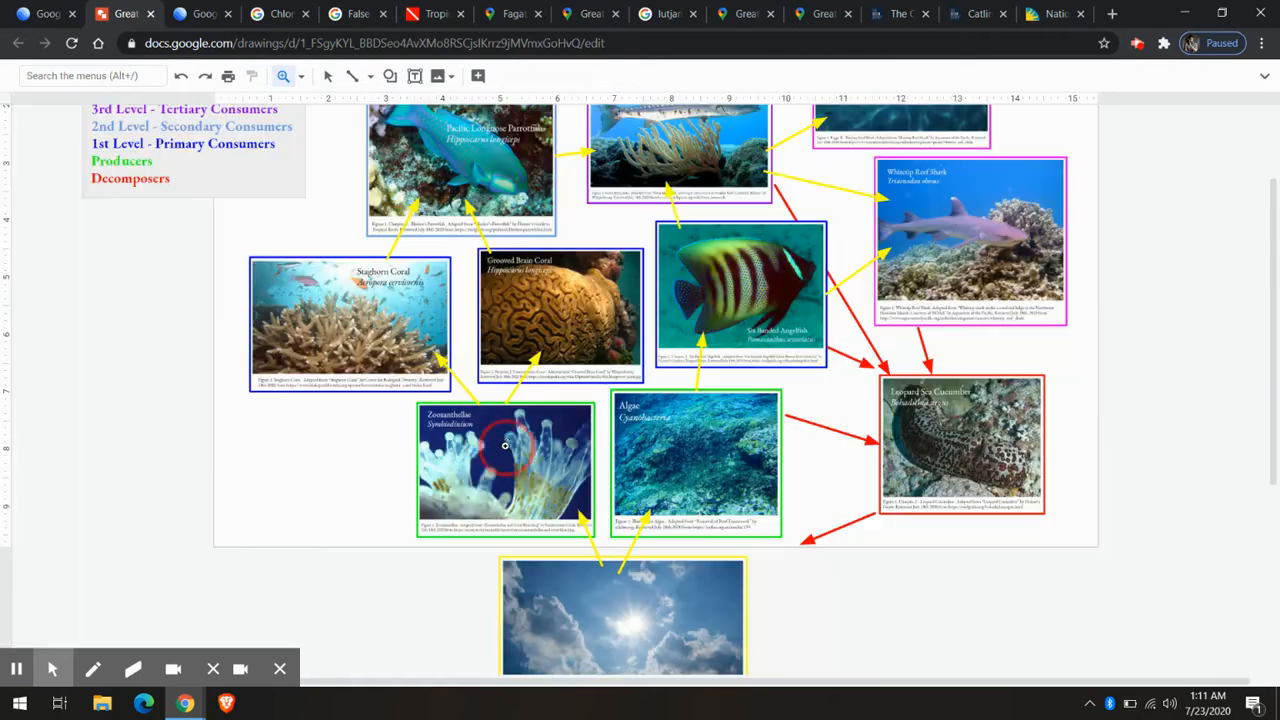
{"action": "scroll", "scroll_direction": "up", "scroll_amount": 3}
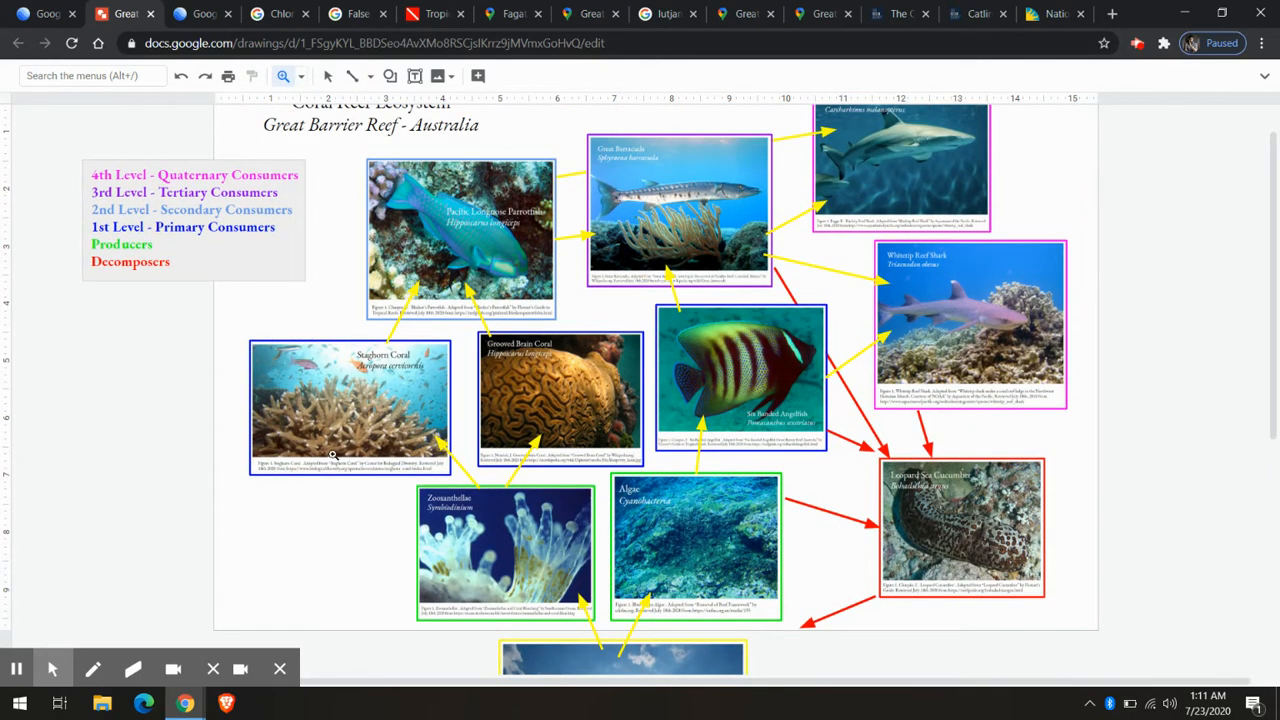
{"action": "mouse_move", "coordinate": [405, 357]}
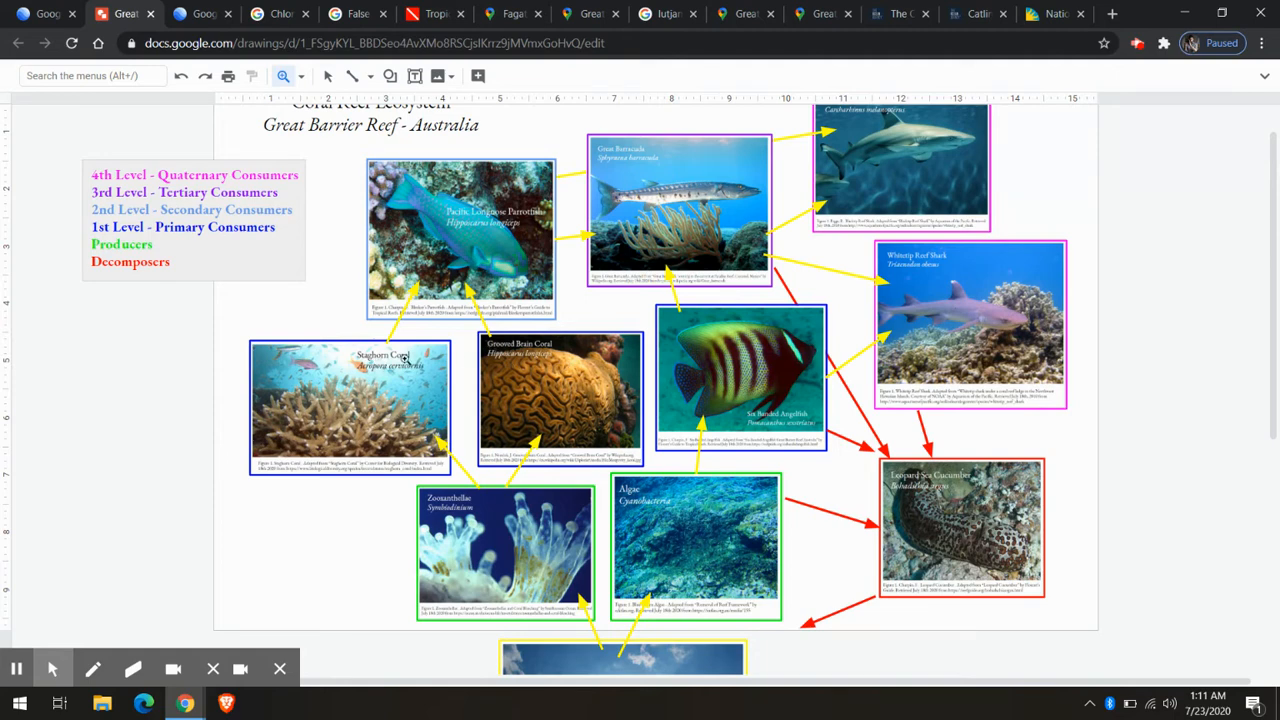
{"action": "mouse_move", "coordinate": [505, 227]}
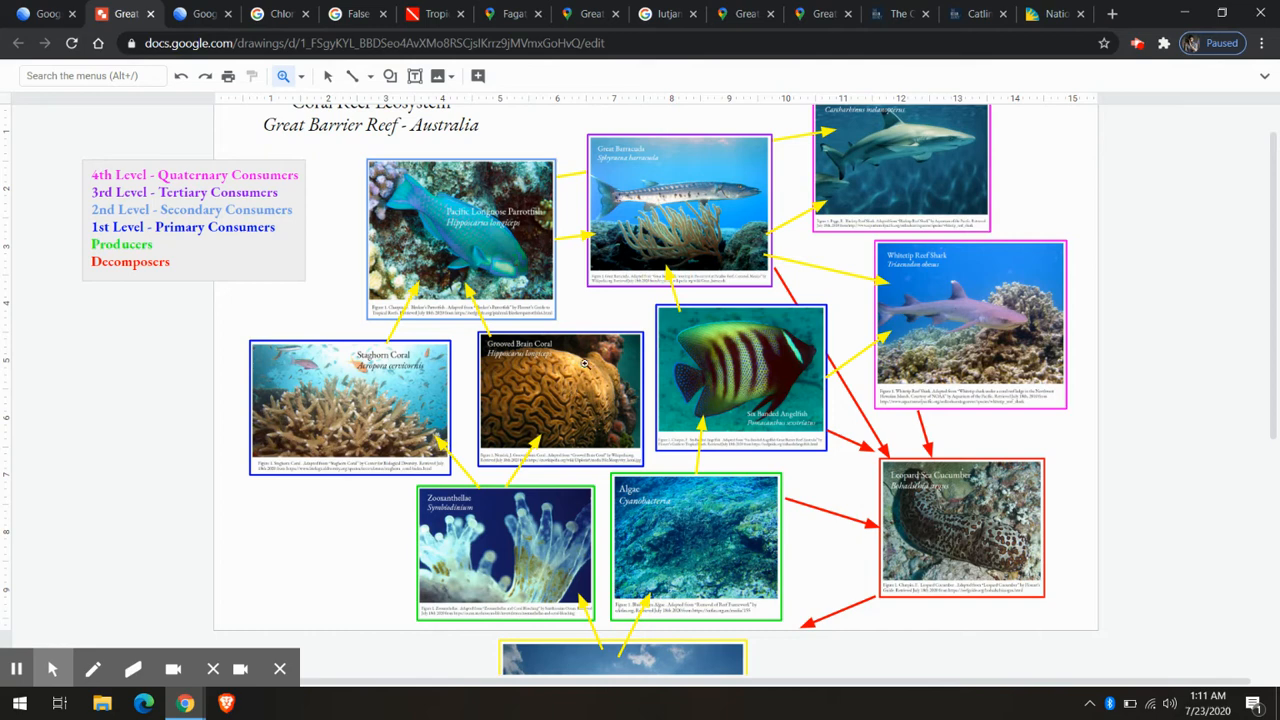
{"action": "mouse_move", "coordinate": [367, 408]}
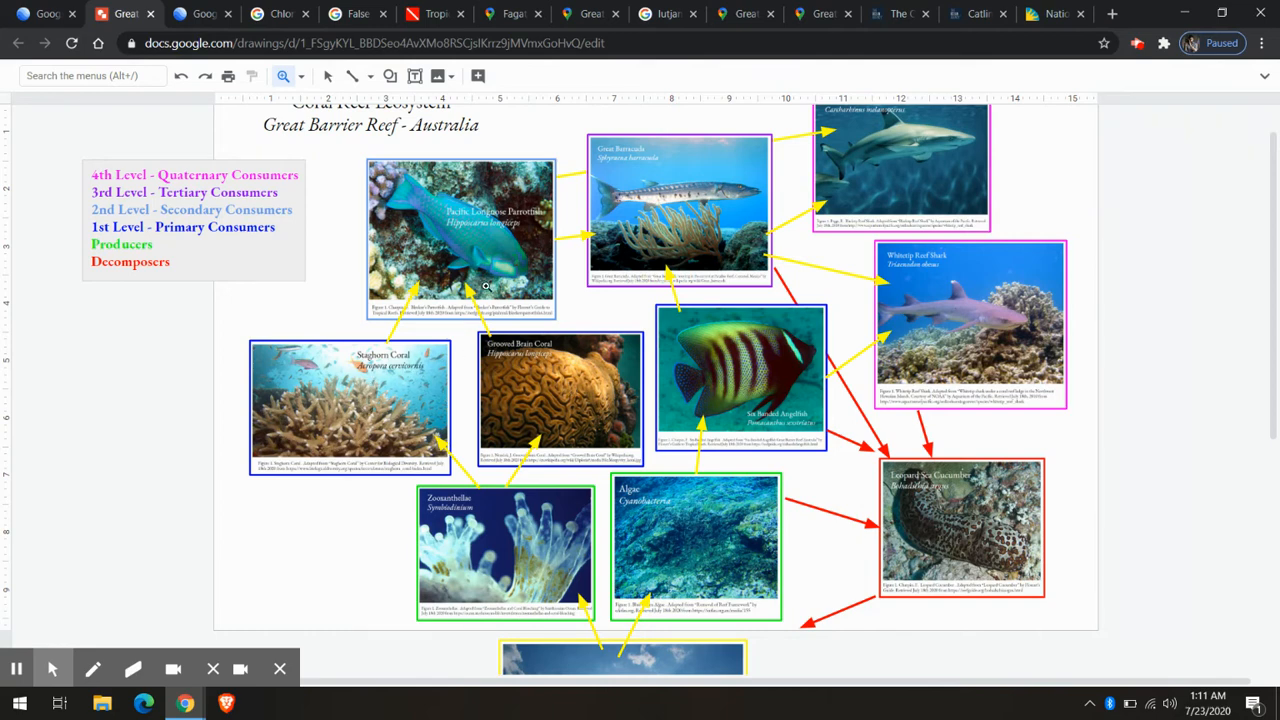
{"action": "mouse_move", "coordinate": [443, 297]}
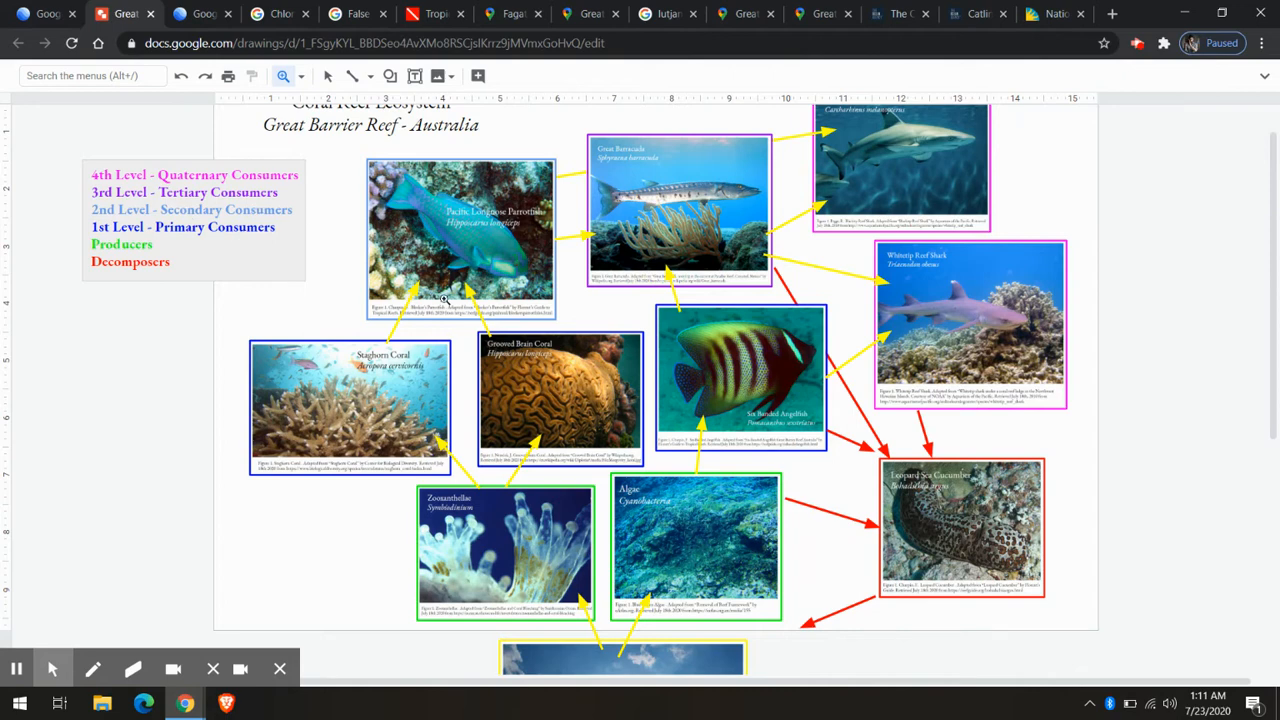
{"action": "mouse_move", "coordinate": [627, 405]}
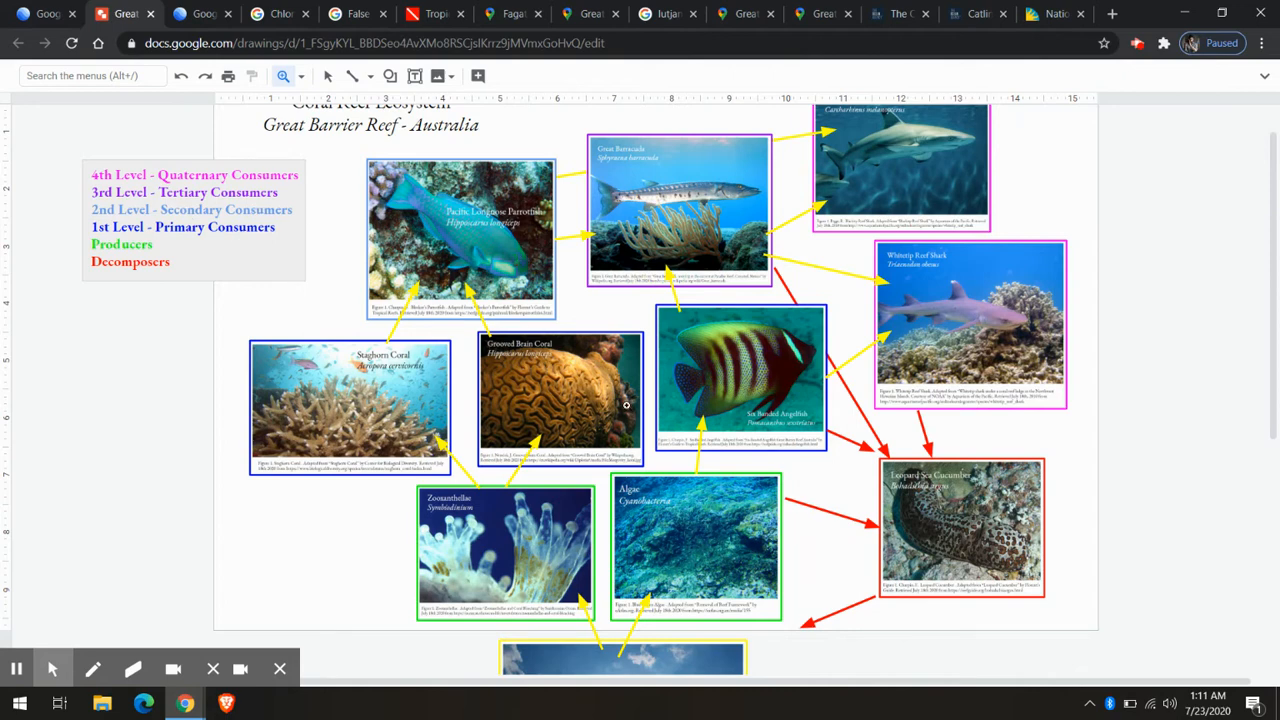
{"action": "mouse_move", "coordinate": [724, 510]}
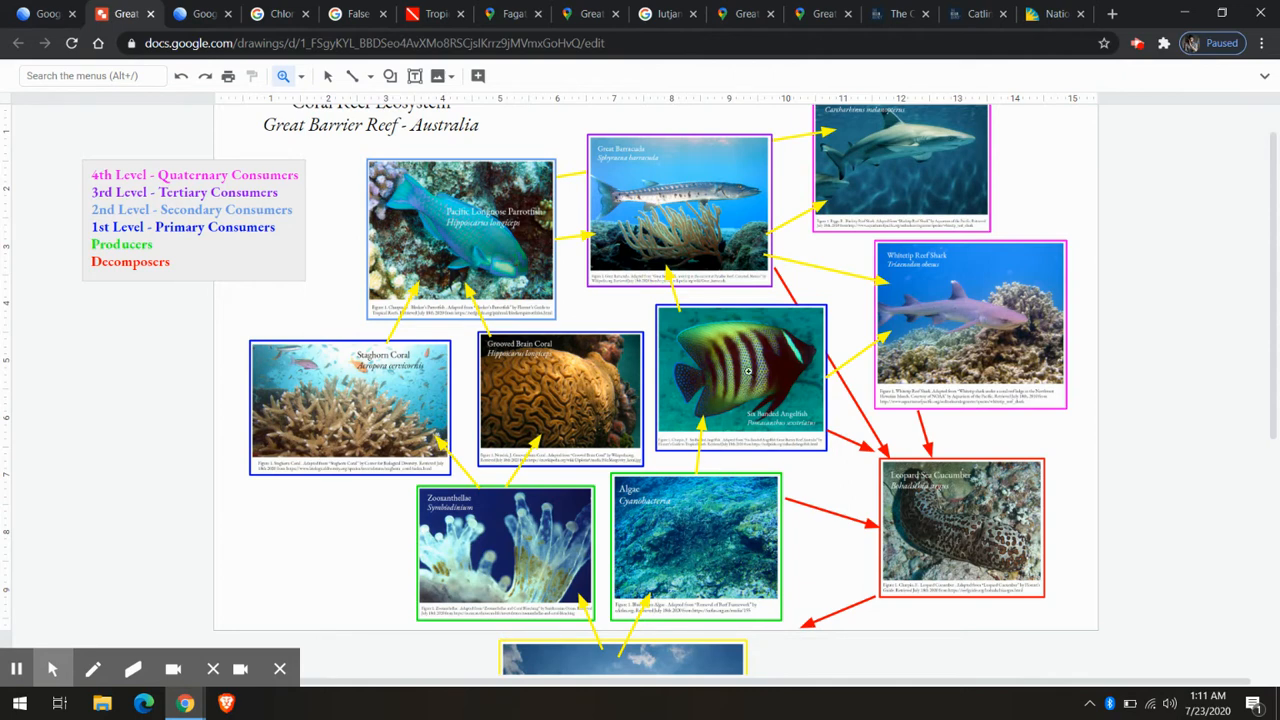
{"action": "mouse_move", "coordinate": [658, 170]}
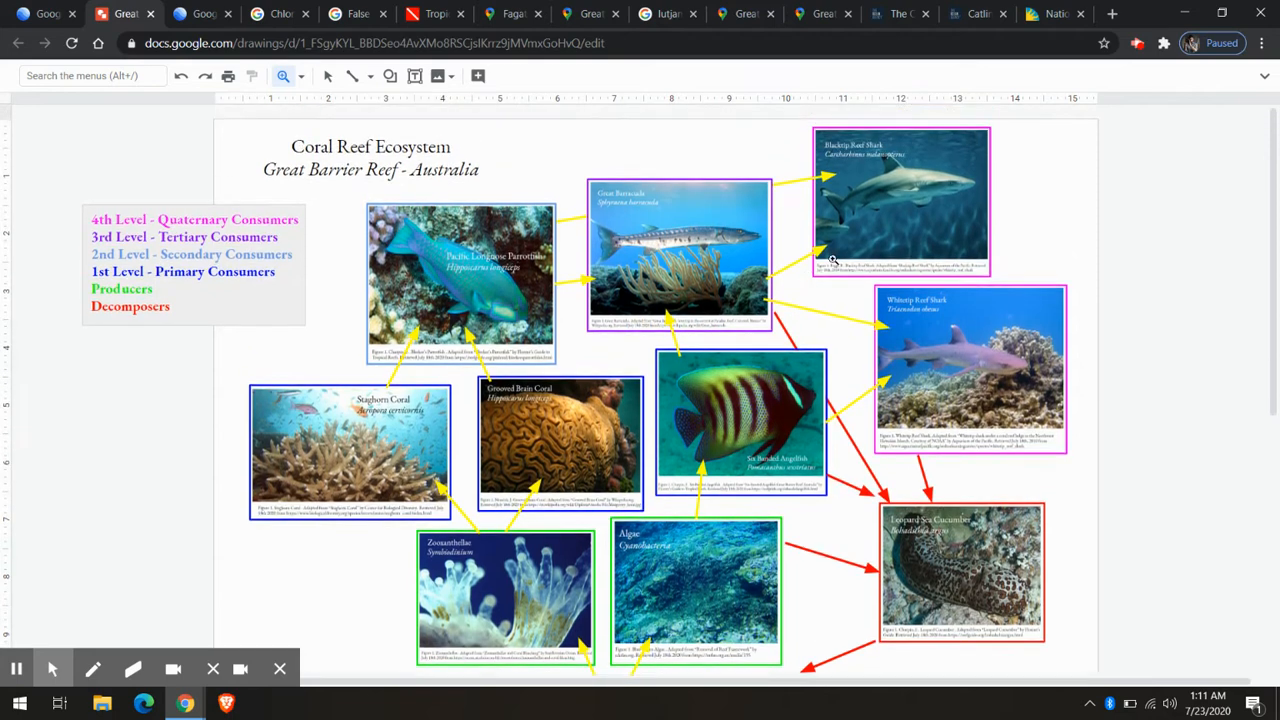
{"action": "mouse_move", "coordinate": [890, 155]}
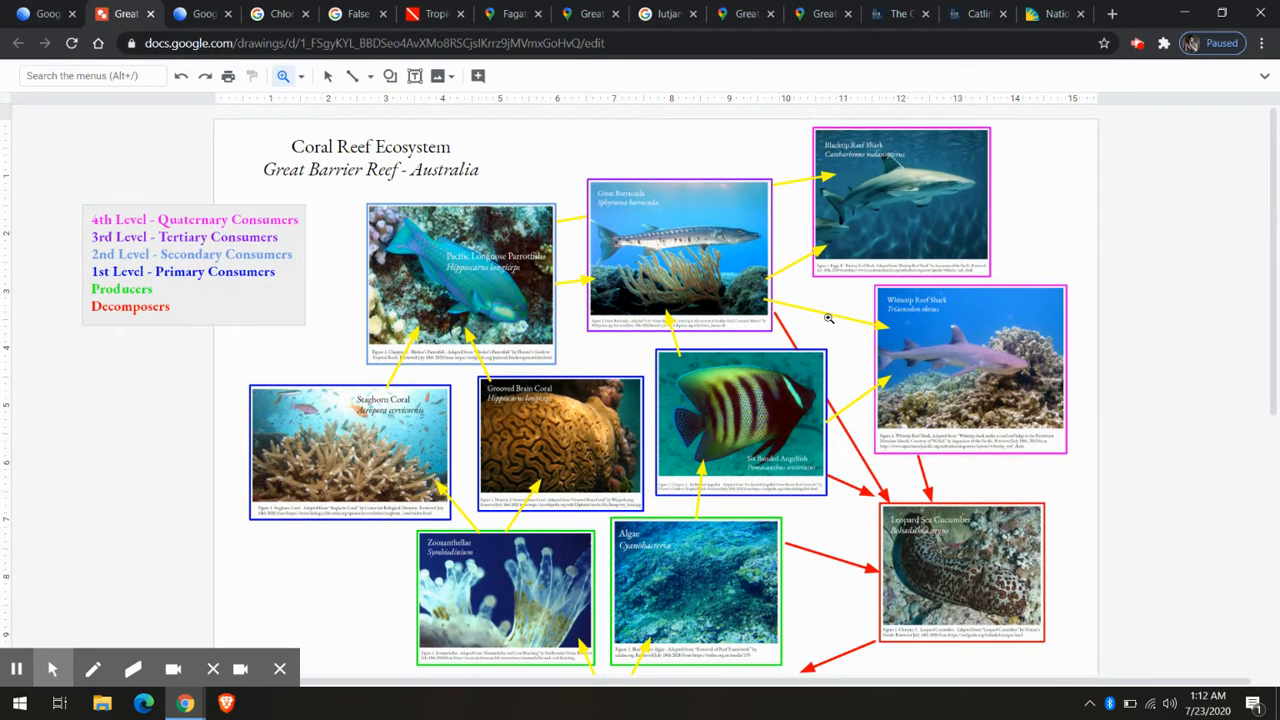
{"action": "mouse_move", "coordinate": [755, 344]}
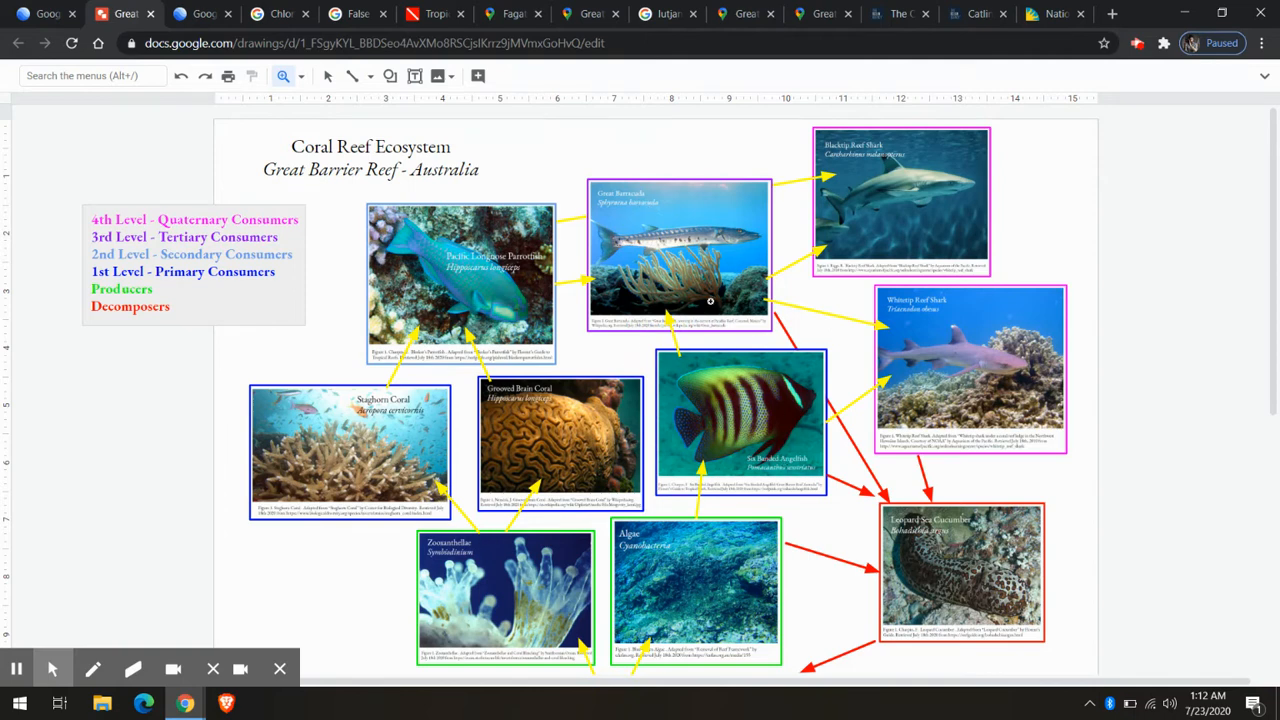
{"action": "mouse_move", "coordinate": [911, 232]}
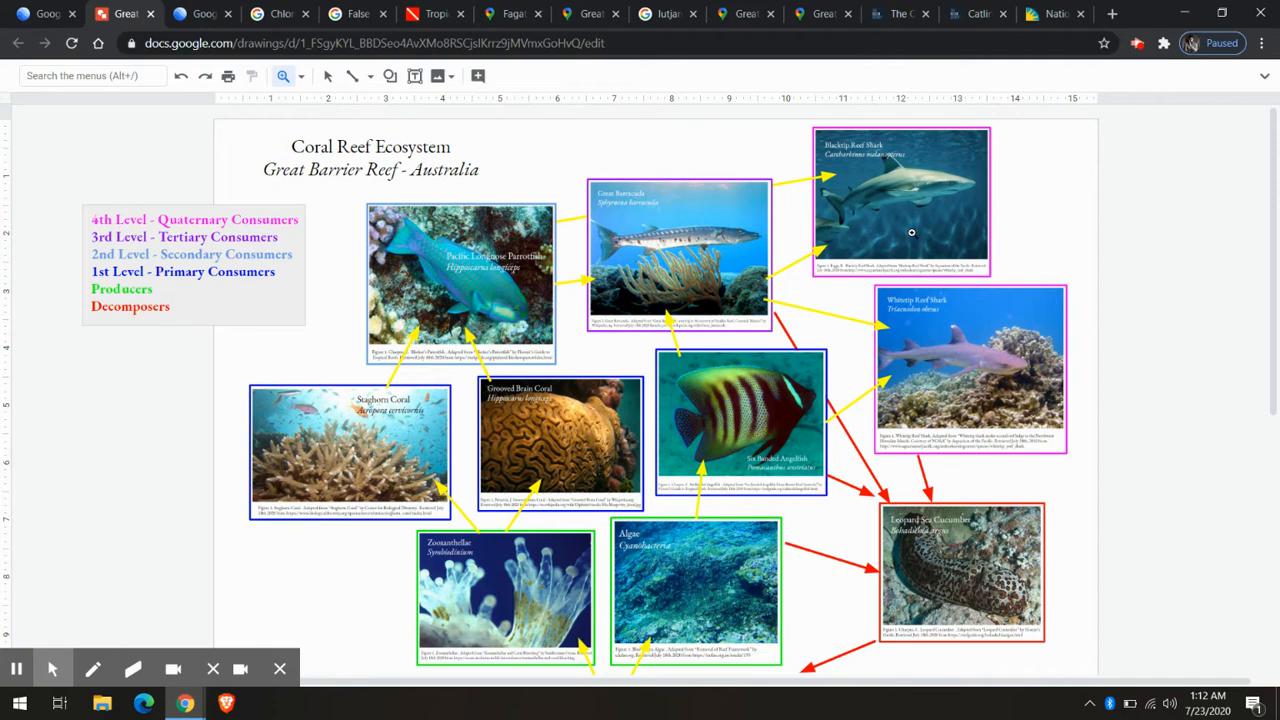
{"action": "mouse_move", "coordinate": [884, 158]}
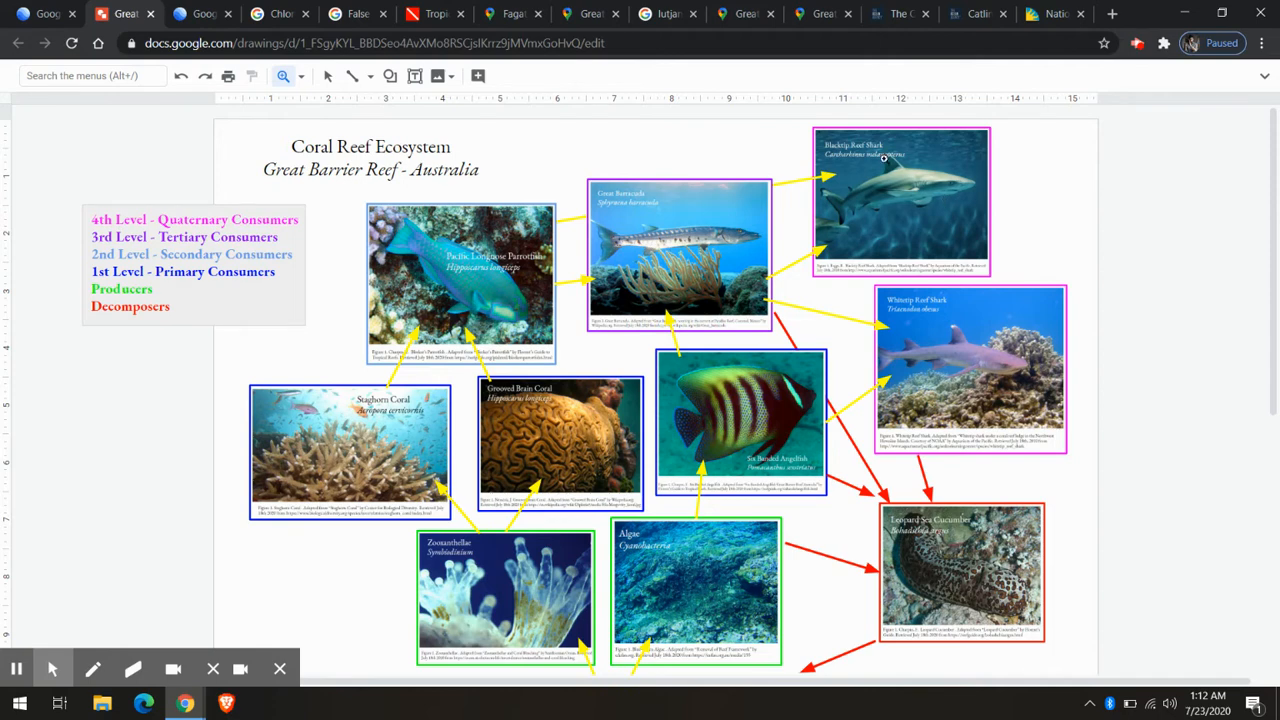
{"action": "mouse_move", "coordinate": [865, 220]}
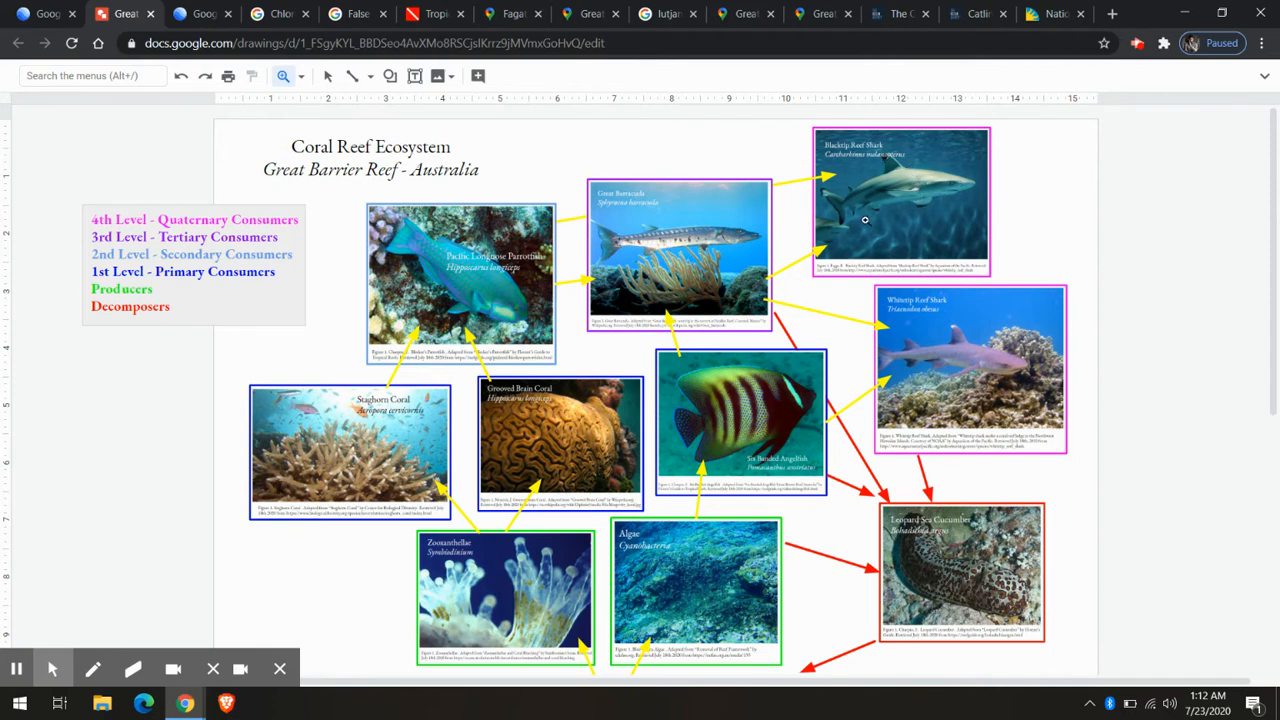
{"action": "mouse_move", "coordinate": [908, 185]}
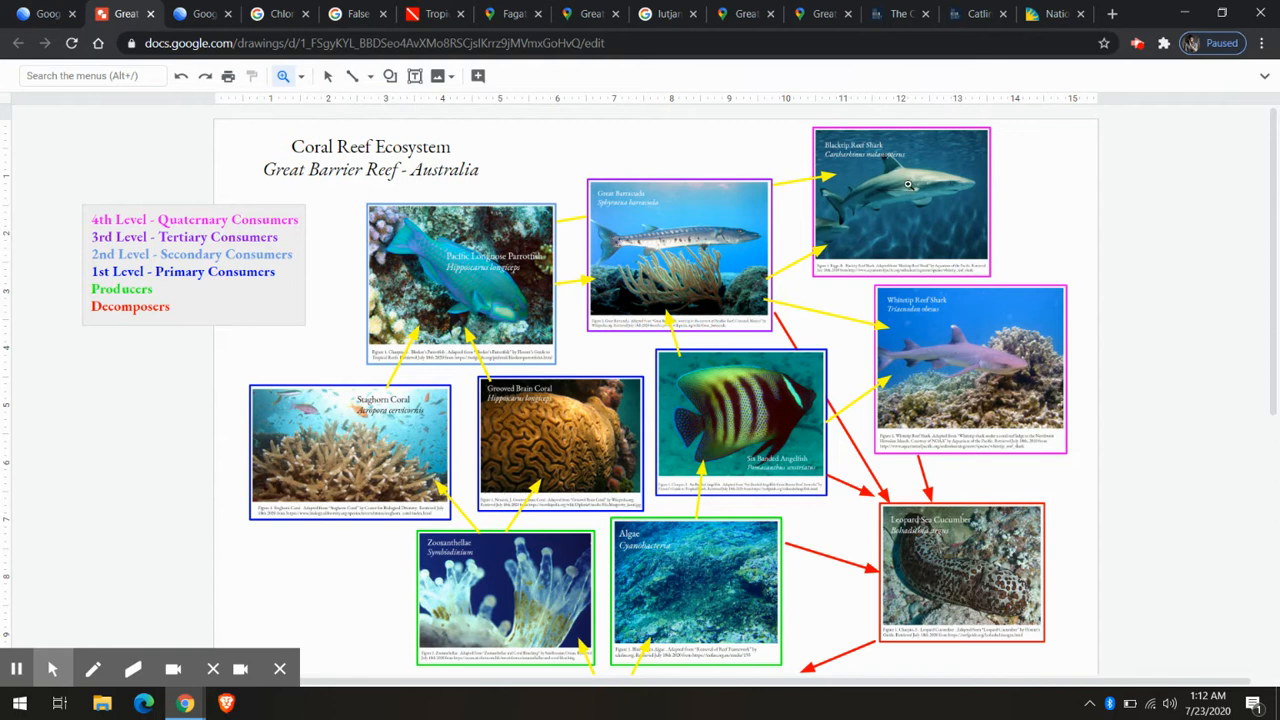
{"action": "mouse_move", "coordinate": [853, 192]}
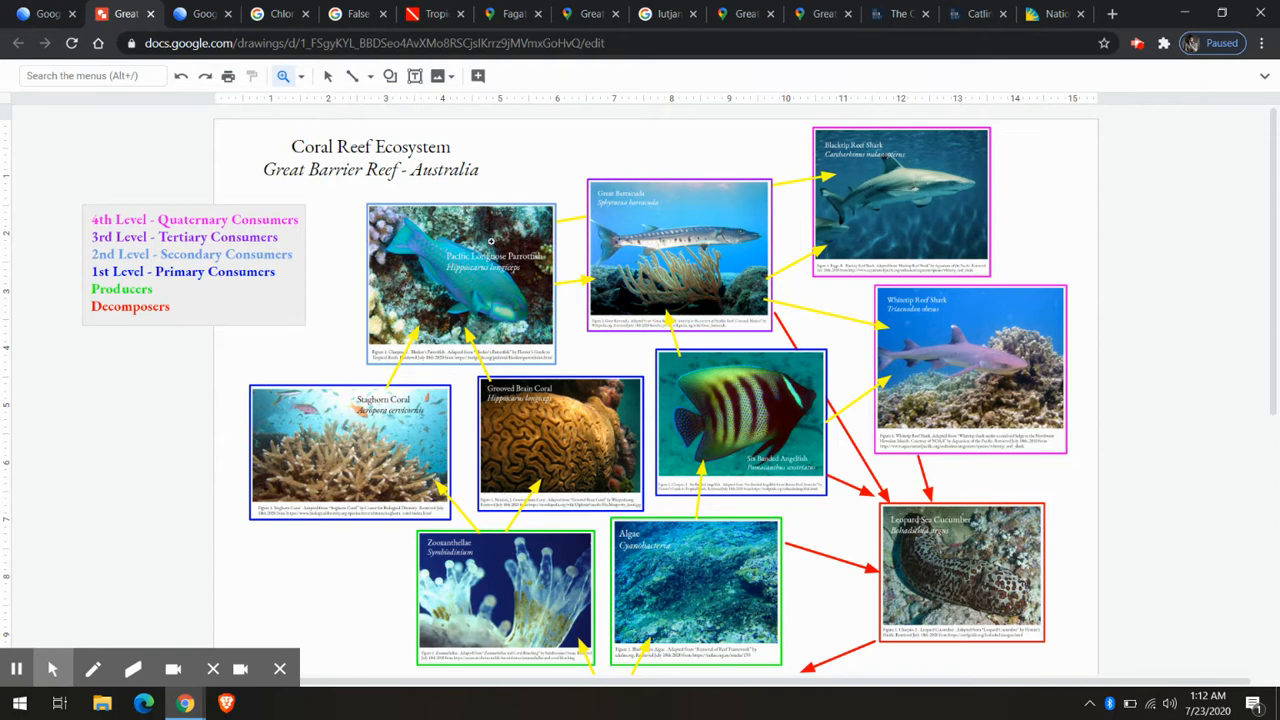
{"action": "mouse_move", "coordinate": [288, 251]}
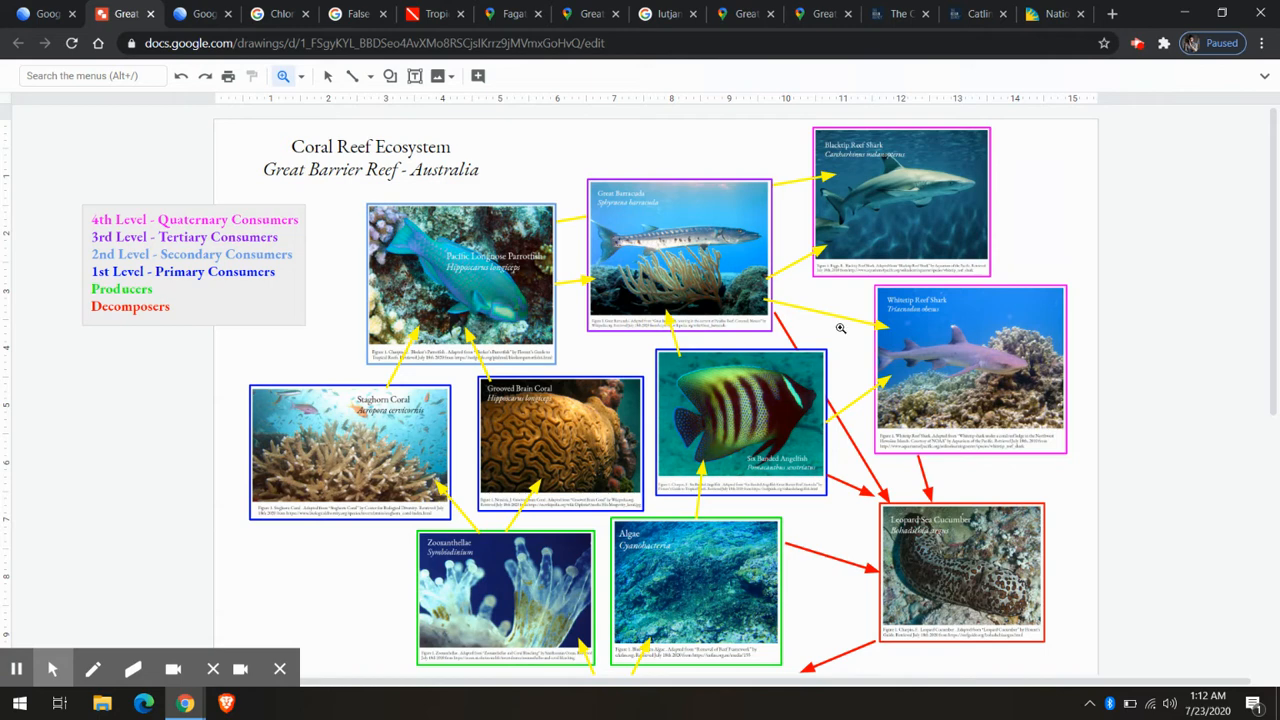
{"action": "mouse_move", "coordinate": [1026, 581]}
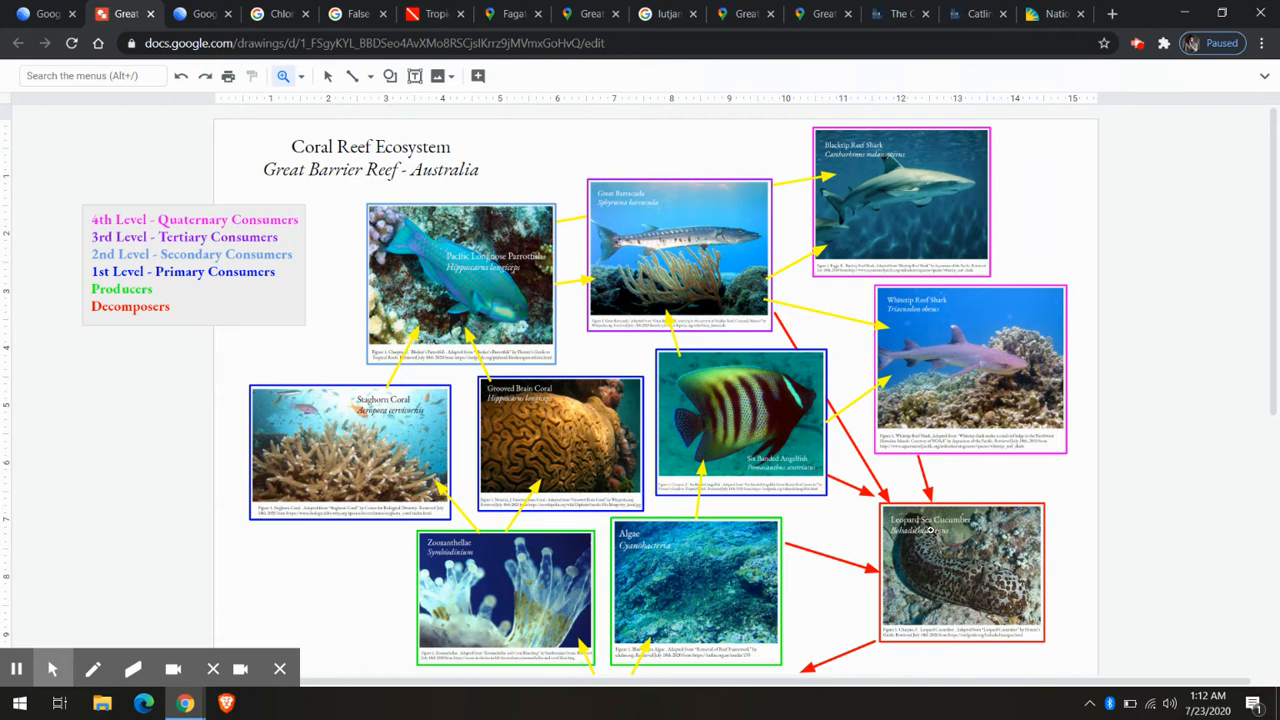
{"action": "mouse_move", "coordinate": [960, 533]}
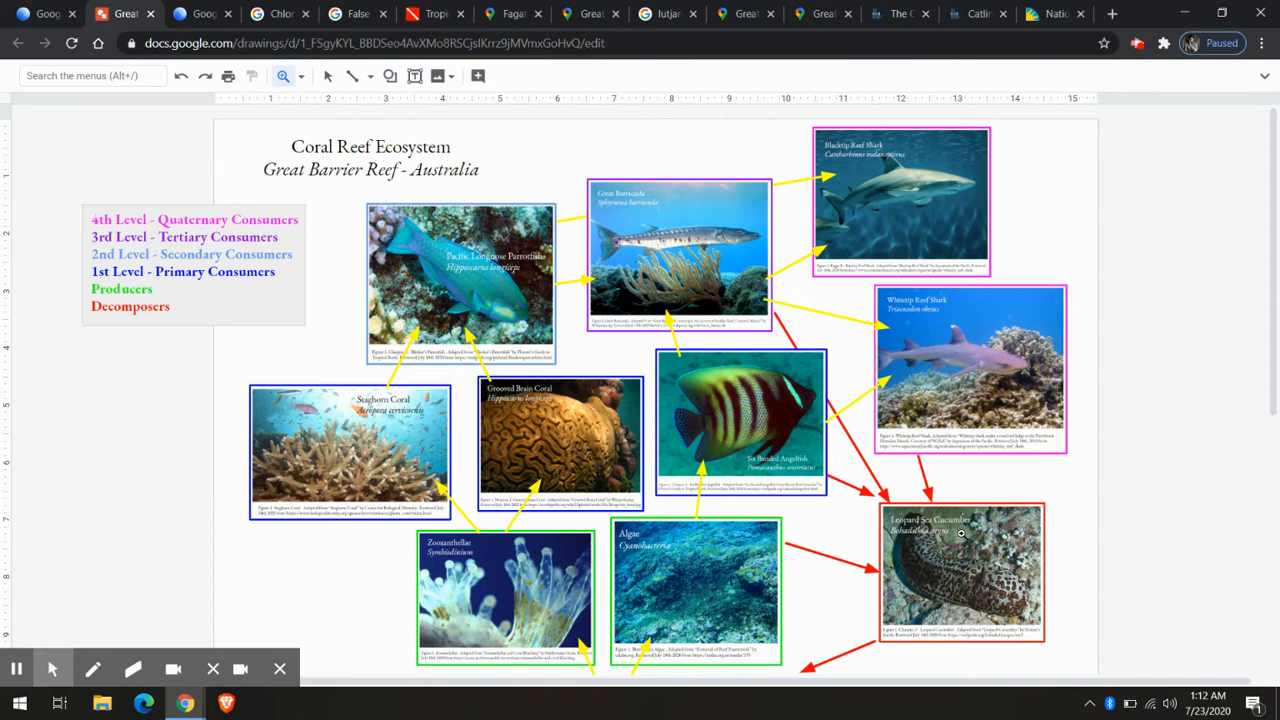
{"action": "mouse_move", "coordinate": [867, 324]}
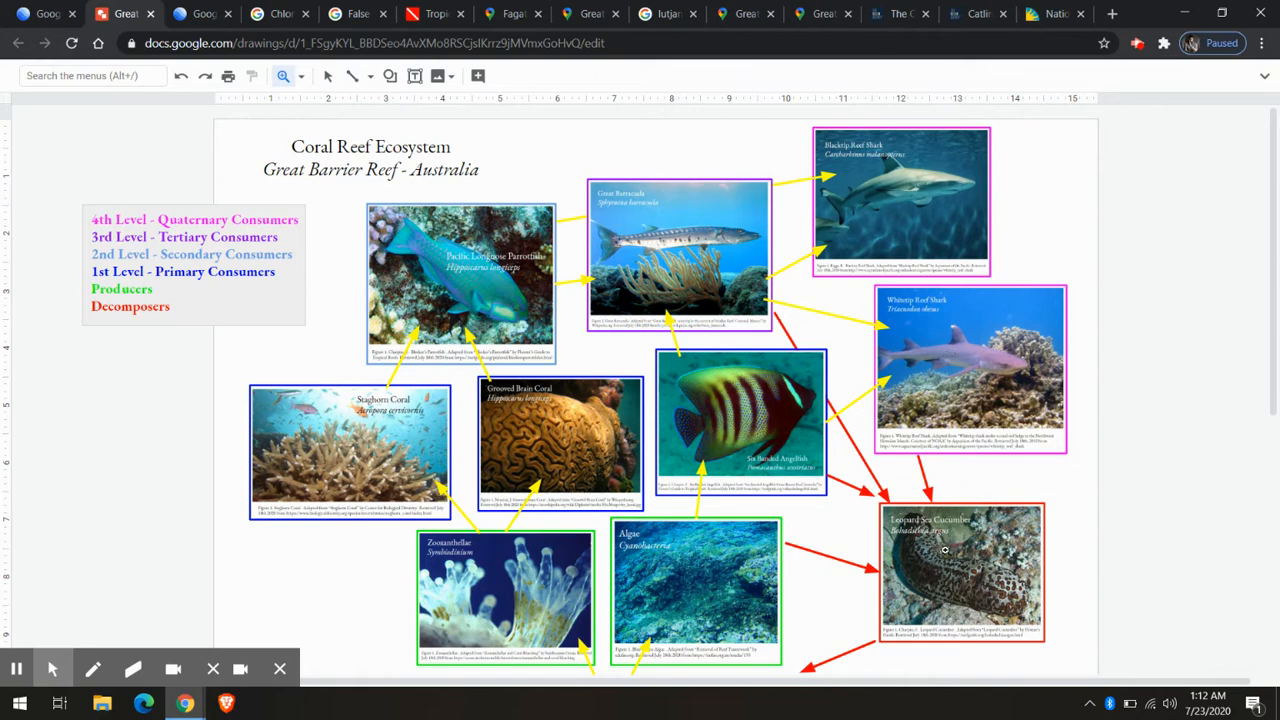
{"action": "mouse_move", "coordinate": [891, 381]}
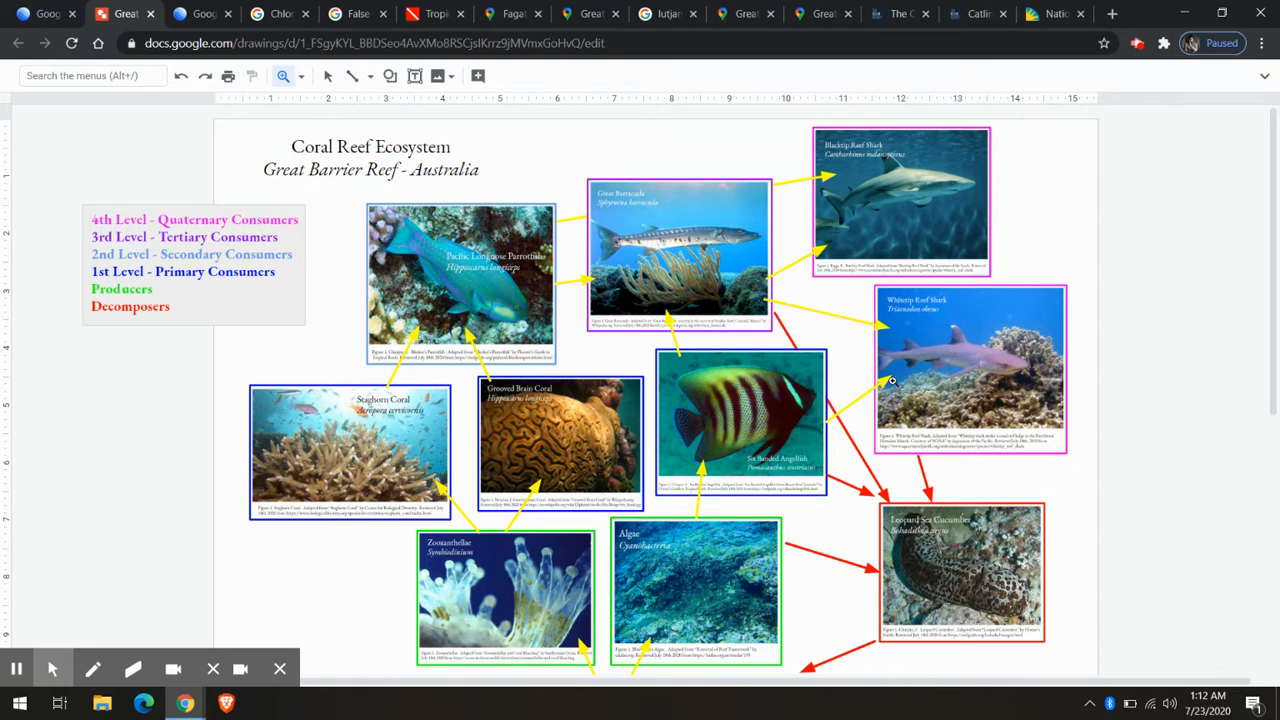
{"action": "mouse_move", "coordinate": [960, 474]}
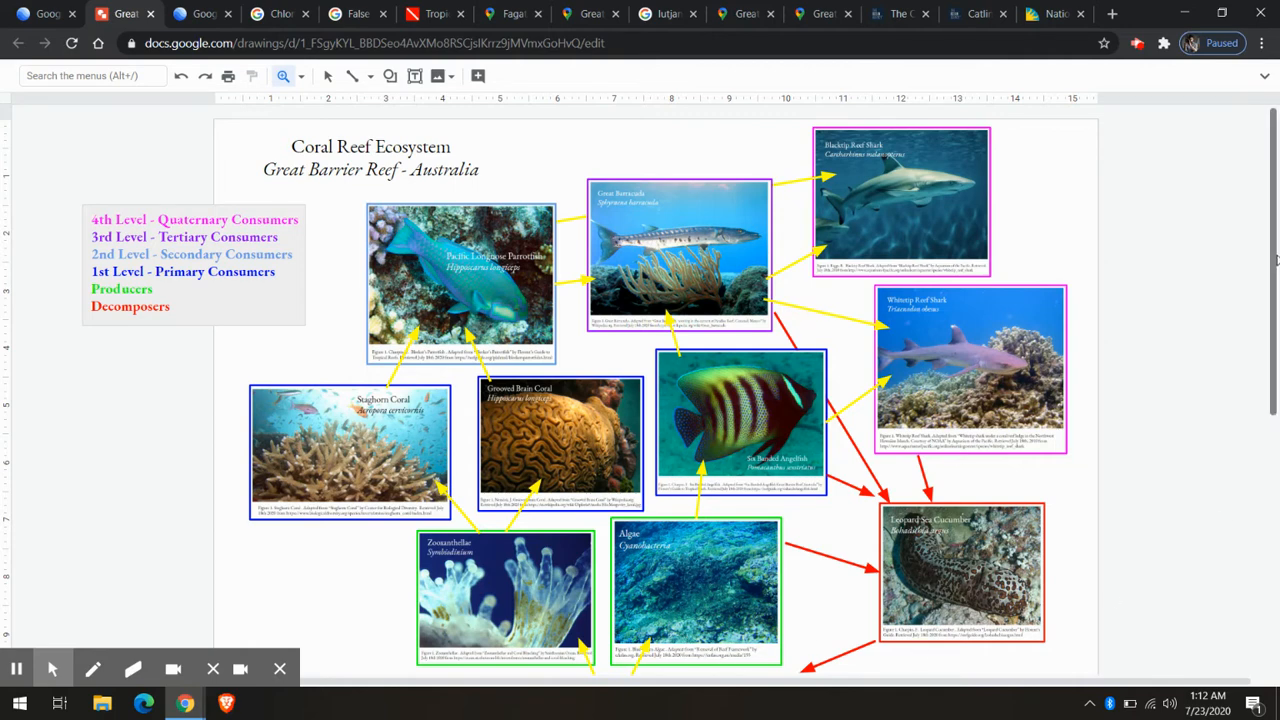
{"action": "scroll", "scroll_direction": "up", "scroll_amount": 3}
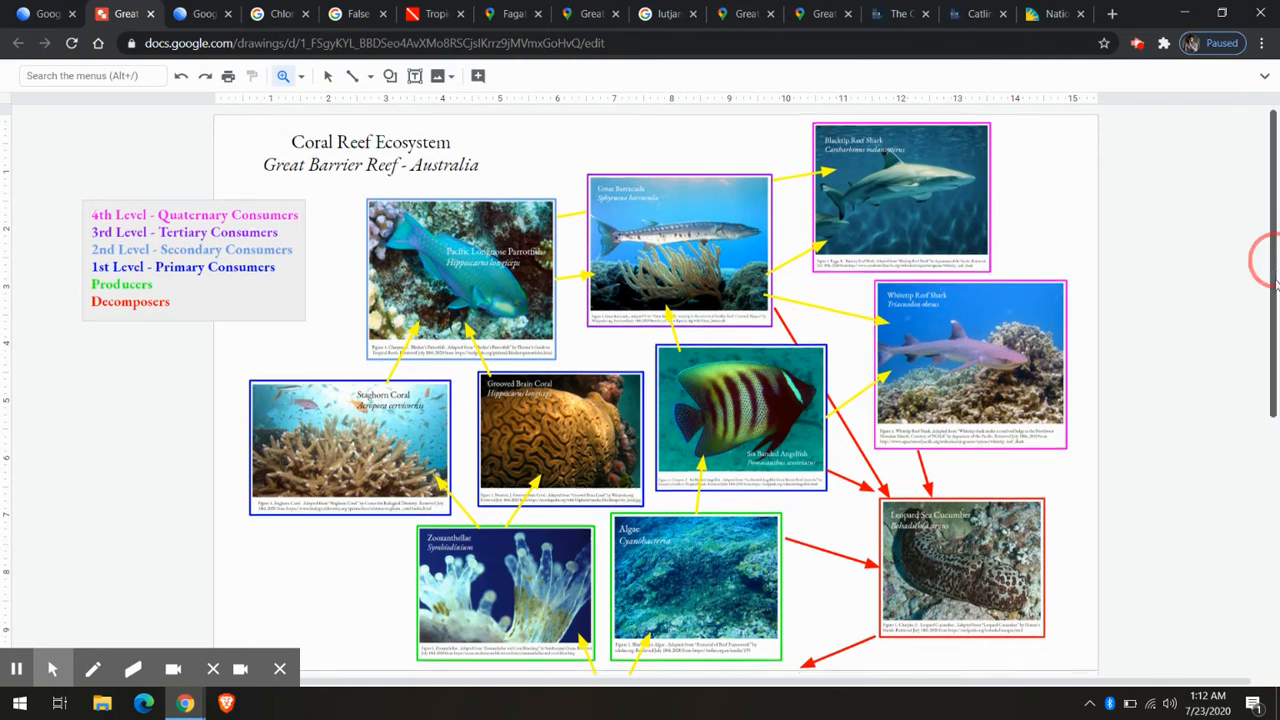
{"action": "scroll", "scroll_direction": "down", "scroll_amount": 3}
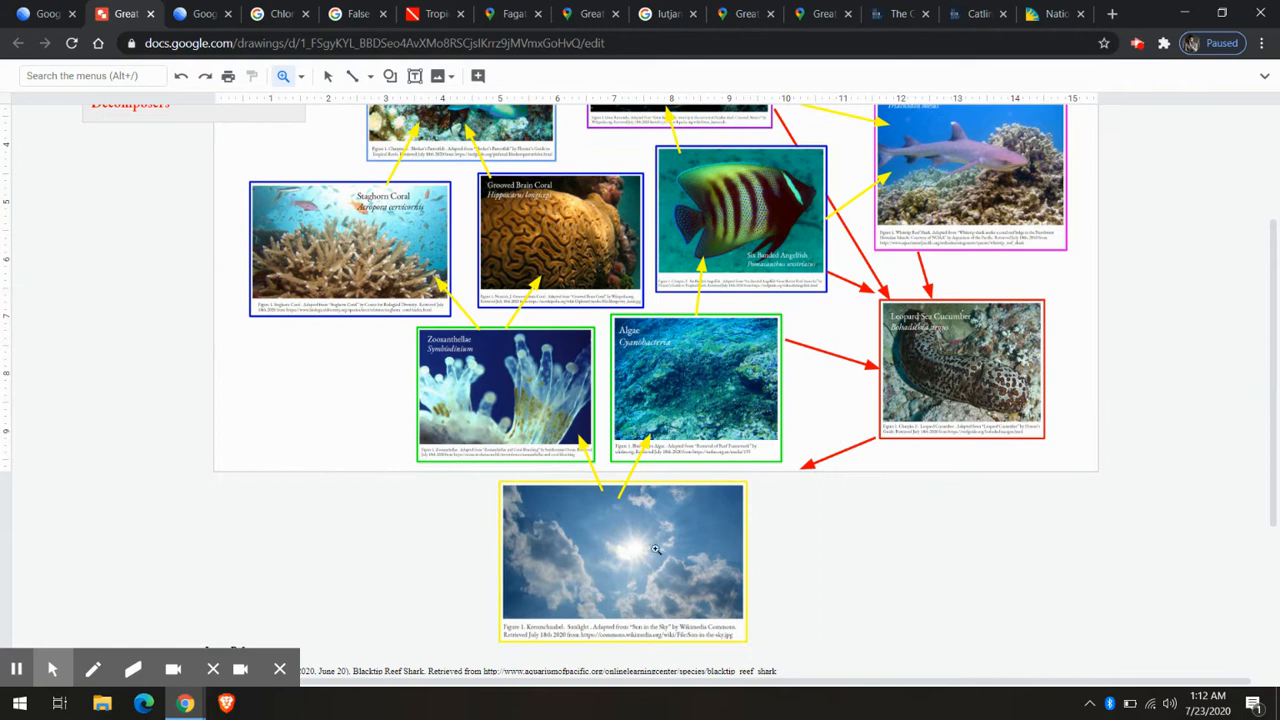
{"action": "mouse_move", "coordinate": [519, 407]}
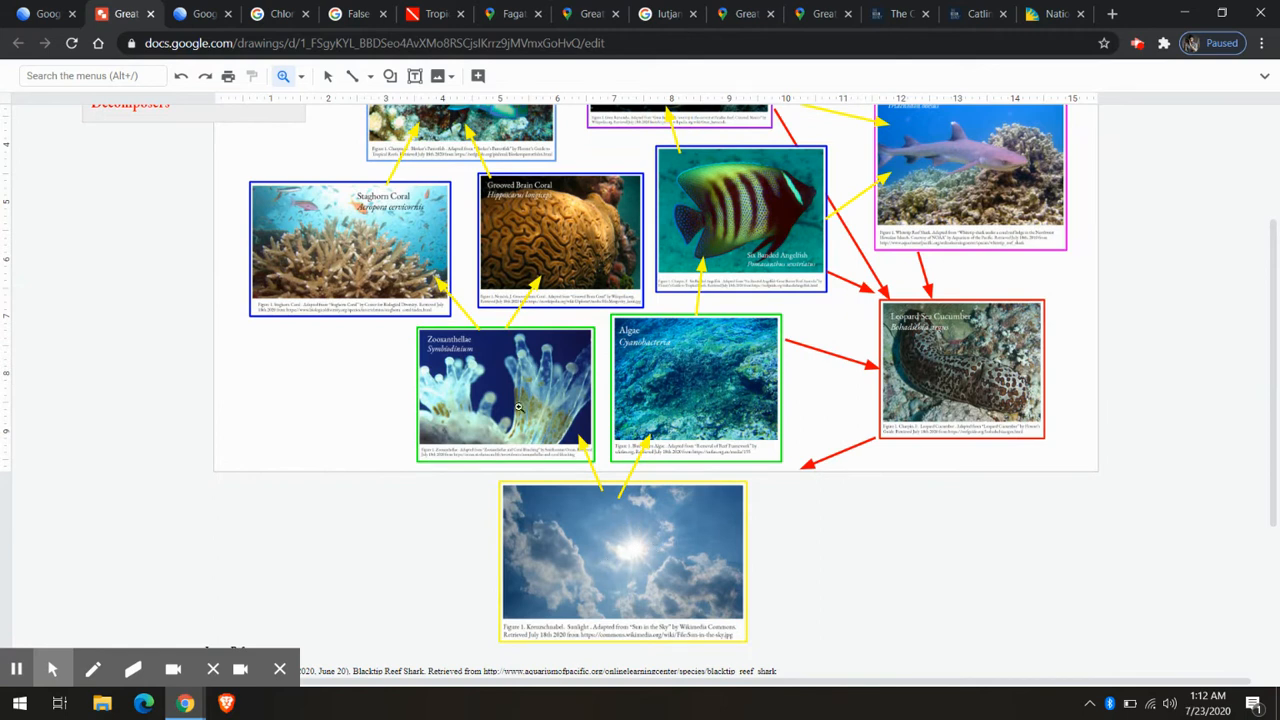
{"action": "mouse_move", "coordinate": [665, 350]}
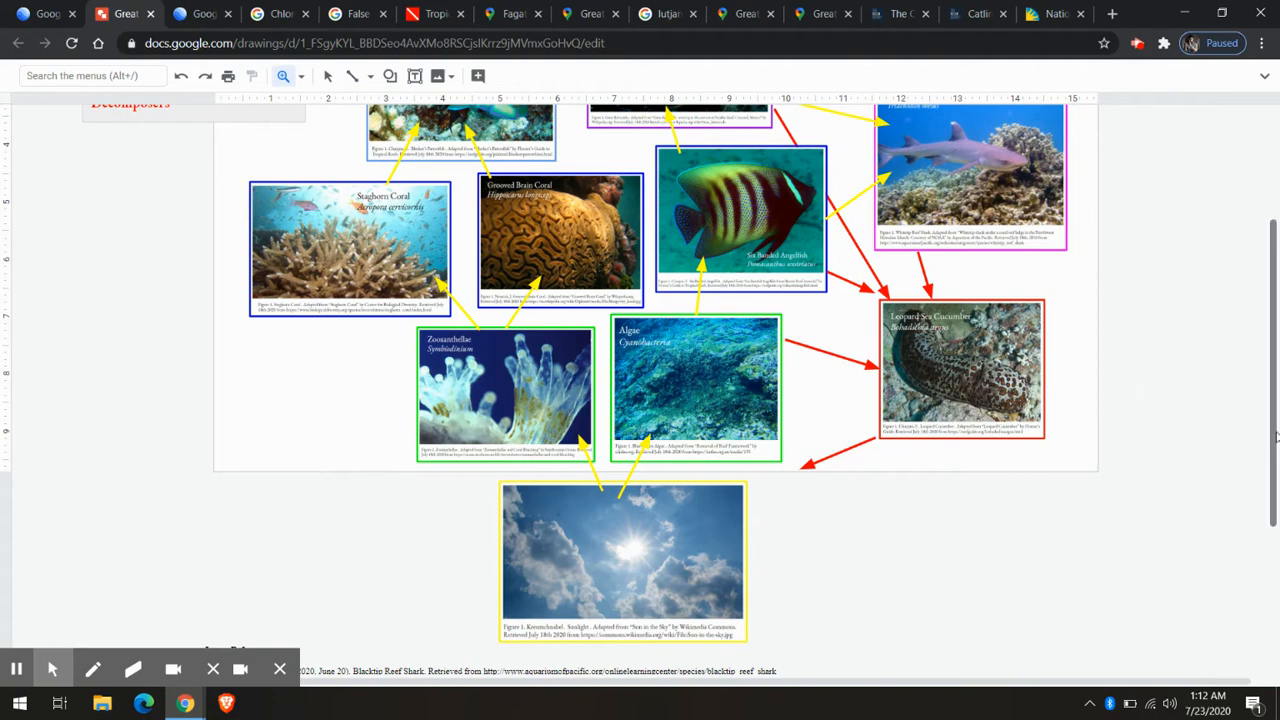
{"action": "scroll", "scroll_direction": "up", "scroll_amount": 3}
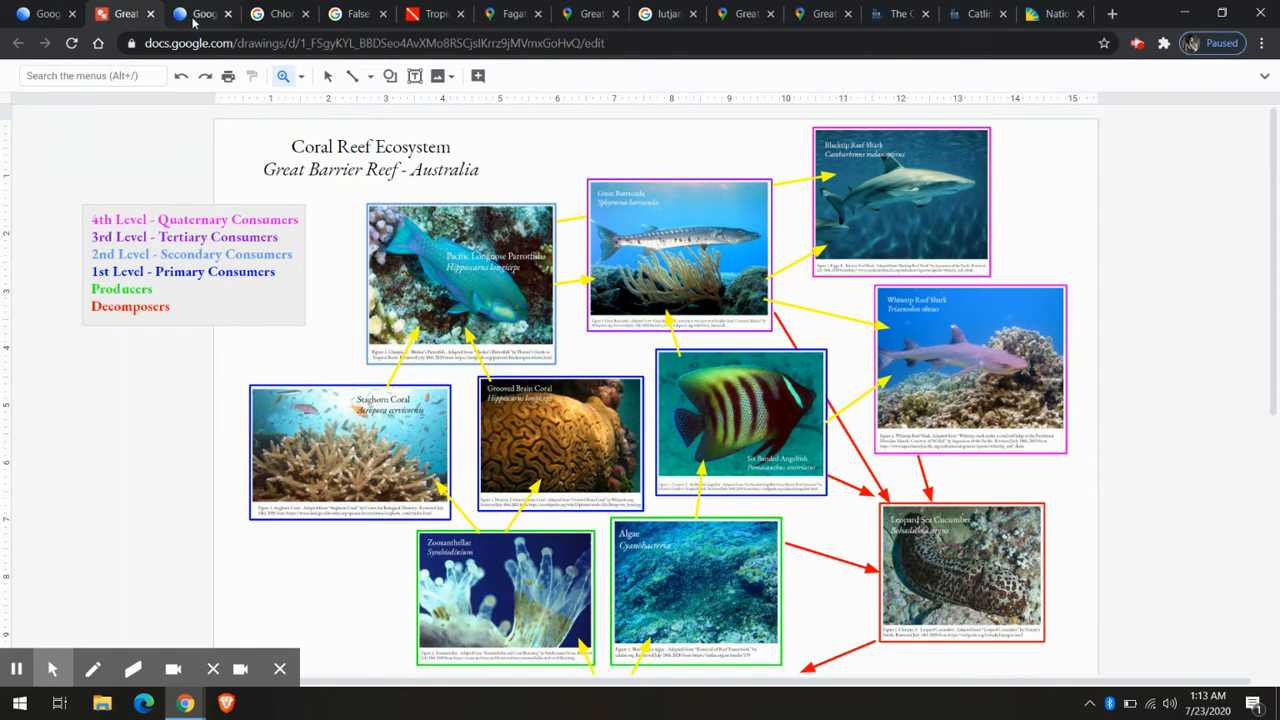
Step: Start presenting the Great Barrier Reef tour at its first stop, Staghorn & Brain Coral
{"action": "left_click", "coordinate": [202, 13]}
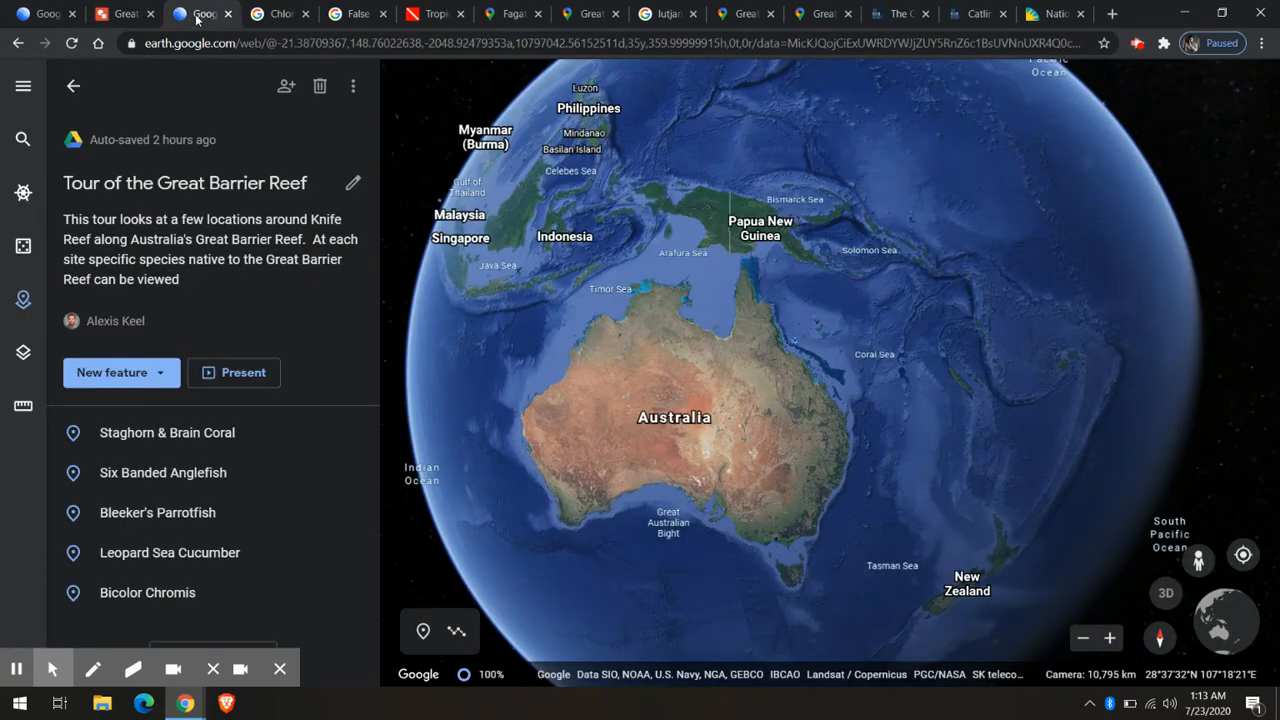
{"action": "left_click", "coordinate": [243, 372]}
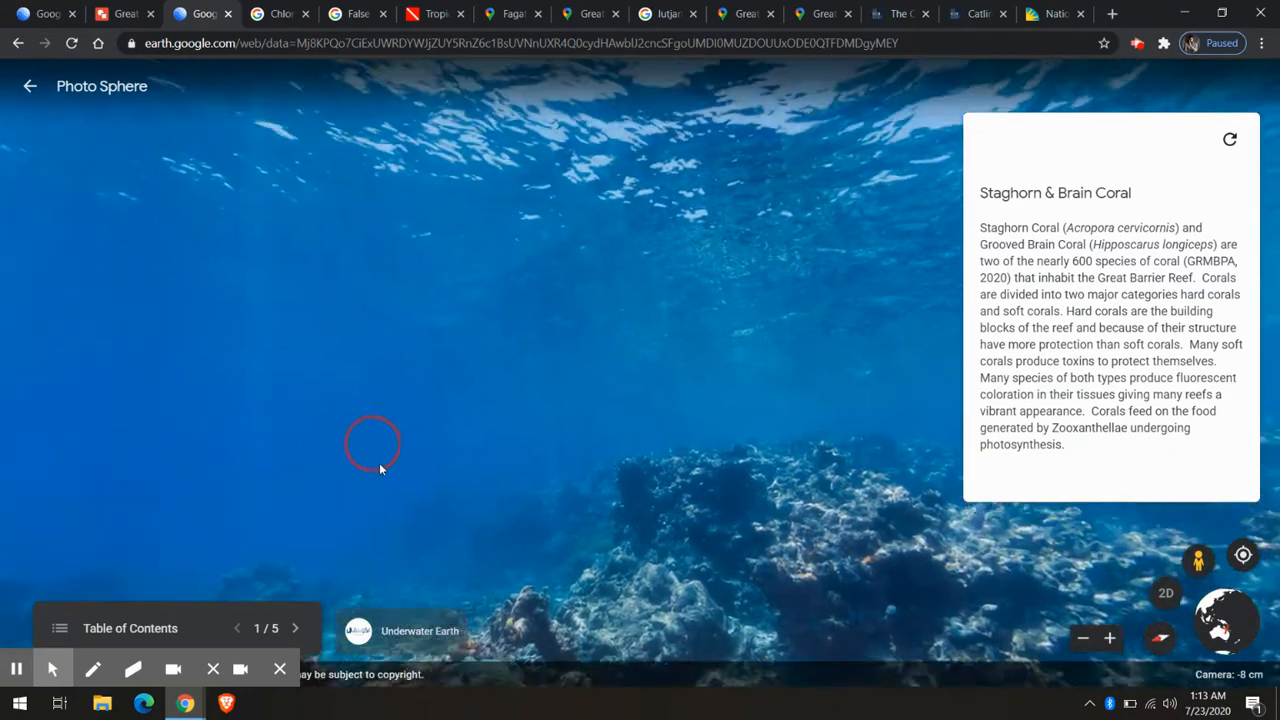
{"action": "left_click_drag", "start_coordinate": [375, 460], "coordinate": [450, 340]}
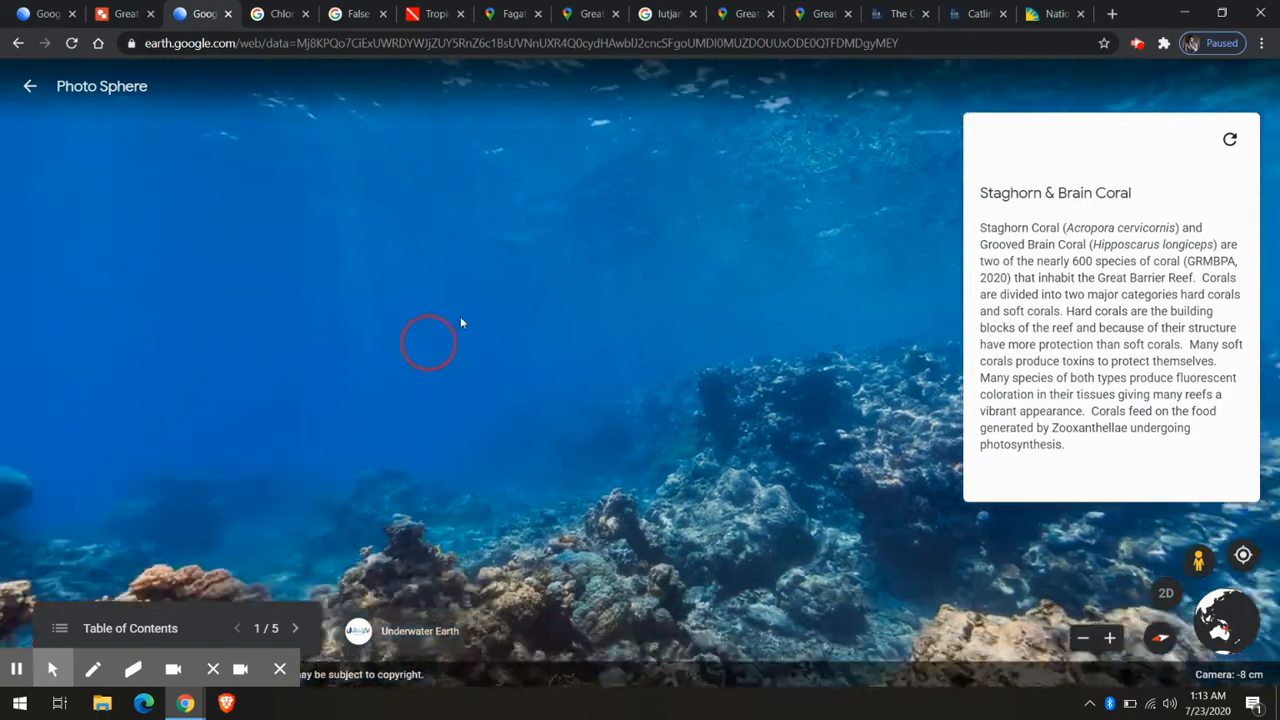
{"action": "left_click_drag", "start_coordinate": [460, 322], "coordinate": [225, 450]}
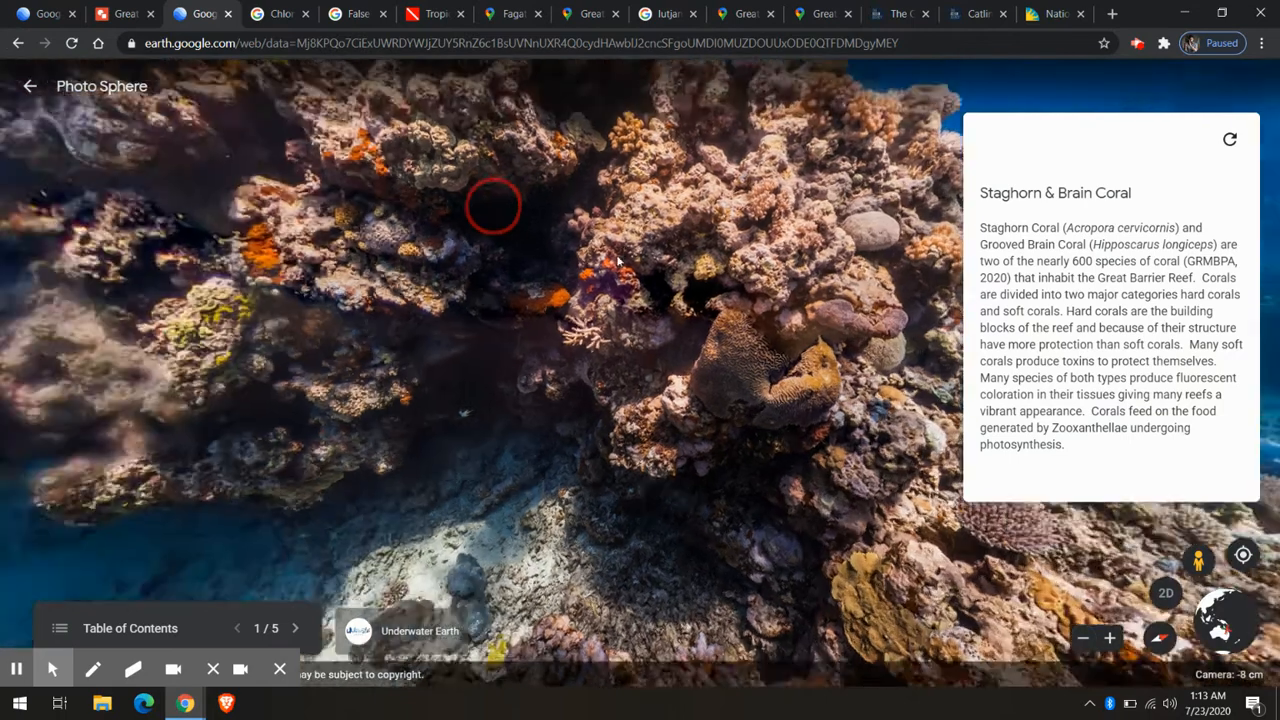
{"action": "left_click_drag", "start_coordinate": [490, 207], "coordinate": [583, 430]}
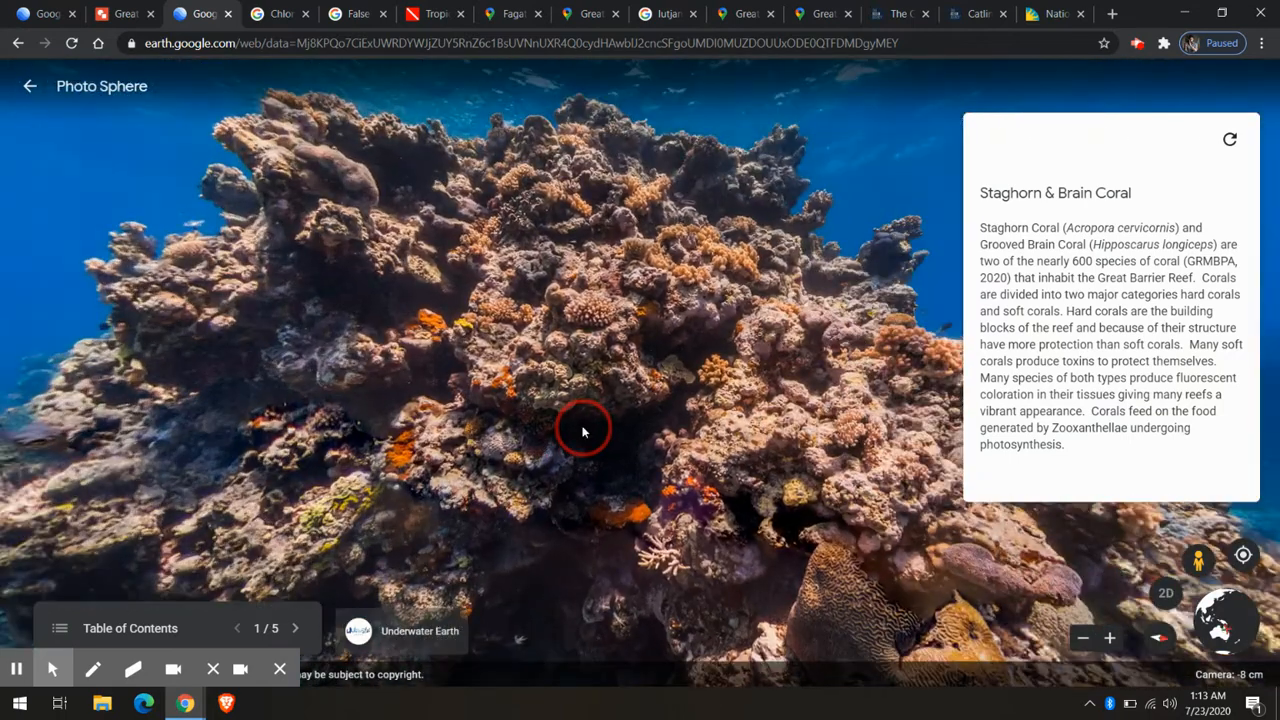
{"action": "left_click_drag", "start_coordinate": [583, 430], "coordinate": [744, 525]}
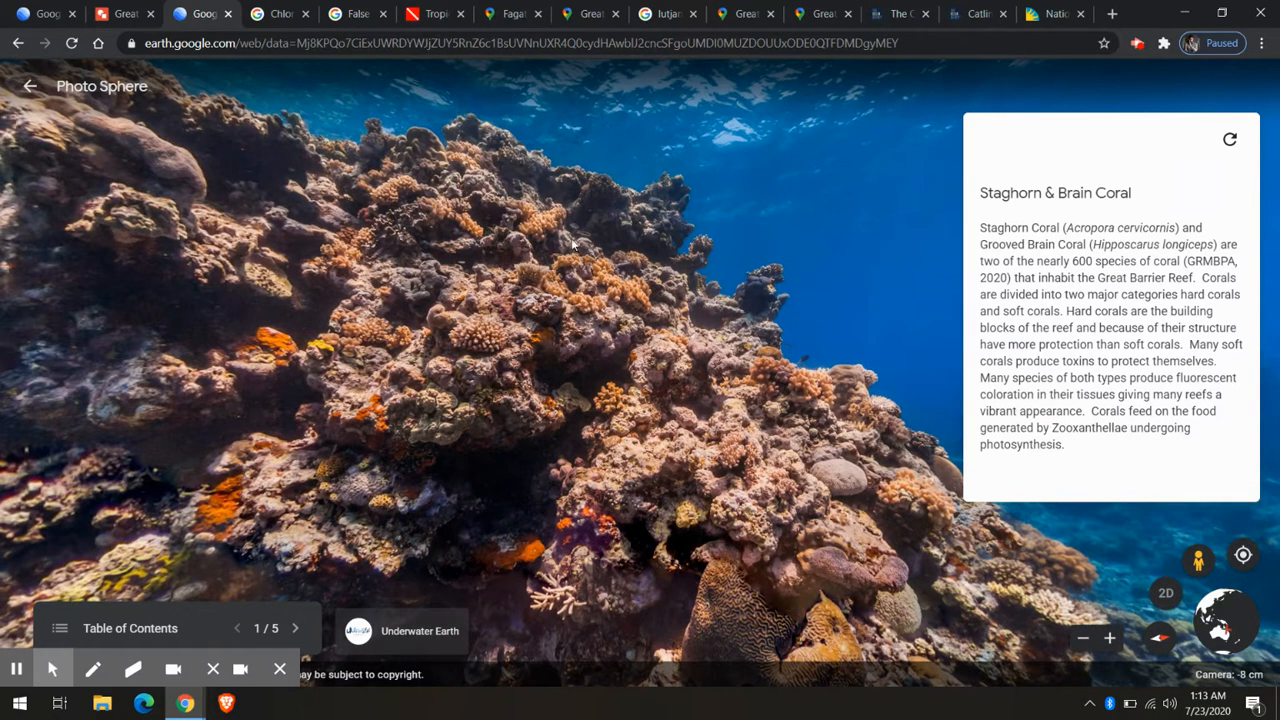
{"action": "mouse_move", "coordinate": [527, 230]}
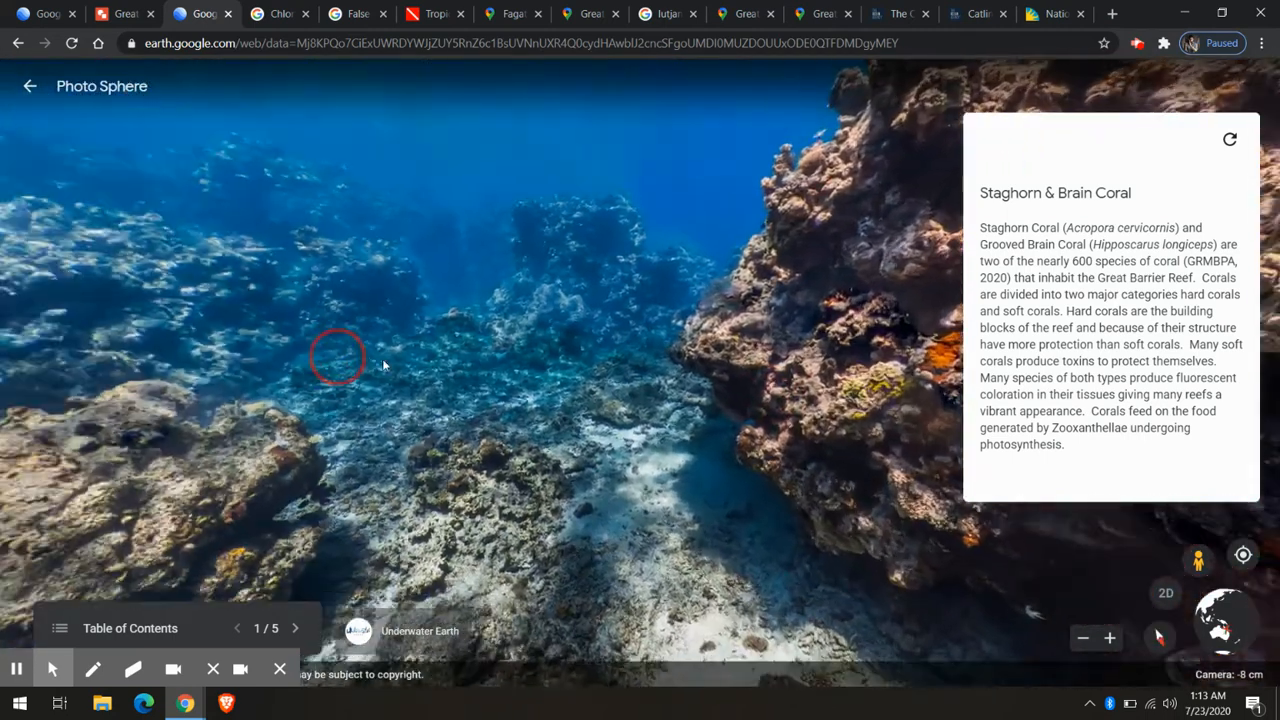
{"action": "left_click_drag", "start_coordinate": [400, 350], "coordinate": [360, 250]}
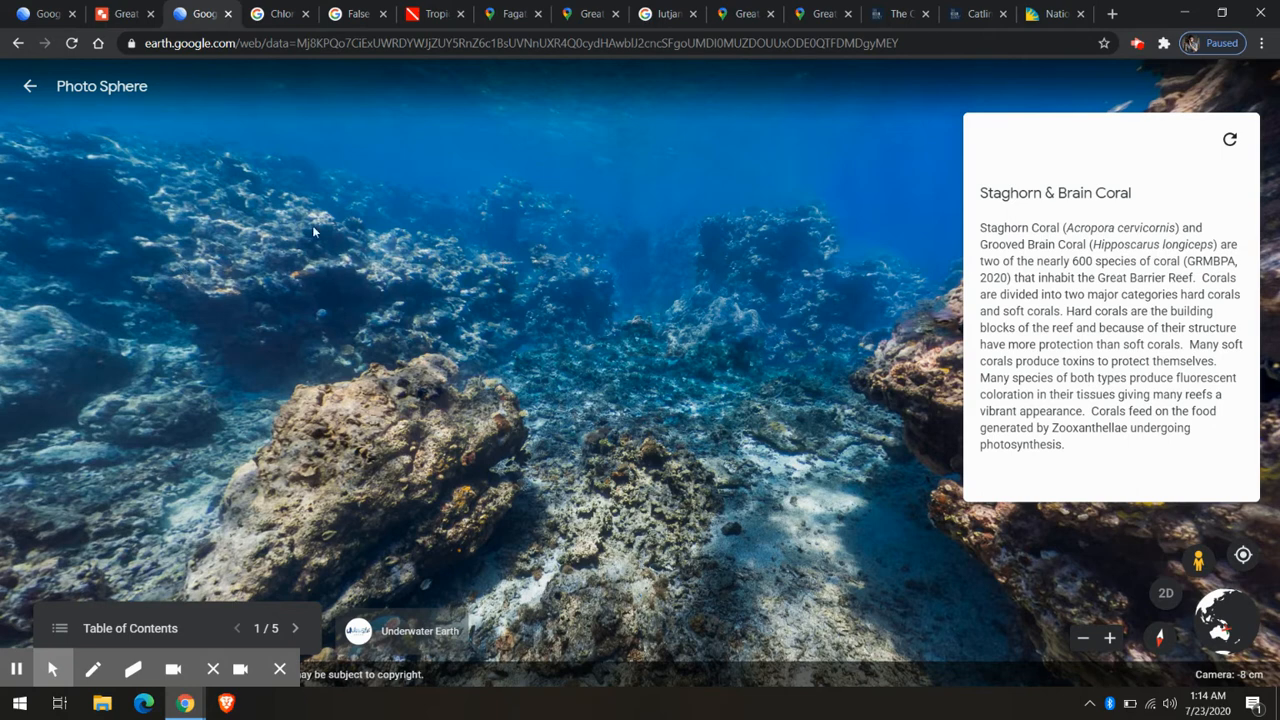
{"action": "mouse_move", "coordinate": [378, 262]}
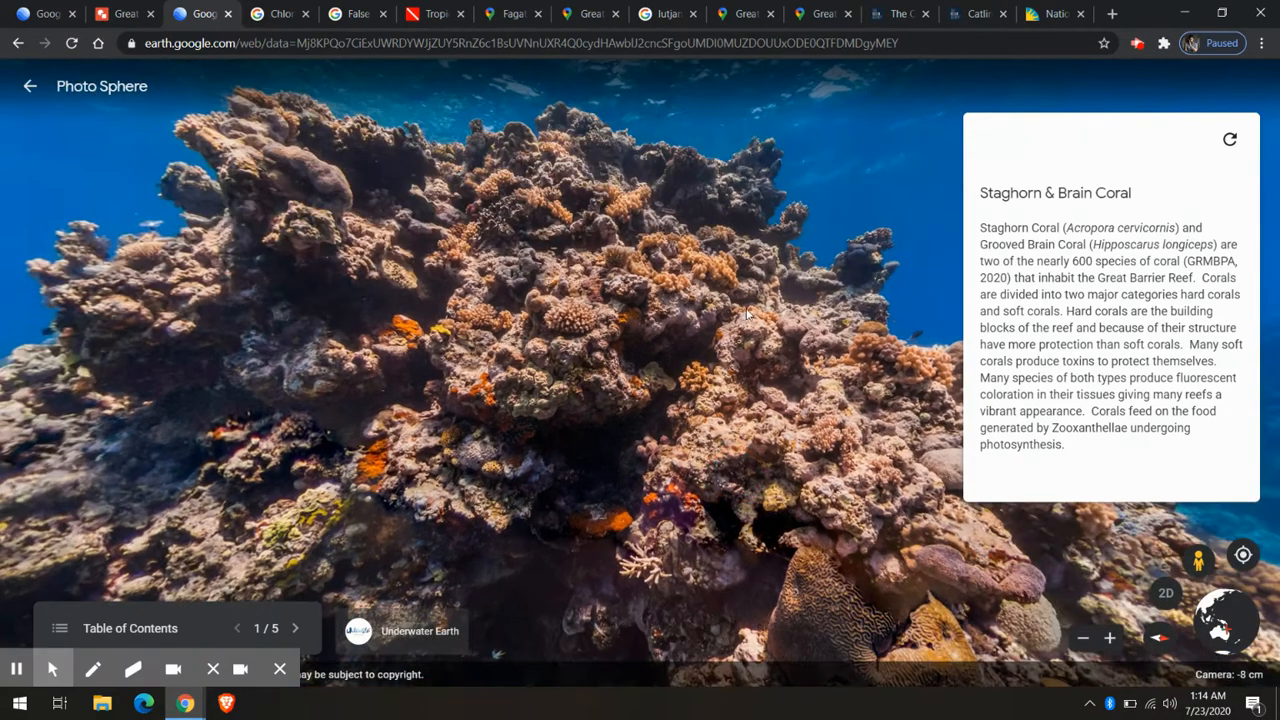
{"action": "mouse_move", "coordinate": [797, 480]}
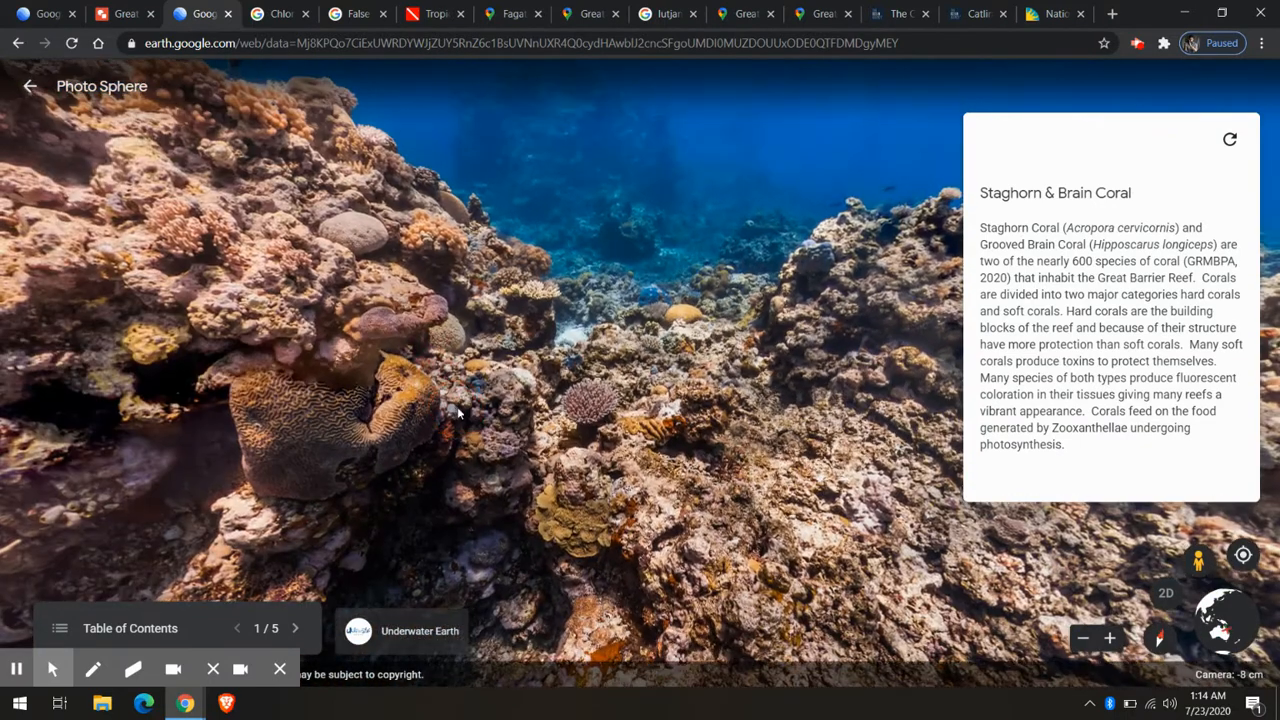
Step: Show the False Percula clownfish and Magnificent Sea Anemone image results
{"action": "left_click", "coordinate": [357, 13]}
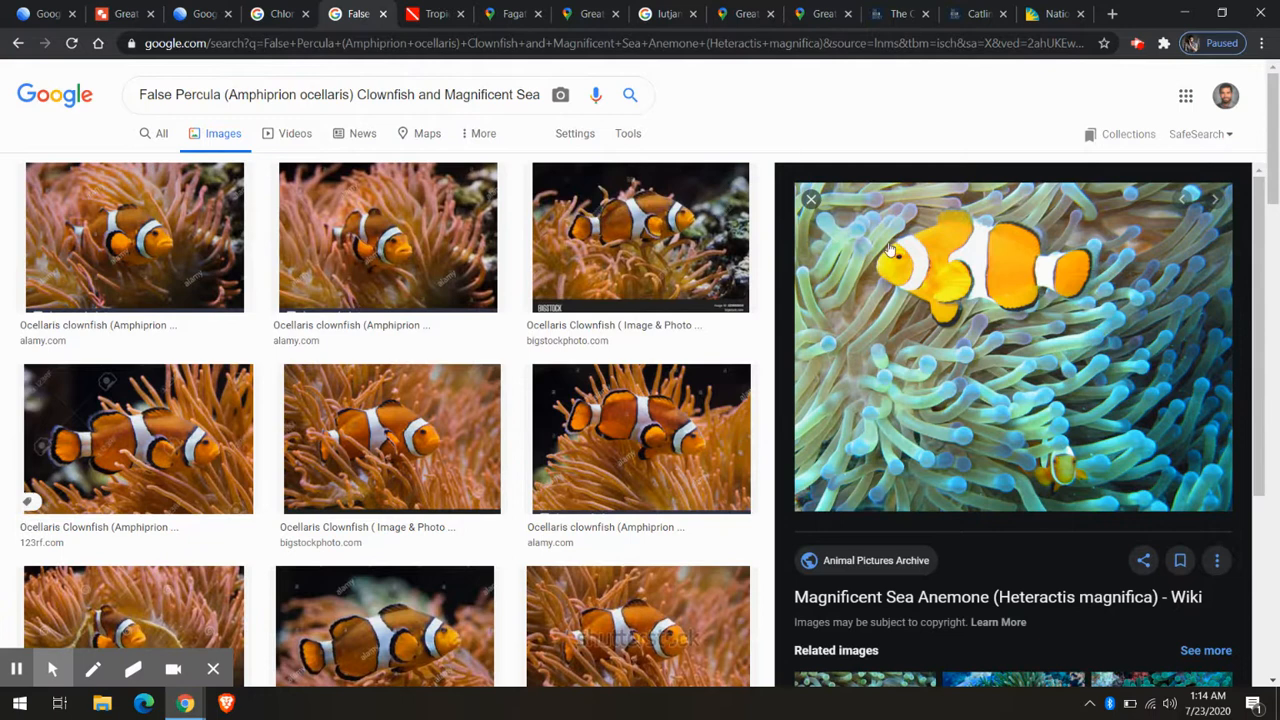
{"action": "mouse_move", "coordinate": [845, 275]}
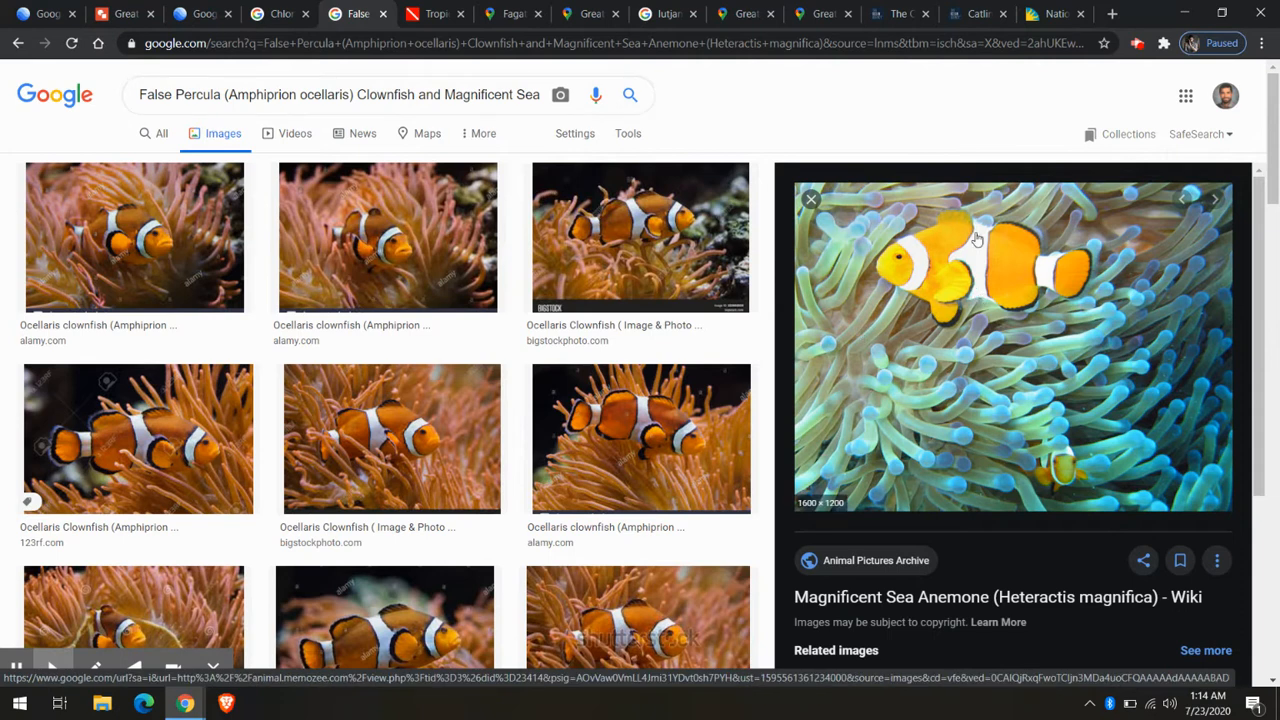
{"action": "mouse_move", "coordinate": [1118, 236]}
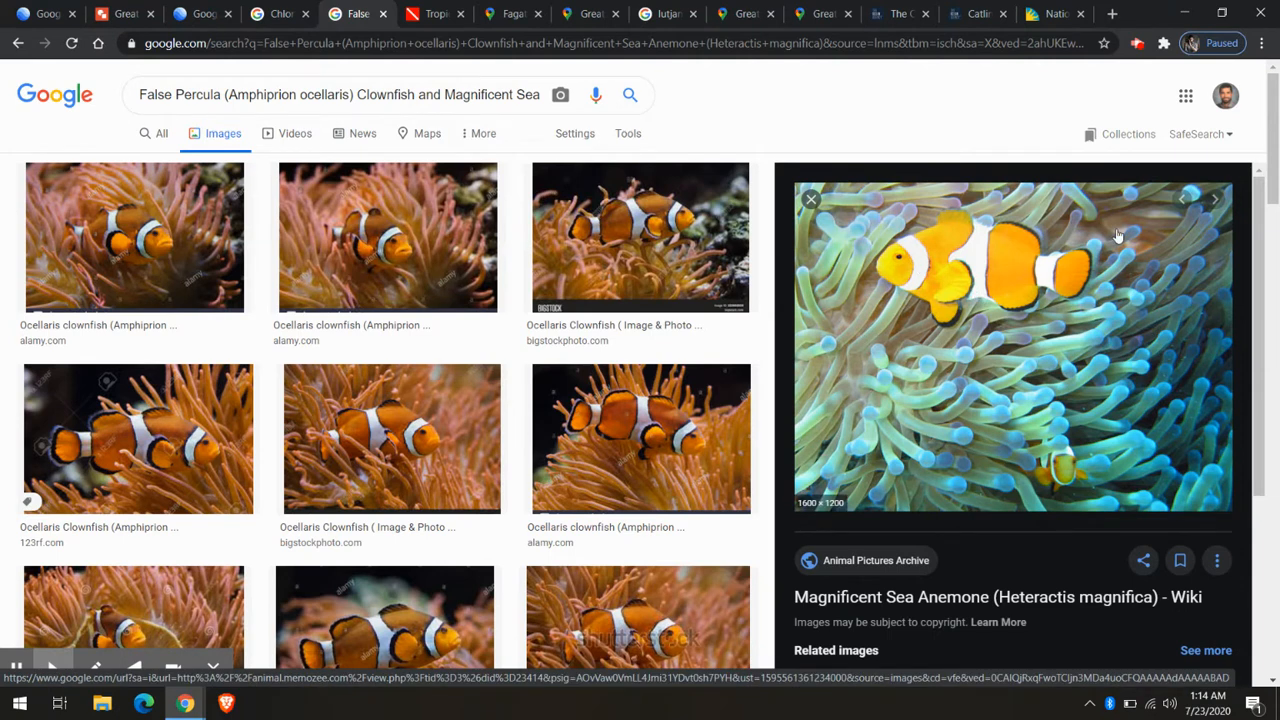
{"action": "mouse_move", "coordinate": [985, 229]}
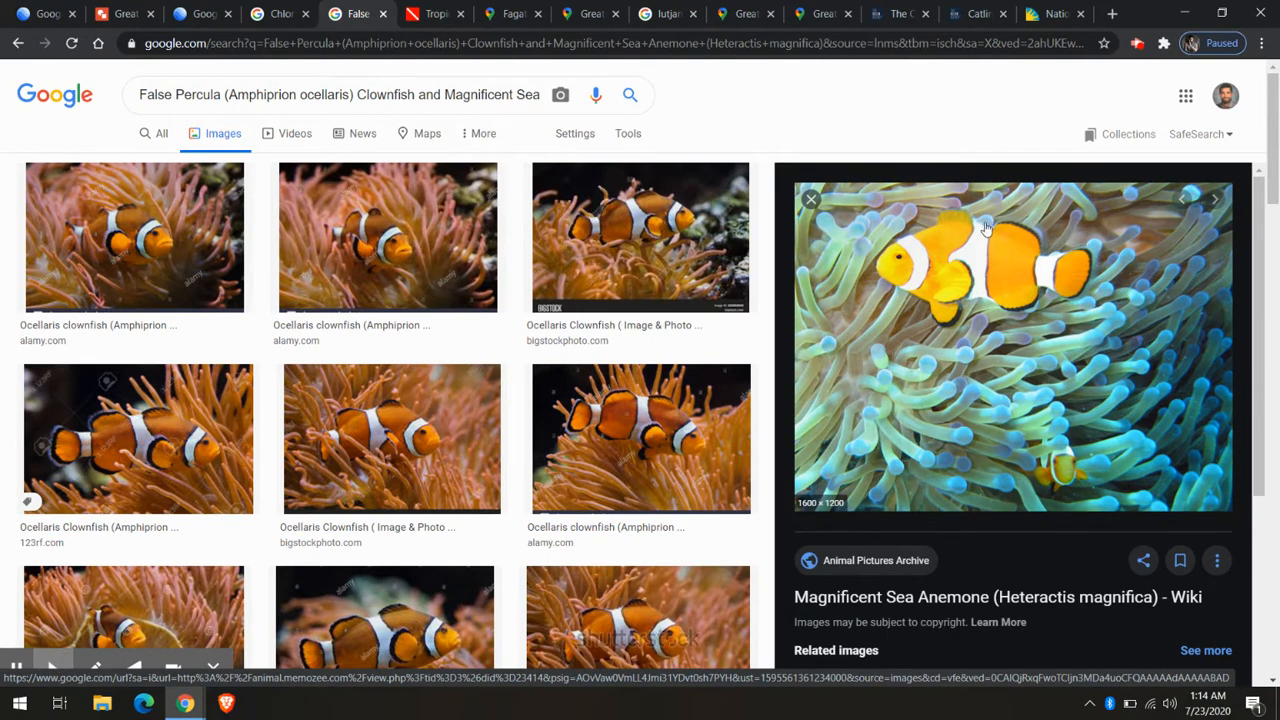
{"action": "mouse_move", "coordinate": [1160, 250]}
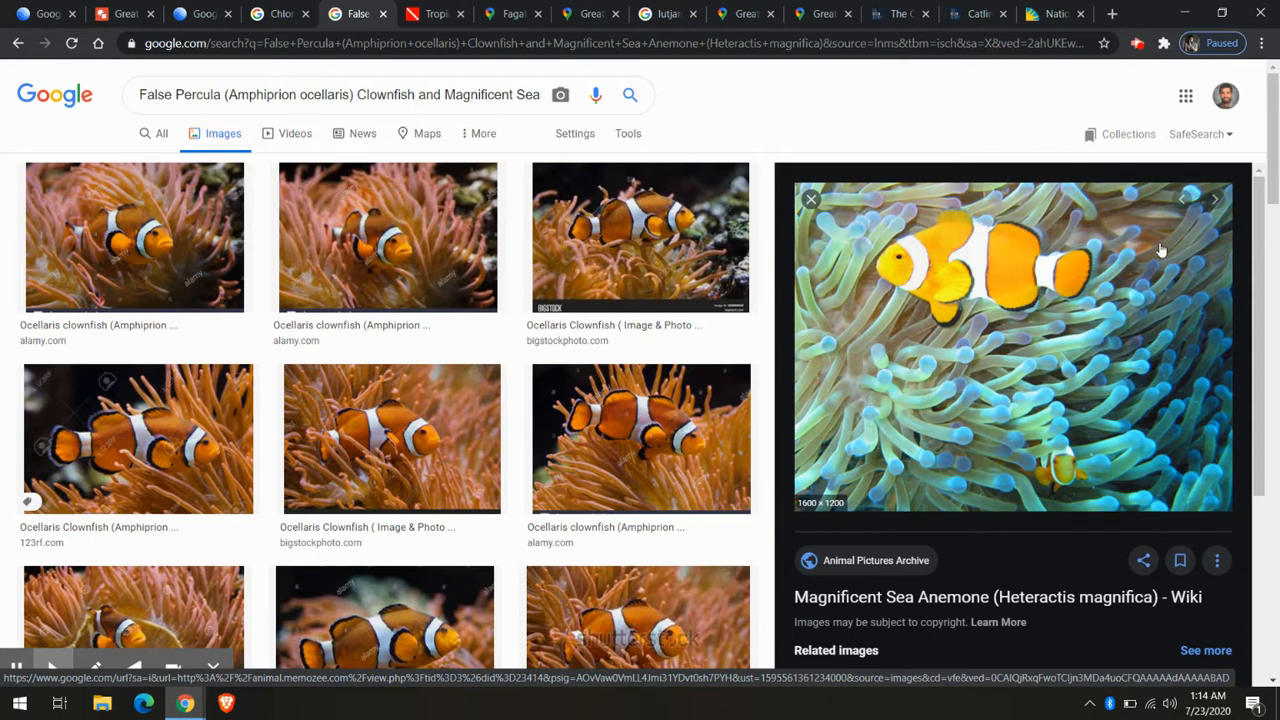
{"action": "mouse_move", "coordinate": [980, 377]}
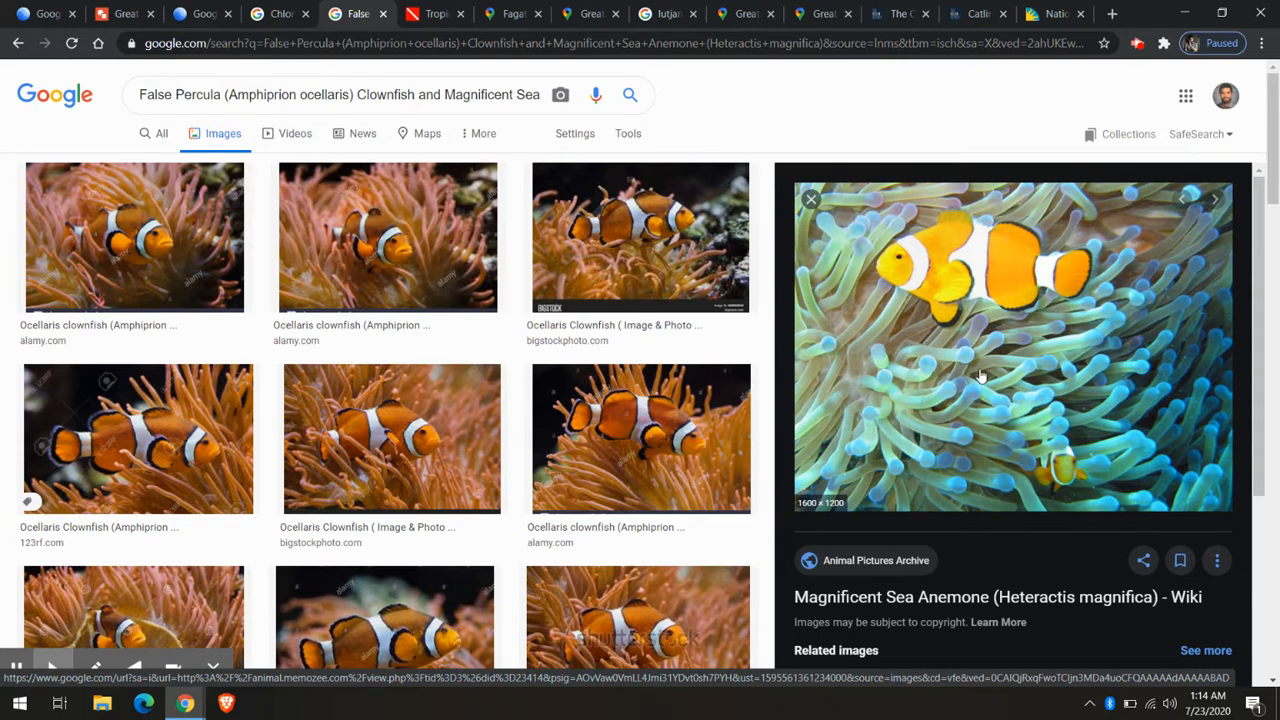
{"action": "mouse_move", "coordinate": [1050, 413]}
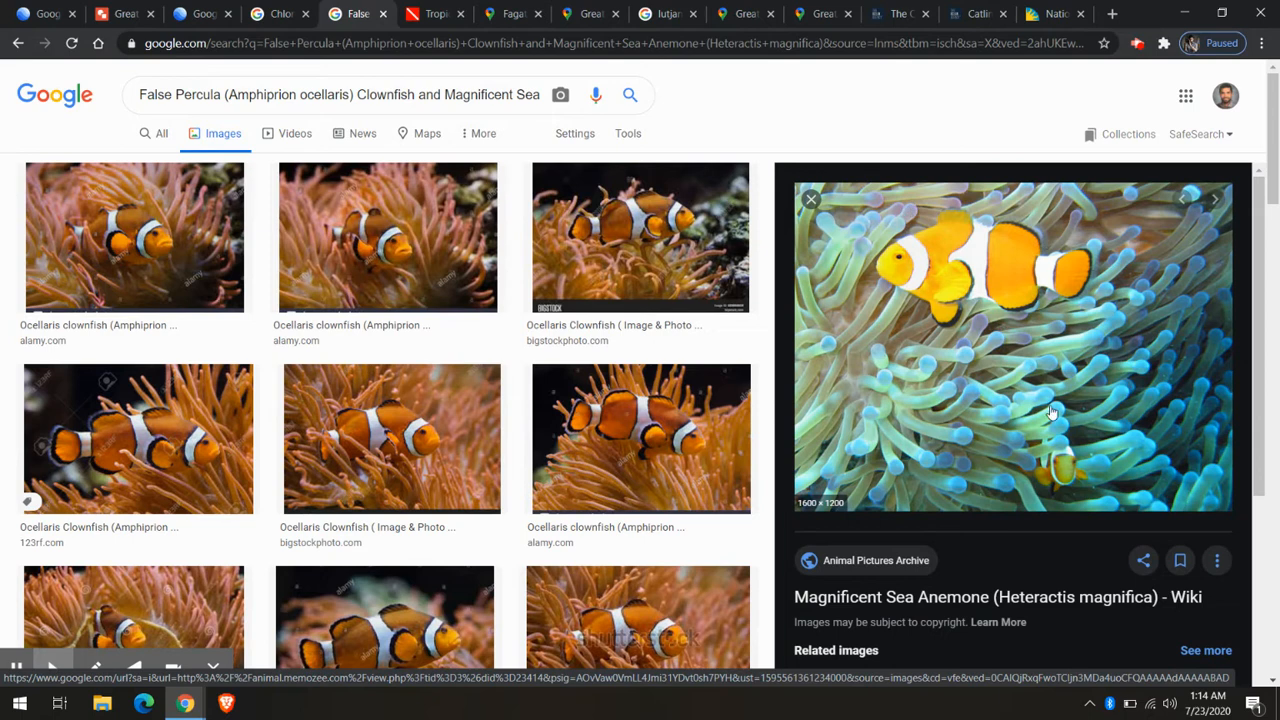
{"action": "mouse_move", "coordinate": [278, 13]}
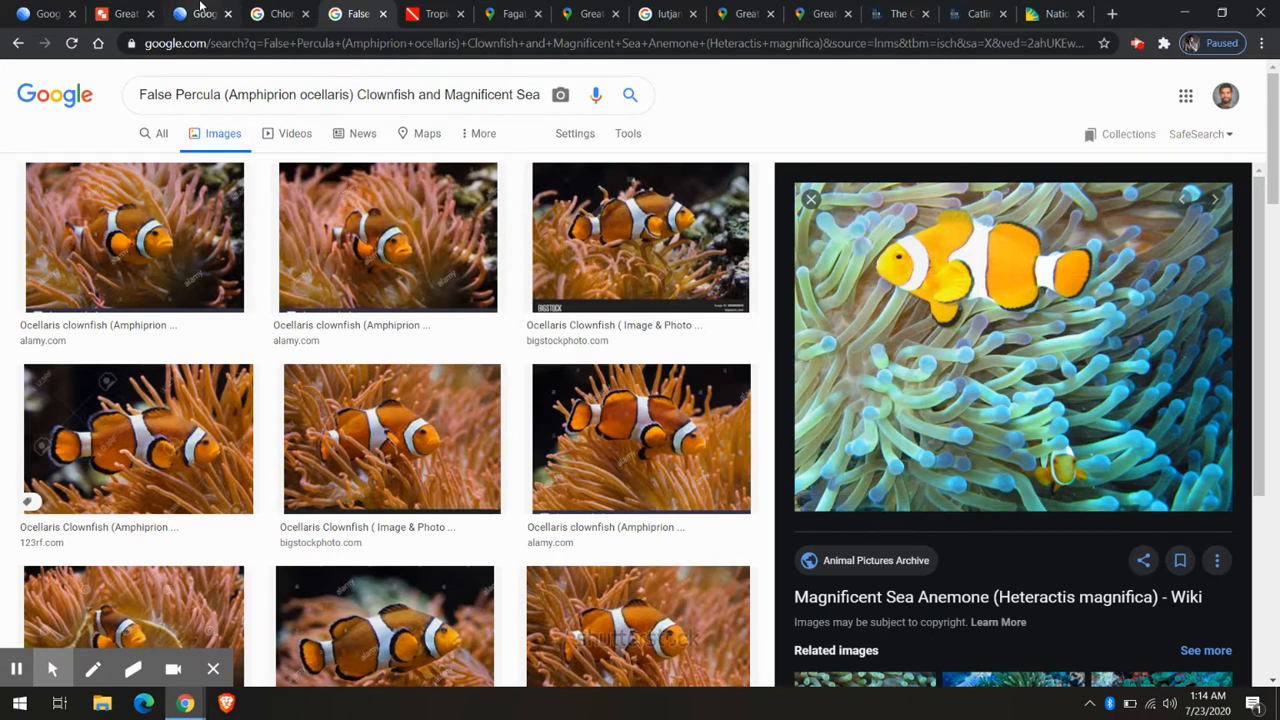
Step: Advance the tour to stop 2/5 and turn the photo sphere toward the Six Banded Angelfish over brain coral
{"action": "left_click", "coordinate": [203, 14]}
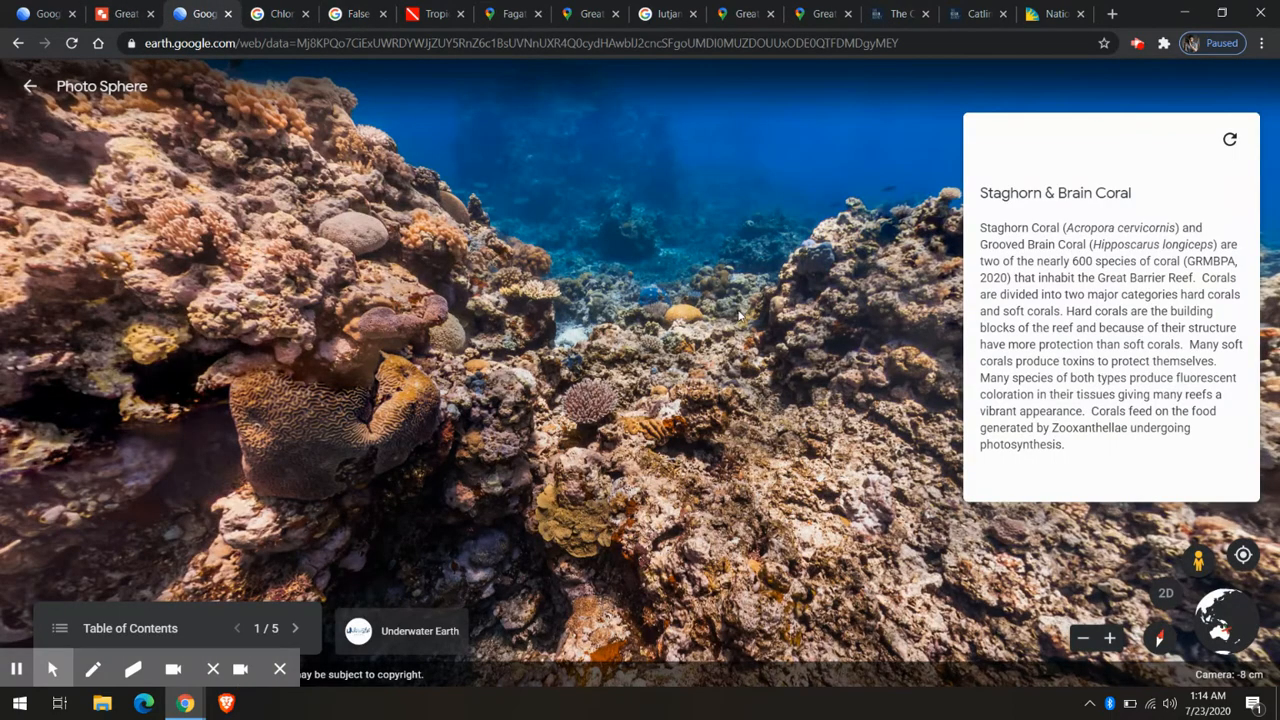
{"action": "left_click", "coordinate": [295, 628]}
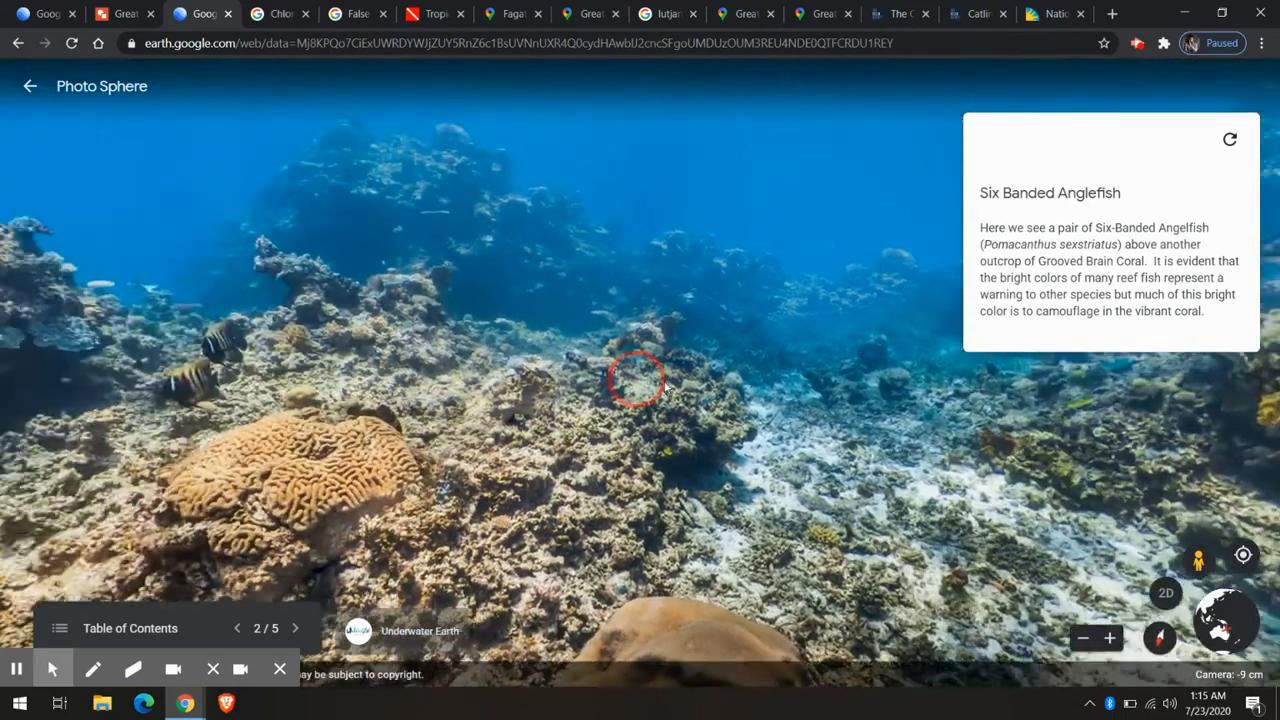
{"action": "left_click_drag", "start_coordinate": [638, 378], "coordinate": [520, 390]}
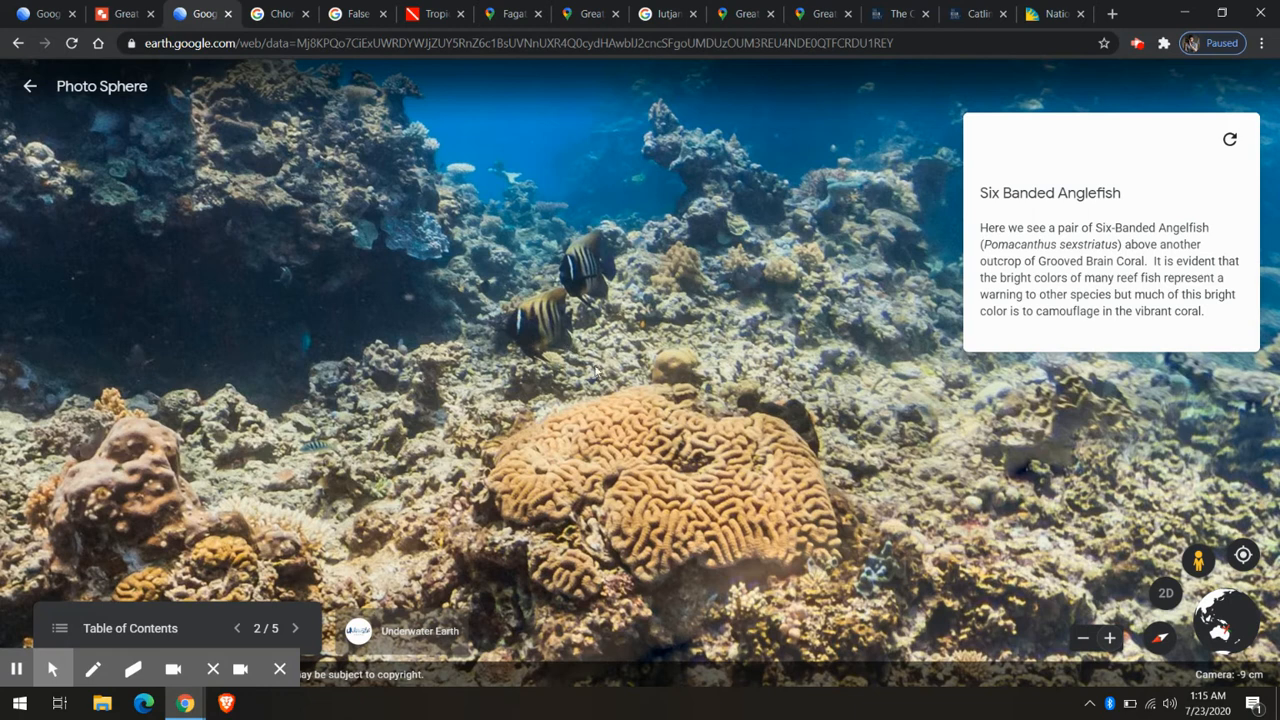
{"action": "mouse_move", "coordinate": [765, 532]}
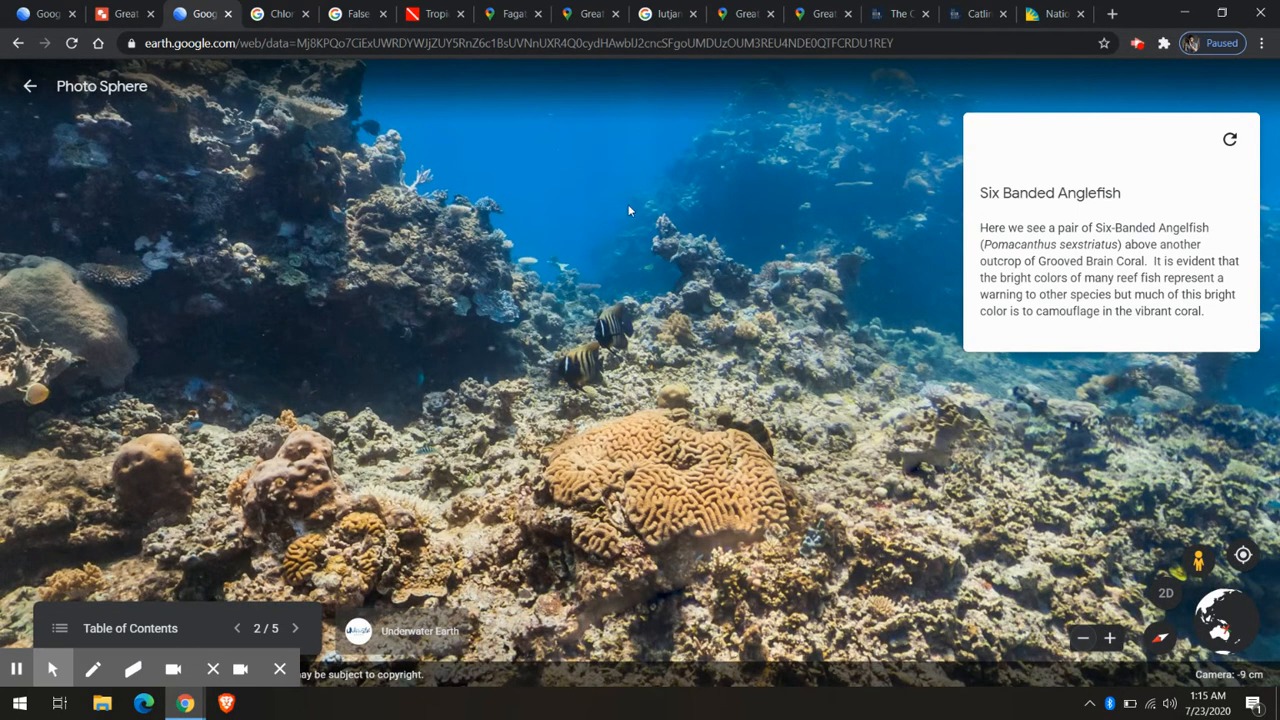
{"action": "mouse_move", "coordinate": [435, 38]}
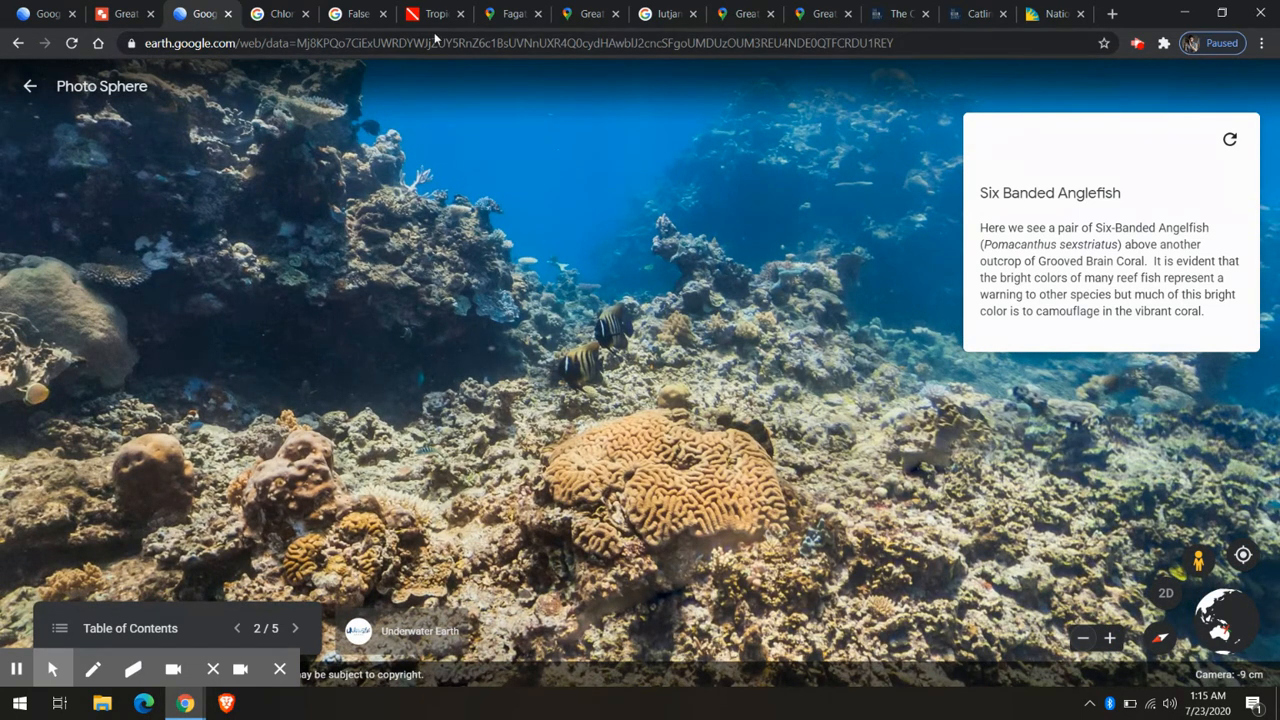
Step: Browse reefguide.org's angelfish listings and find the Six-Banded Angelfish (Pomacanthus sextriatus) entry
{"action": "left_click", "coordinate": [434, 13]}
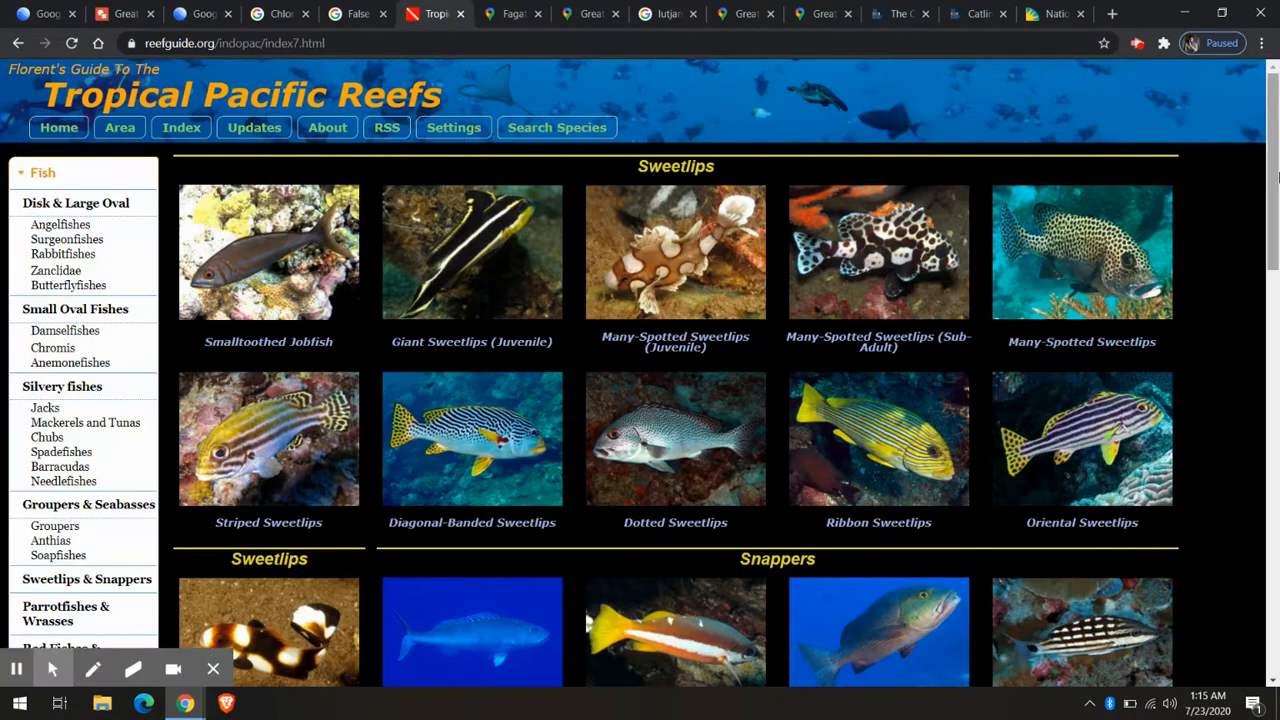
{"action": "mouse_move", "coordinate": [1047, 530]}
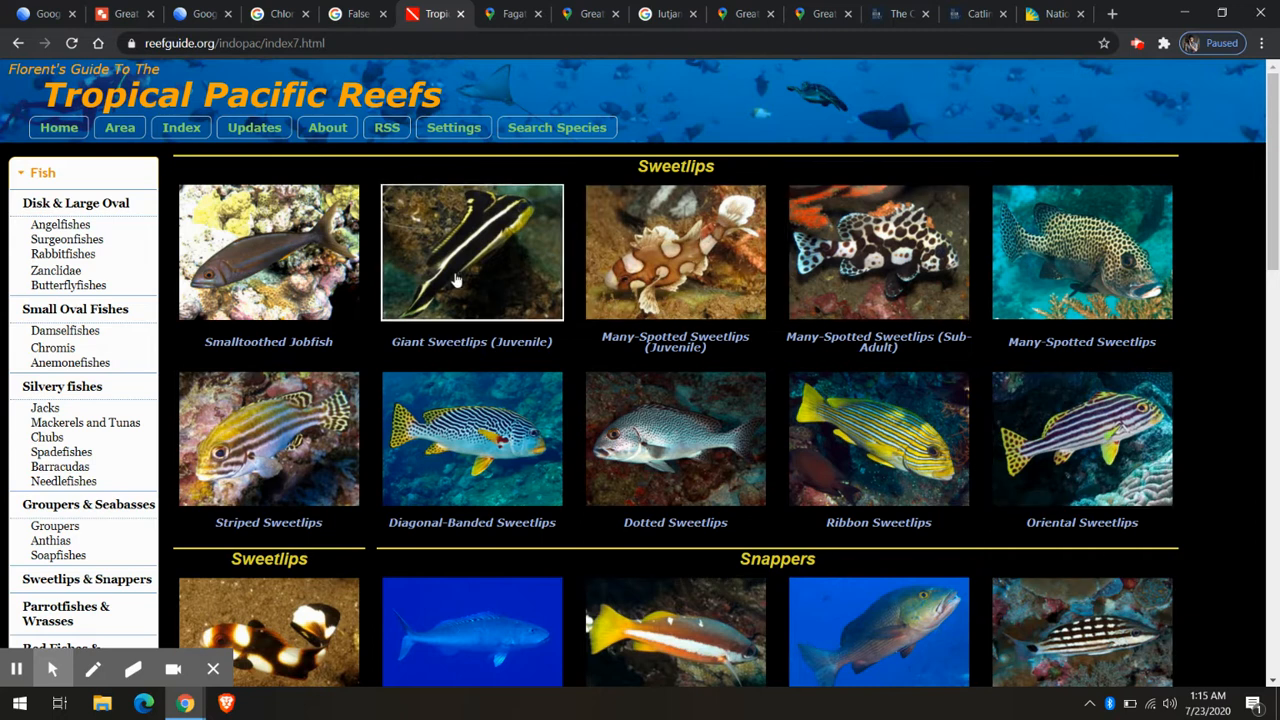
{"action": "mouse_move", "coordinate": [1270, 190]}
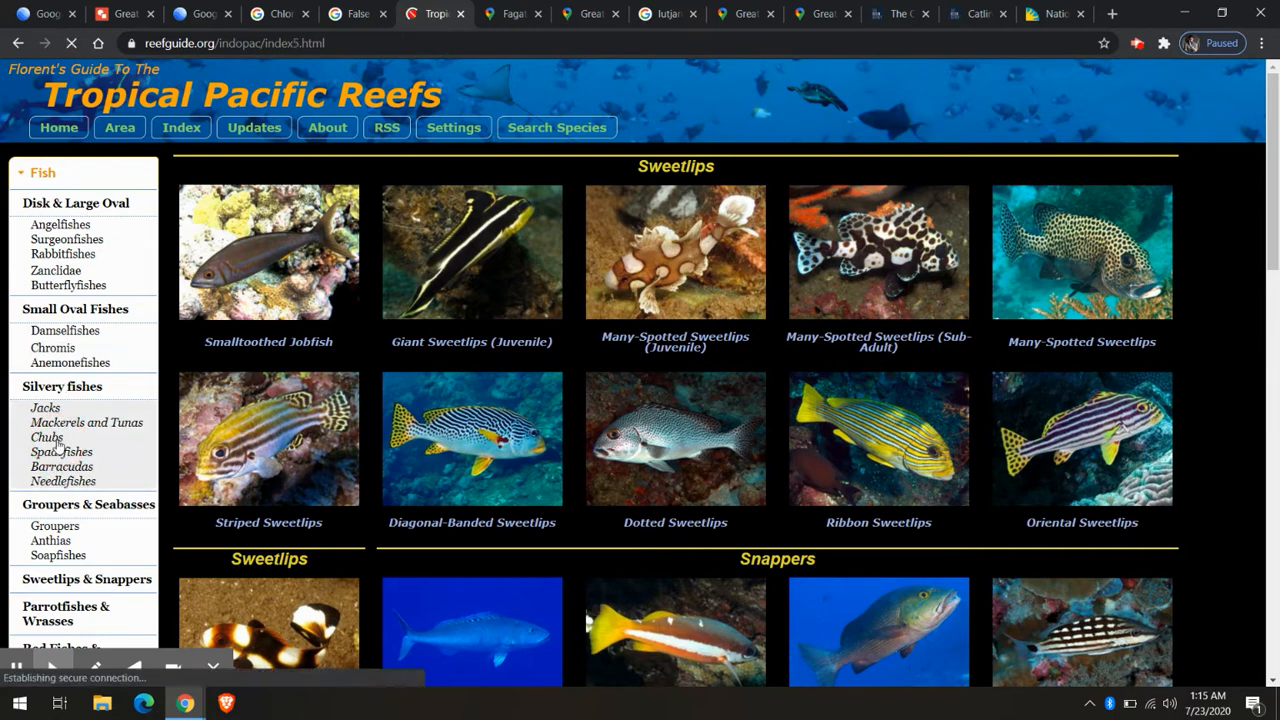
{"action": "scroll", "scroll_direction": "down", "scroll_amount": 3}
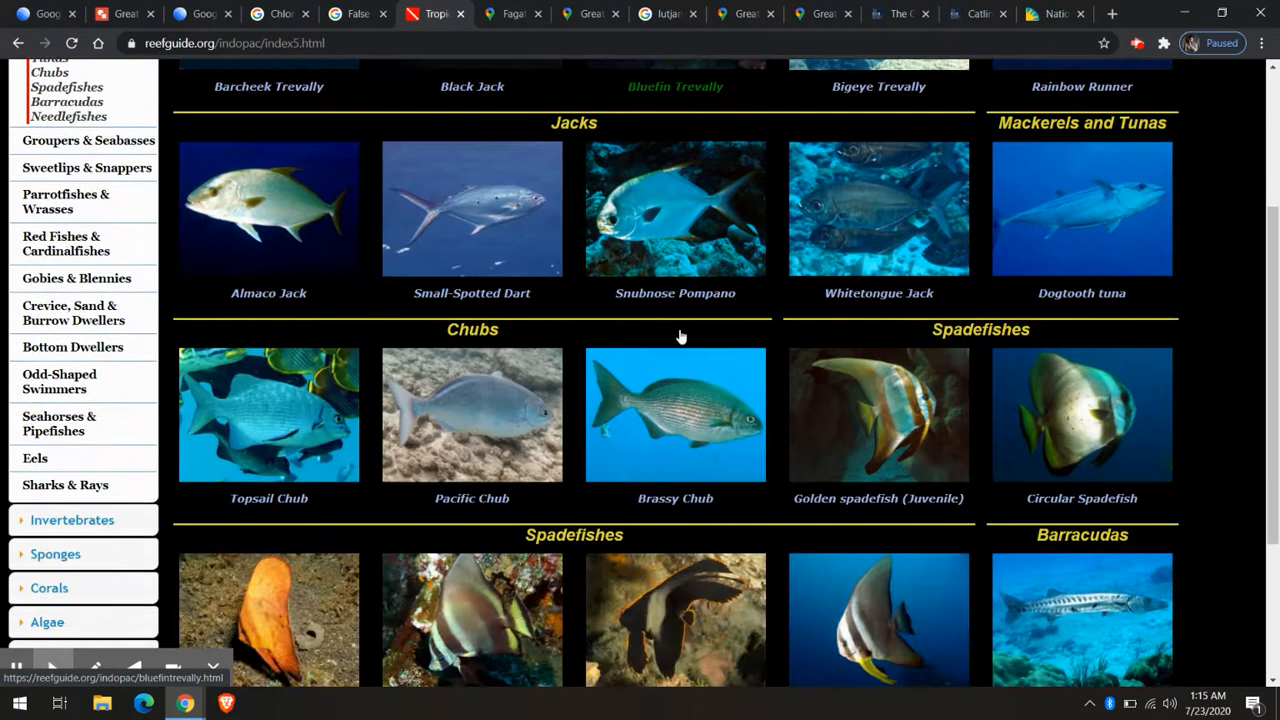
{"action": "scroll", "scroll_direction": "up", "scroll_amount": 3}
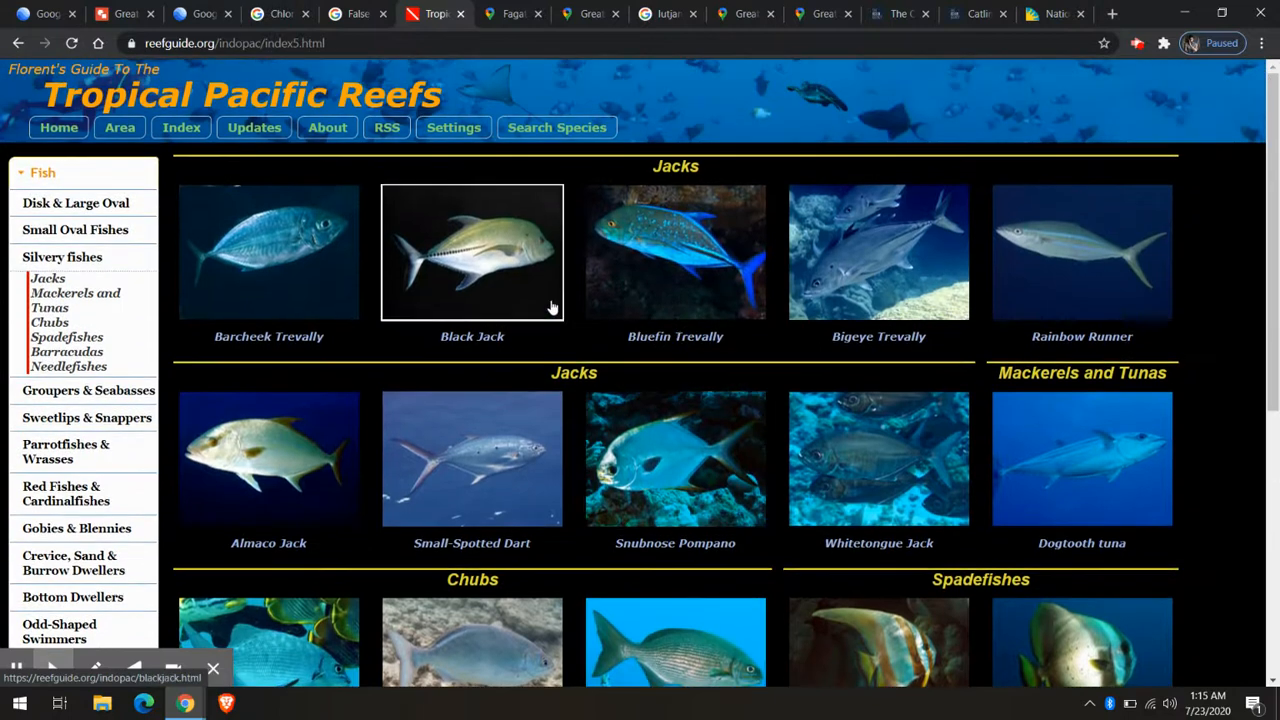
{"action": "mouse_move", "coordinate": [408, 262]}
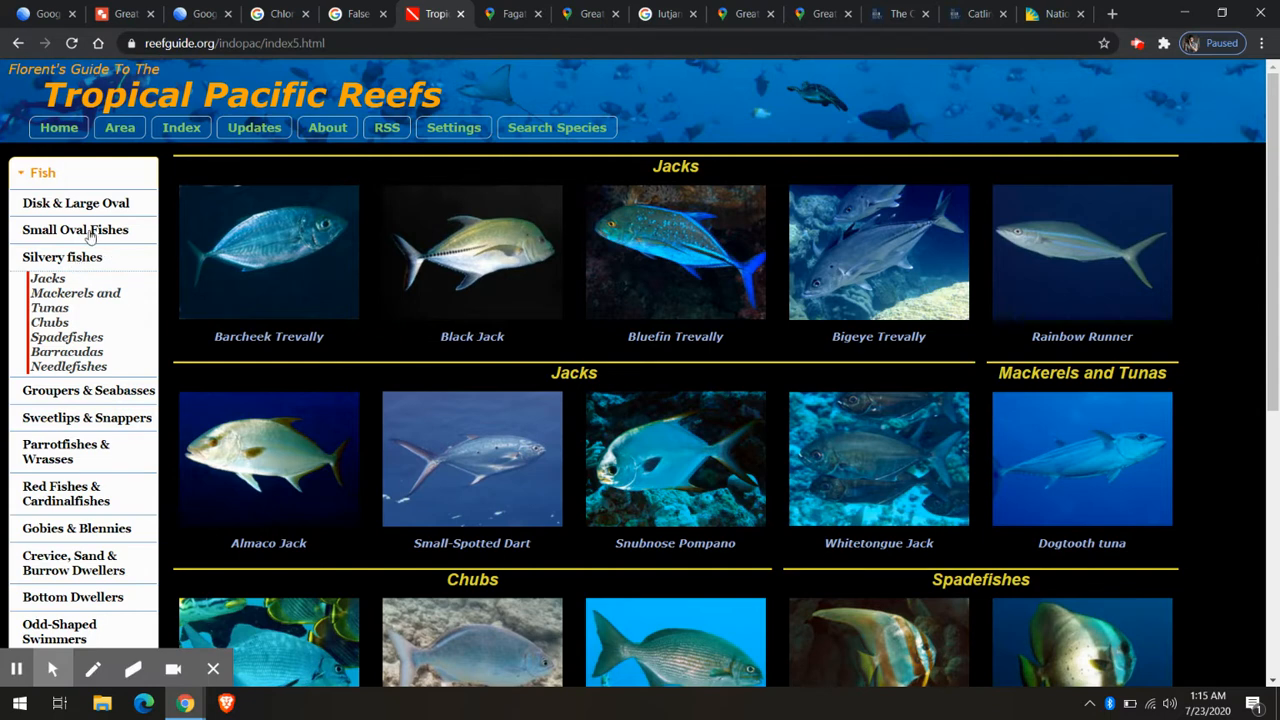
{"action": "left_click", "coordinate": [76, 203]}
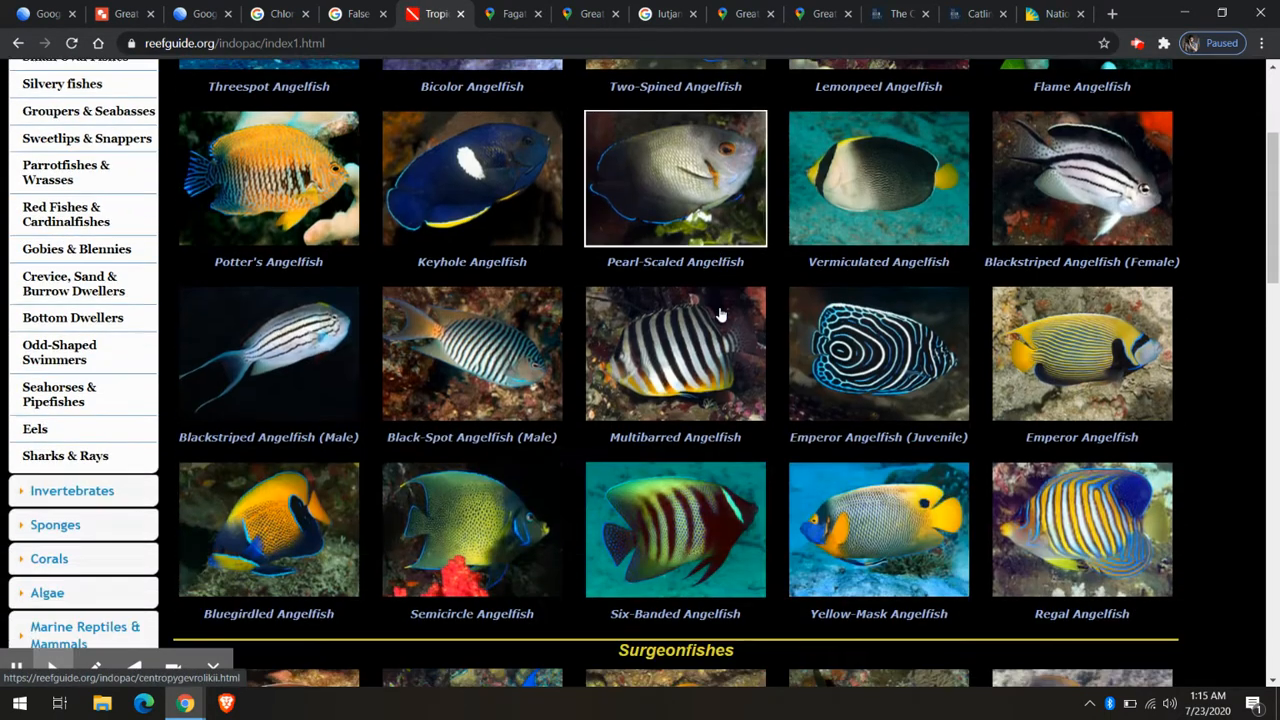
{"action": "scroll", "scroll_direction": "down", "scroll_amount": 3}
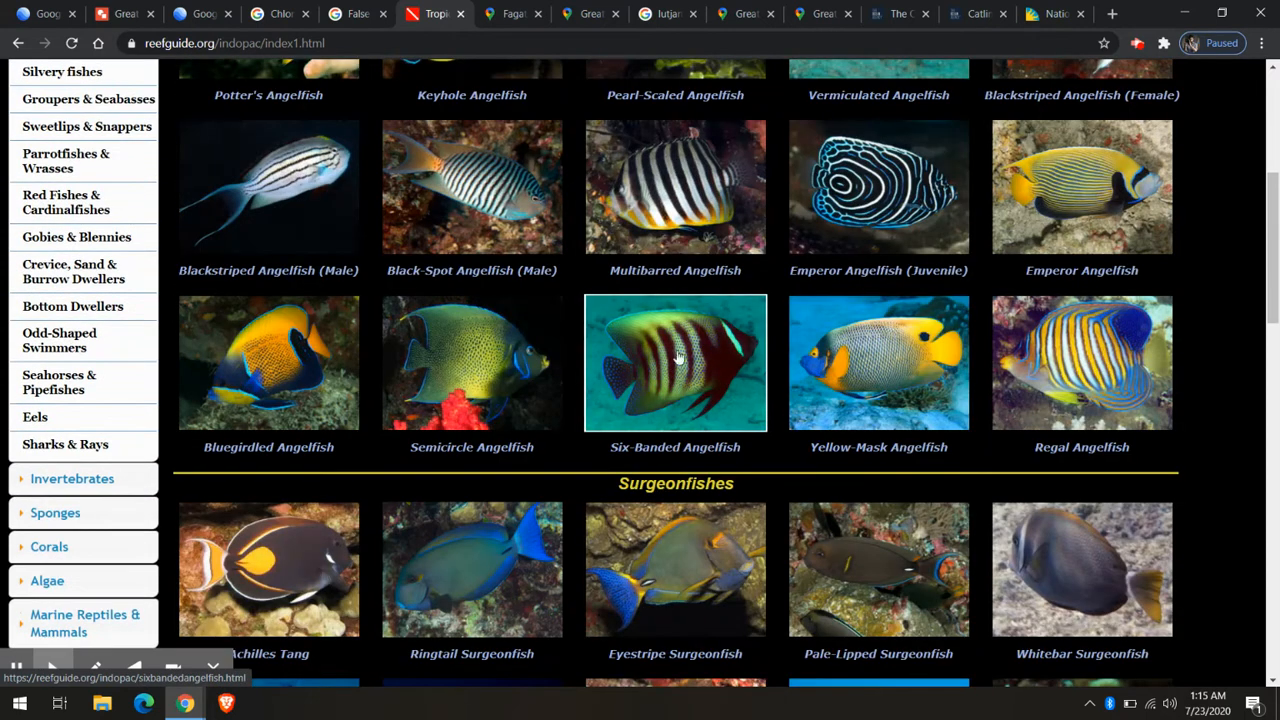
{"action": "mouse_move", "coordinate": [603, 395]}
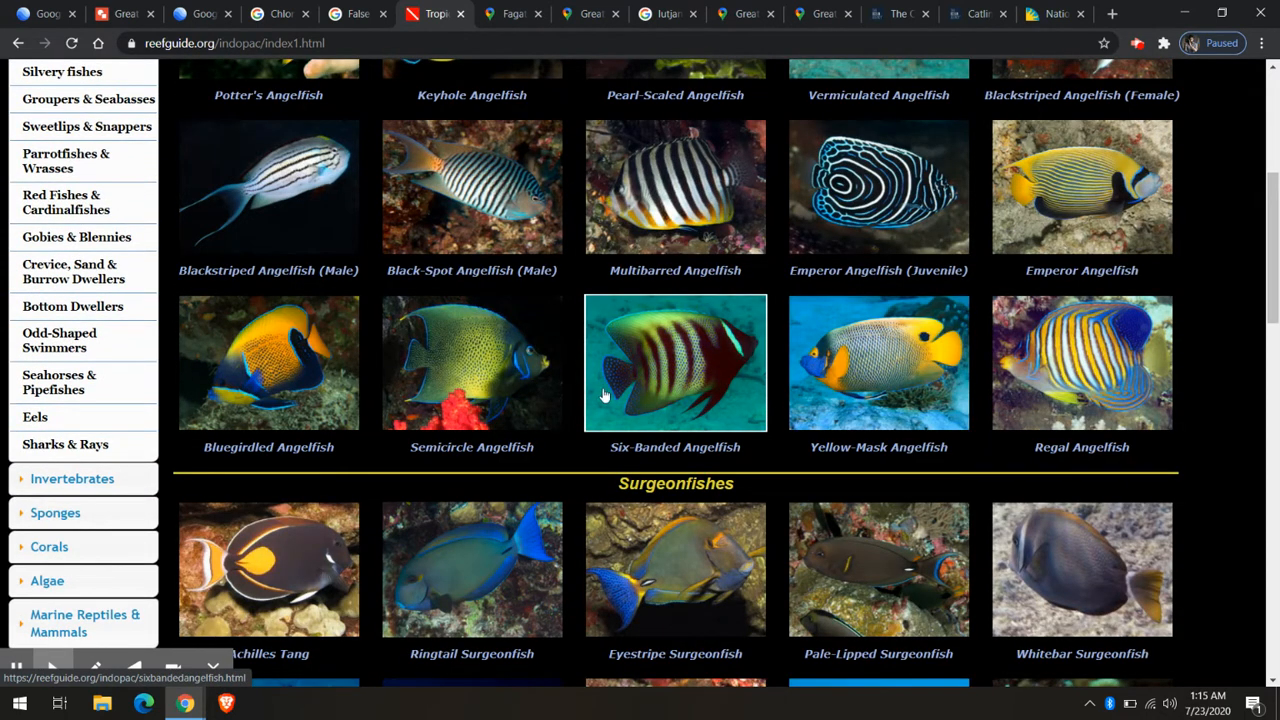
{"action": "mouse_move", "coordinate": [628, 378]}
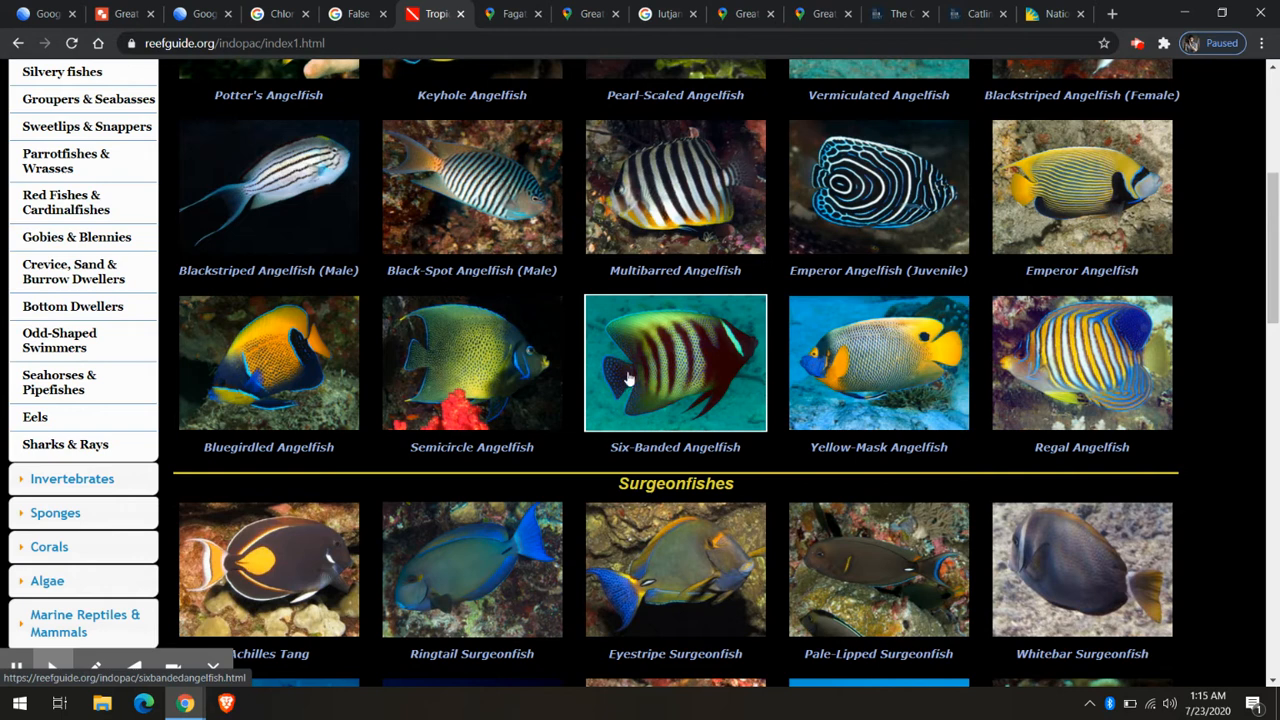
{"action": "mouse_move", "coordinate": [590, 385]}
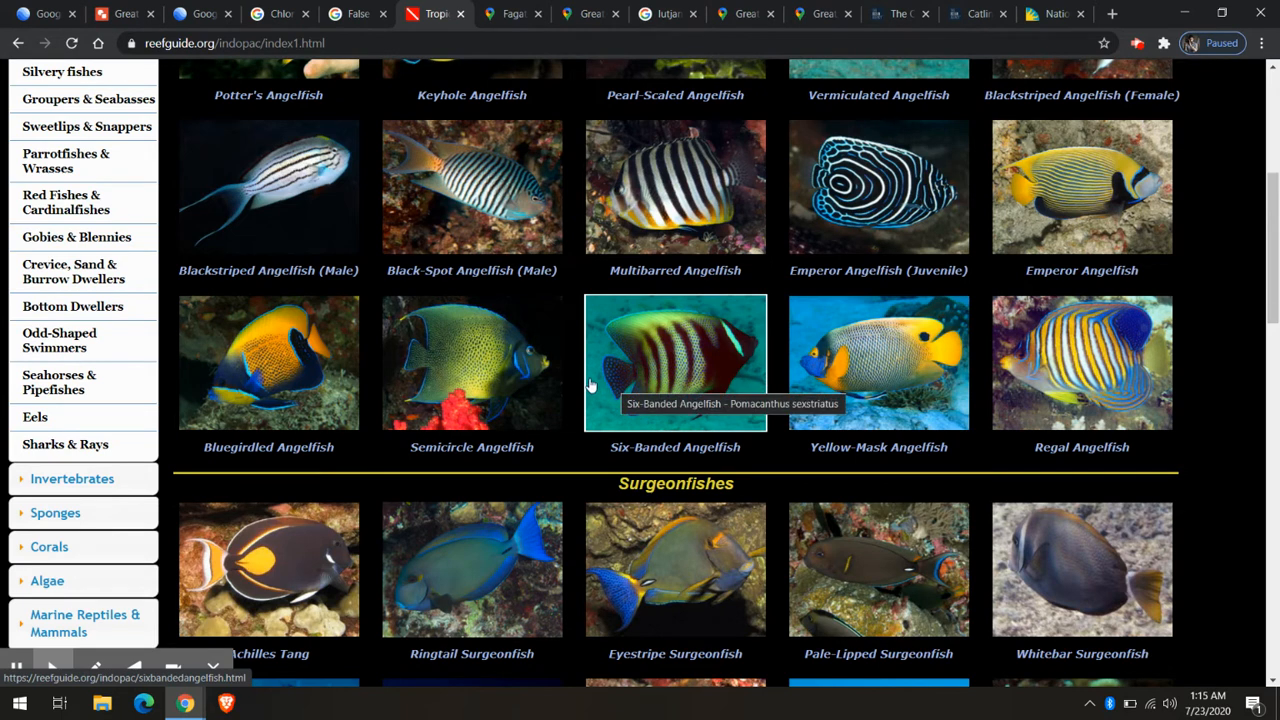
{"action": "mouse_move", "coordinate": [632, 380]}
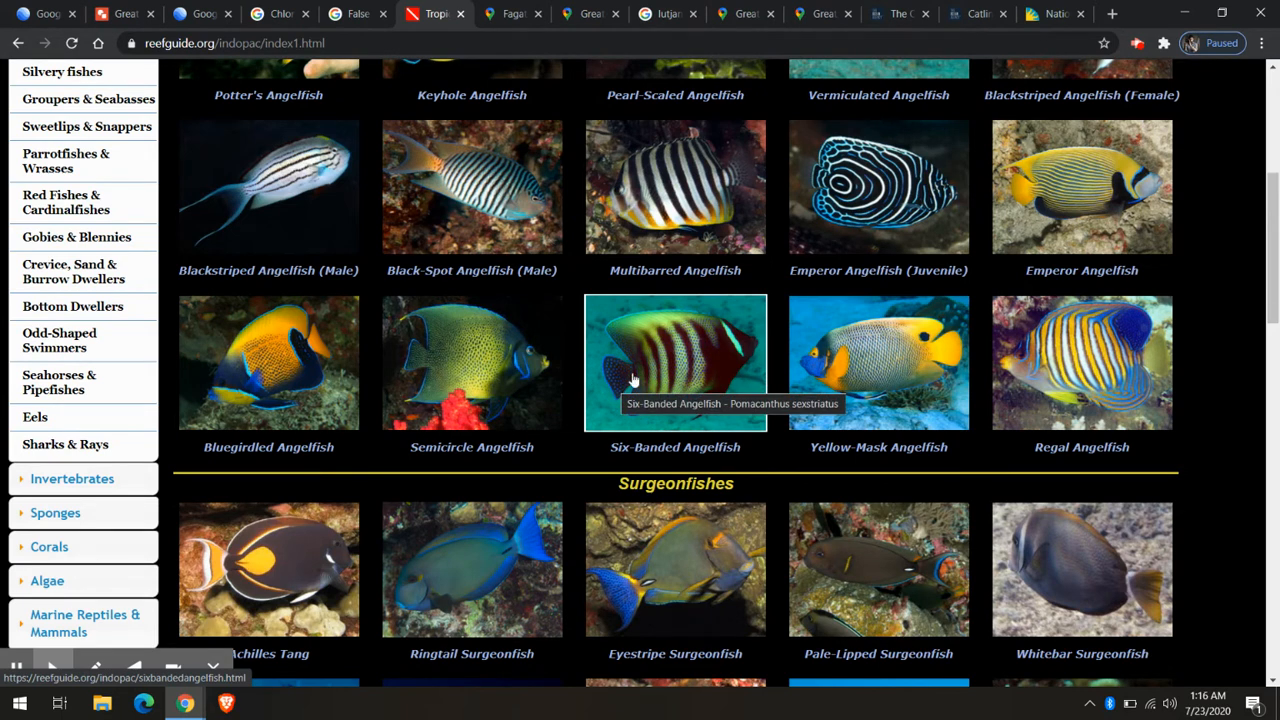
{"action": "left_click", "coordinate": [675, 362]}
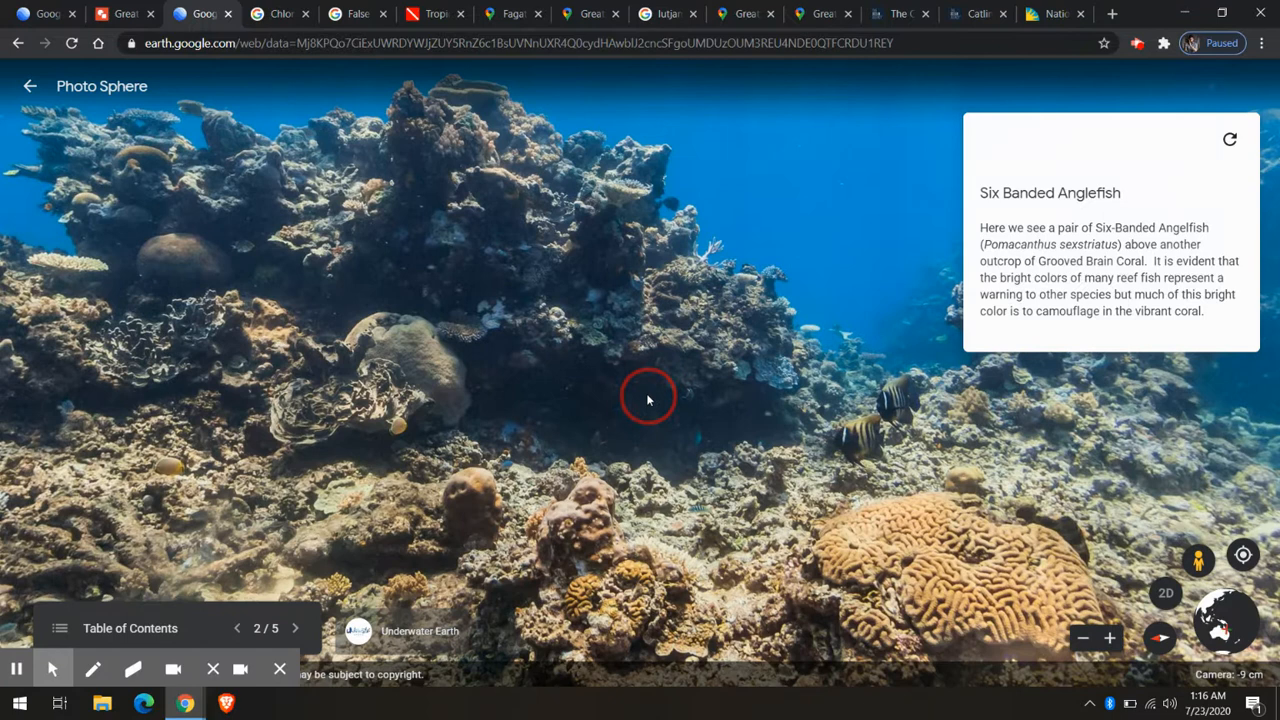
{"action": "mouse_move", "coordinate": [847, 478]}
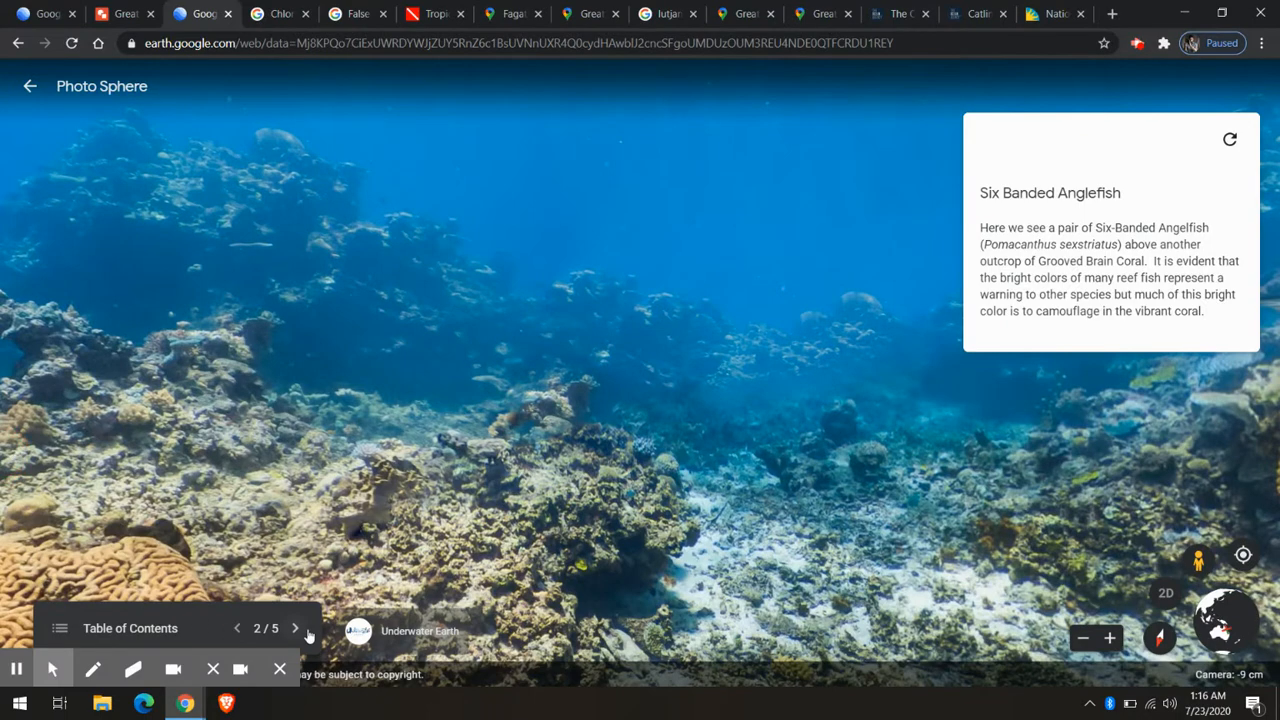
Step: Advance the reef tour past the Six Banded Angelfish stop toward stop three
{"action": "left_click", "coordinate": [295, 628]}
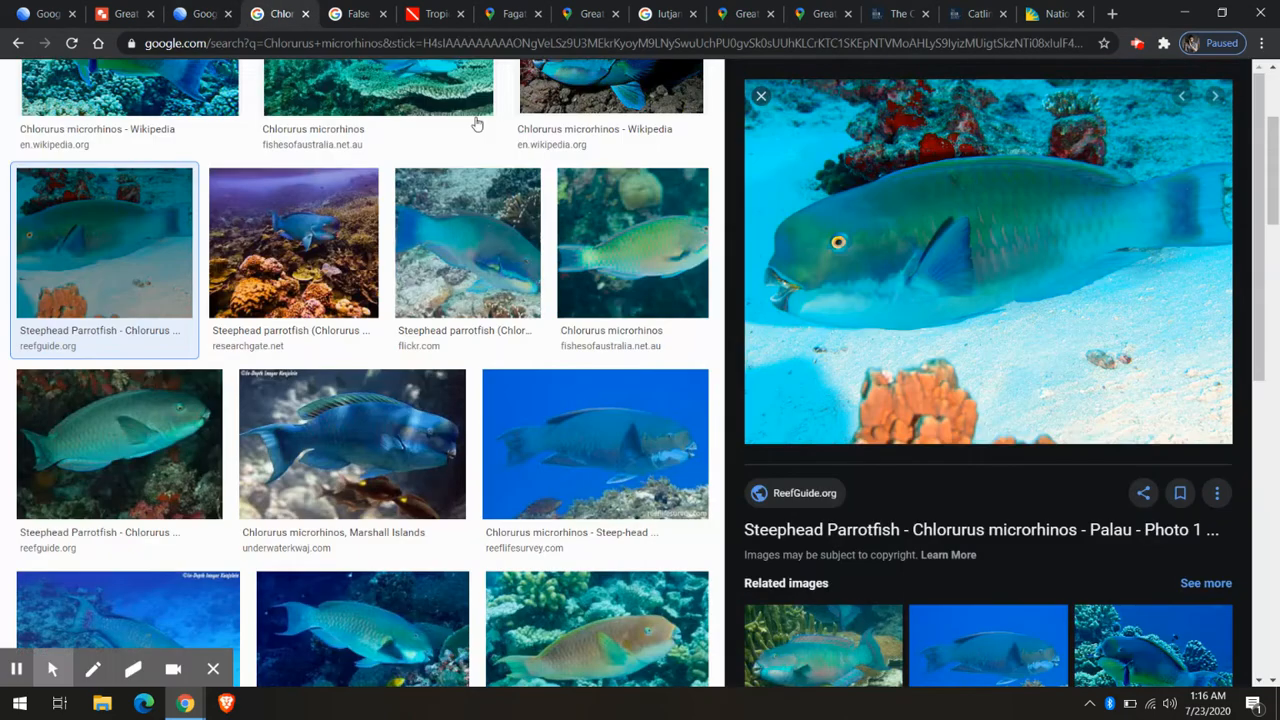
{"action": "mouse_move", "coordinate": [768, 296]}
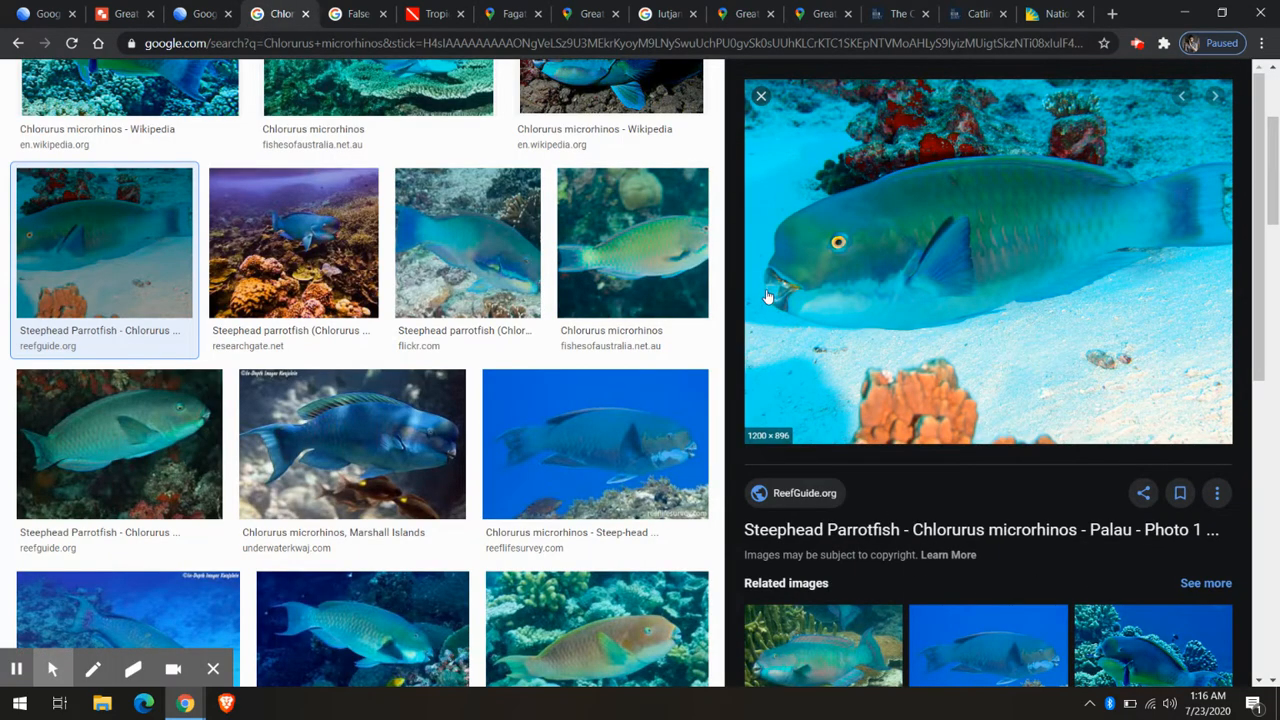
{"action": "mouse_move", "coordinate": [800, 293]}
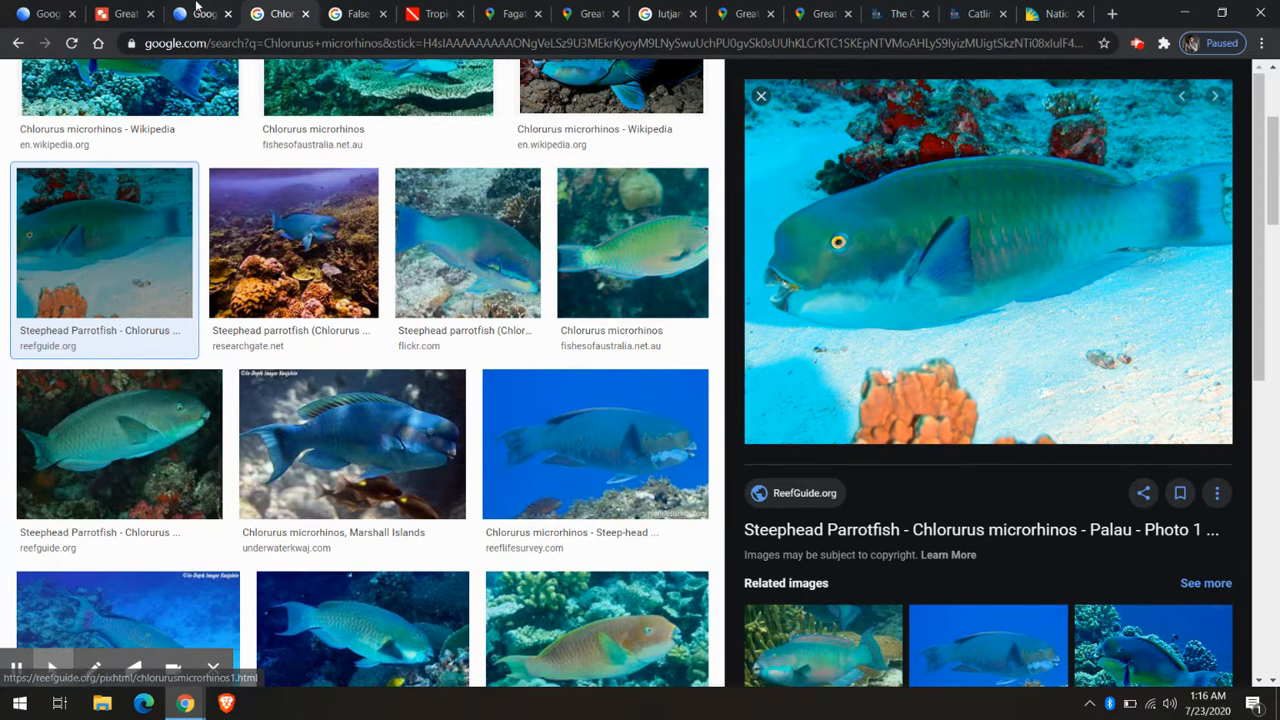
Step: Return to the Google Earth tour, now at the Bleeker's Parrotfish stop three
{"action": "left_click", "coordinate": [200, 13]}
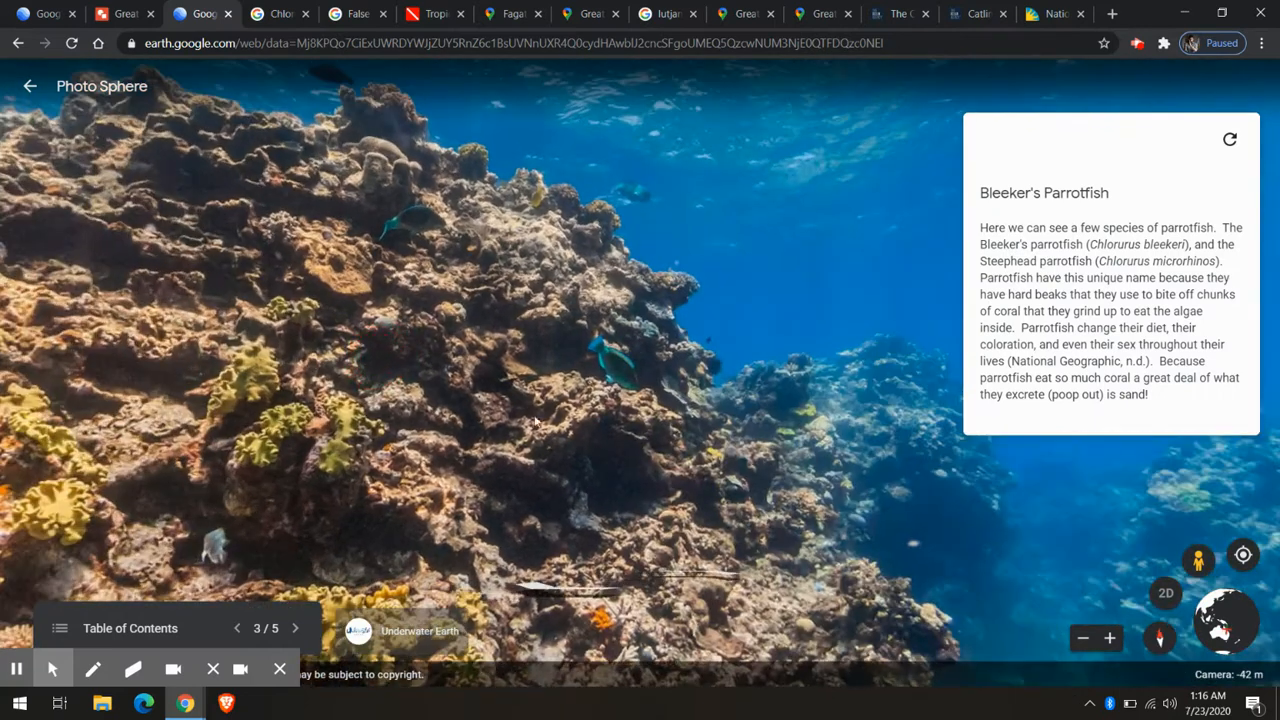
{"action": "mouse_move", "coordinate": [605, 420]}
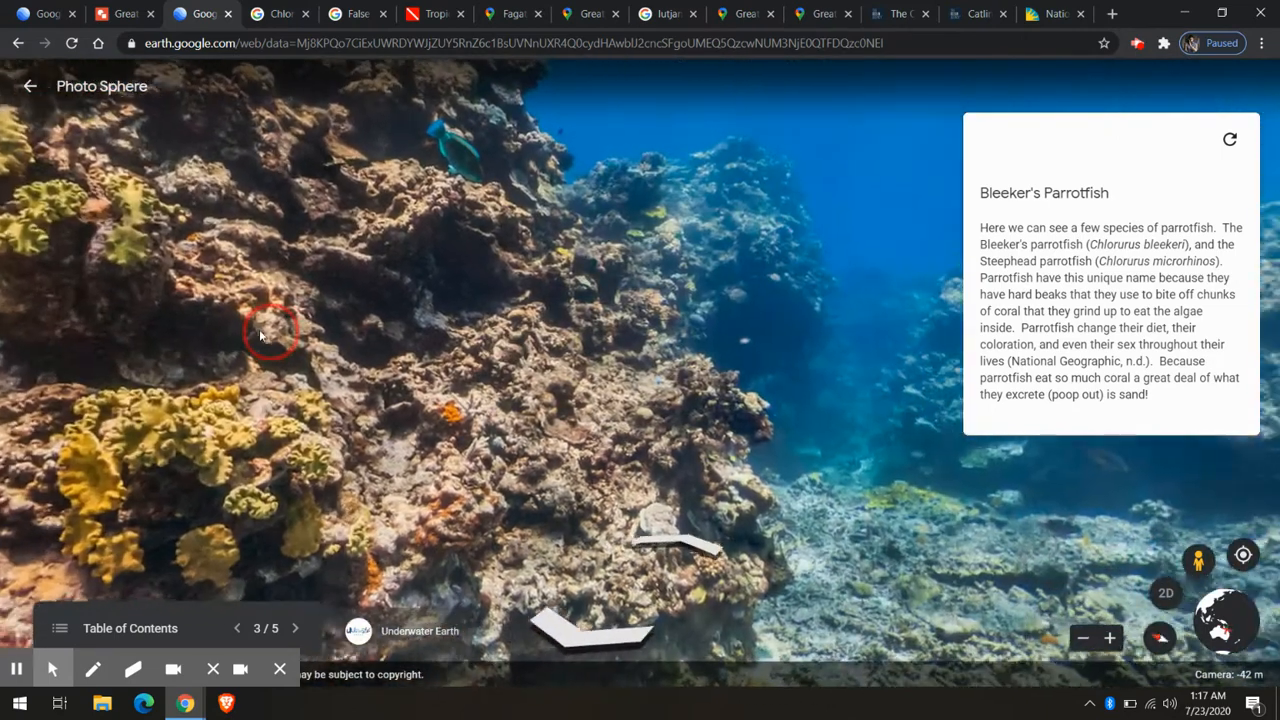
Step: Look around the parrotfish photo sphere, then advance the tour to stop 4/5, the Leopard Sea Cucumber
{"action": "left_click_drag", "start_coordinate": [270, 335], "coordinate": [547, 220]}
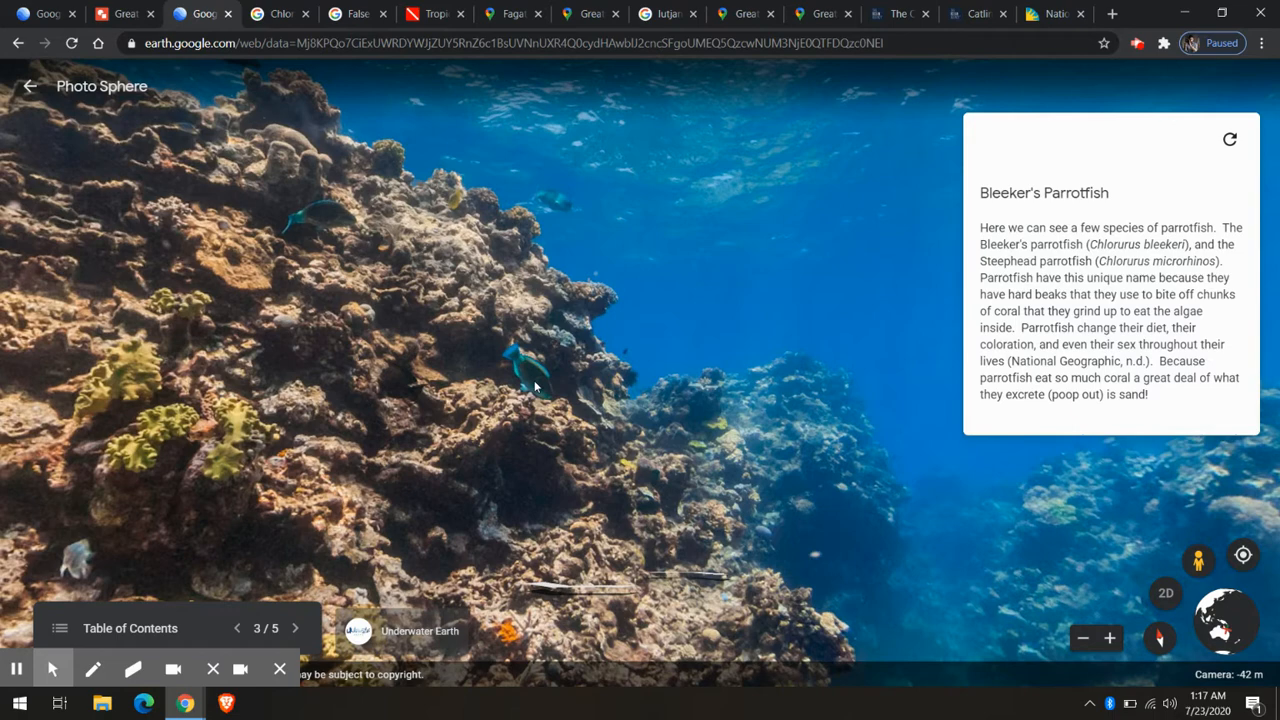
{"action": "mouse_move", "coordinate": [587, 207]}
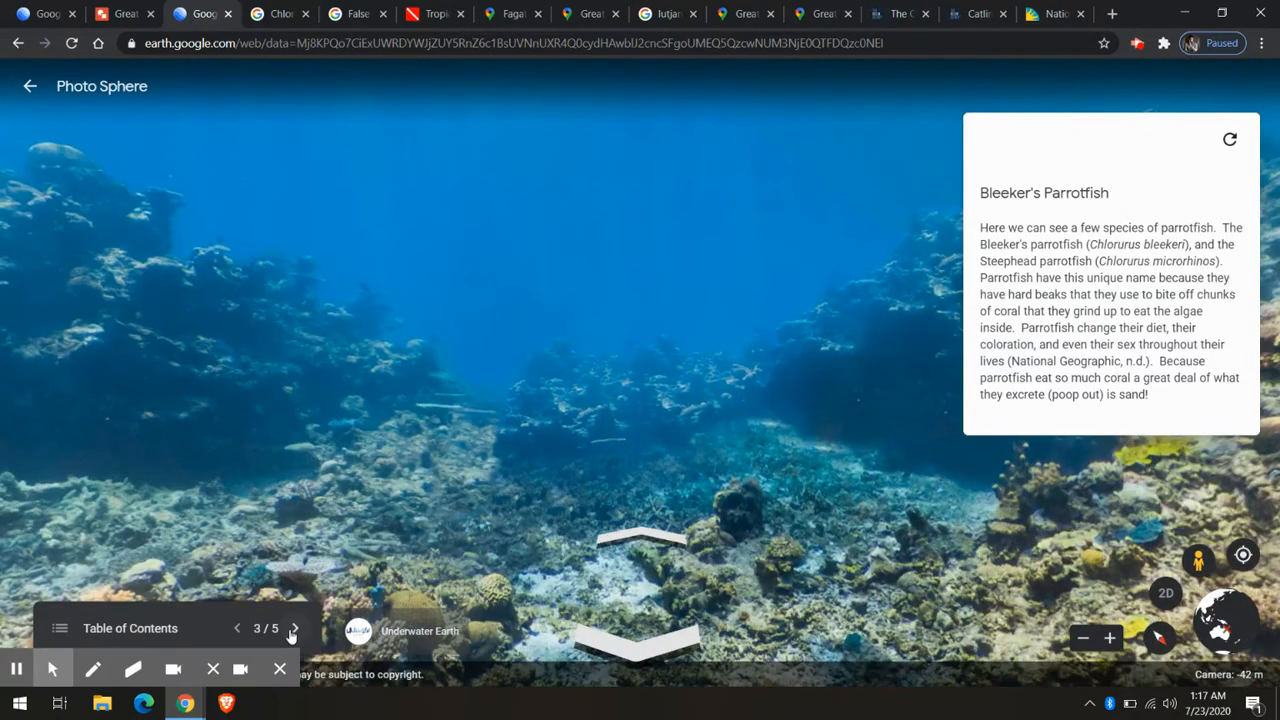
{"action": "left_click", "coordinate": [295, 628]}
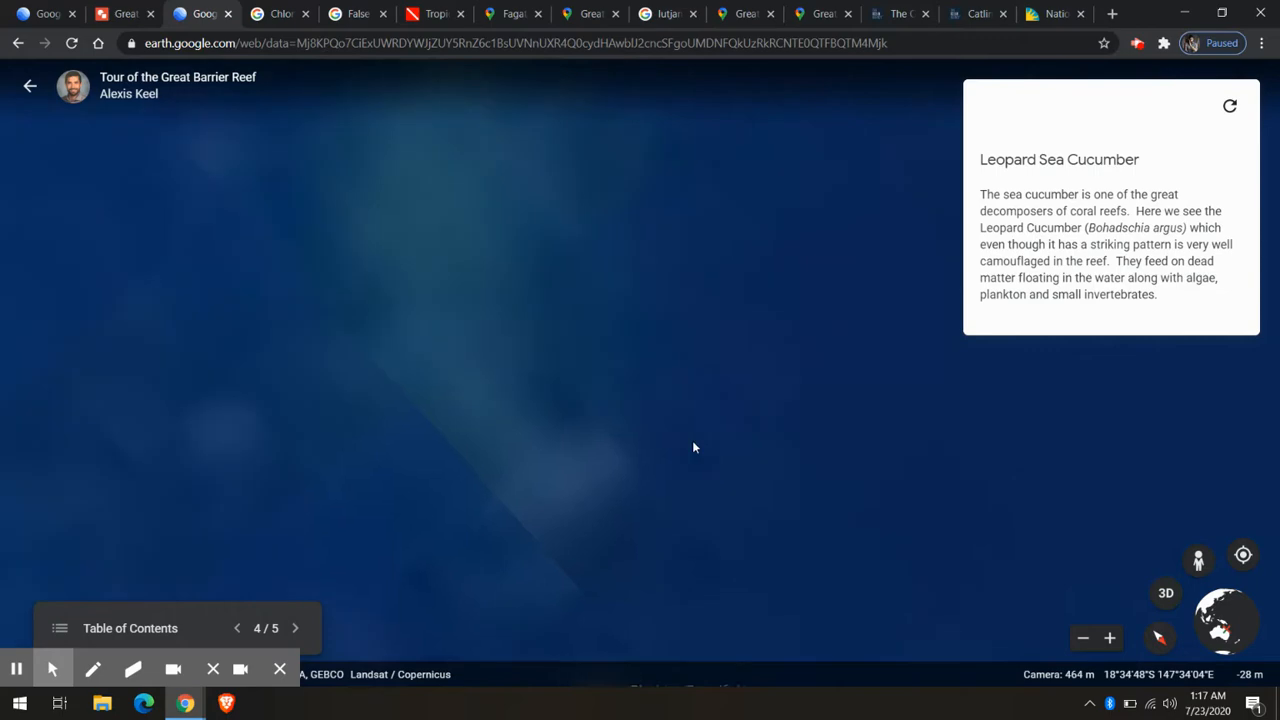
Step: Enter the stop-four photo sphere, zoom in twice on the leopard sea cucumber, then return to the food-web drawing
{"action": "left_click", "coordinate": [1166, 593]}
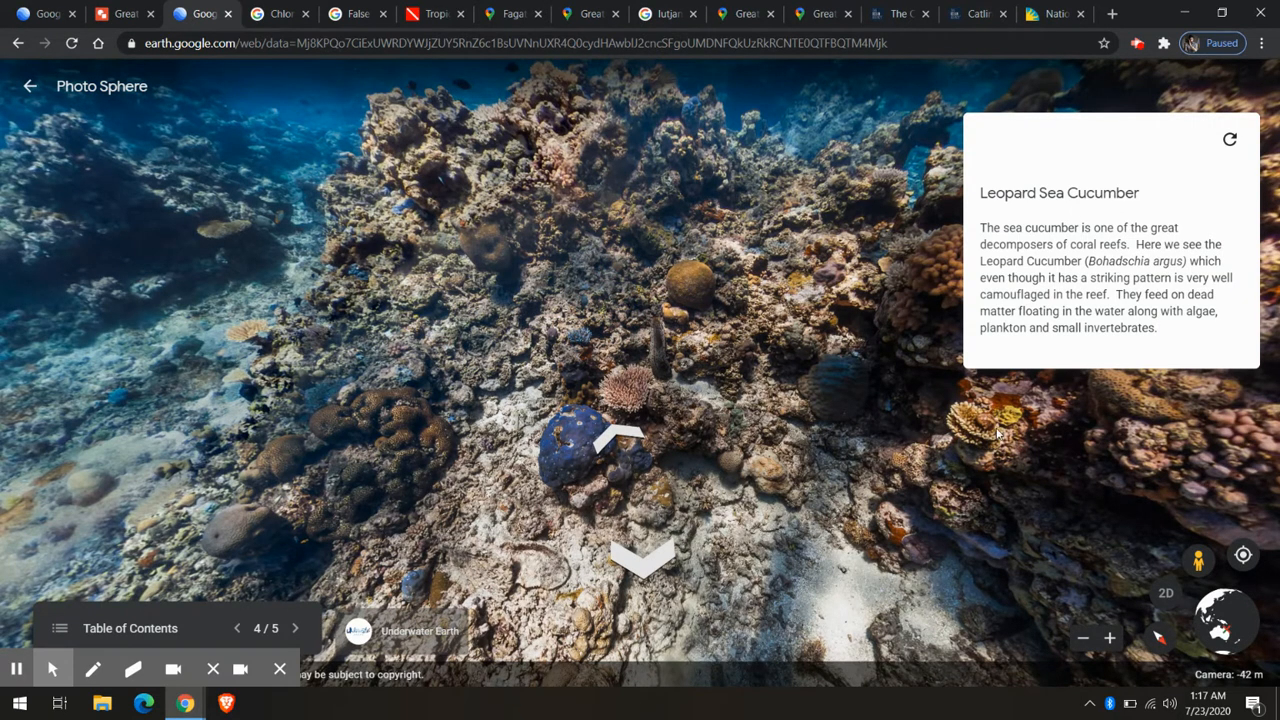
{"action": "left_click", "coordinate": [1109, 638]}
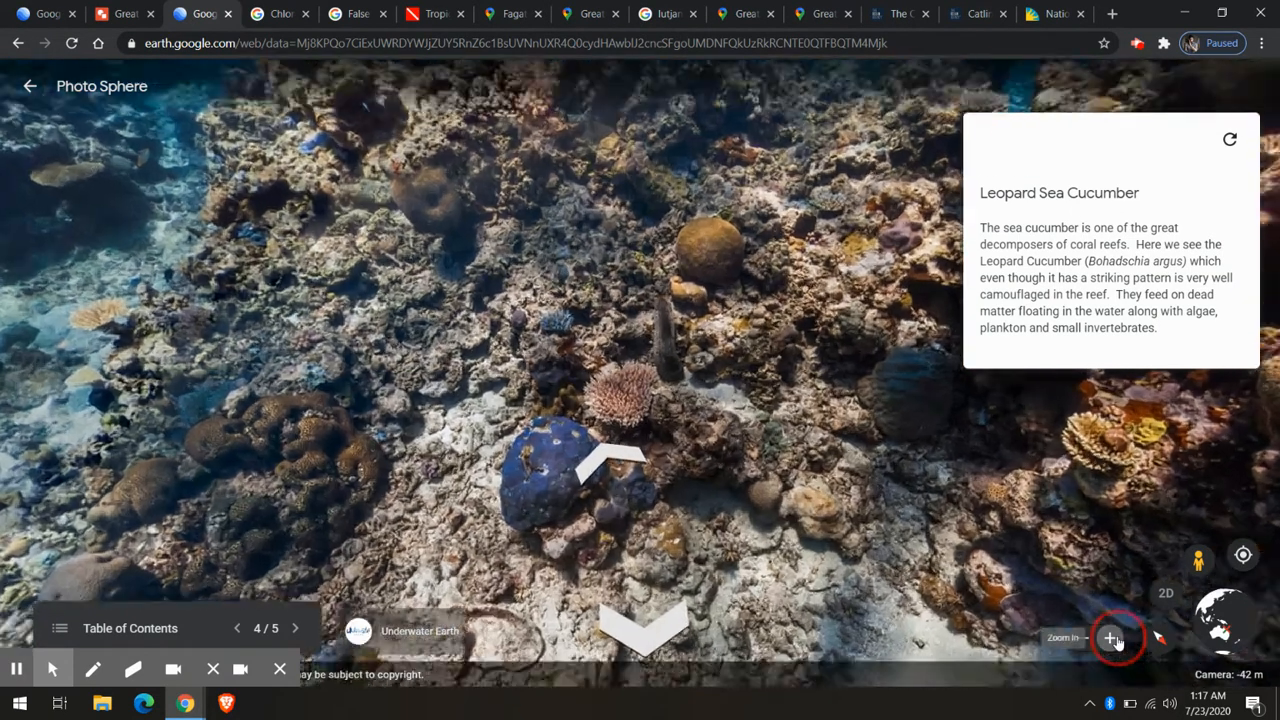
{"action": "left_click", "coordinate": [1109, 638]}
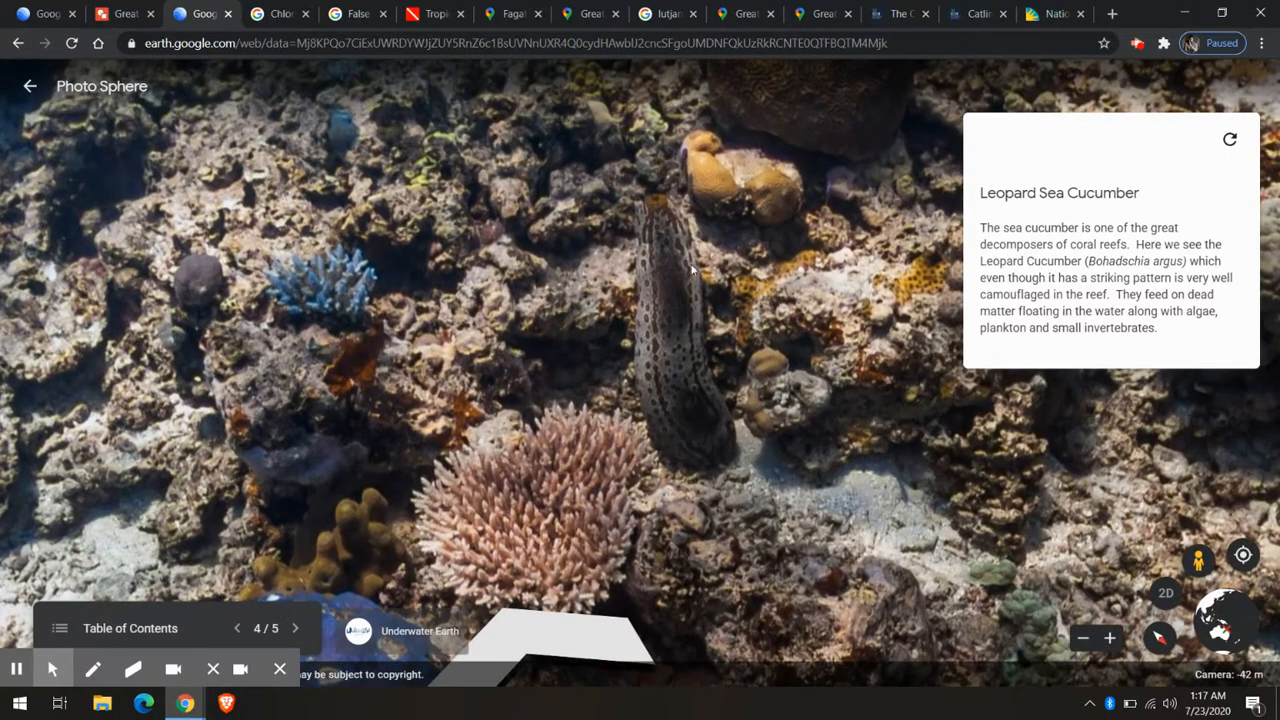
{"action": "left_click", "coordinate": [123, 13]}
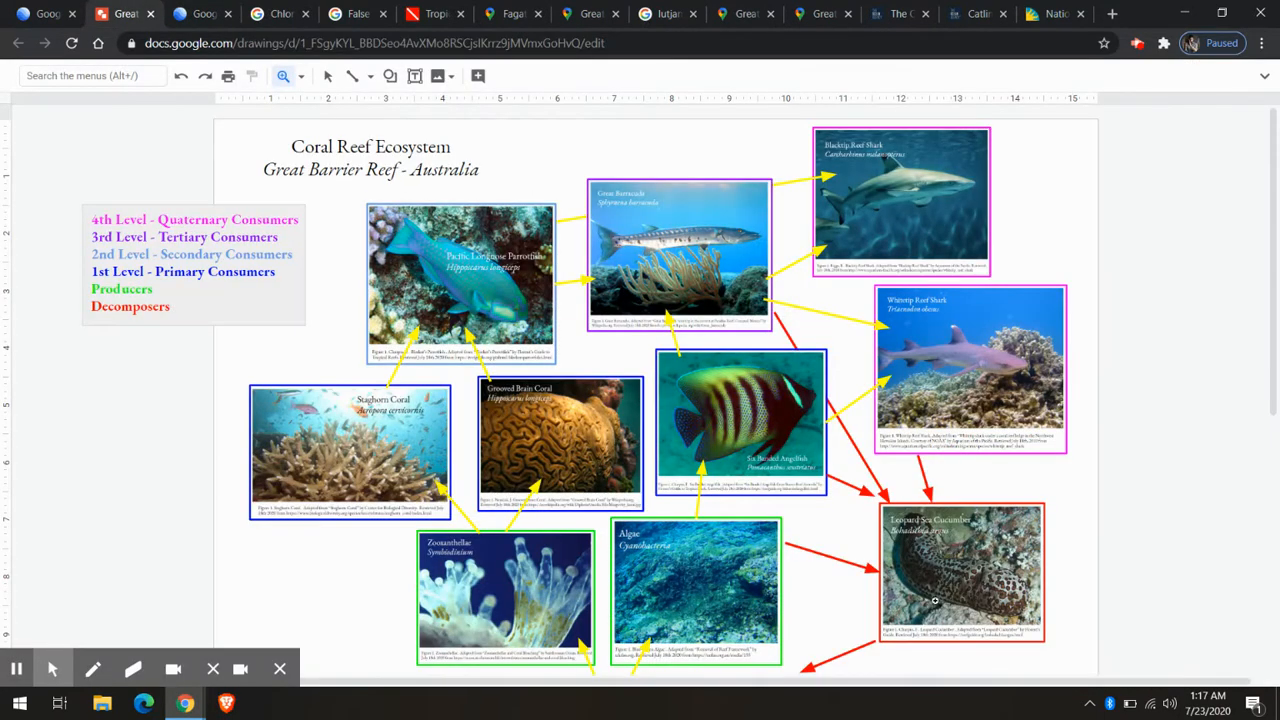
{"action": "mouse_move", "coordinate": [1005, 578]}
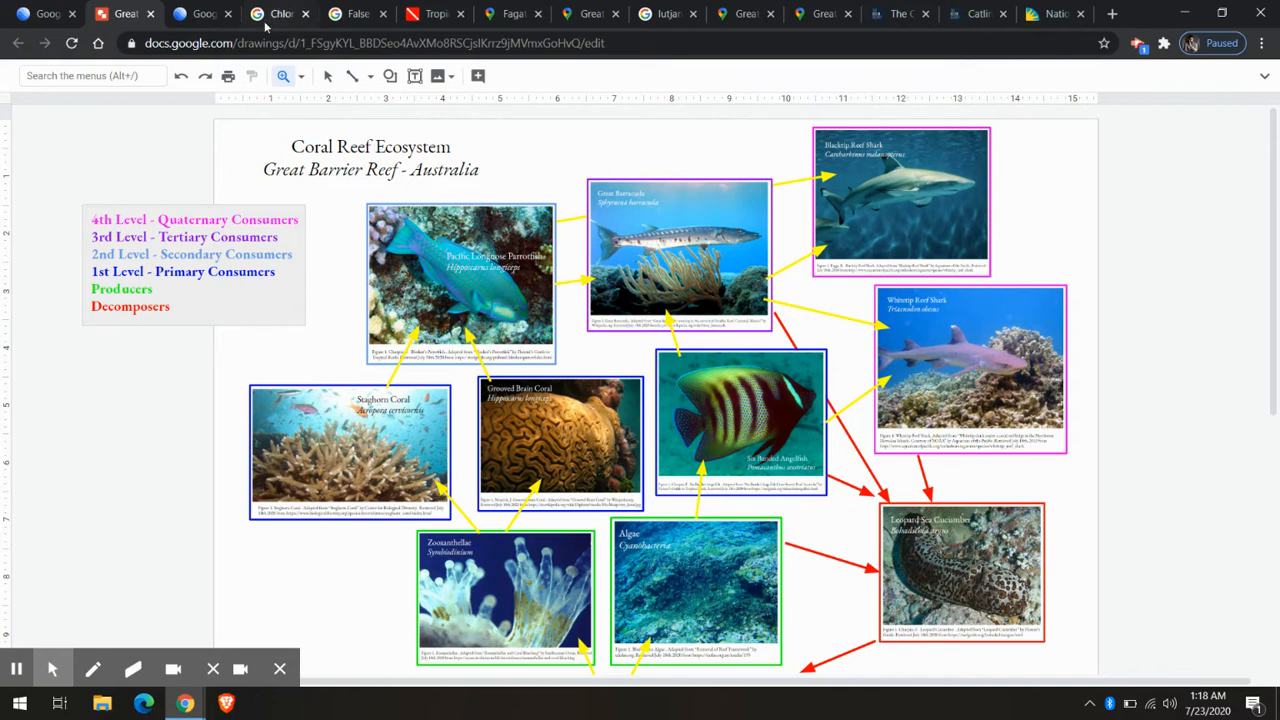
Step: Switch from the food-web drawing to the reefguide.org species guide
{"action": "left_click", "coordinate": [434, 13]}
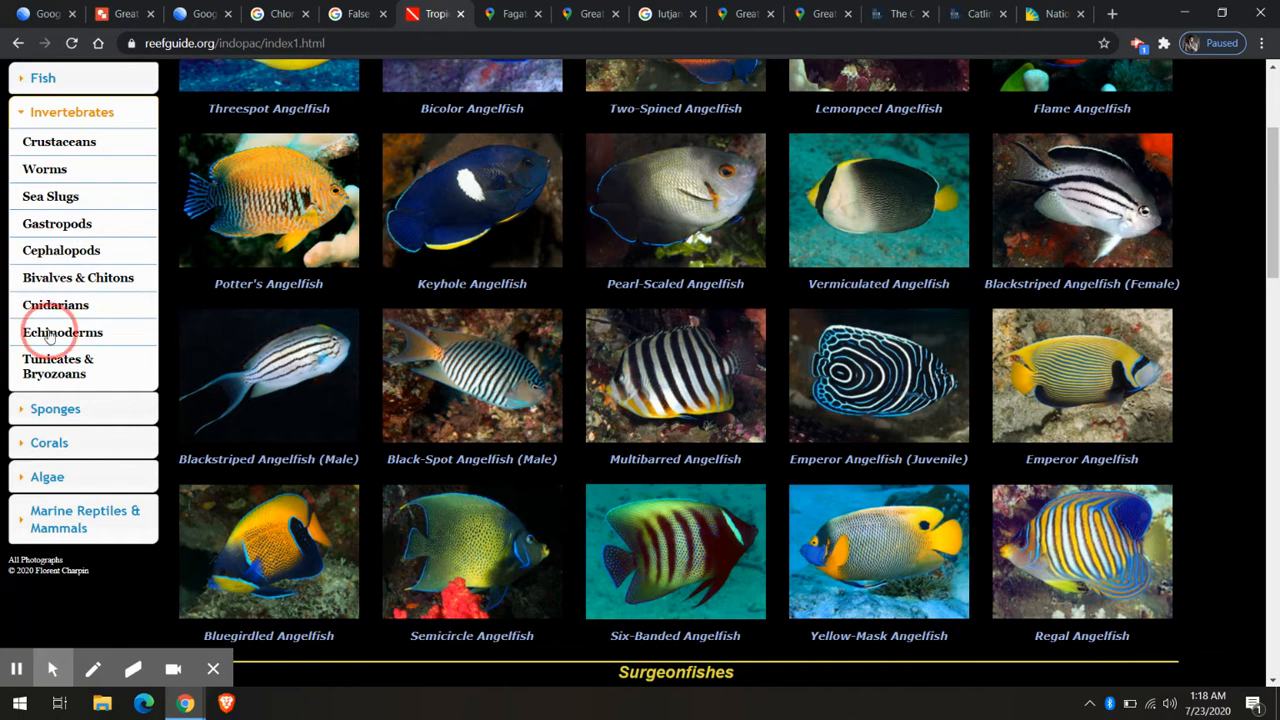
Step: Browse to the Echinoderms > Sea Cucumbers listings and find the Leopard Sea Cucumber
{"action": "left_click", "coordinate": [62, 331]}
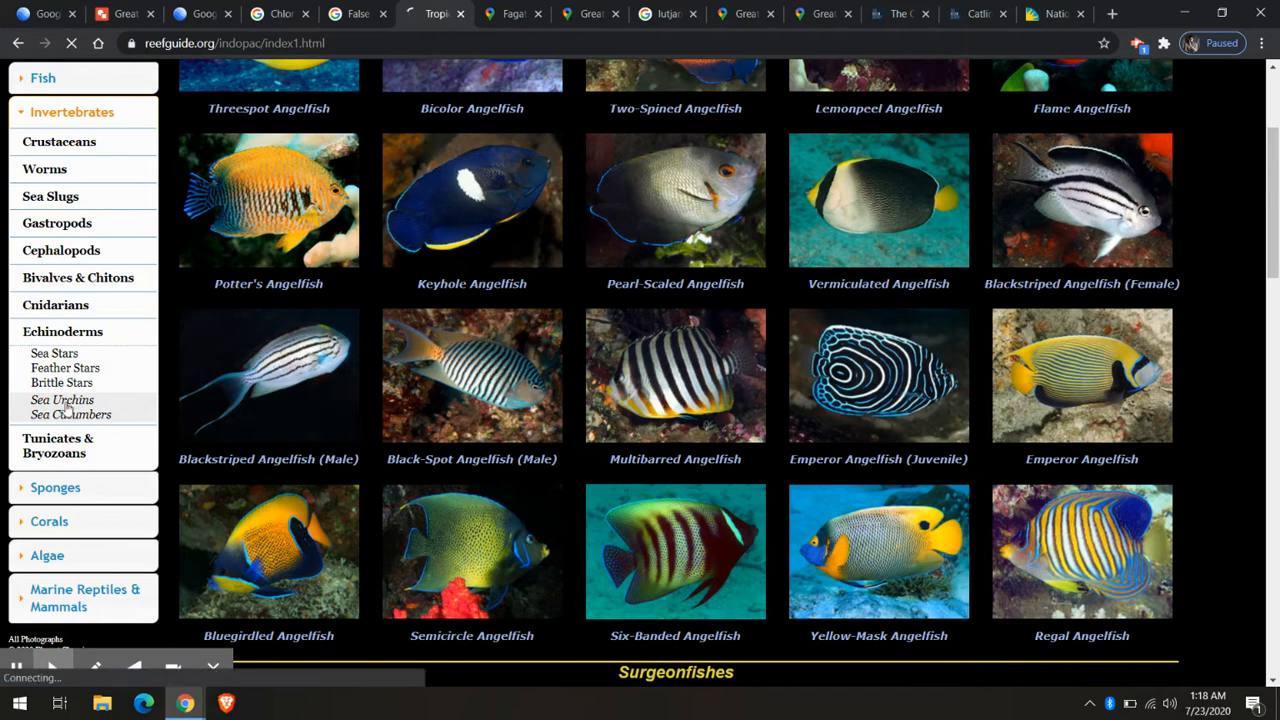
{"action": "left_click", "coordinate": [62, 399]}
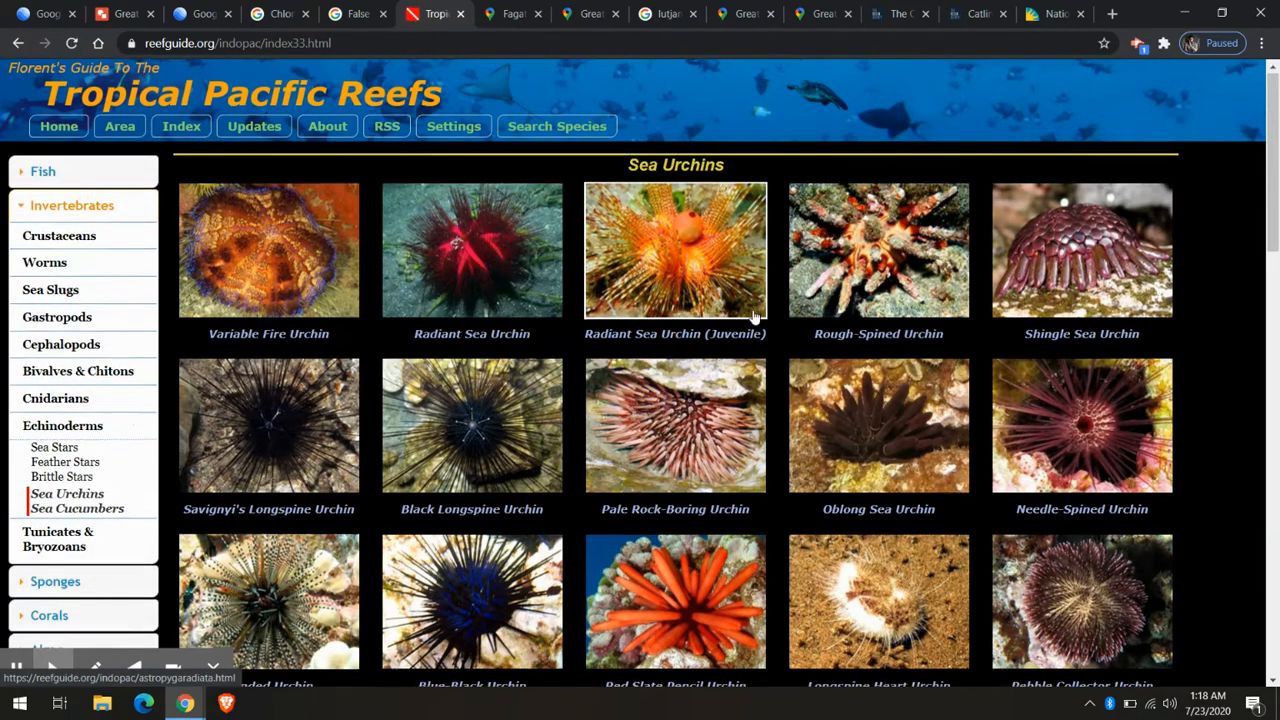
{"action": "scroll", "scroll_direction": "down", "scroll_amount": 3}
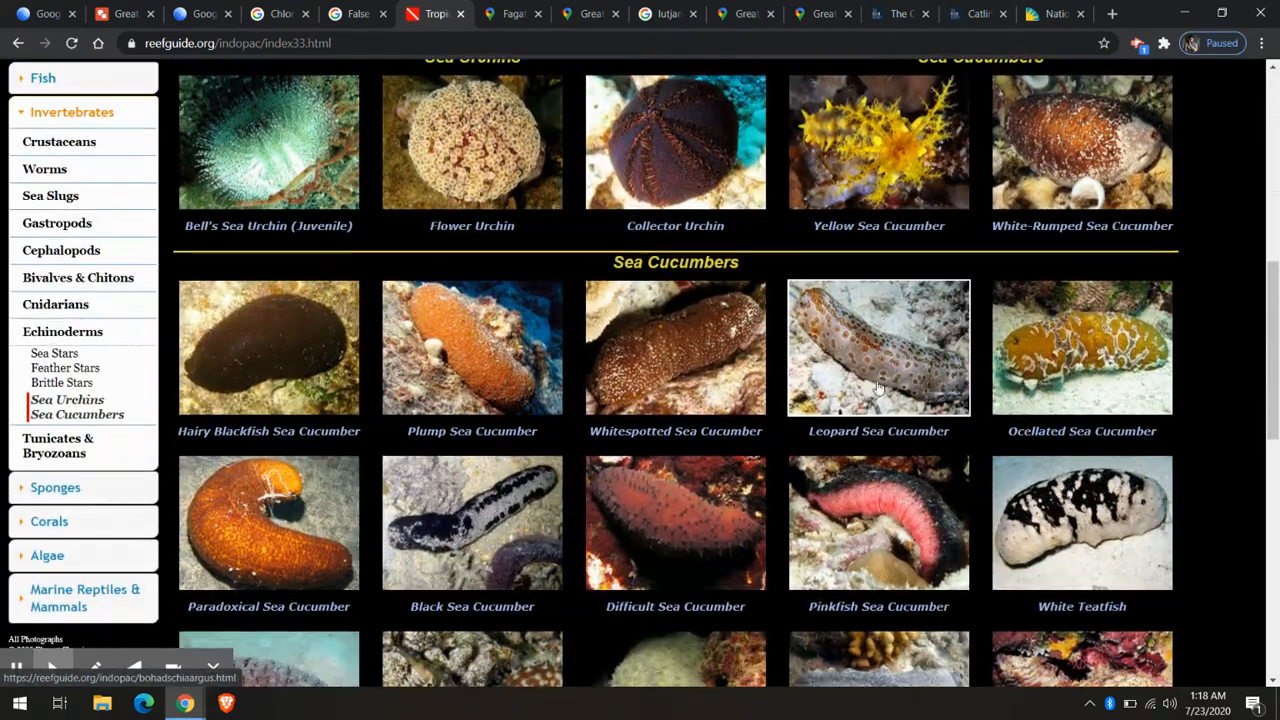
{"action": "mouse_move", "coordinate": [930, 393]}
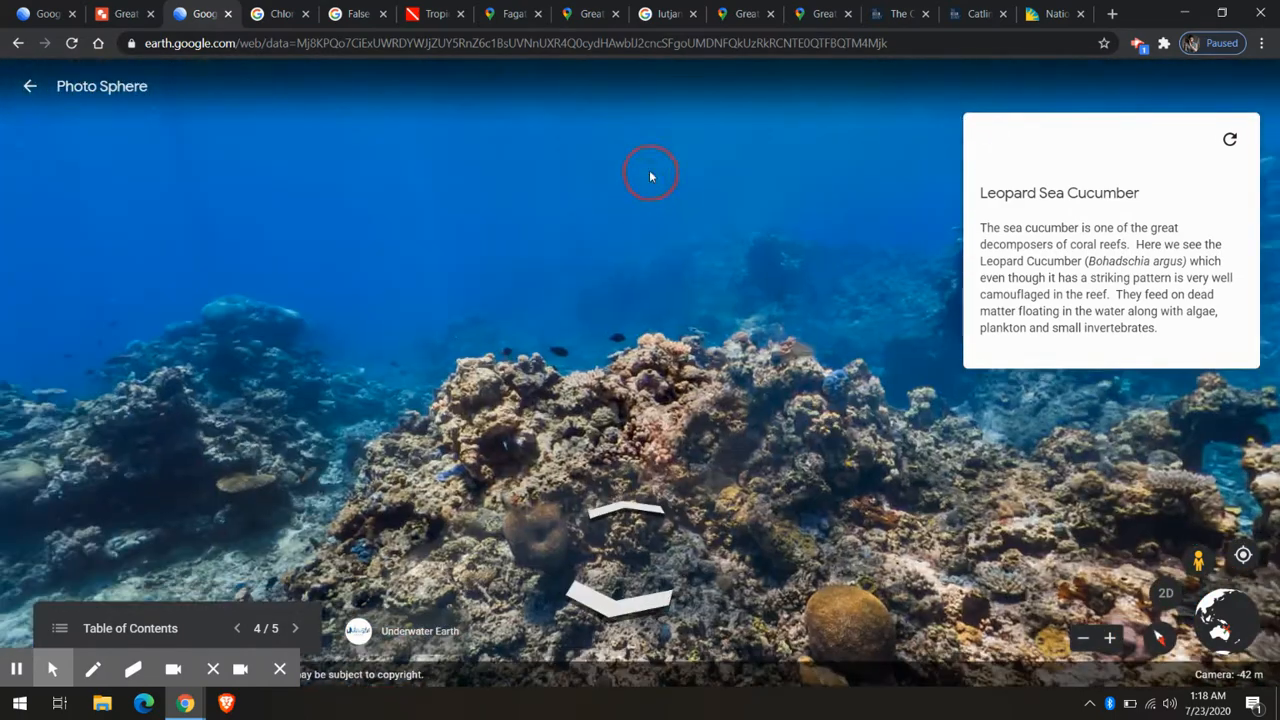
Step: Turn the Leopard Sea Cucumber photo sphere across the reef, then switch to the Fagatele Bay panorama
{"action": "left_click_drag", "start_coordinate": [650, 173], "coordinate": [705, 330]}
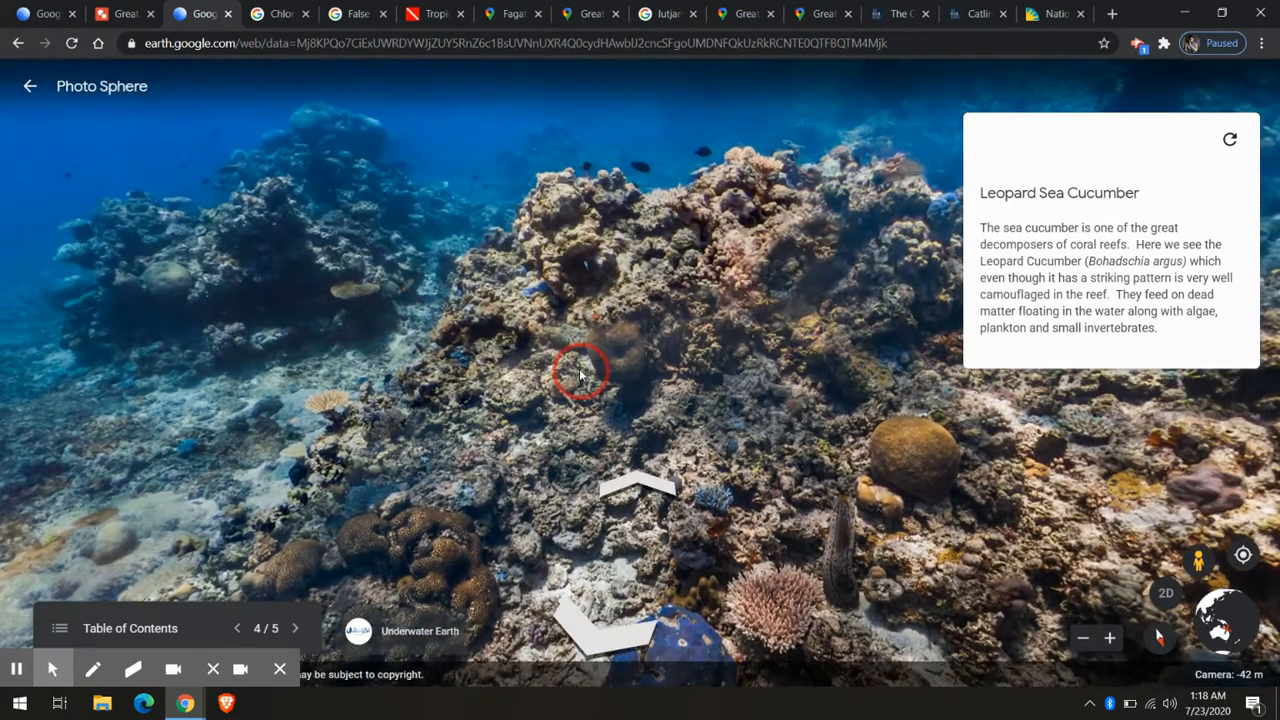
{"action": "left_click", "coordinate": [512, 13]}
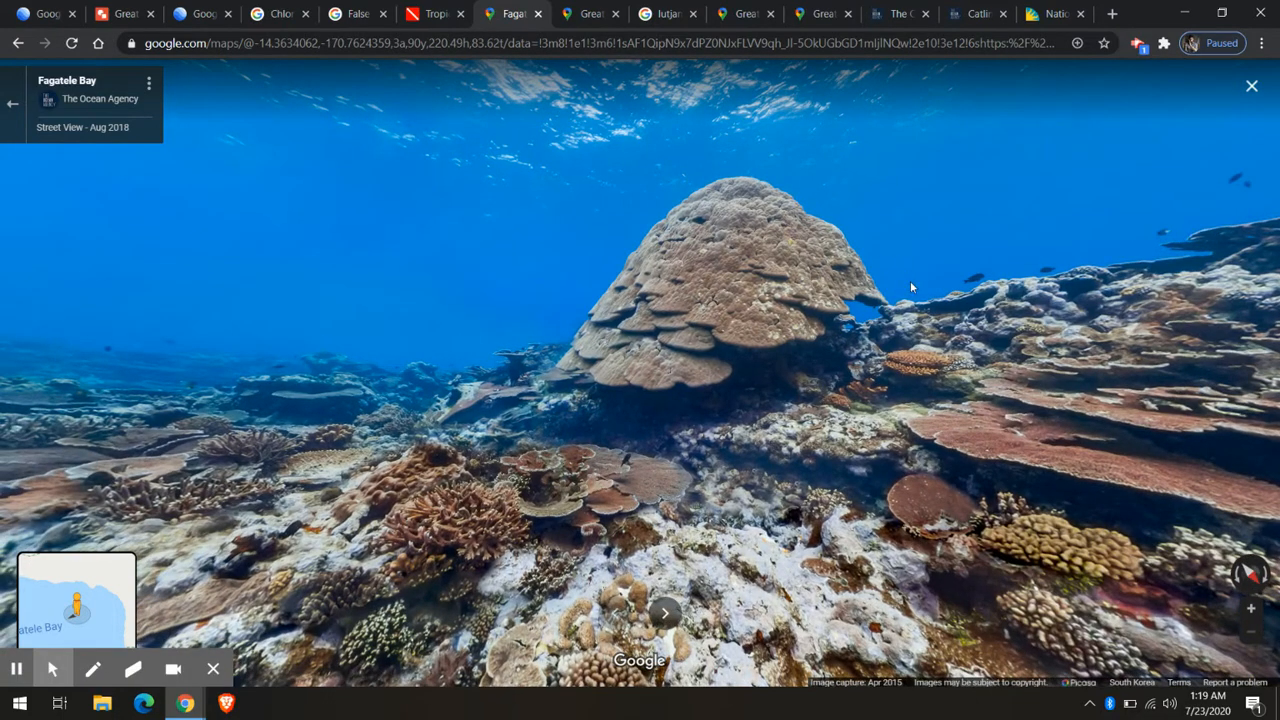
Step: Look around the Fagatele Bay coral mound, then switch to the Great Barrier Reef panorama
{"action": "left_click_drag", "start_coordinate": [910, 287], "coordinate": [470, 240]}
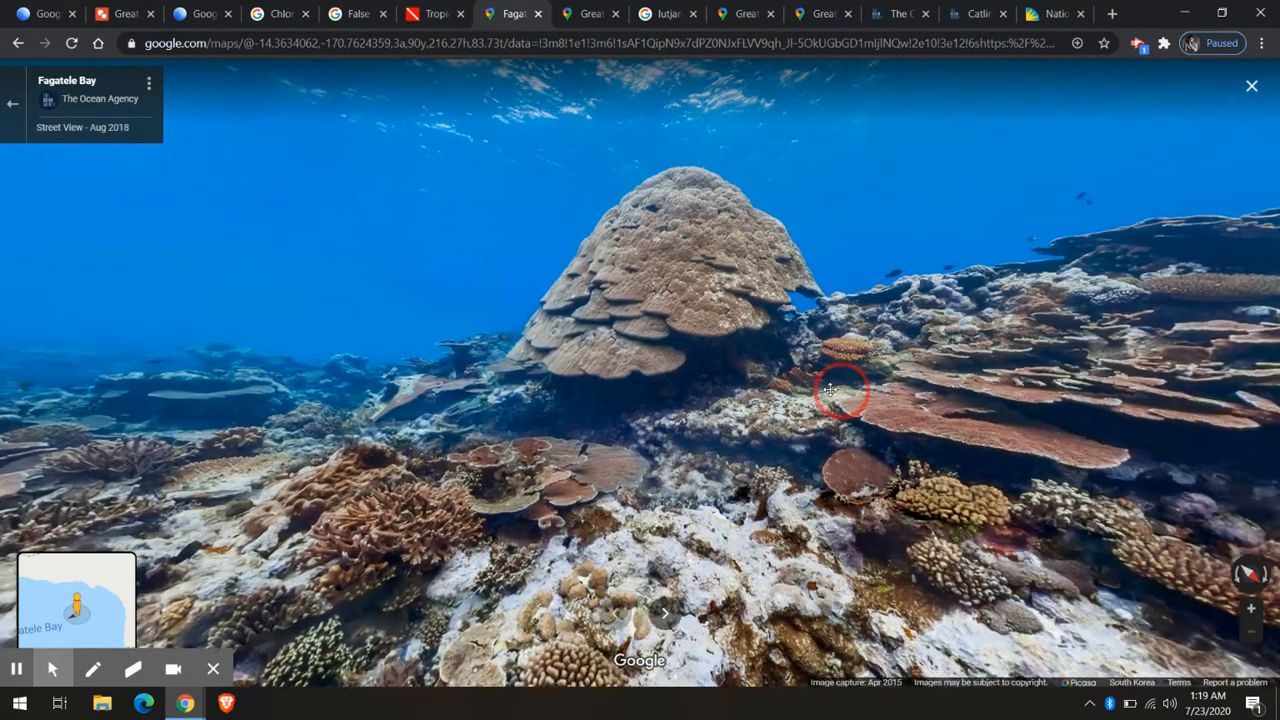
{"action": "left_click_drag", "start_coordinate": [830, 390], "coordinate": [730, 365]}
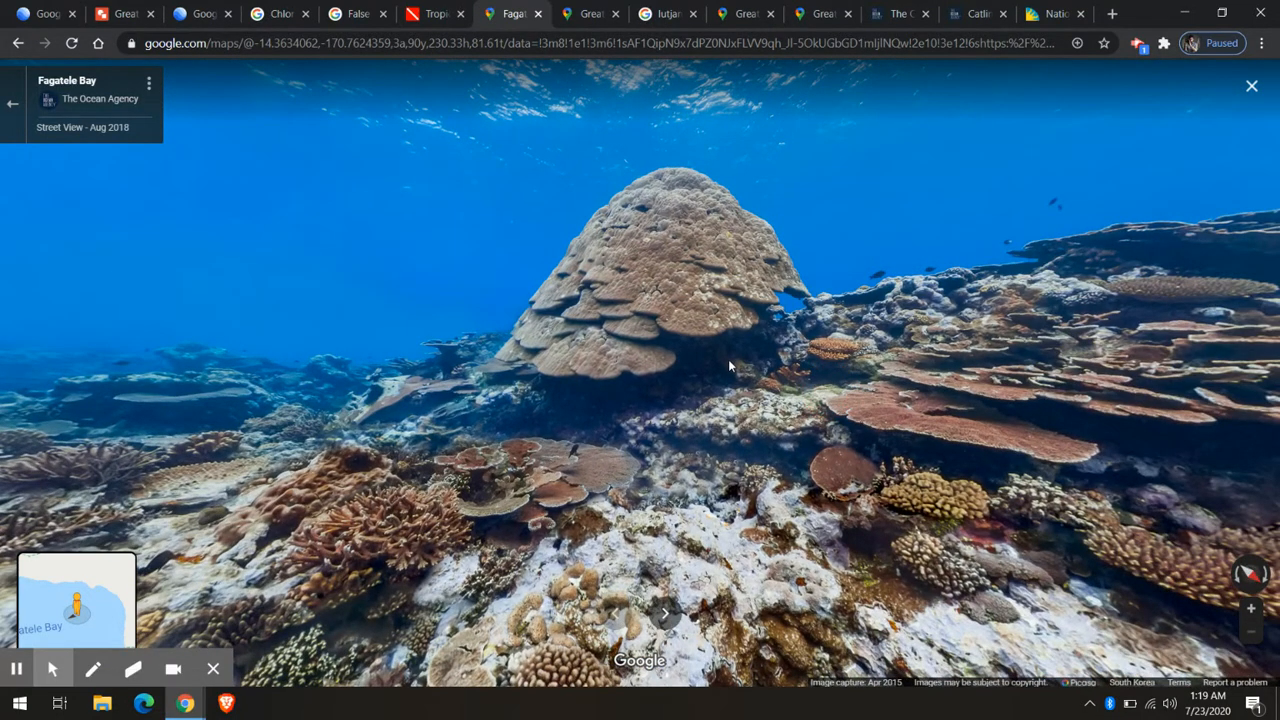
{"action": "left_click", "coordinate": [590, 13]}
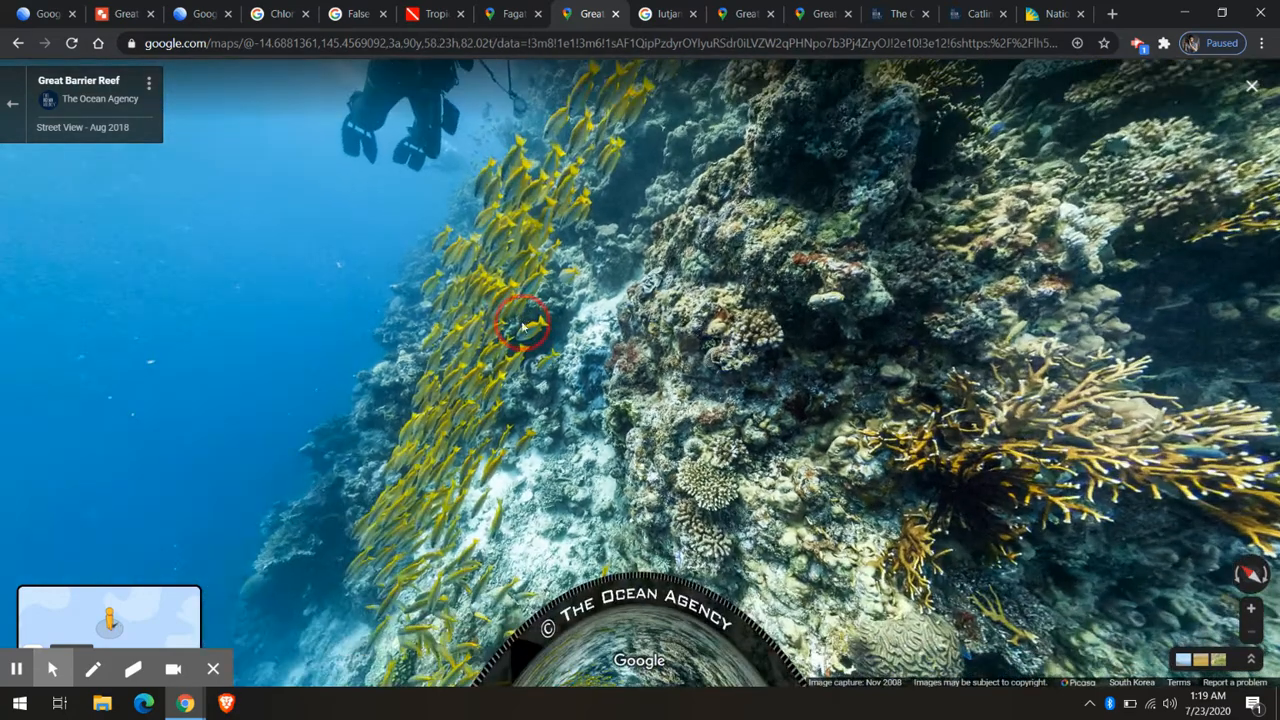
Step: Pan toward the divers, yellow fish school and open water, then move to another reef panorama
{"action": "left_click", "coordinate": [520, 325]}
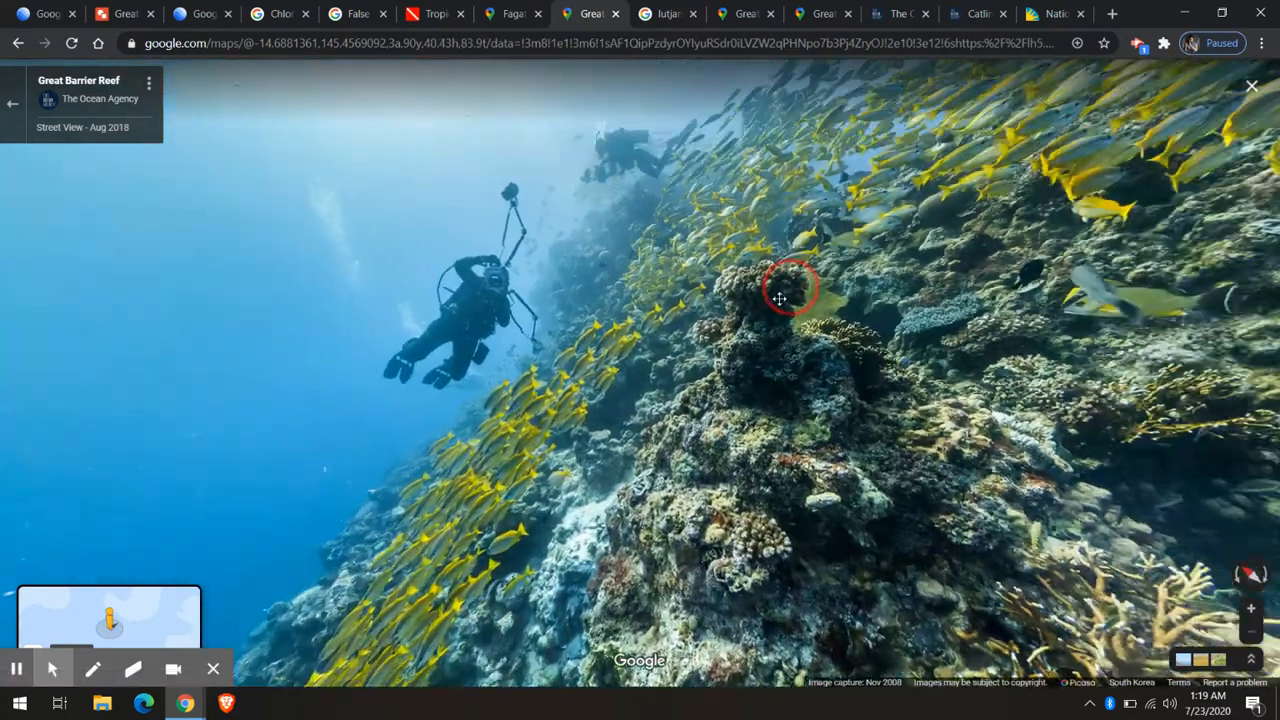
{"action": "left_click_drag", "start_coordinate": [790, 298], "coordinate": [355, 415]}
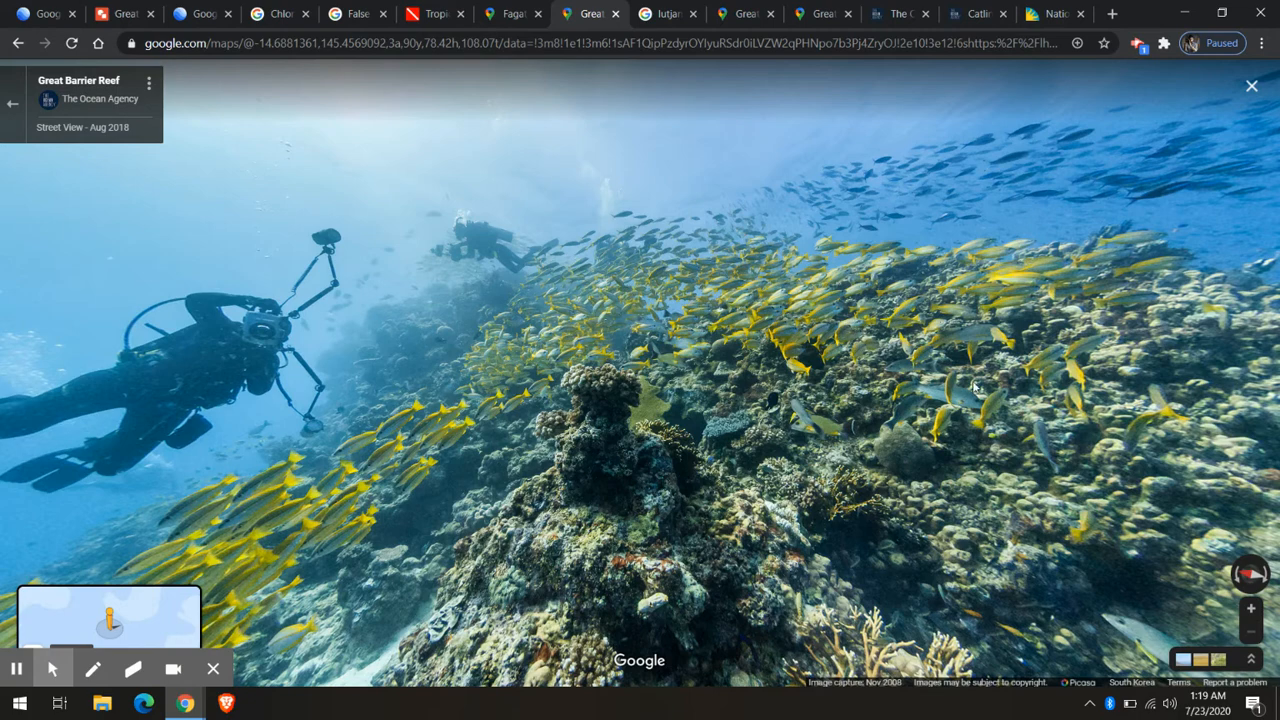
{"action": "left_click_drag", "start_coordinate": [975, 390], "coordinate": [880, 475]}
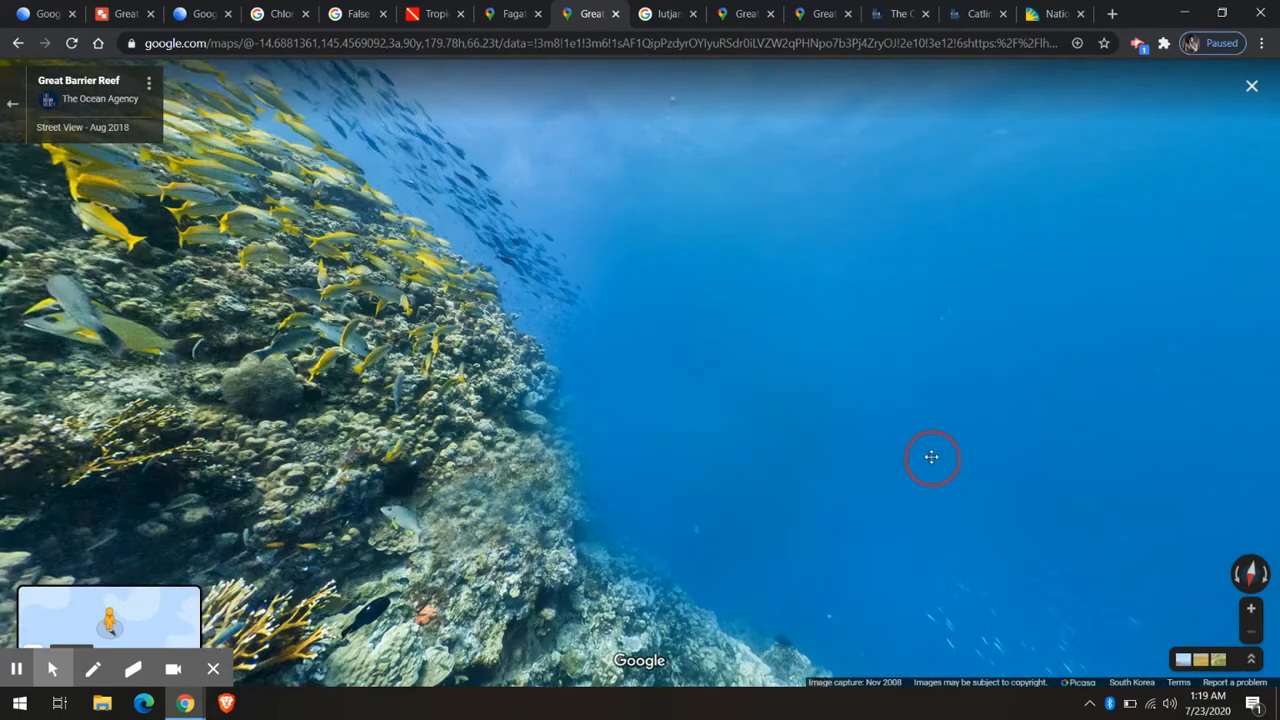
{"action": "left_click", "coordinate": [932, 458]}
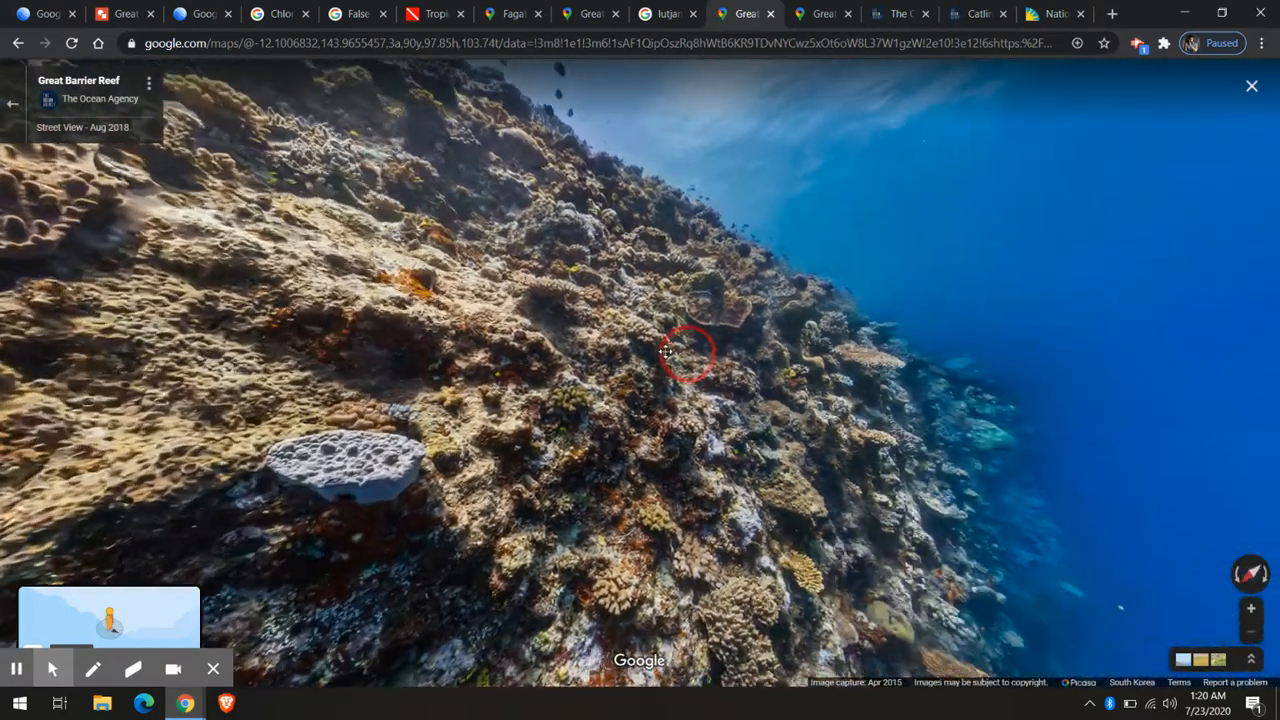
Step: Look along the steep coral-covered reef wall dropping into open blue water
{"action": "left_click_drag", "start_coordinate": [687, 353], "coordinate": [942, 495]}
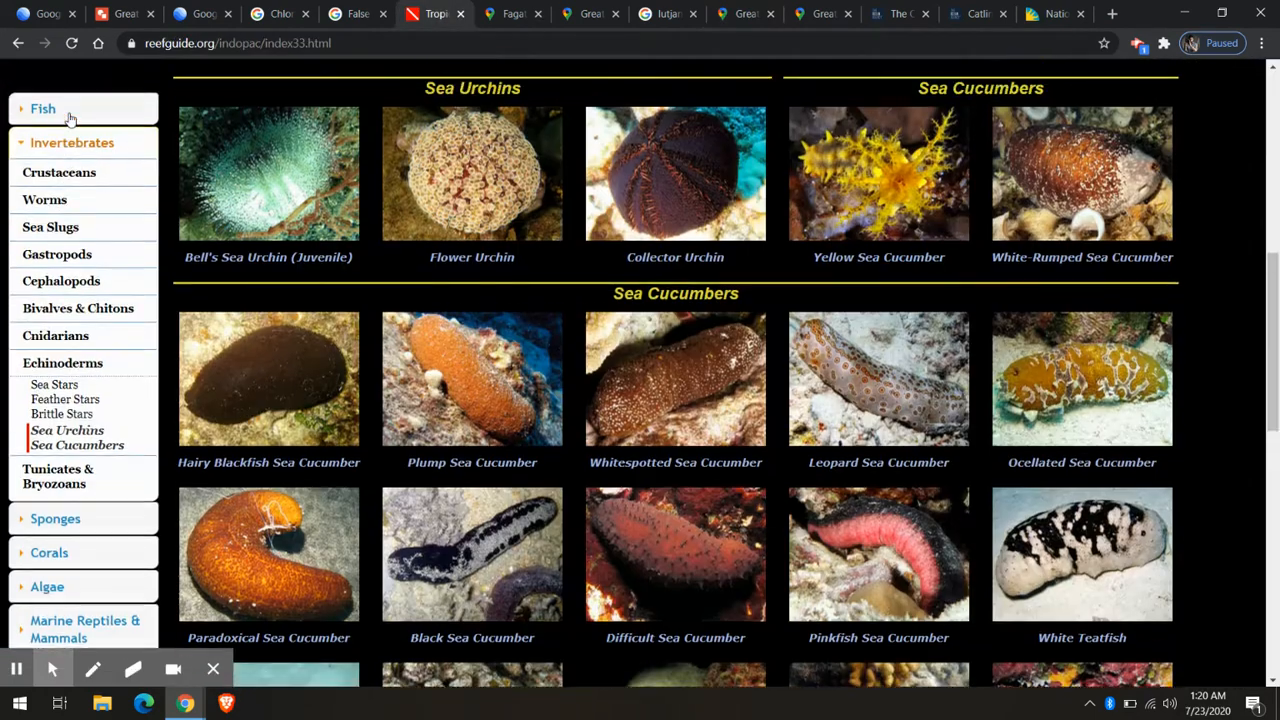
Step: Browse to the Fish > Parrotfishes listings, then return to the Great Barrier Reef Street View
{"action": "left_click", "coordinate": [43, 108]}
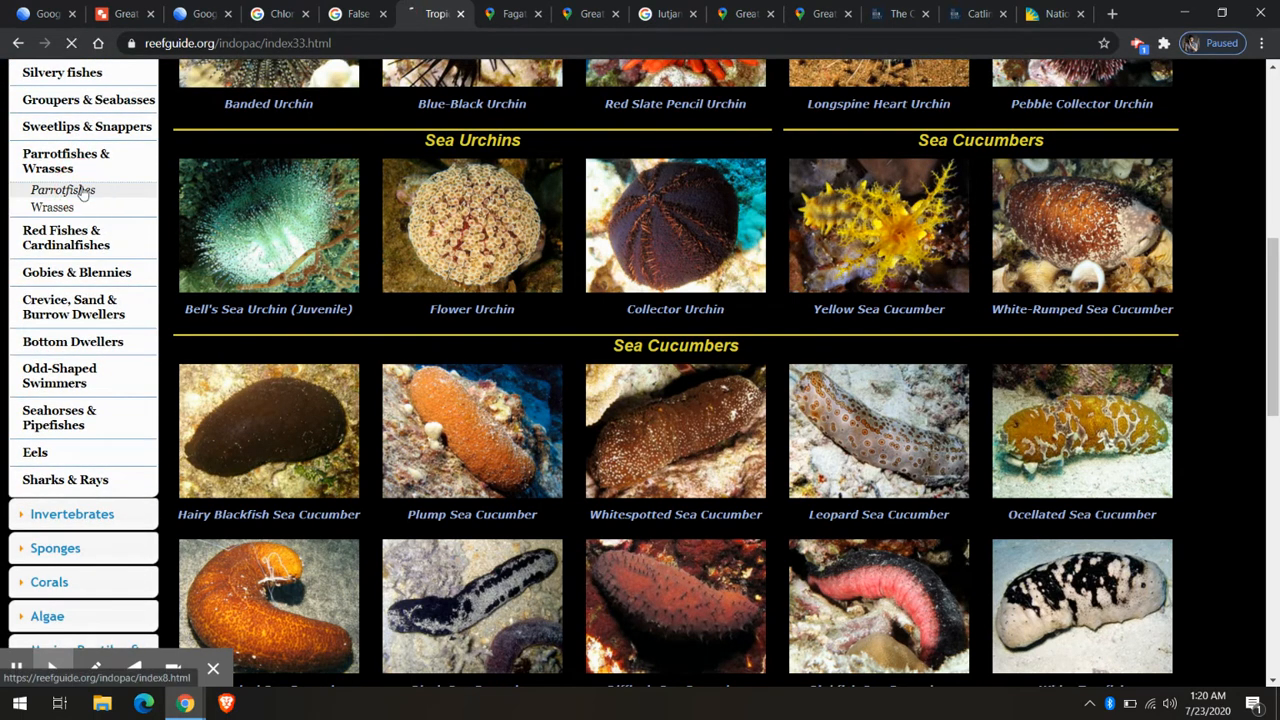
{"action": "left_click", "coordinate": [63, 190]}
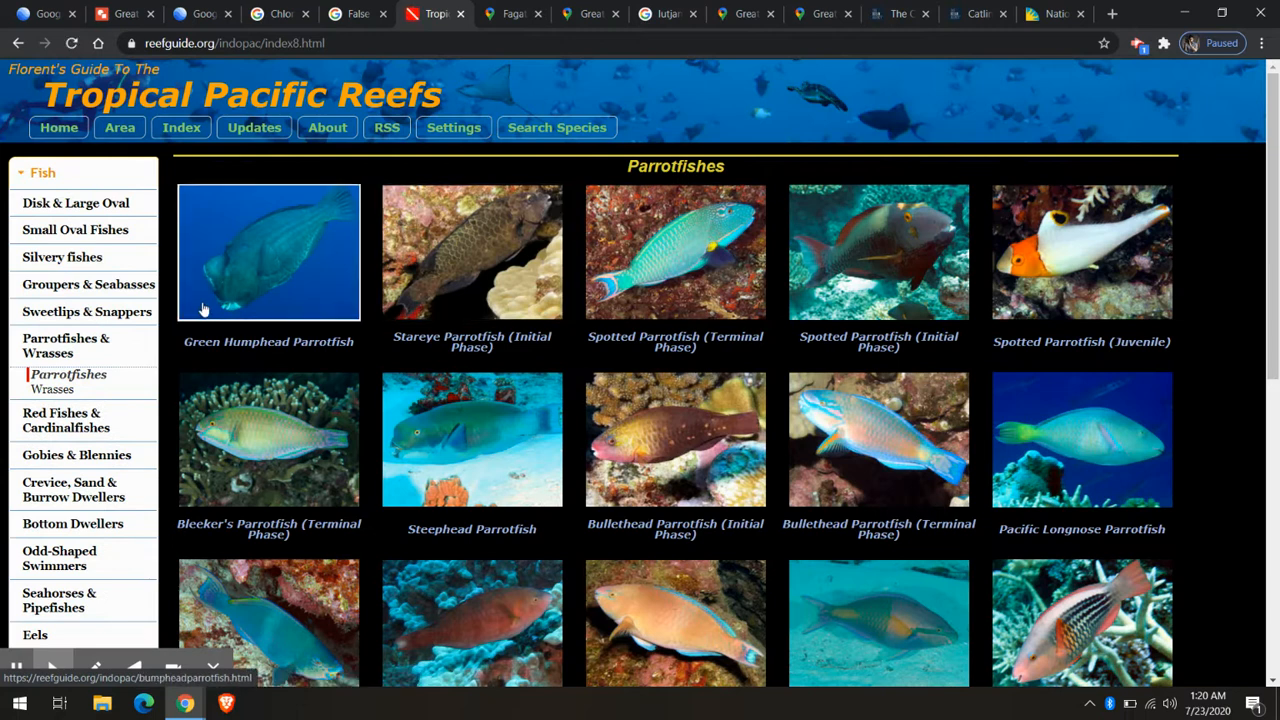
{"action": "mouse_move", "coordinate": [318, 350]}
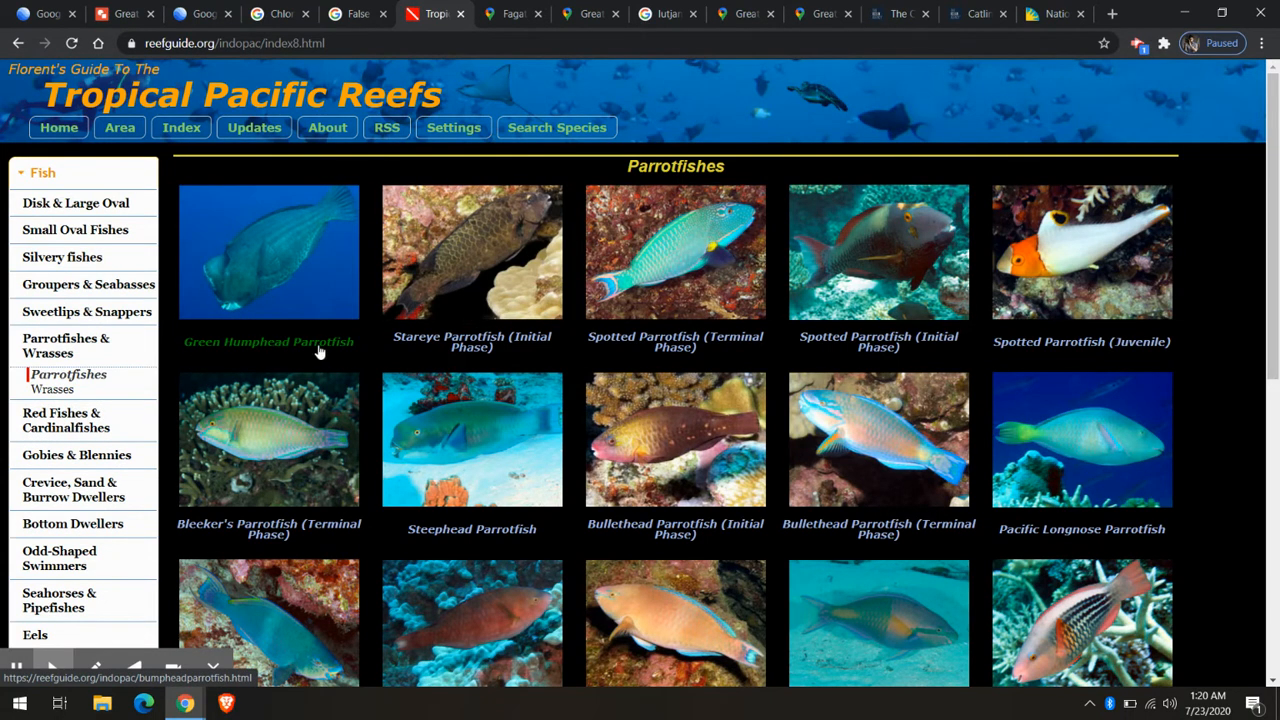
{"action": "mouse_move", "coordinate": [330, 285]}
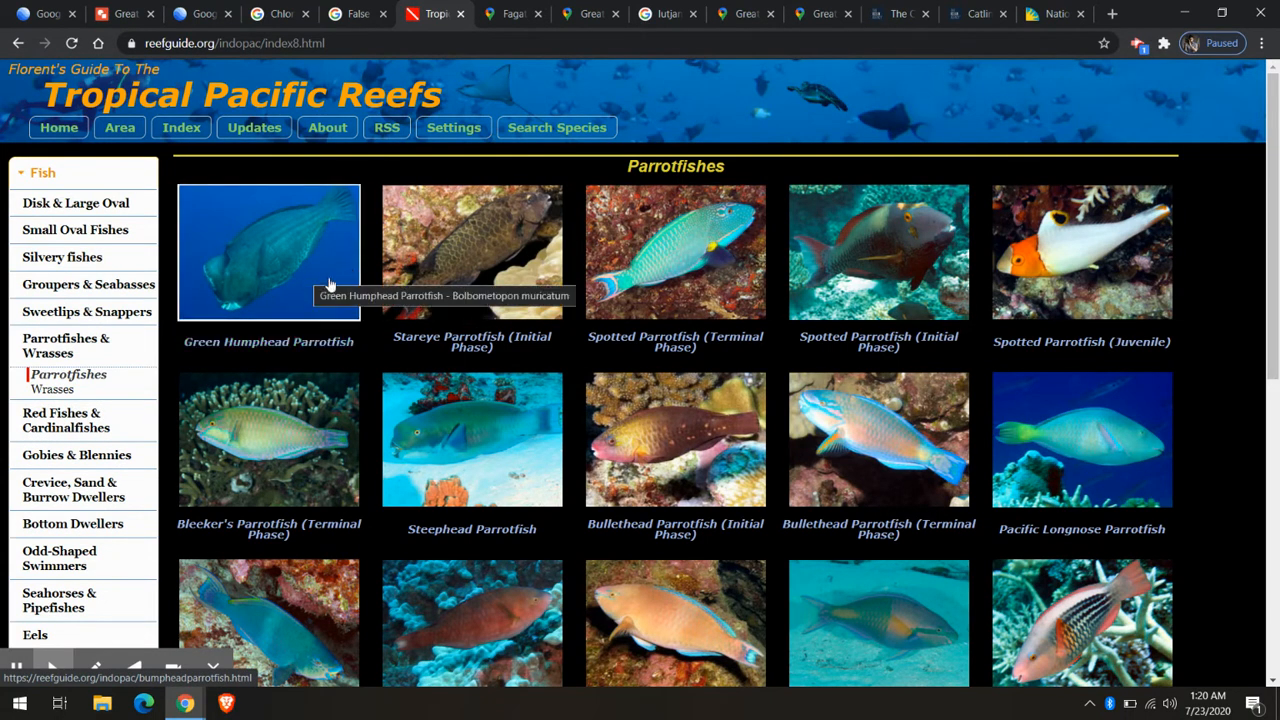
{"action": "mouse_move", "coordinate": [466, 293]}
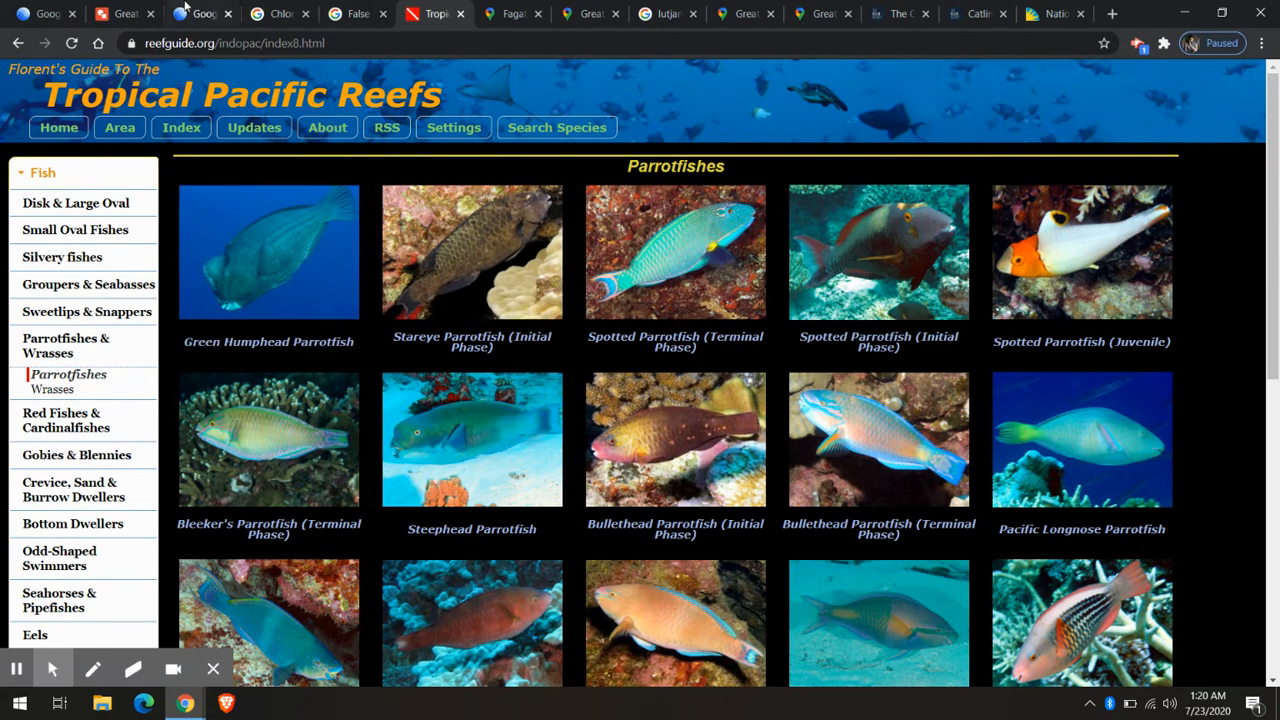
{"action": "left_click", "coordinate": [745, 13]}
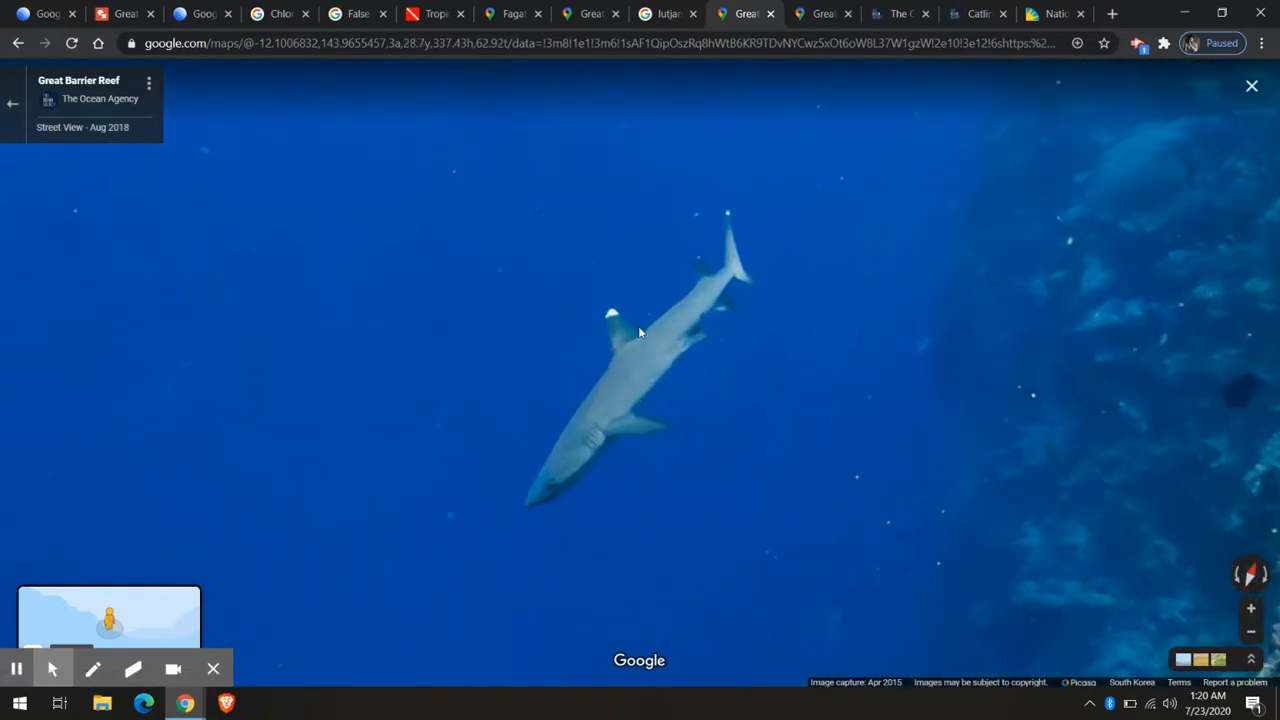
{"action": "mouse_move", "coordinate": [758, 248]}
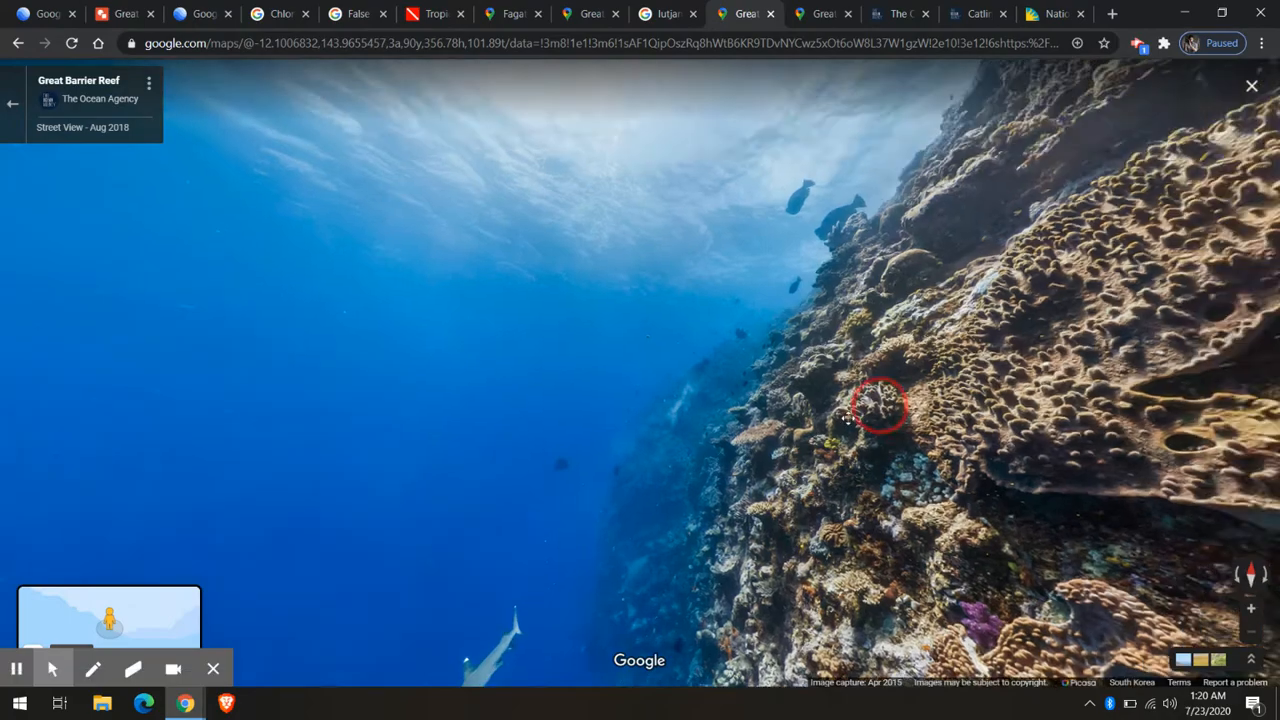
Step: Look across the reef floor and along the coral slope, then switch to another reef panorama
{"action": "left_click", "coordinate": [875, 405]}
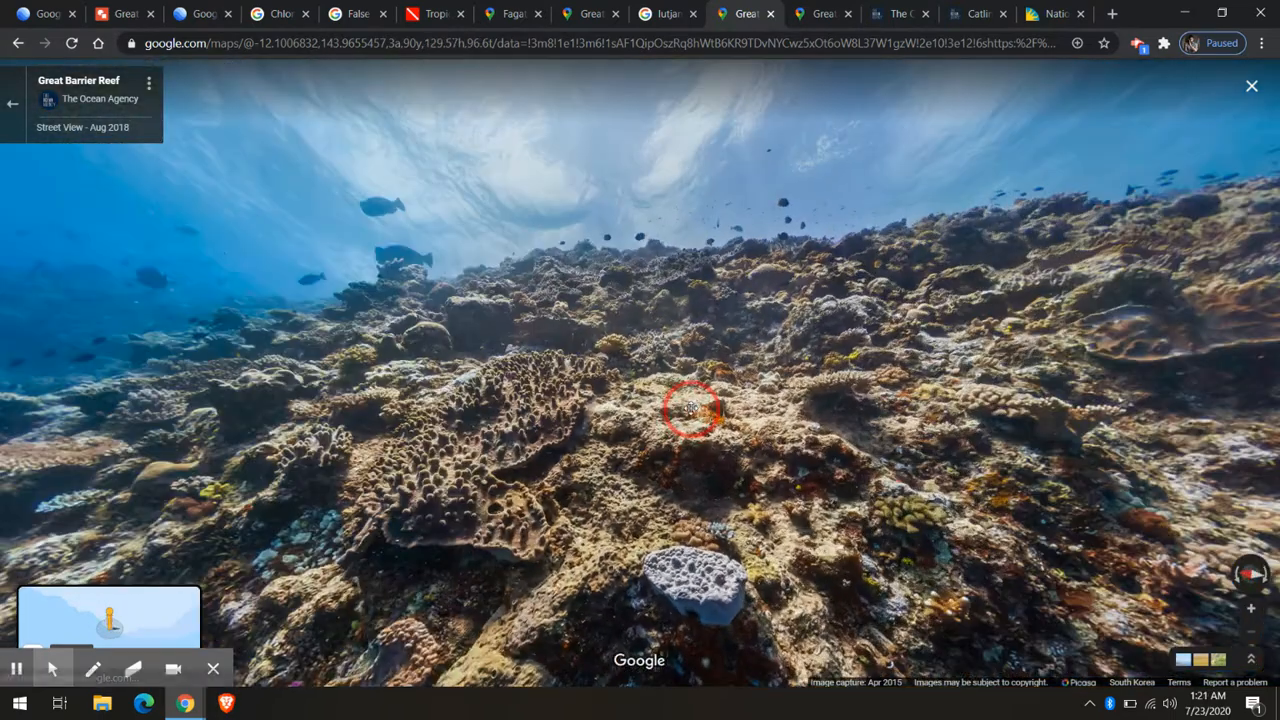
{"action": "left_click_drag", "start_coordinate": [690, 408], "coordinate": [550, 408]}
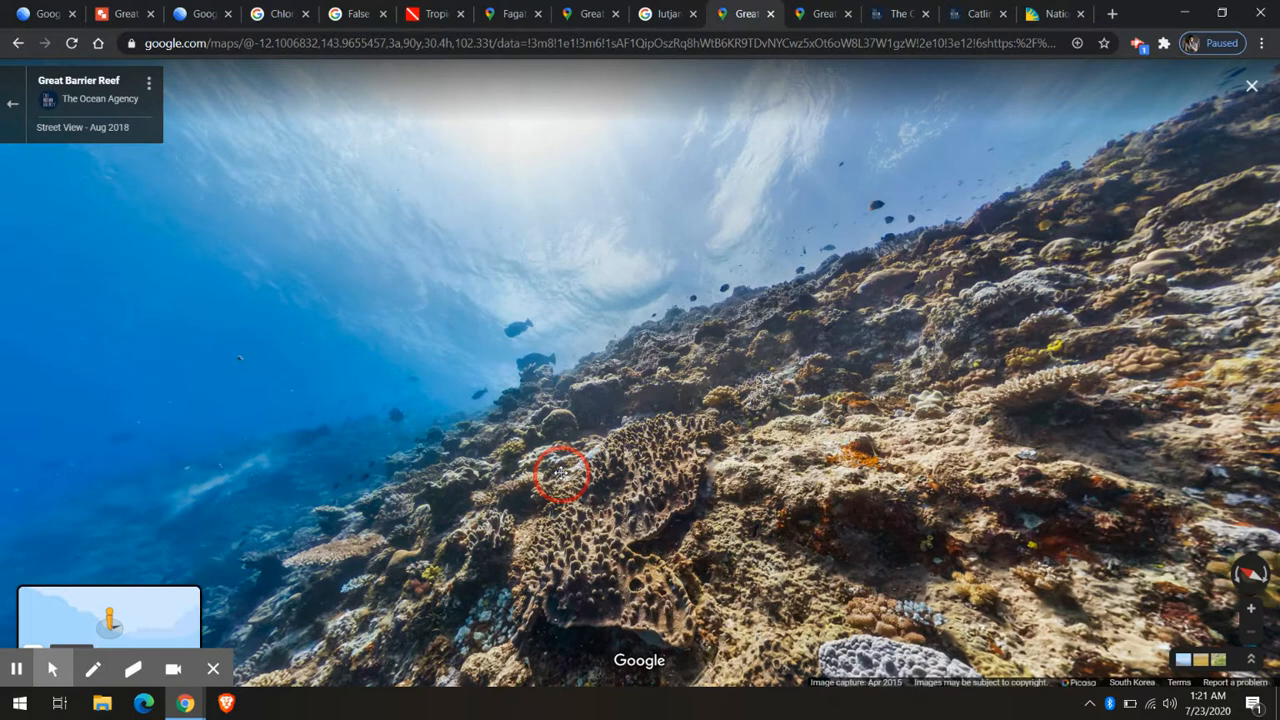
{"action": "left_click_drag", "start_coordinate": [560, 475], "coordinate": [488, 538]}
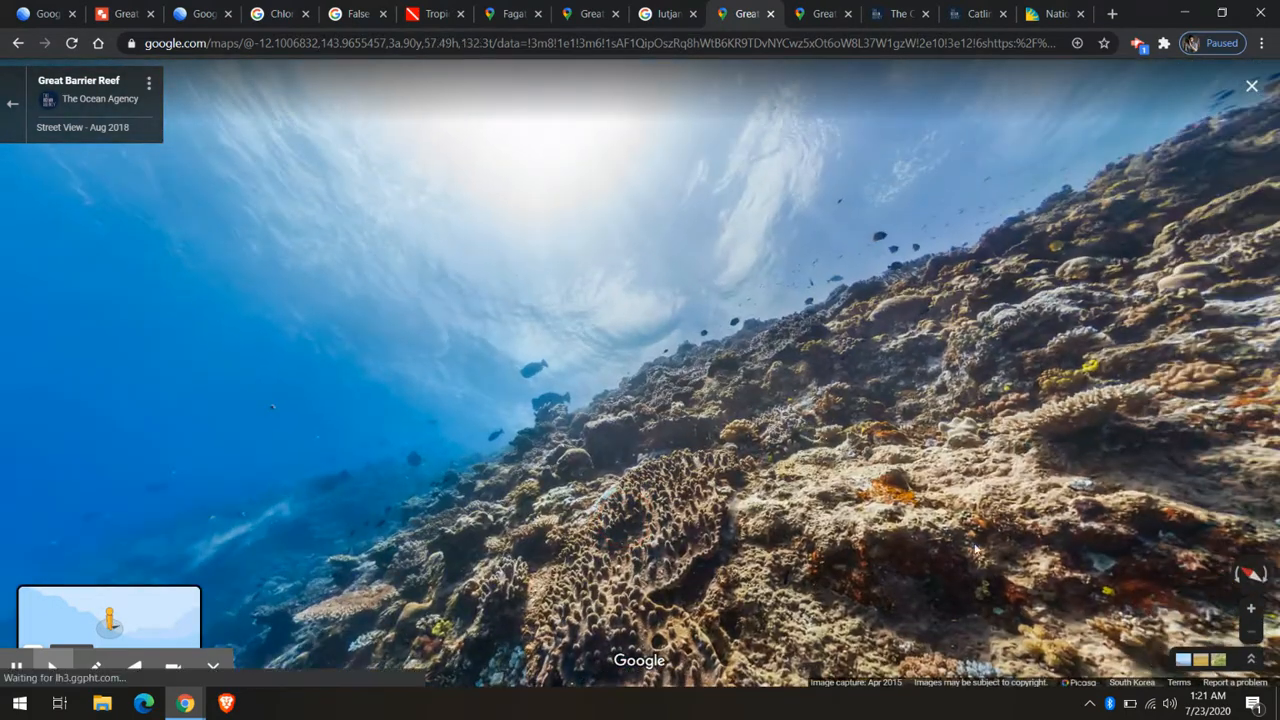
{"action": "left_click", "coordinate": [975, 300]}
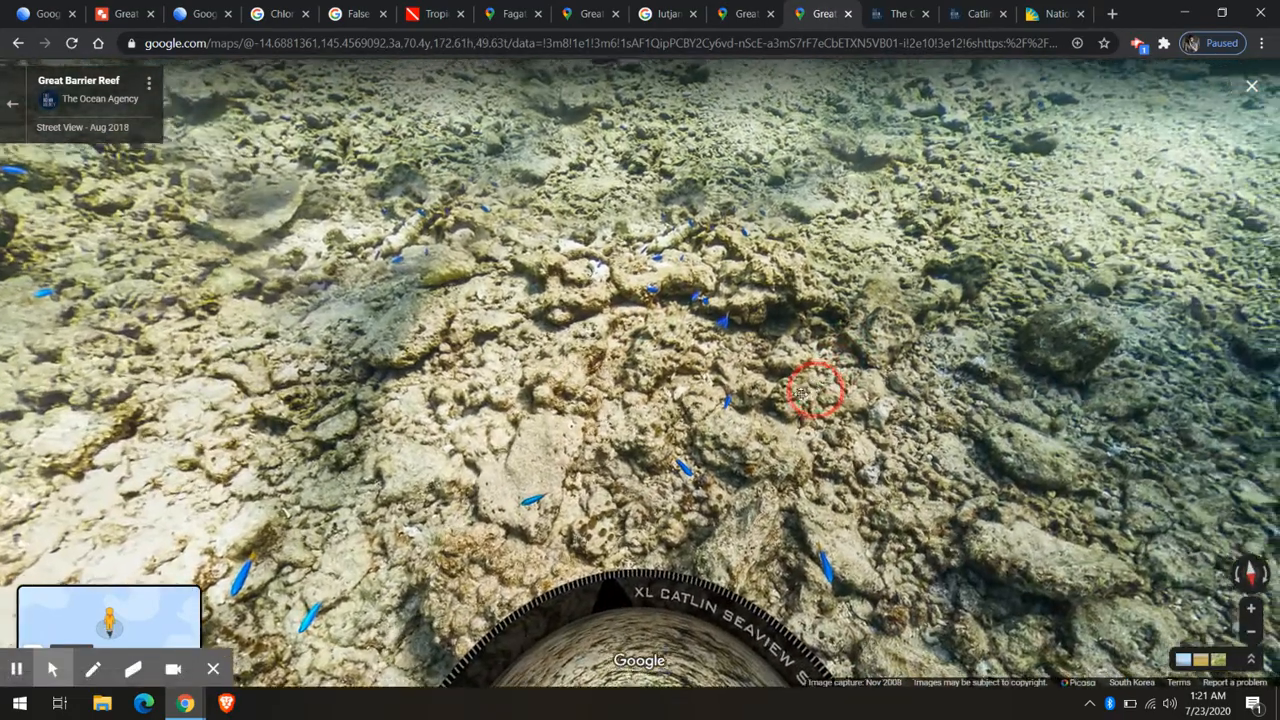
Step: Turn the rubble reef-floor panorama to reveal small blue fish across the broken coral
{"action": "left_click", "coordinate": [815, 390]}
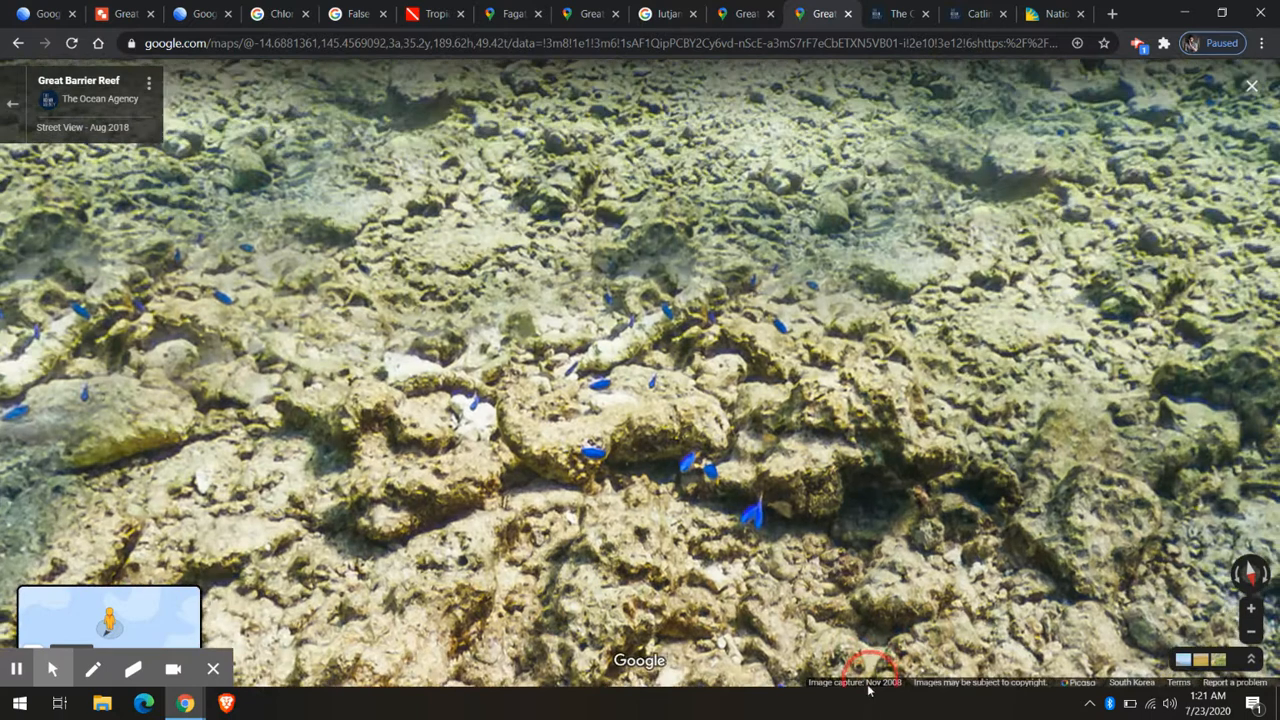
Step: In reefguide.org, browse to the Small Oval Fishes damselfish gallery
{"action": "left_click", "coordinate": [434, 13]}
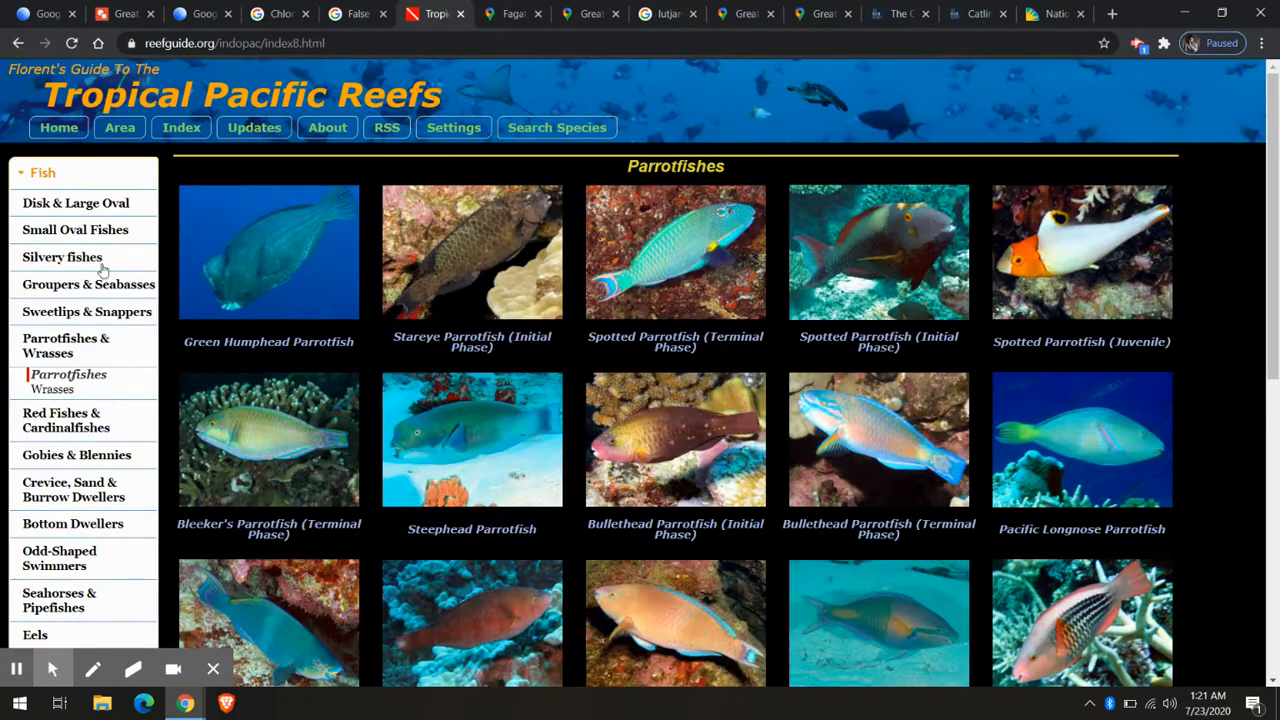
{"action": "left_click", "coordinate": [76, 203]}
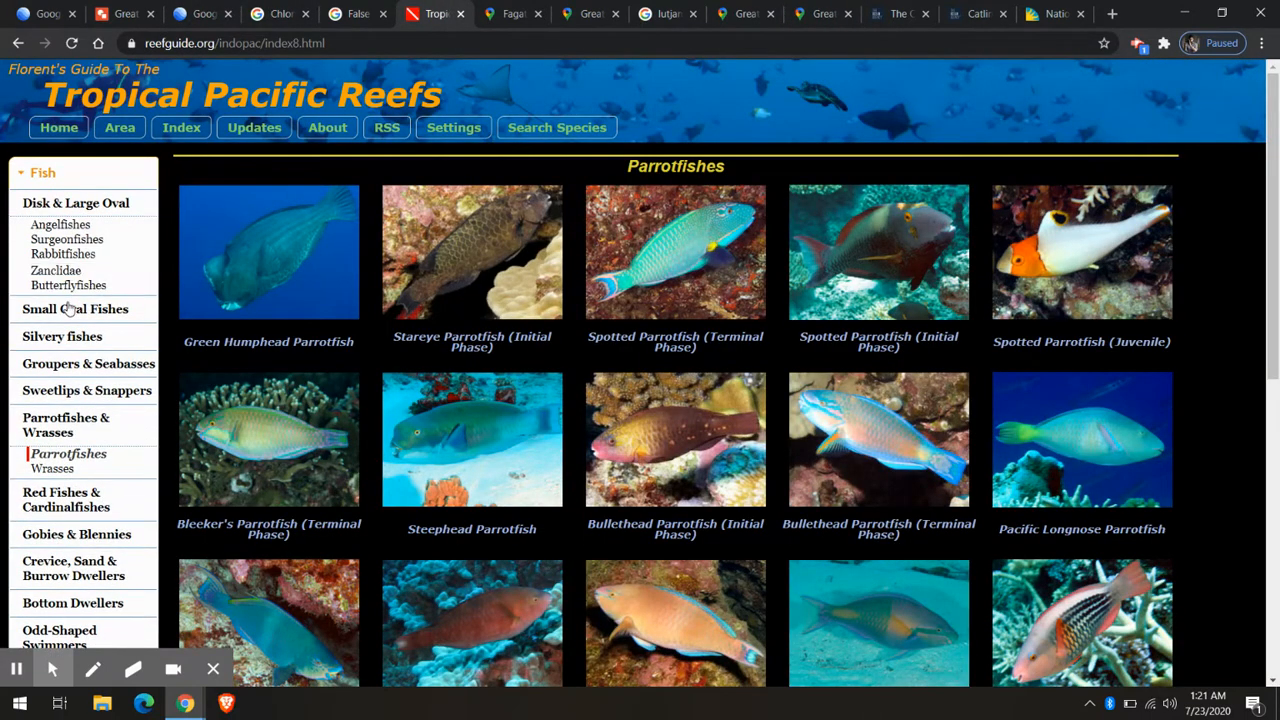
{"action": "left_click", "coordinate": [75, 308]}
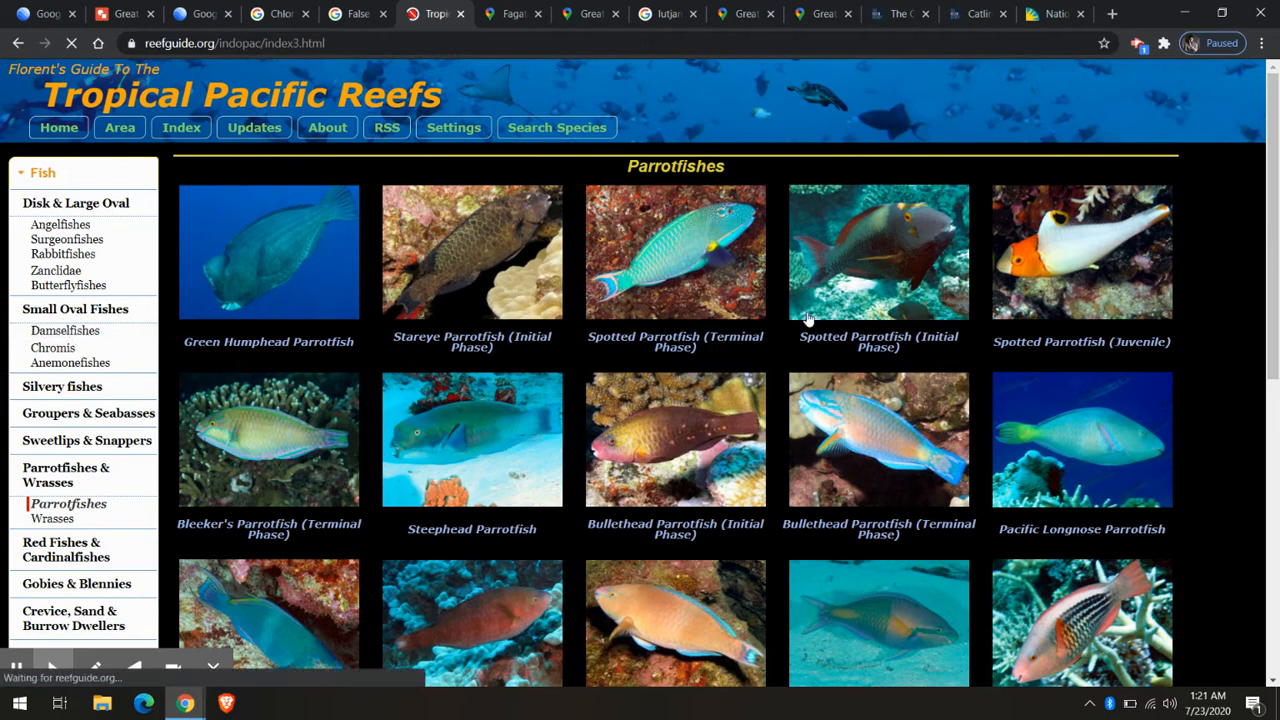
{"action": "scroll", "scroll_direction": "down", "scroll_amount": 3}
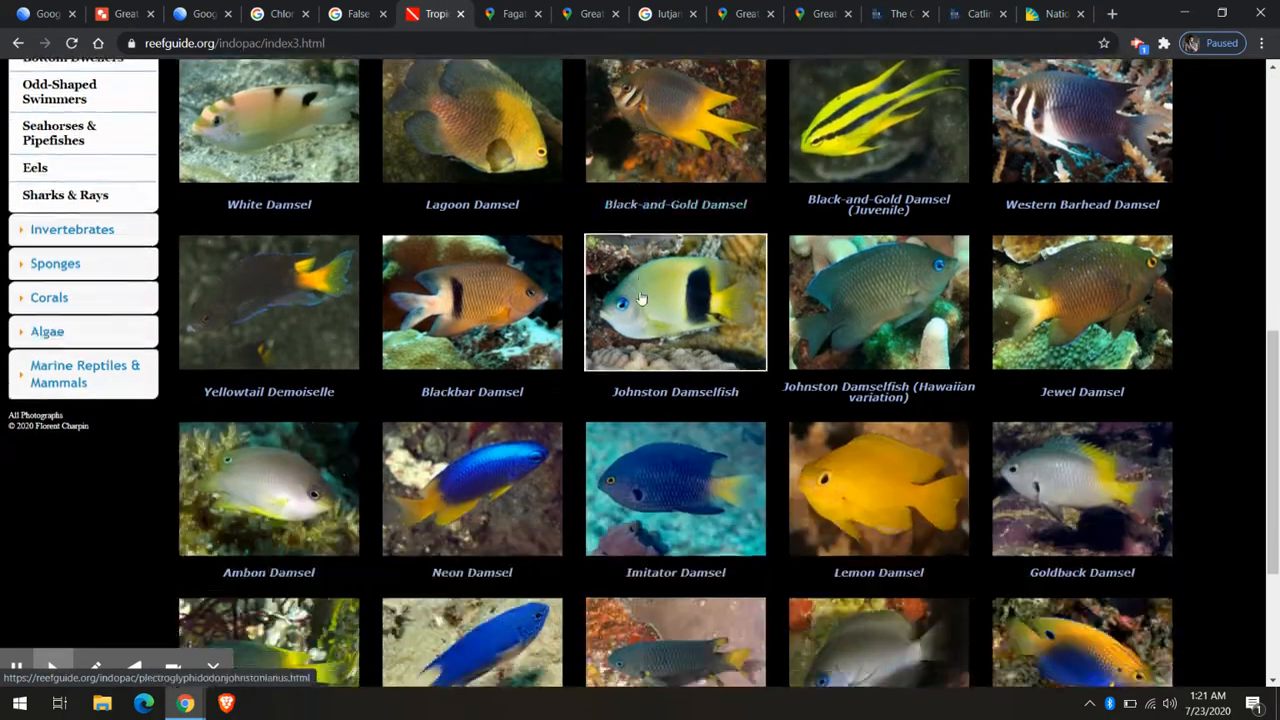
{"action": "scroll", "scroll_direction": "down", "scroll_amount": 3}
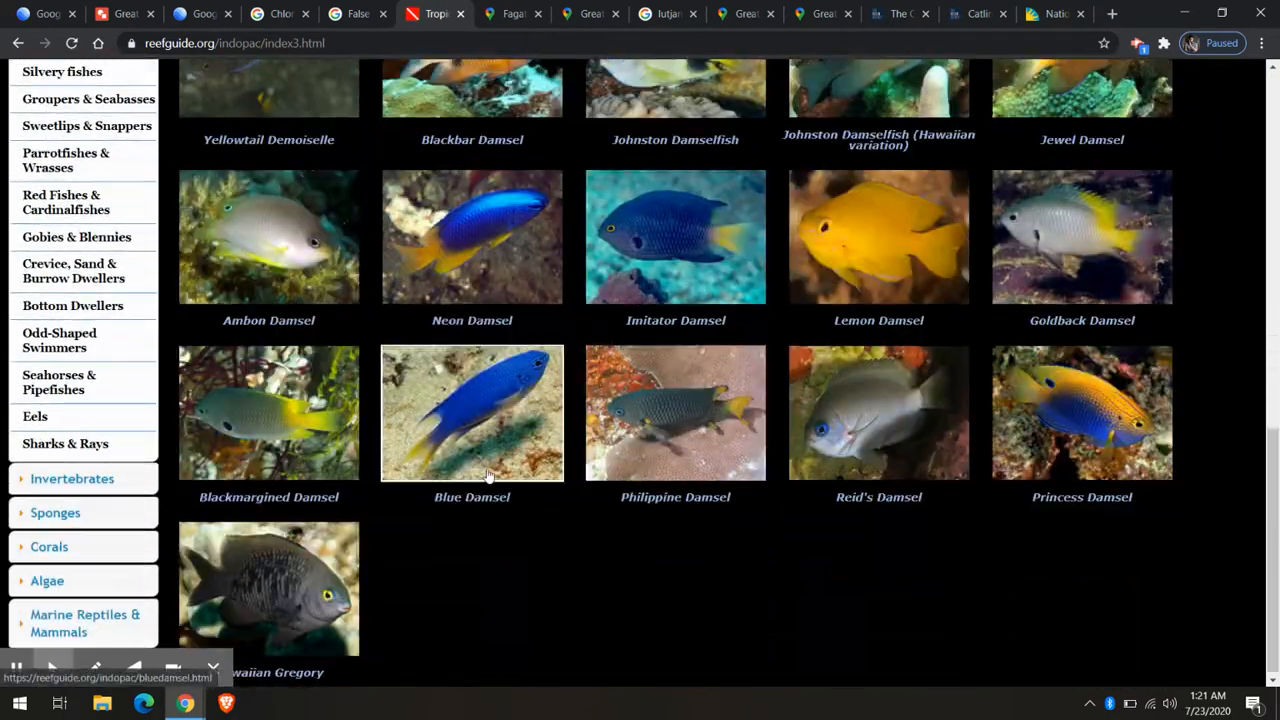
{"action": "mouse_move", "coordinate": [525, 358]}
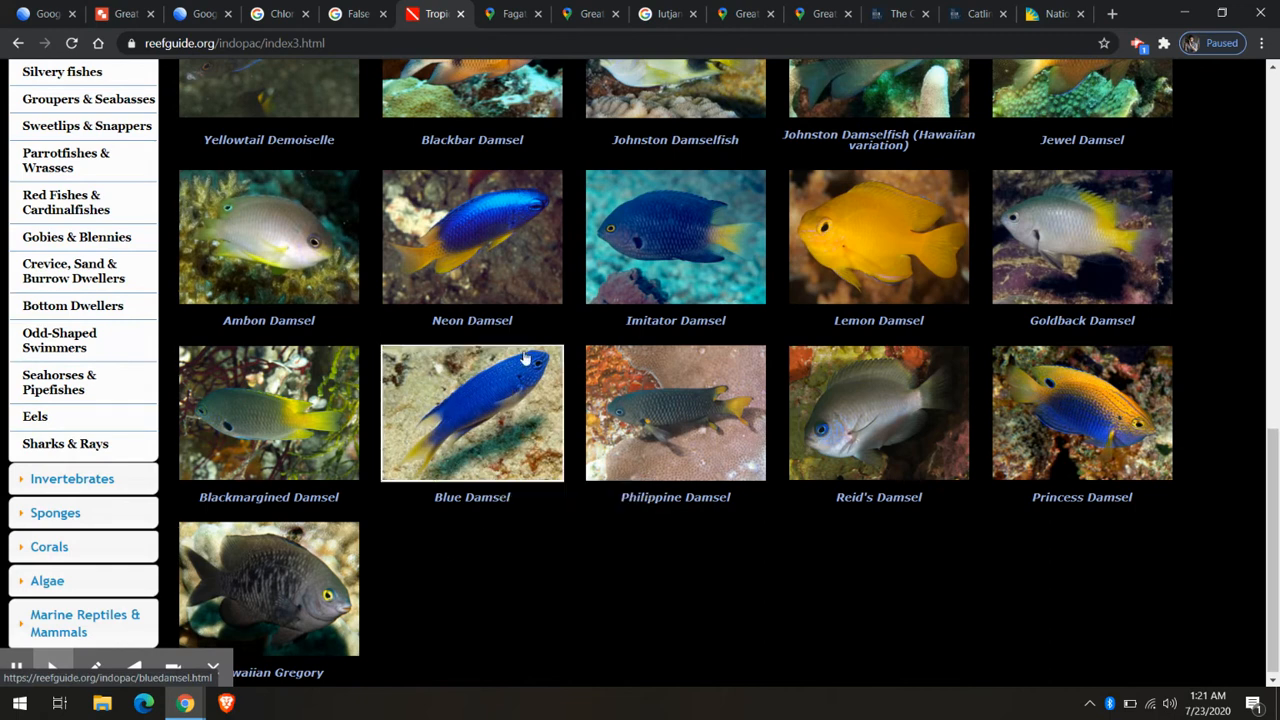
{"action": "mouse_move", "coordinate": [443, 383]}
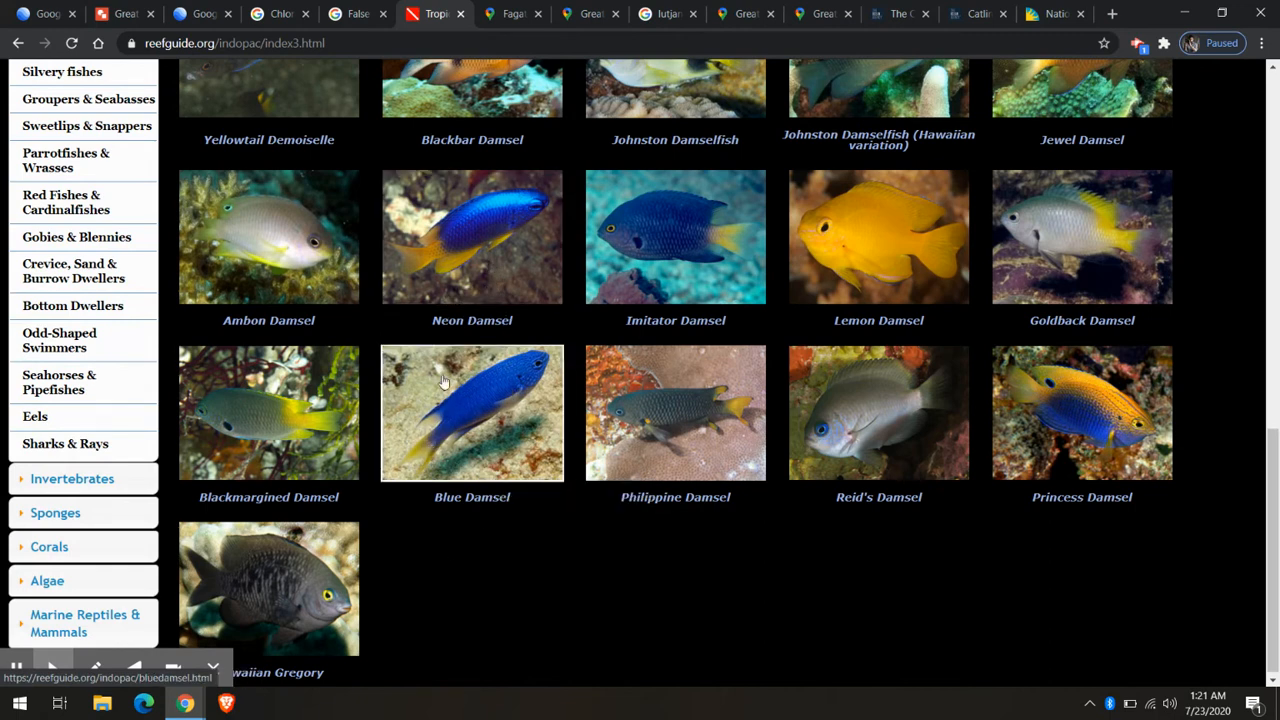
Step: View the Blue Damsel, then move on to the Sweetlips & Snappers gallery
{"action": "left_click", "coordinate": [820, 13]}
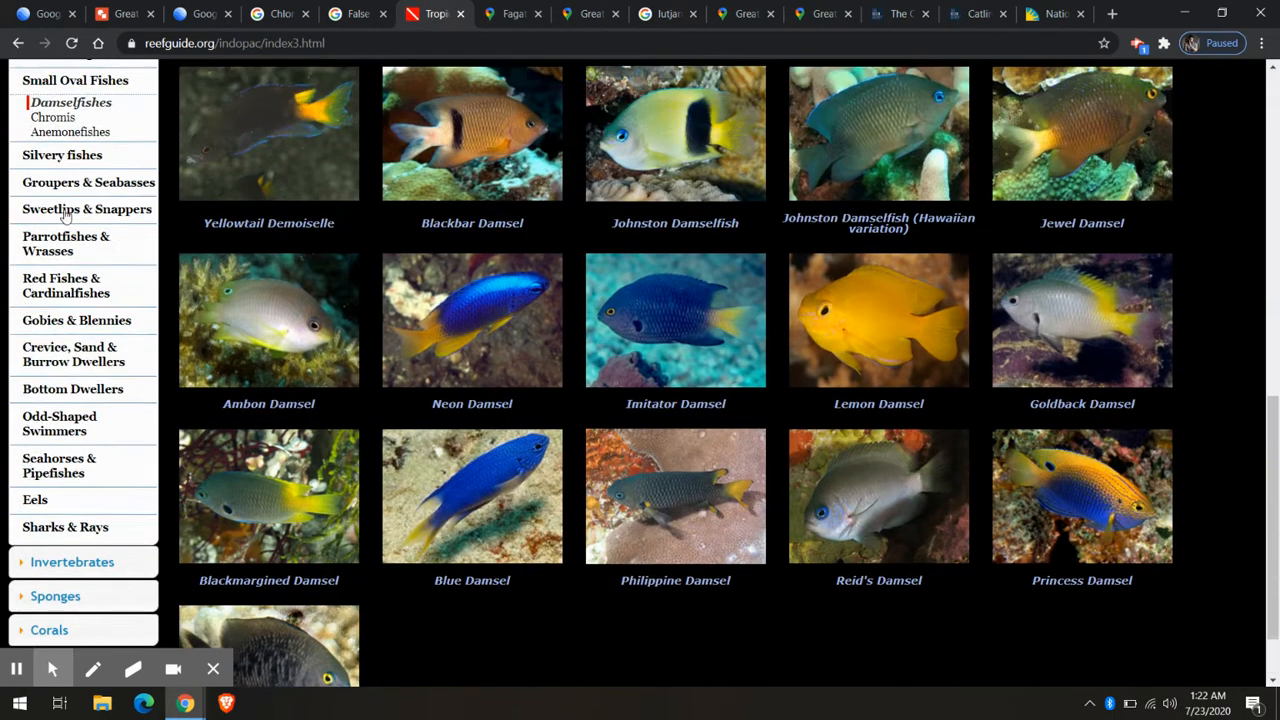
{"action": "left_click", "coordinate": [86, 208]}
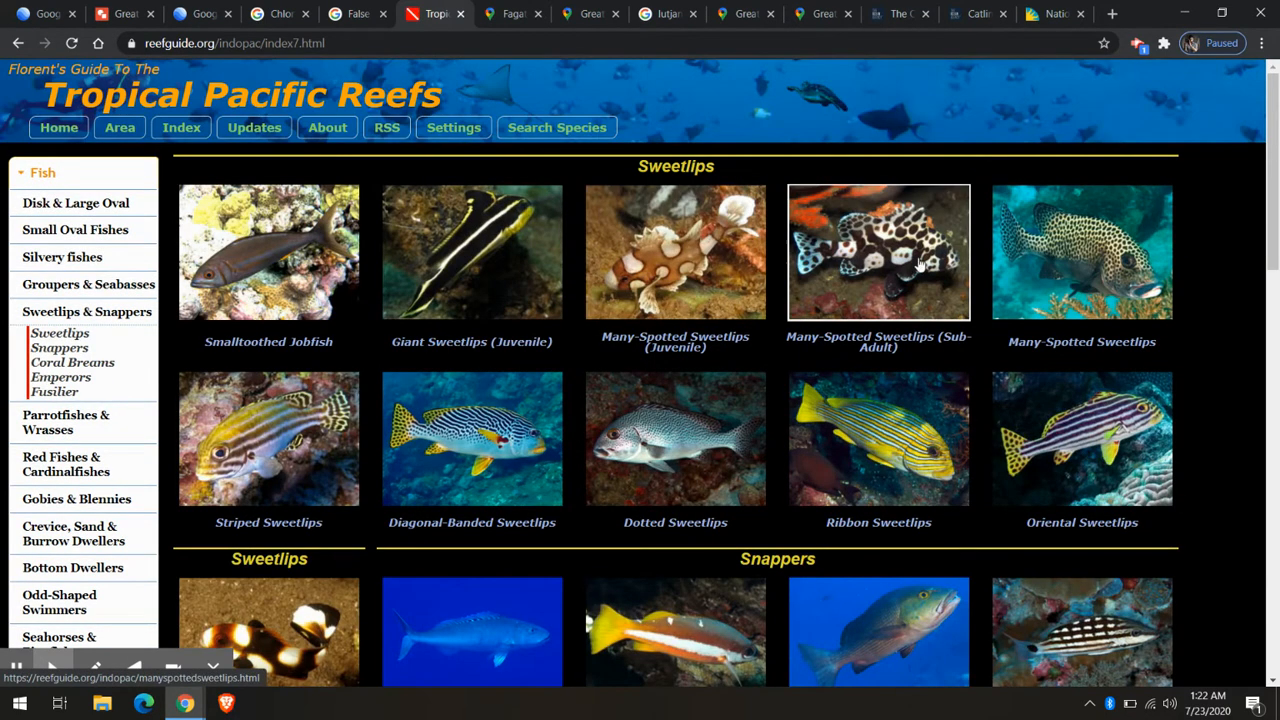
Step: Find the Diagonal-Banded Sweetlips in the gallery and compare it with the Street View sweetlips school
{"action": "scroll", "scroll_direction": "down", "scroll_amount": 3}
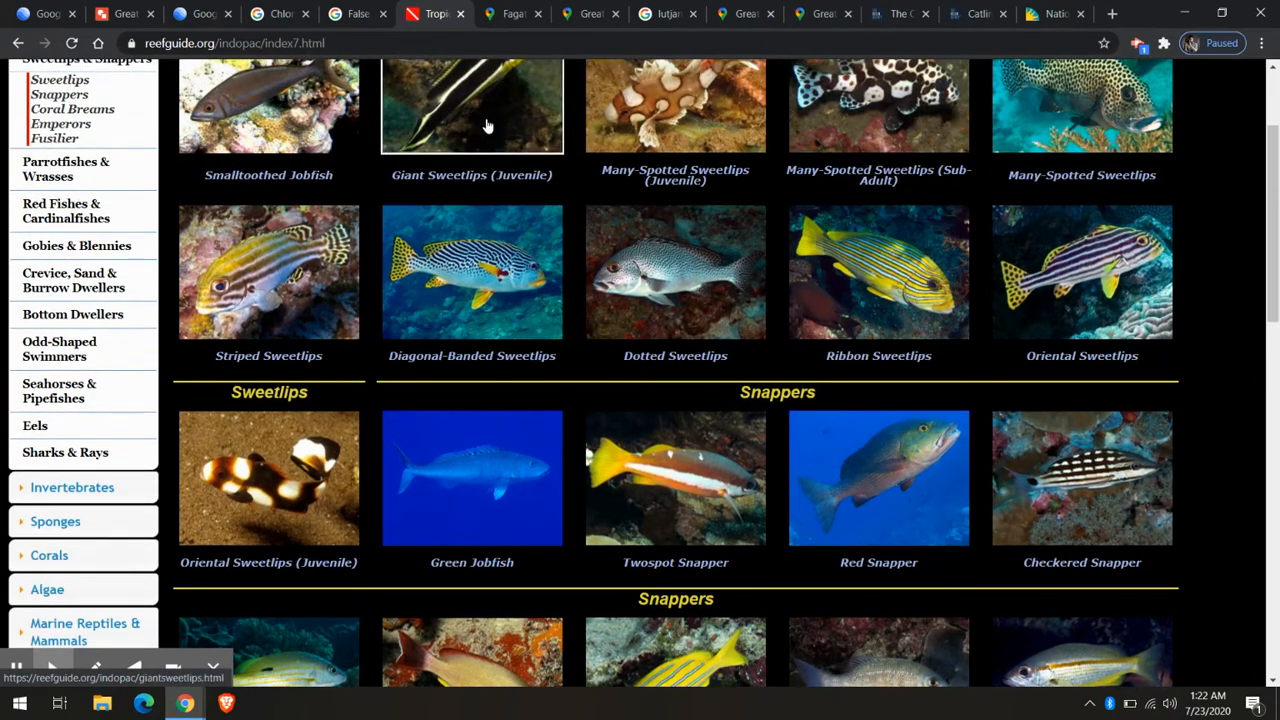
{"action": "left_click", "coordinate": [820, 13]}
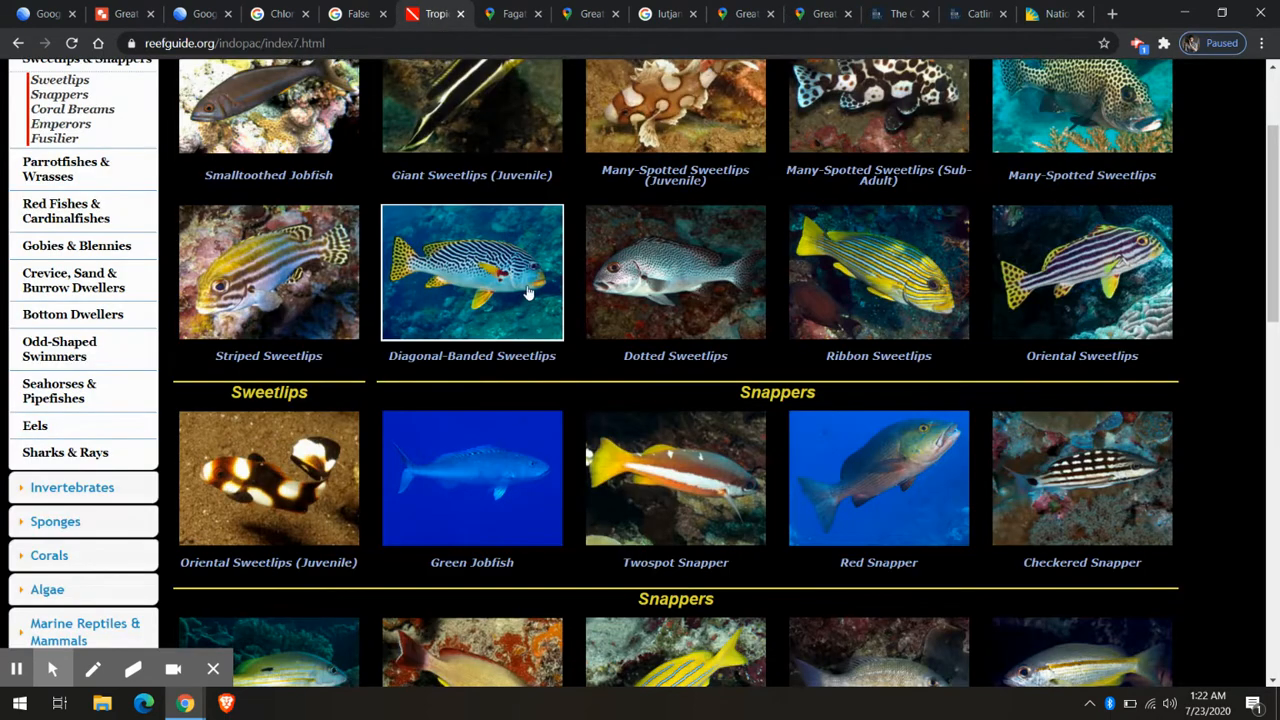
{"action": "mouse_move", "coordinate": [446, 282]}
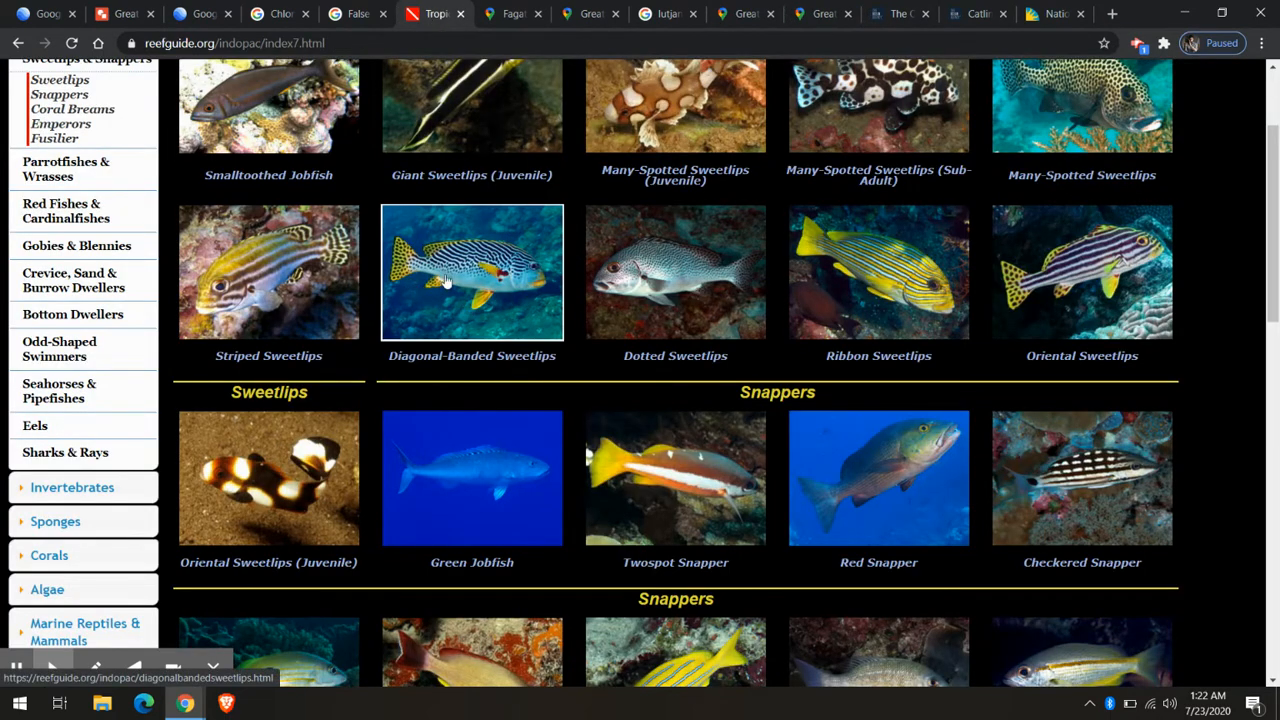
{"action": "left_click", "coordinate": [820, 13]}
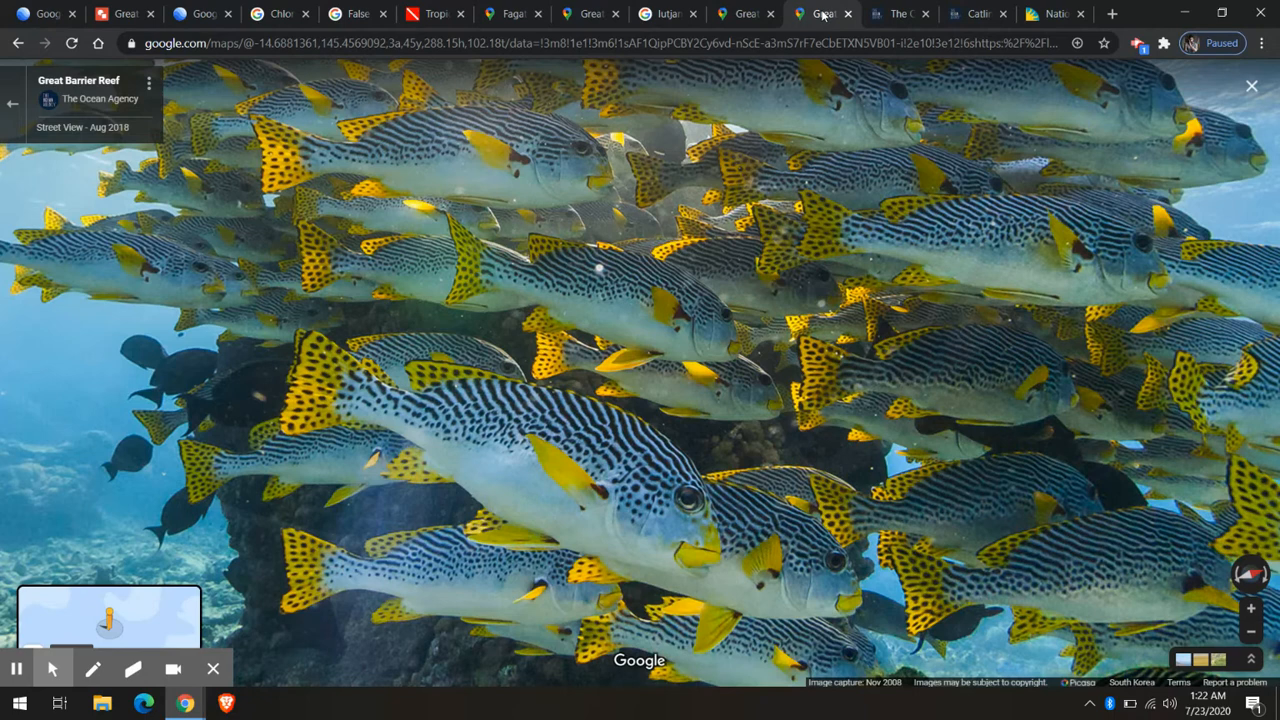
{"action": "left_click", "coordinate": [434, 13]}
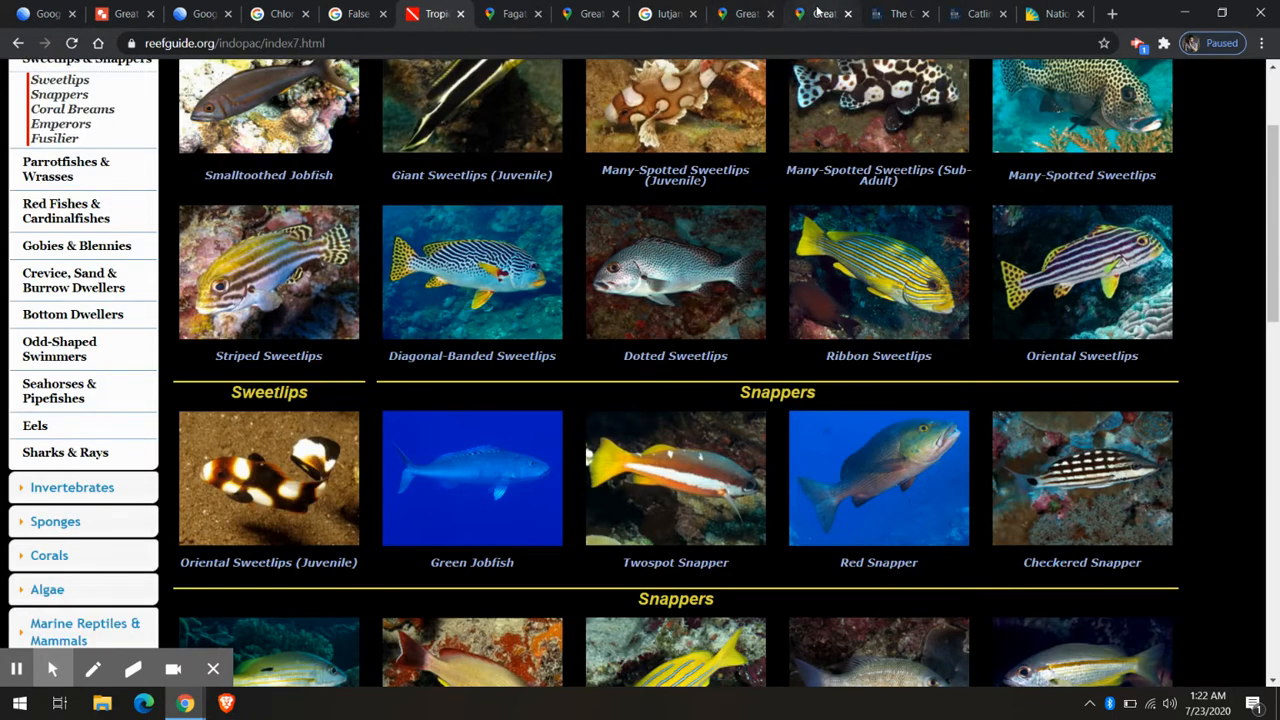
{"action": "left_click", "coordinate": [820, 13]}
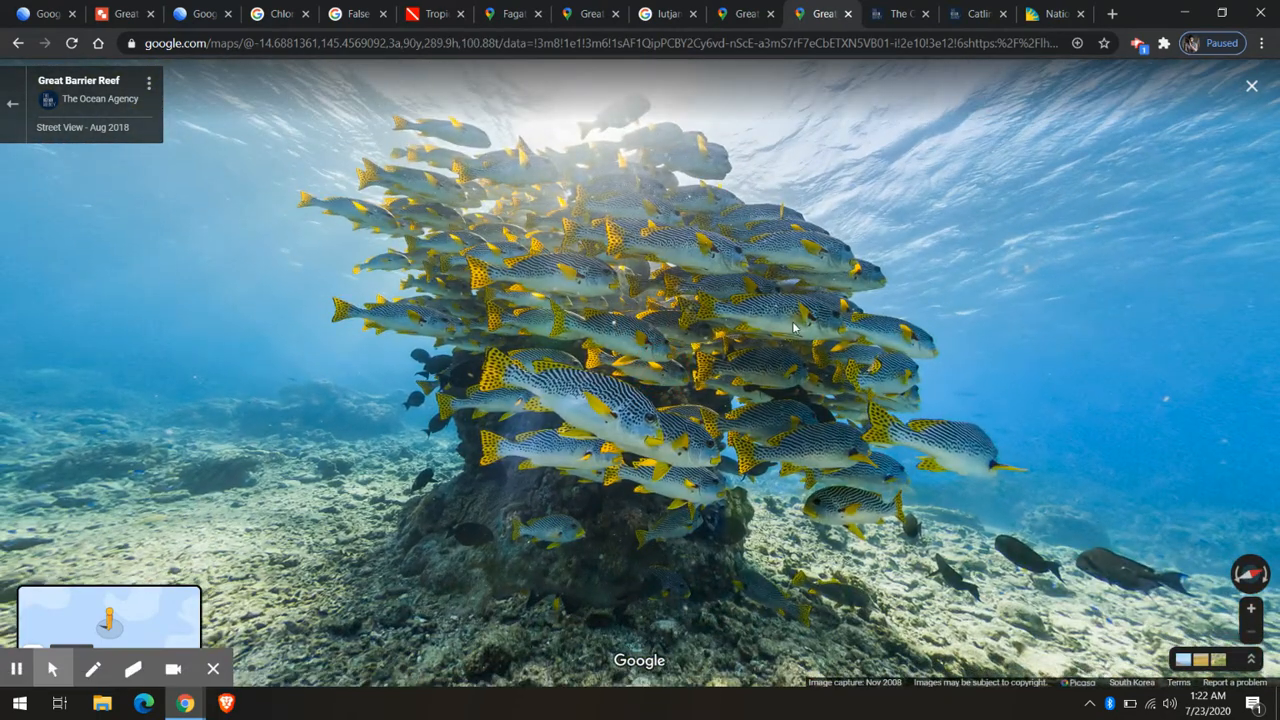
{"action": "mouse_move", "coordinate": [590, 13]}
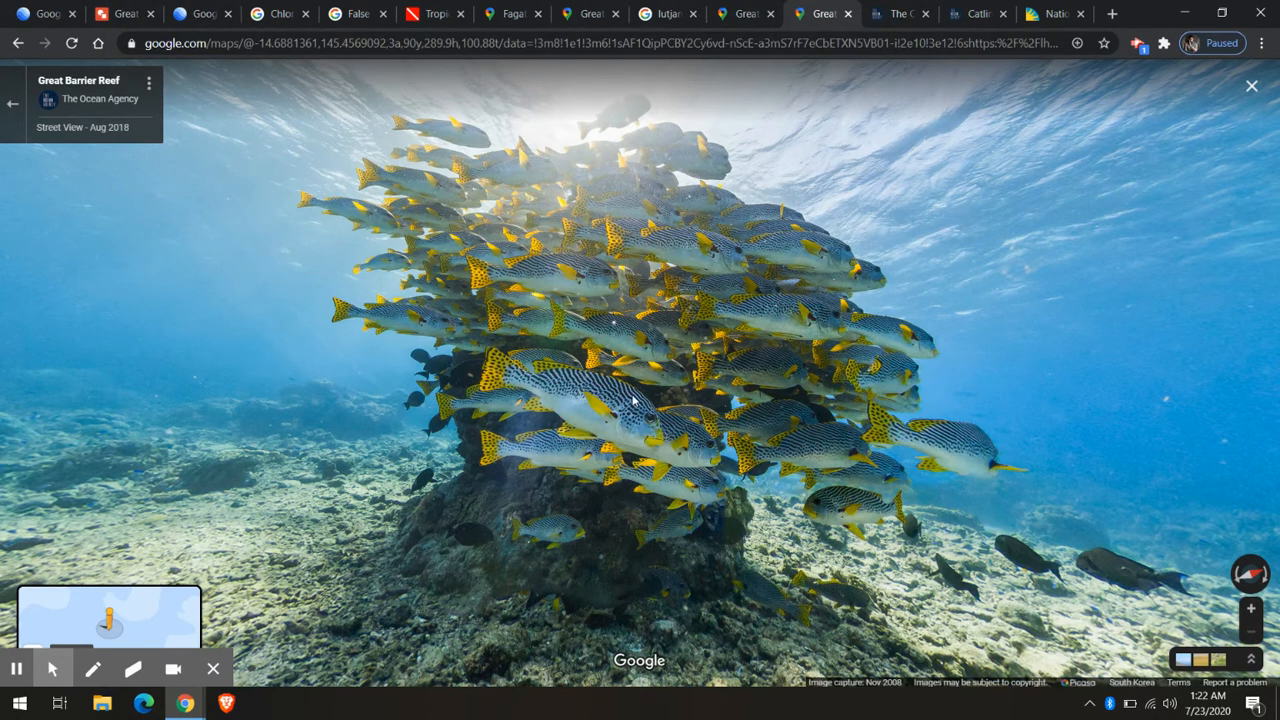
{"action": "mouse_move", "coordinate": [897, 13]}
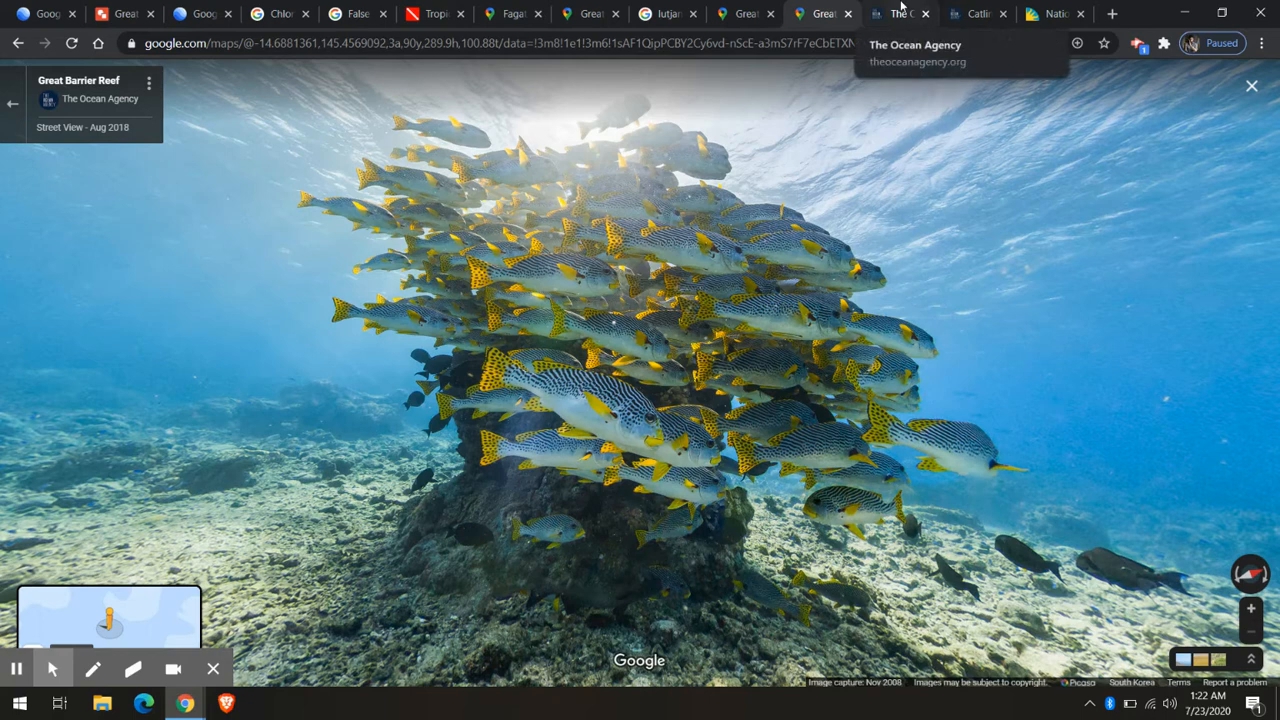
Step: Look over the Catlin Seaview Survey page on The Ocean Agency site
{"action": "left_click", "coordinate": [975, 13]}
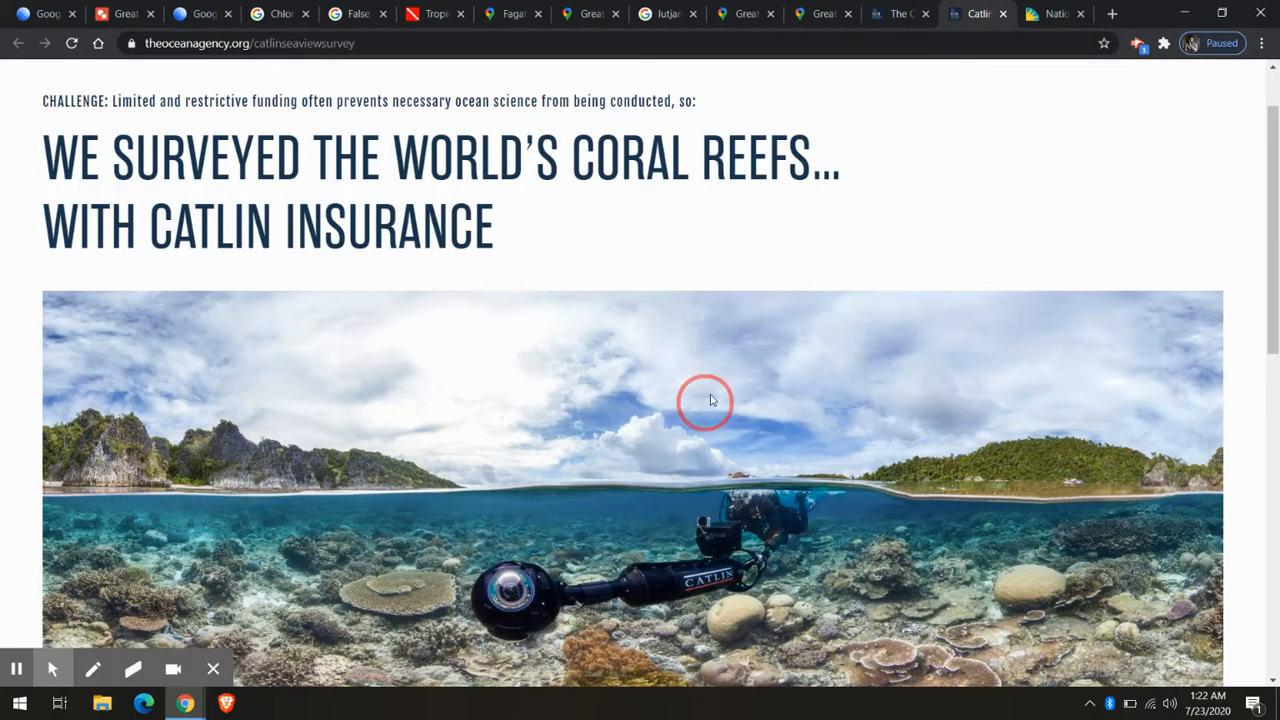
{"action": "scroll", "scroll_direction": "down", "scroll_amount": 3}
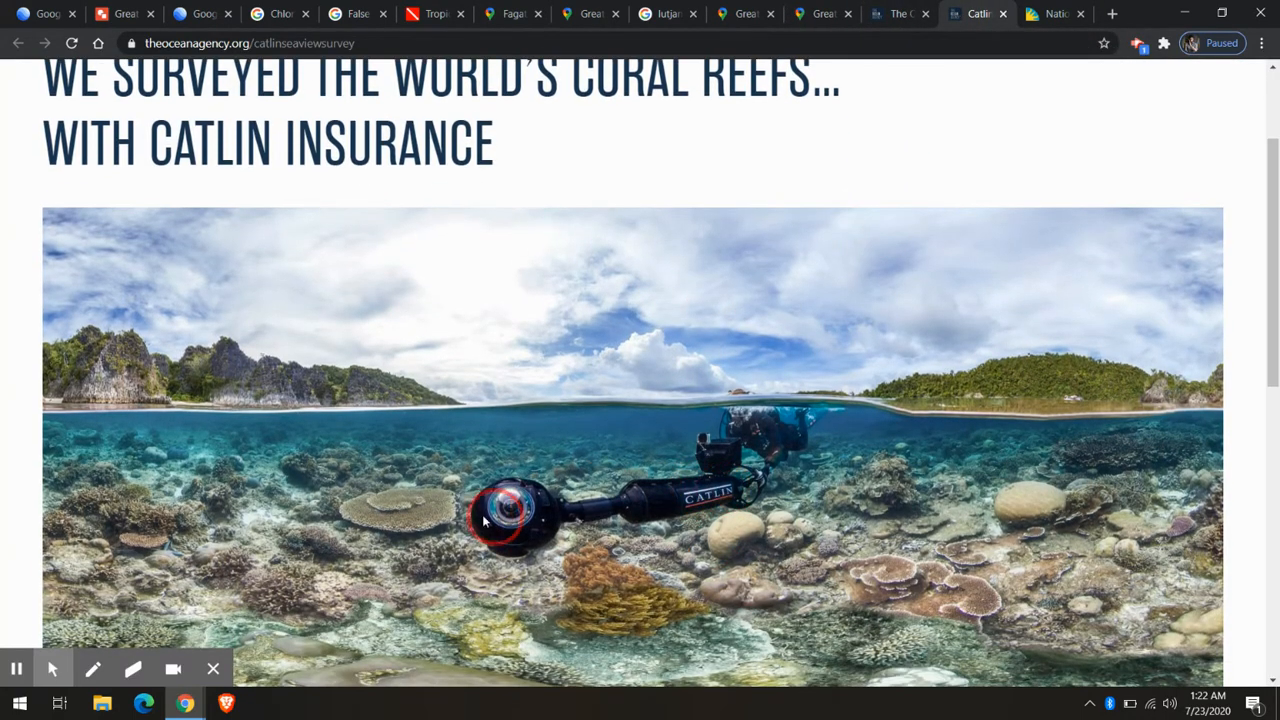
{"action": "scroll", "scroll_direction": "up", "scroll_amount": 3}
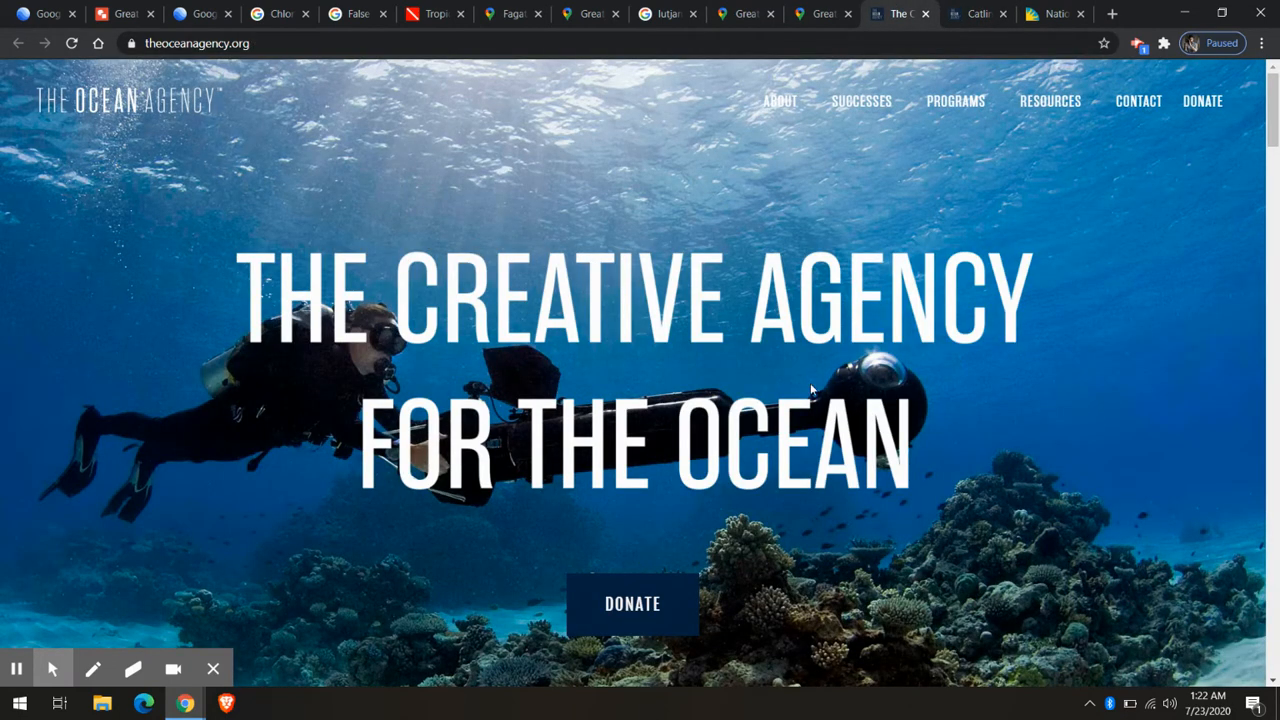
{"action": "scroll", "scroll_direction": "down", "scroll_amount": 3}
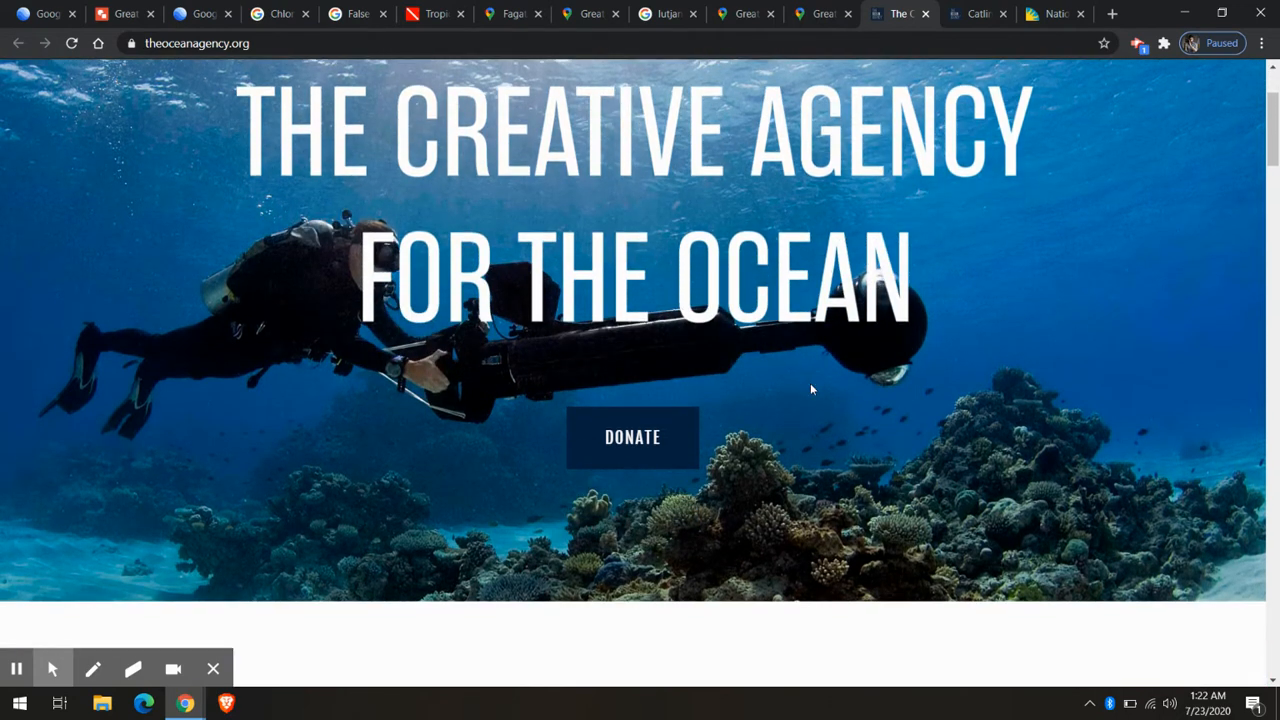
{"action": "scroll", "scroll_direction": "up", "scroll_amount": 3}
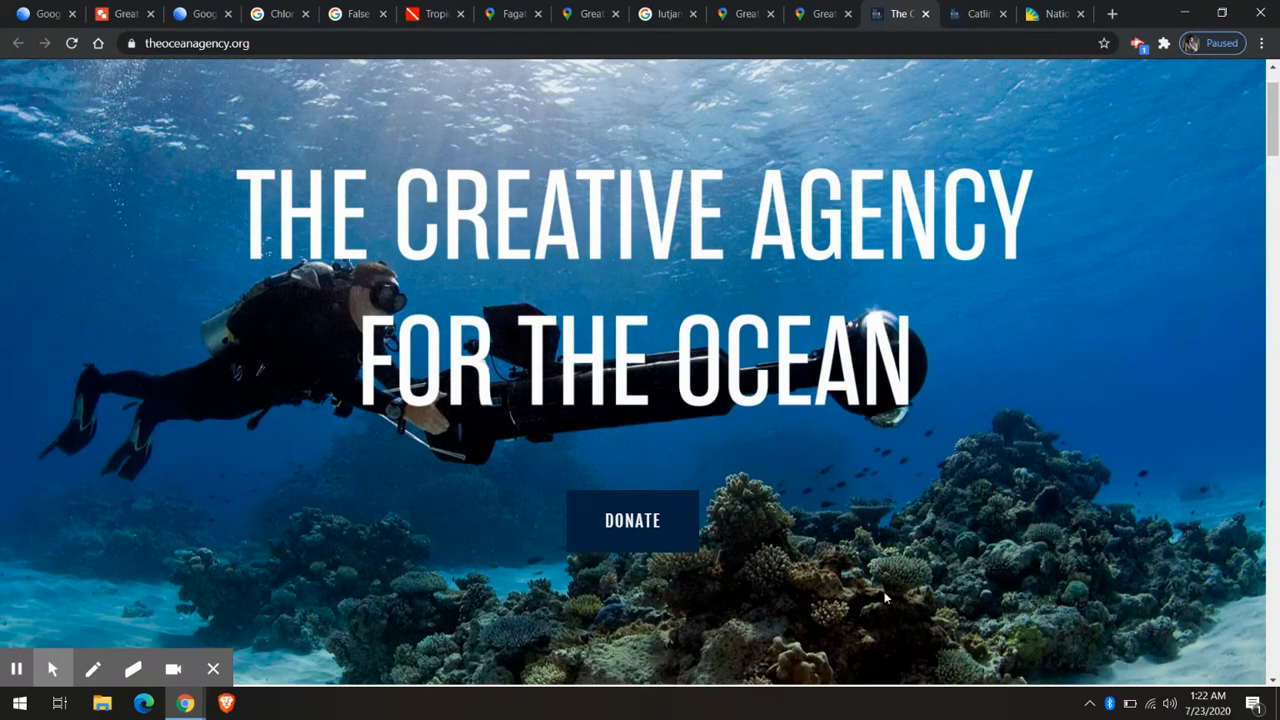
{"action": "mouse_move", "coordinate": [1077, 488]}
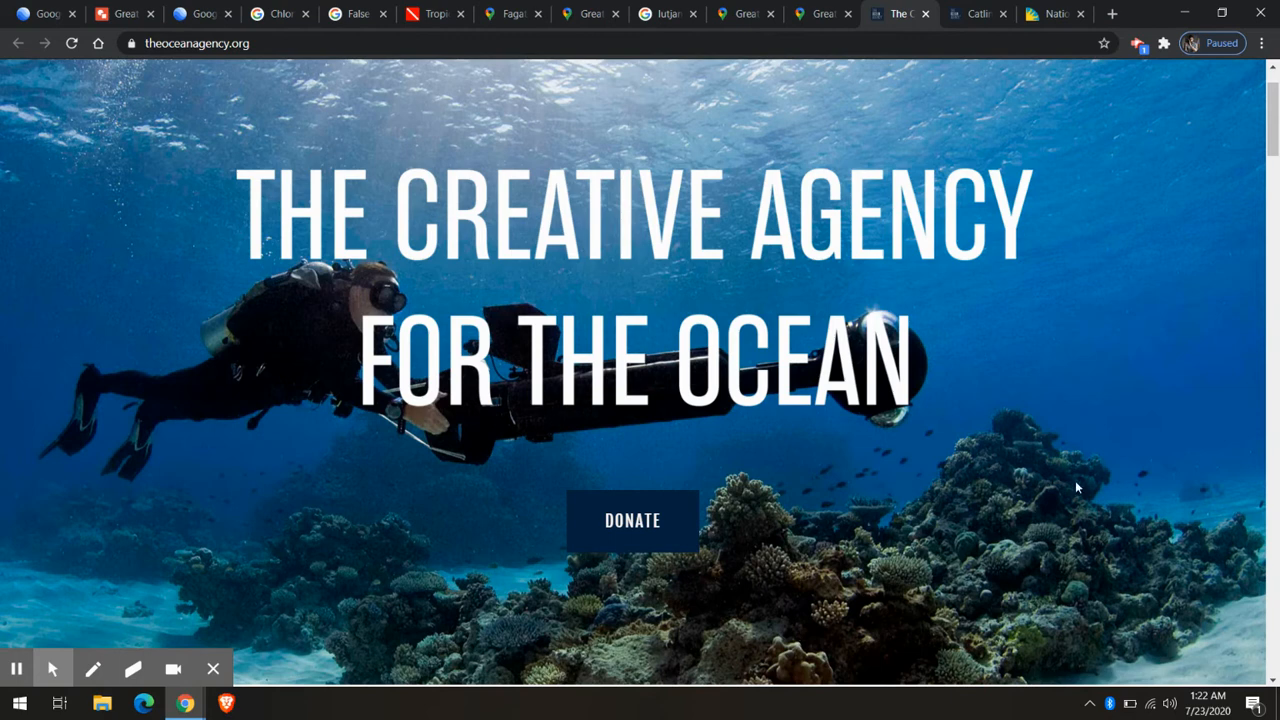
{"action": "mouse_move", "coordinate": [890, 610]}
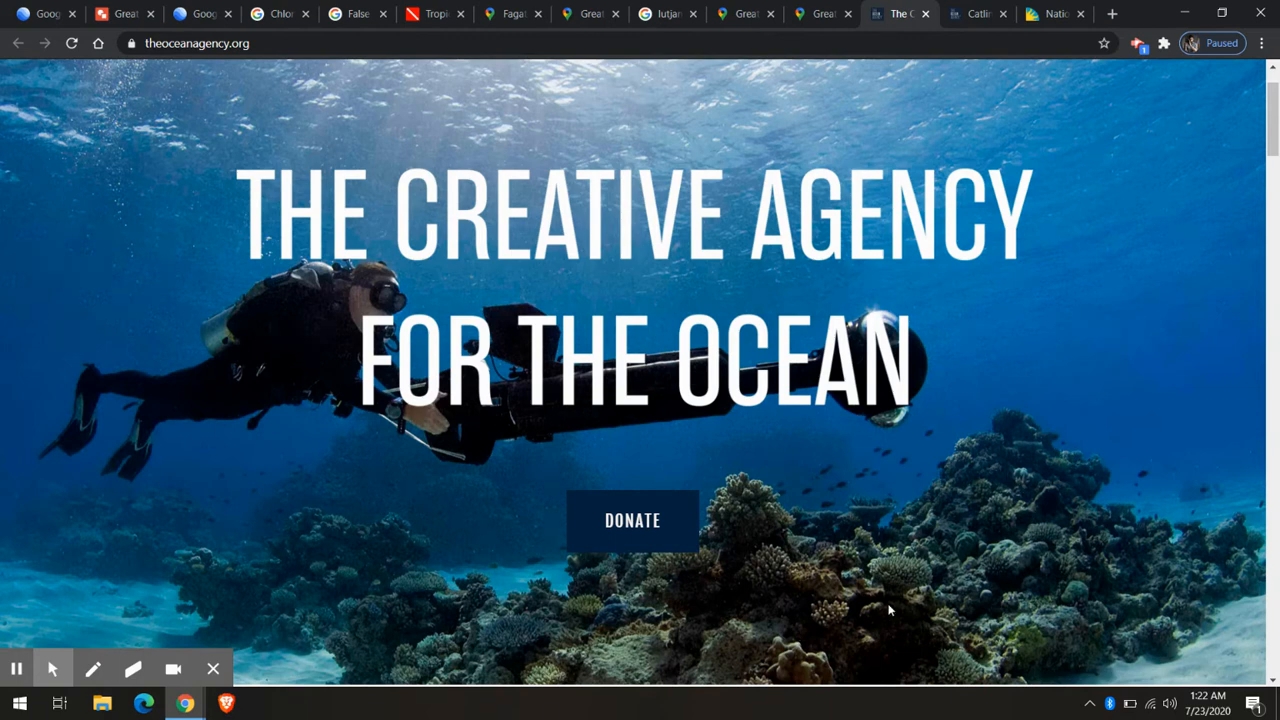
{"action": "mouse_move", "coordinate": [1023, 319]}
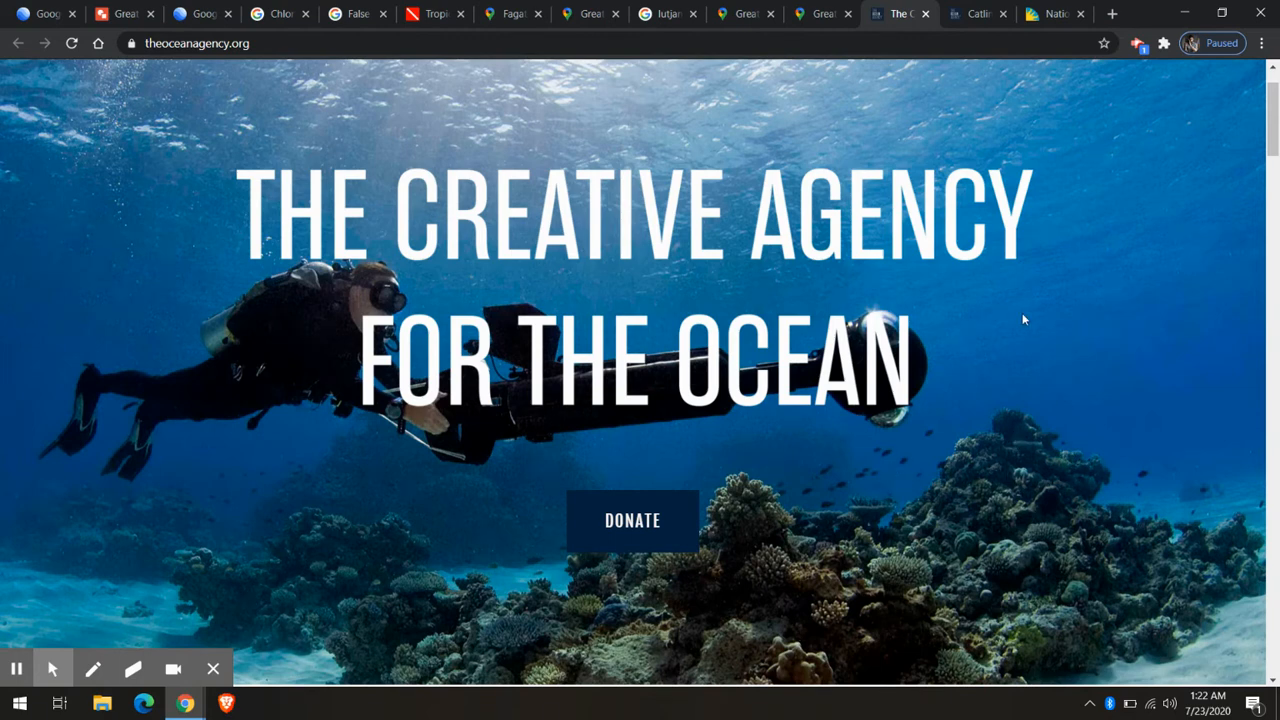
{"action": "mouse_move", "coordinate": [688, 437]}
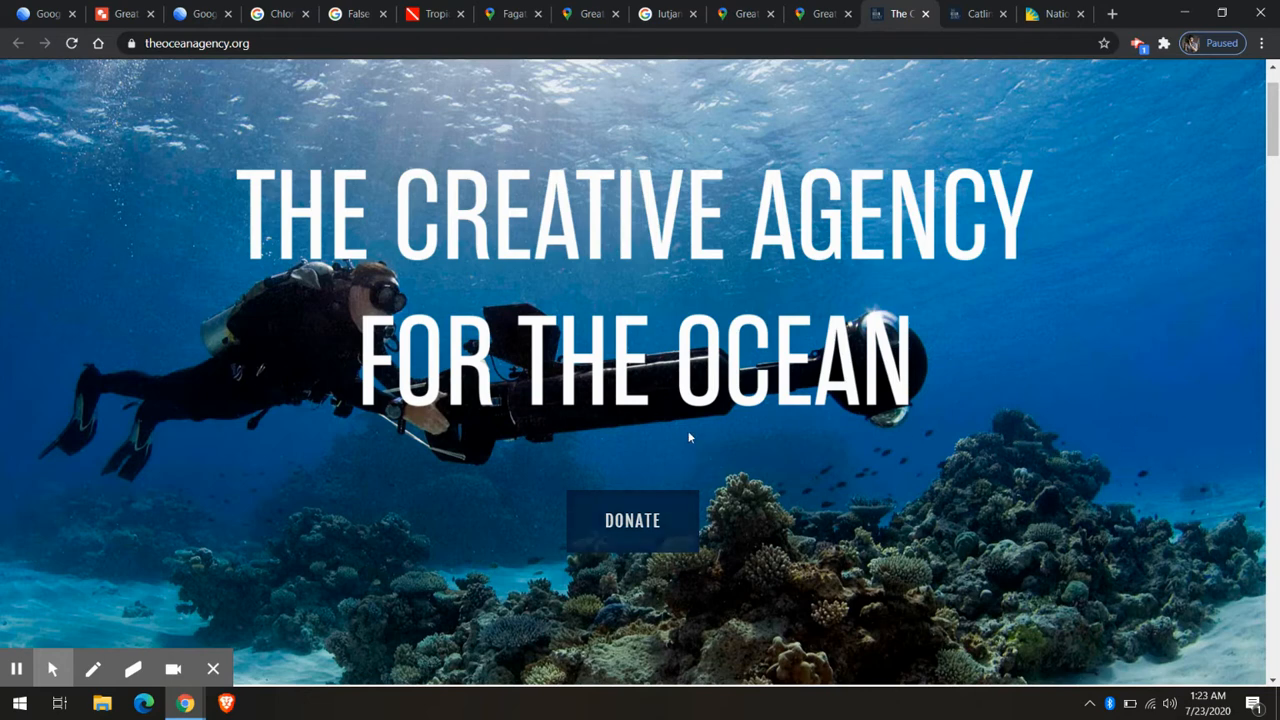
{"action": "scroll", "scroll_direction": "down", "scroll_amount": 3}
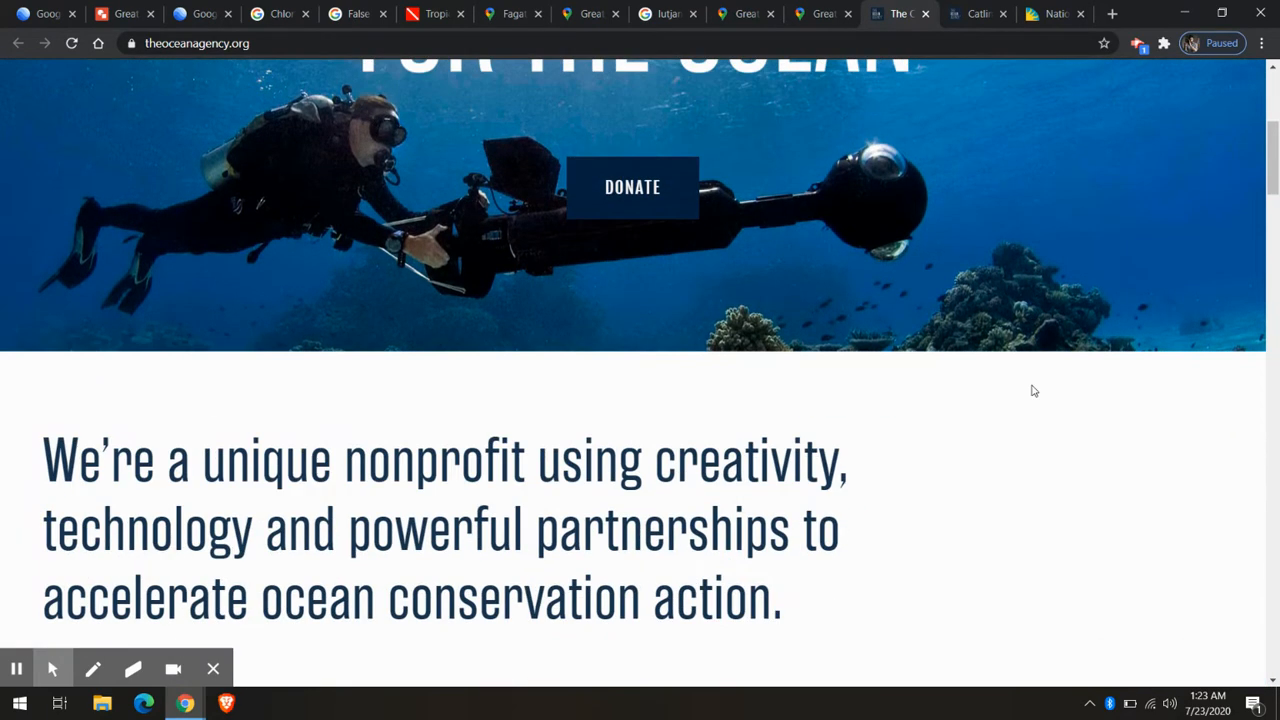
{"action": "scroll", "scroll_direction": "up", "scroll_amount": 3}
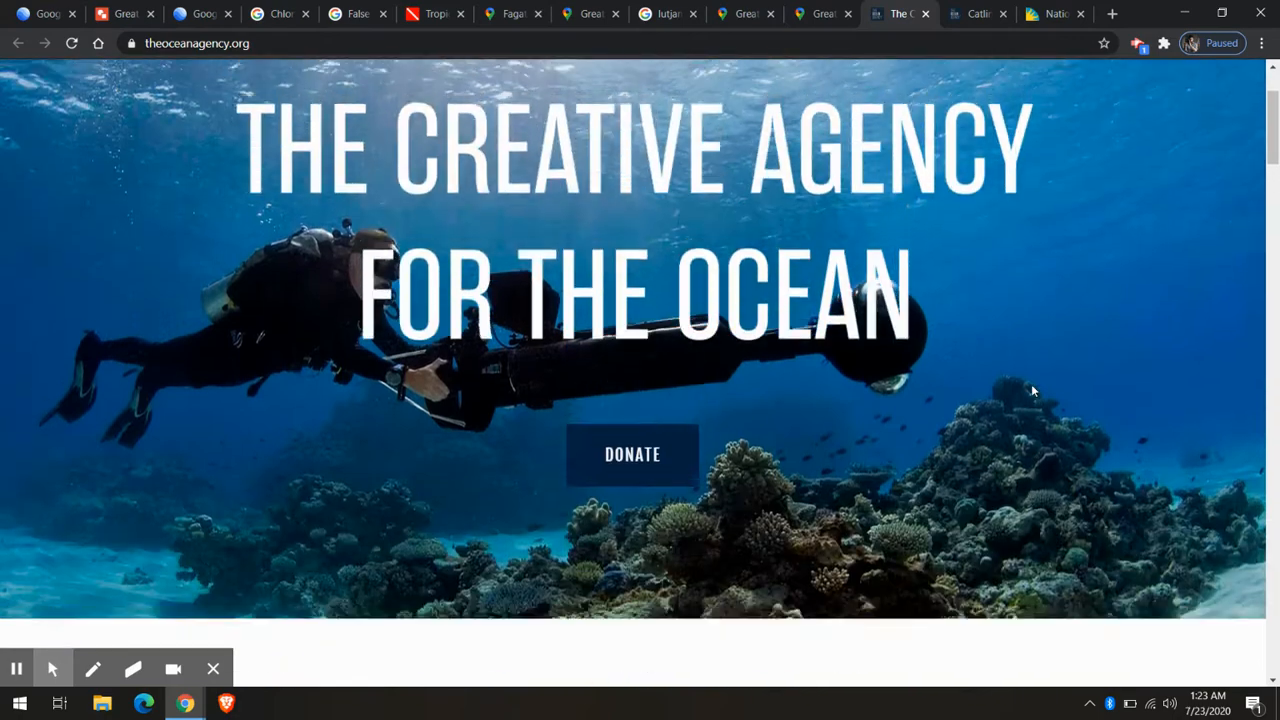
Step: Browse the coral reef survey page, then return to the agency's 'Creative Agency for the Ocean' homepage
{"action": "left_click", "coordinate": [513, 13]}
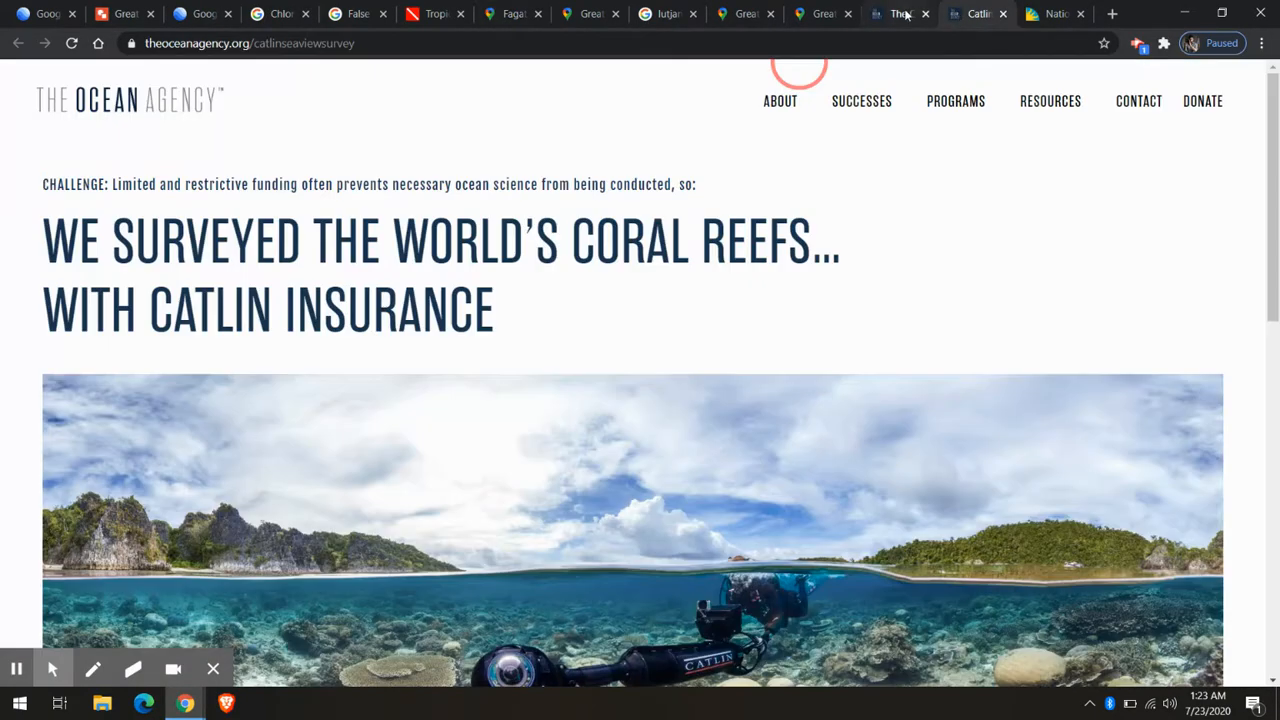
{"action": "scroll", "scroll_direction": "down", "scroll_amount": 3}
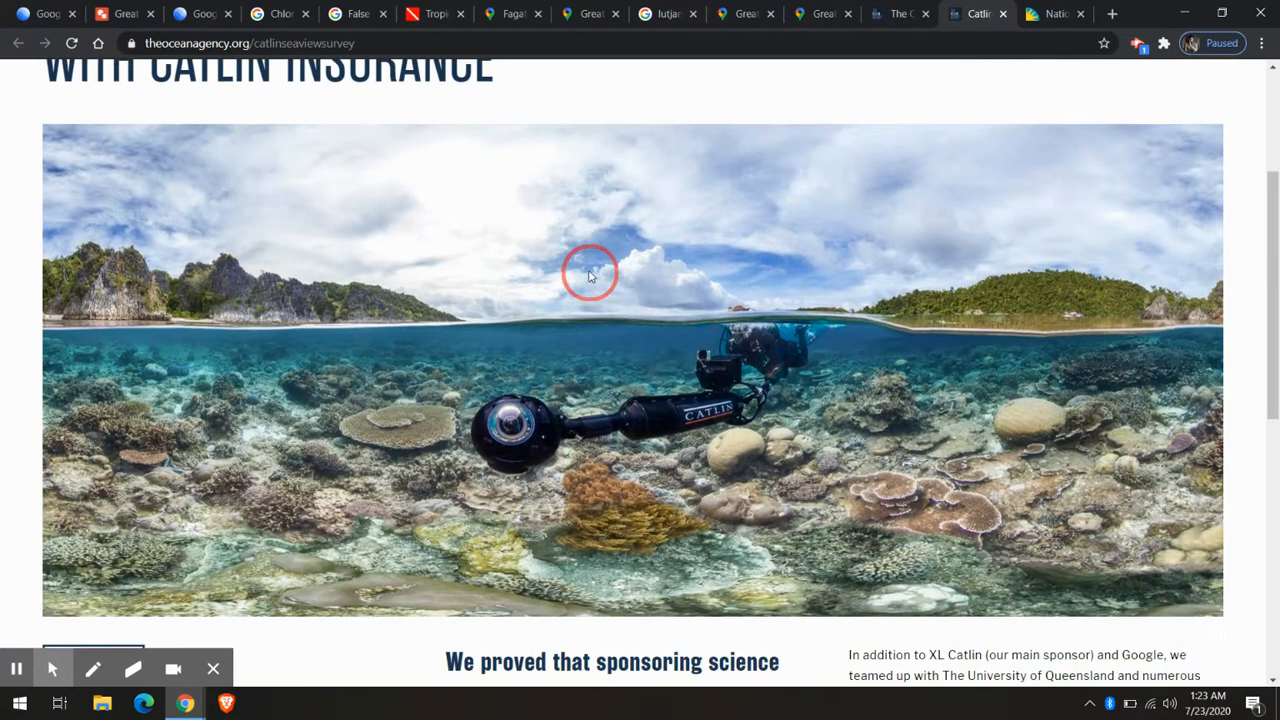
{"action": "left_click", "coordinate": [897, 13]}
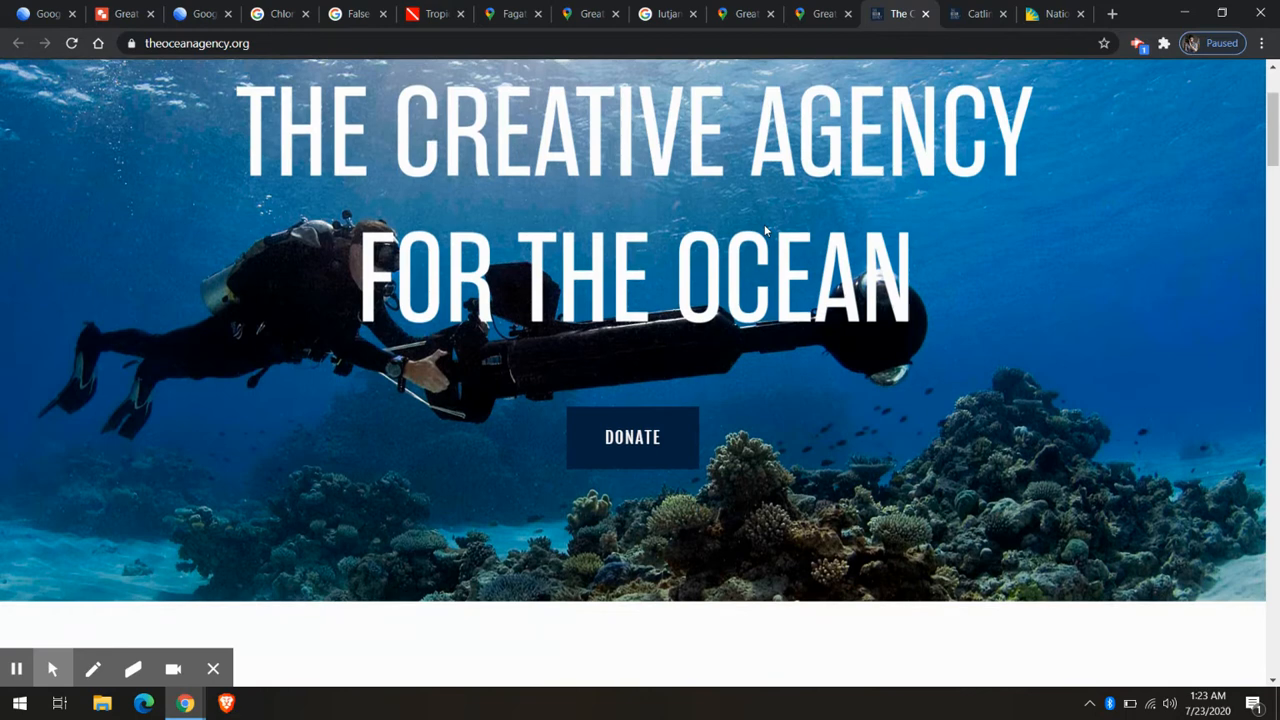
{"action": "scroll", "scroll_direction": "down", "scroll_amount": 3}
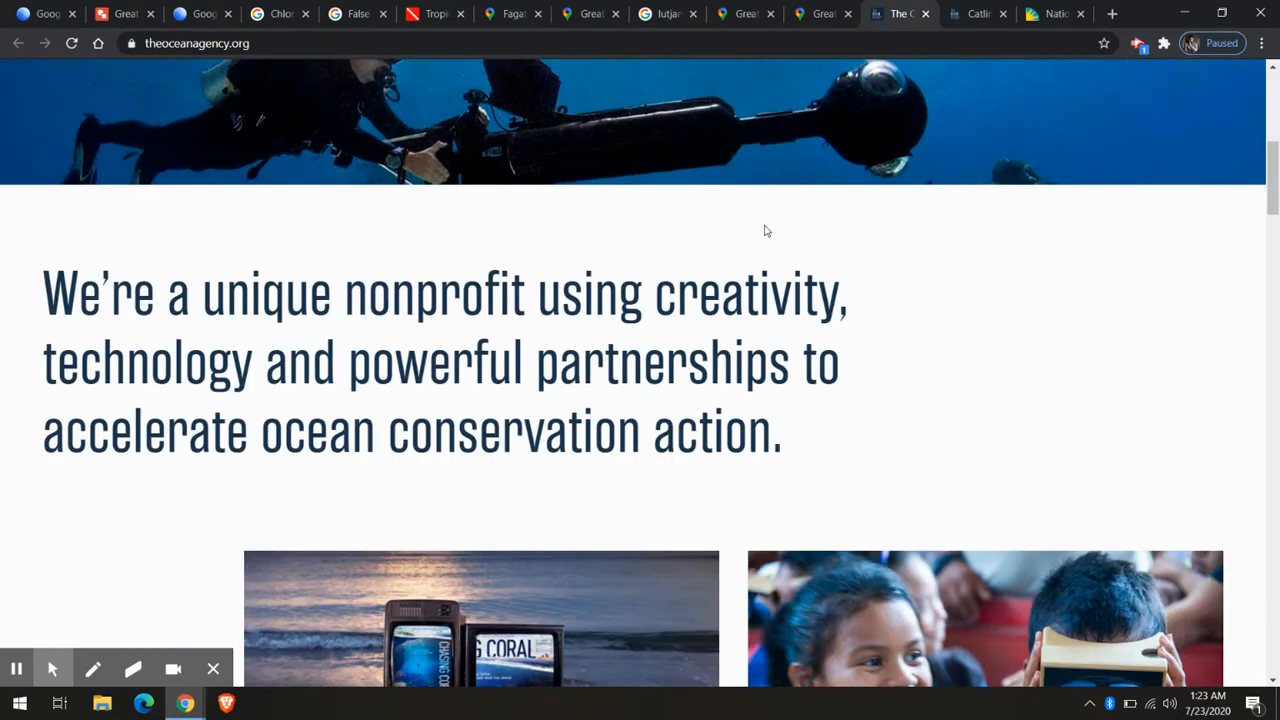
{"action": "scroll", "scroll_direction": "up", "scroll_amount": 3}
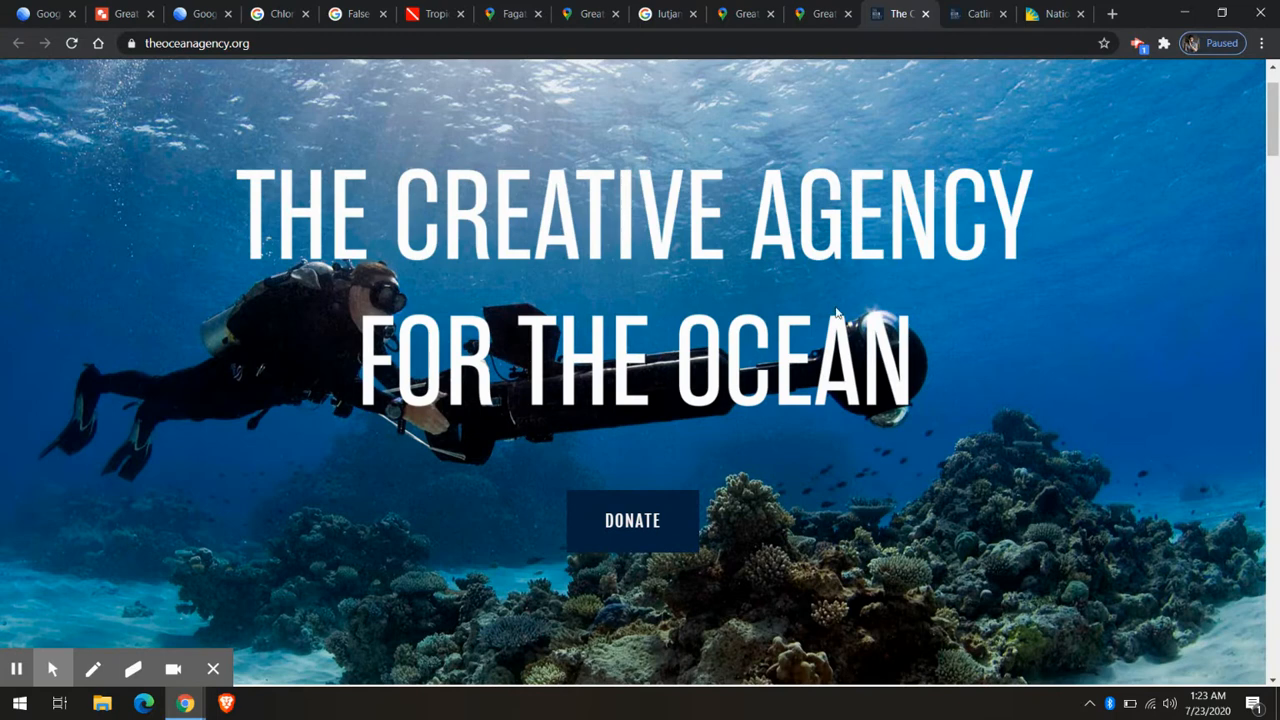
{"action": "mouse_move", "coordinate": [1013, 290]}
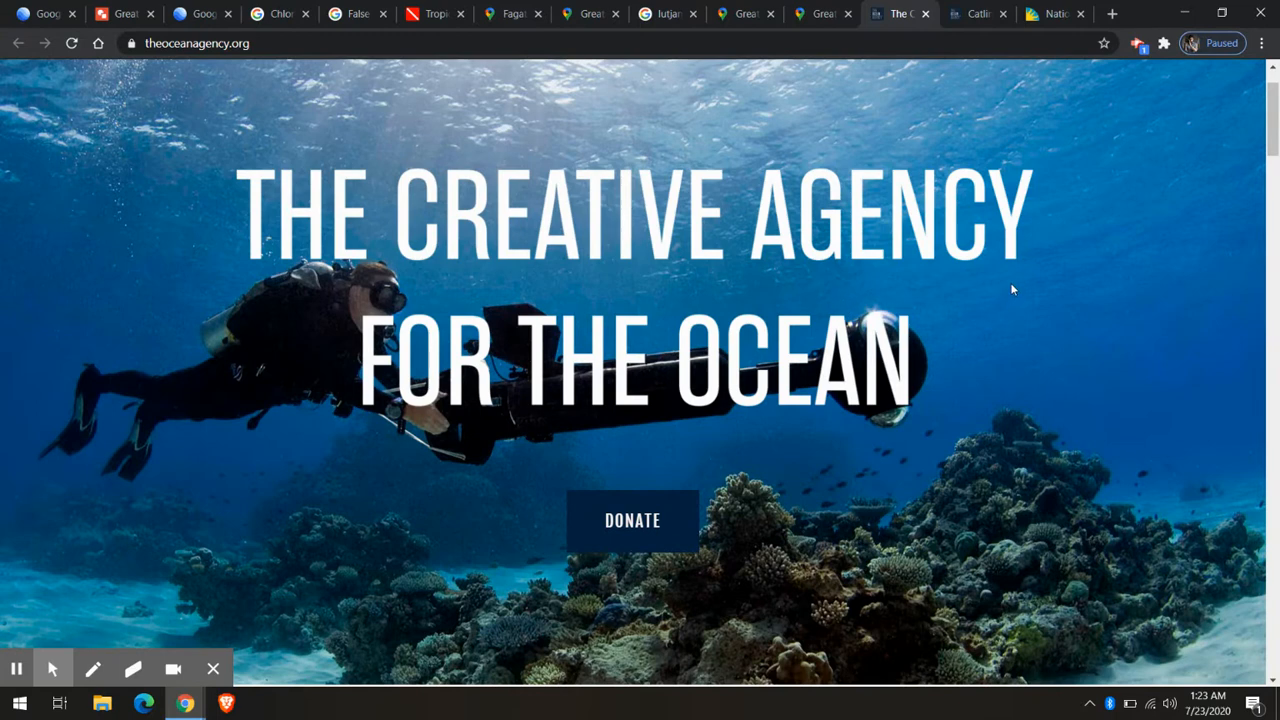
{"action": "mouse_move", "coordinate": [1053, 13]}
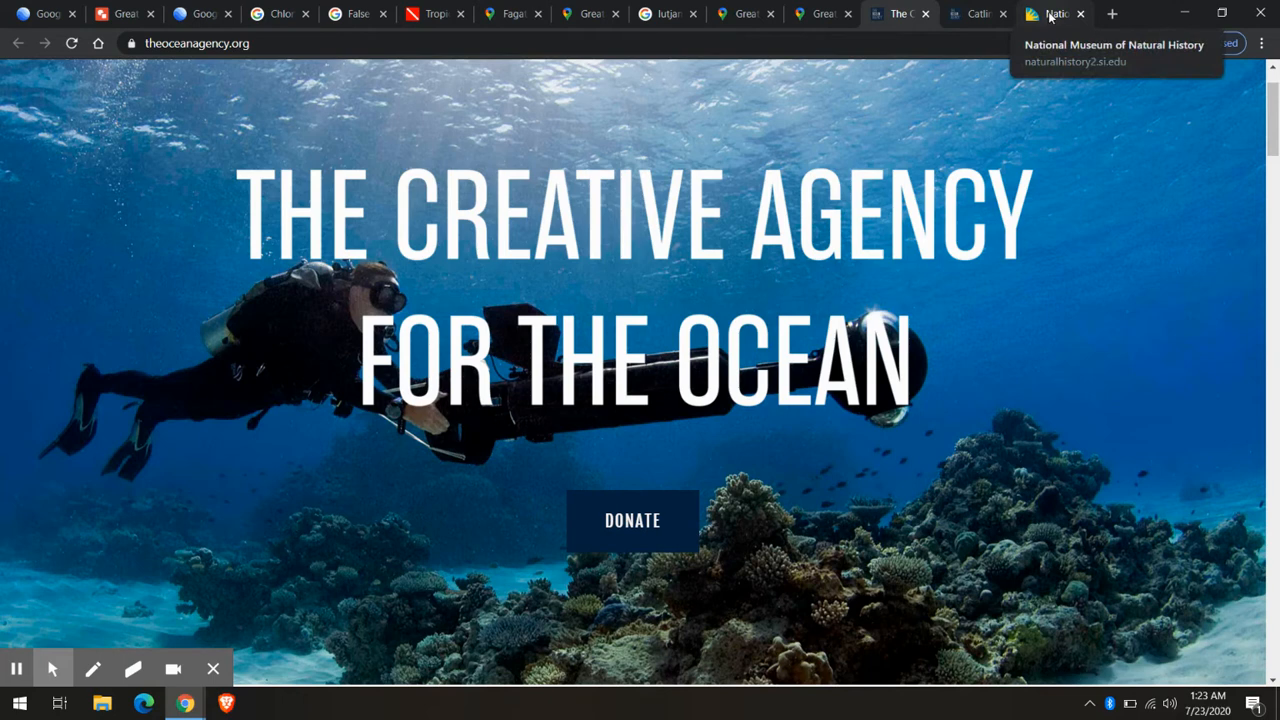
Step: Look around the Sant Ocean Hall Coral Reefs exhibit in the museum tour, then return to the Catlin survey page
{"action": "left_click", "coordinate": [1050, 14]}
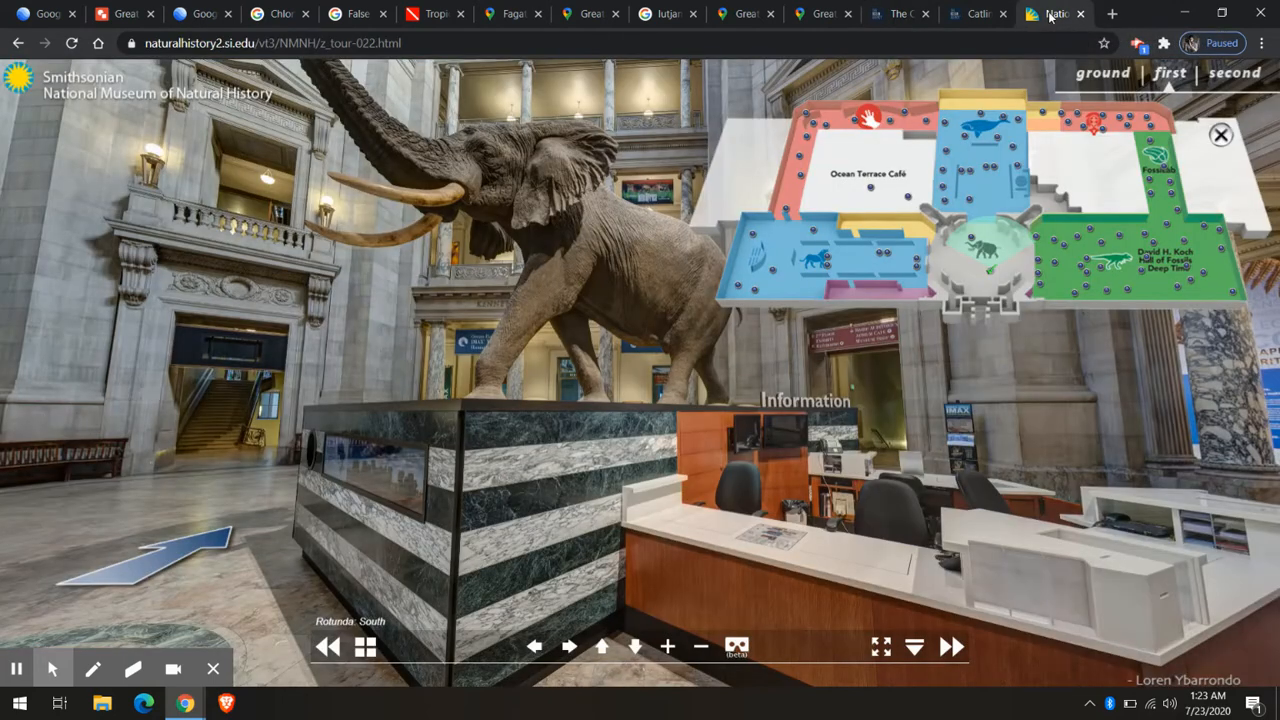
{"action": "mouse_move", "coordinate": [1018, 175]}
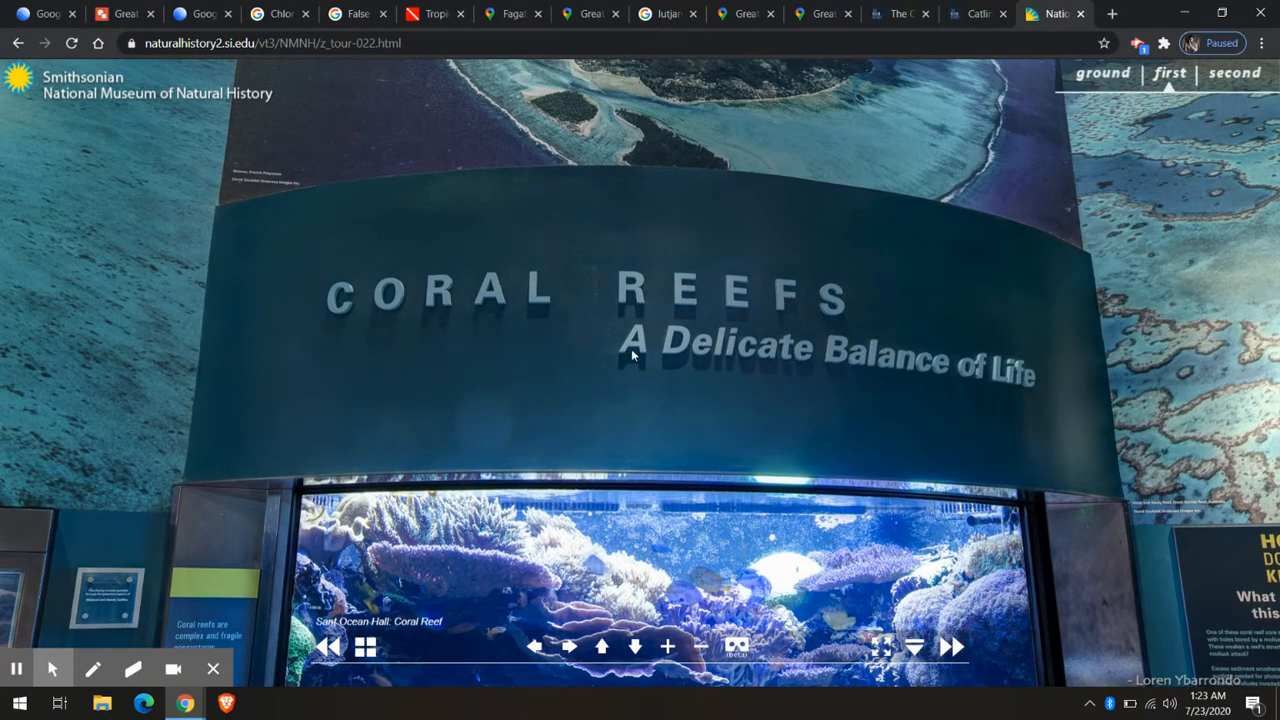
{"action": "mouse_move", "coordinate": [869, 452]}
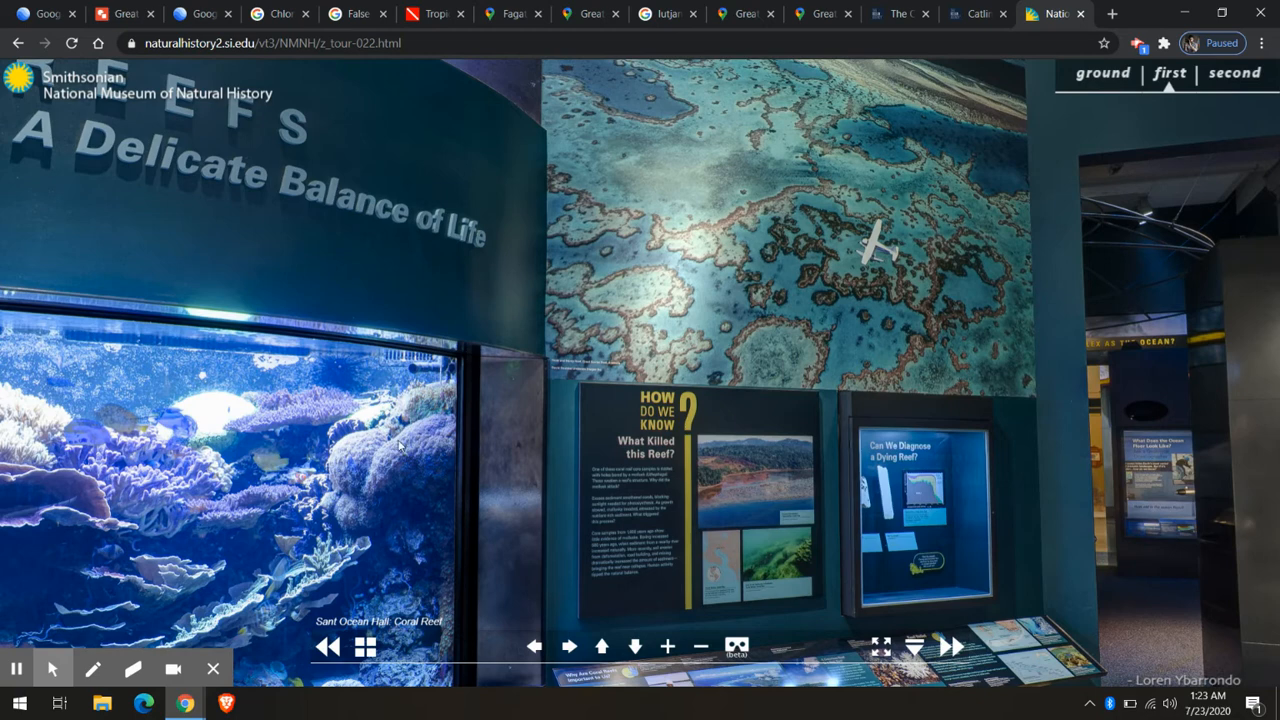
{"action": "left_click", "coordinate": [601, 646]}
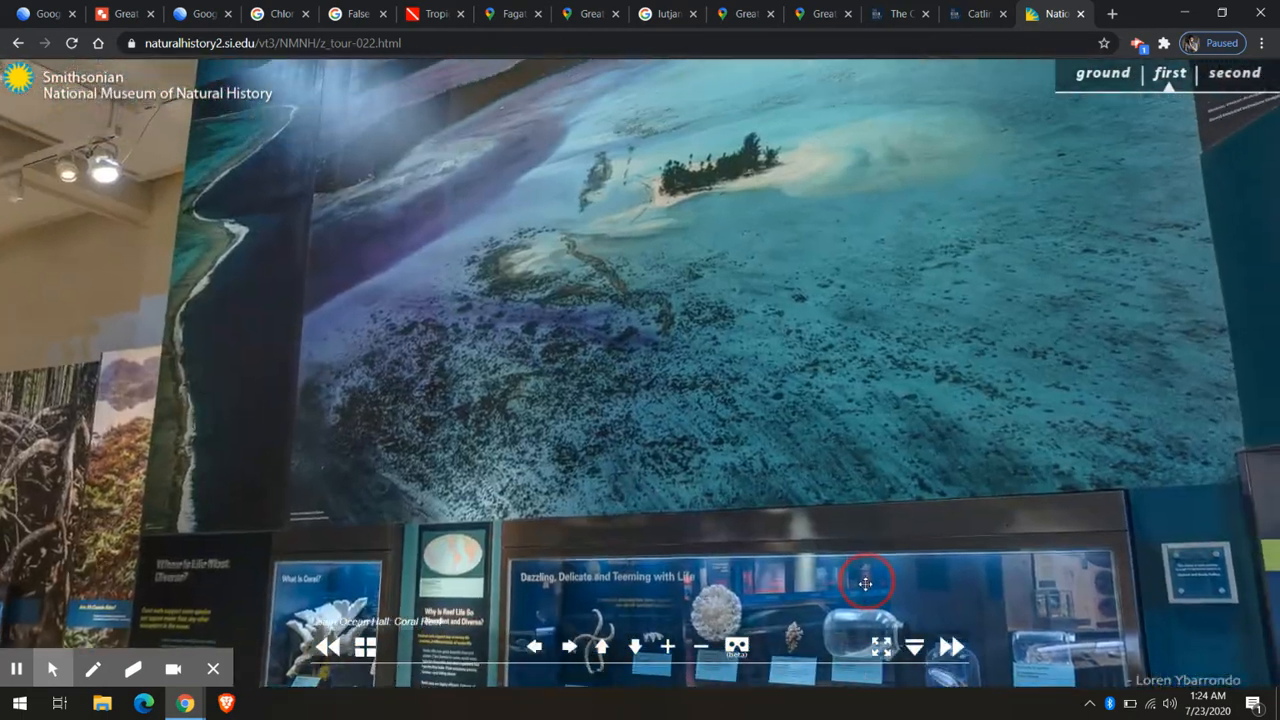
{"action": "left_click", "coordinate": [866, 582]}
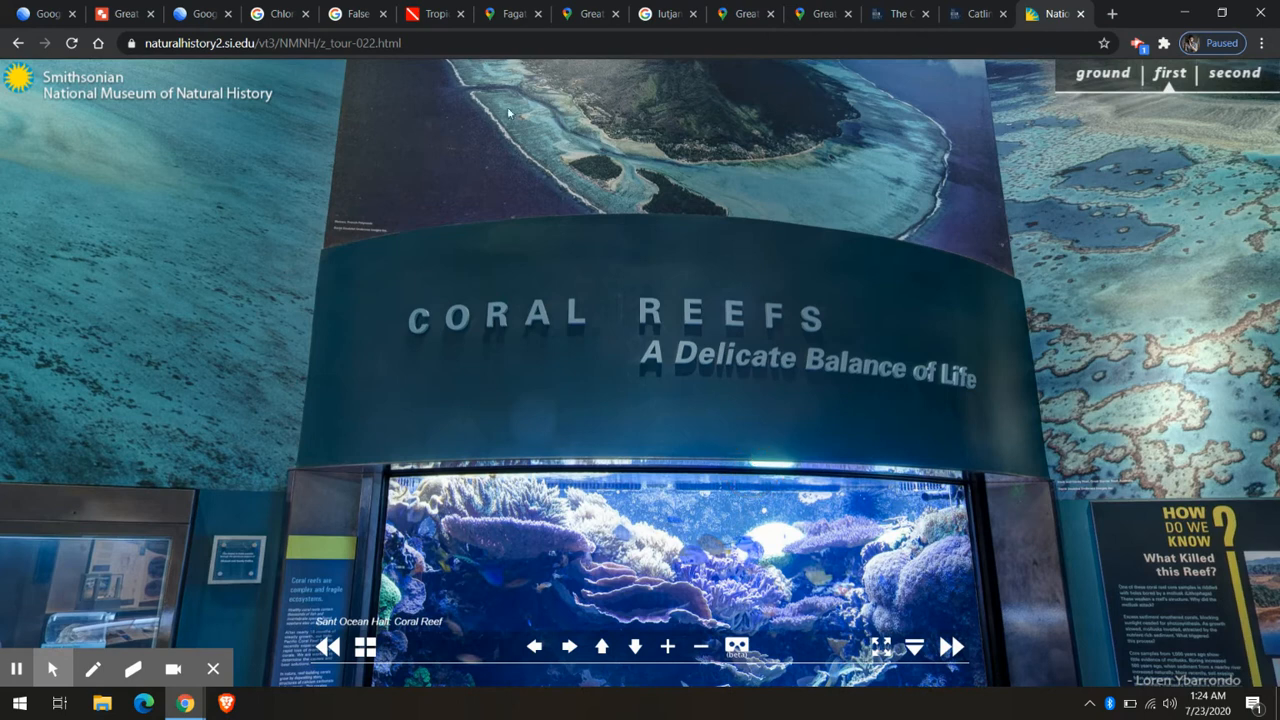
{"action": "mouse_move", "coordinate": [968, 13]}
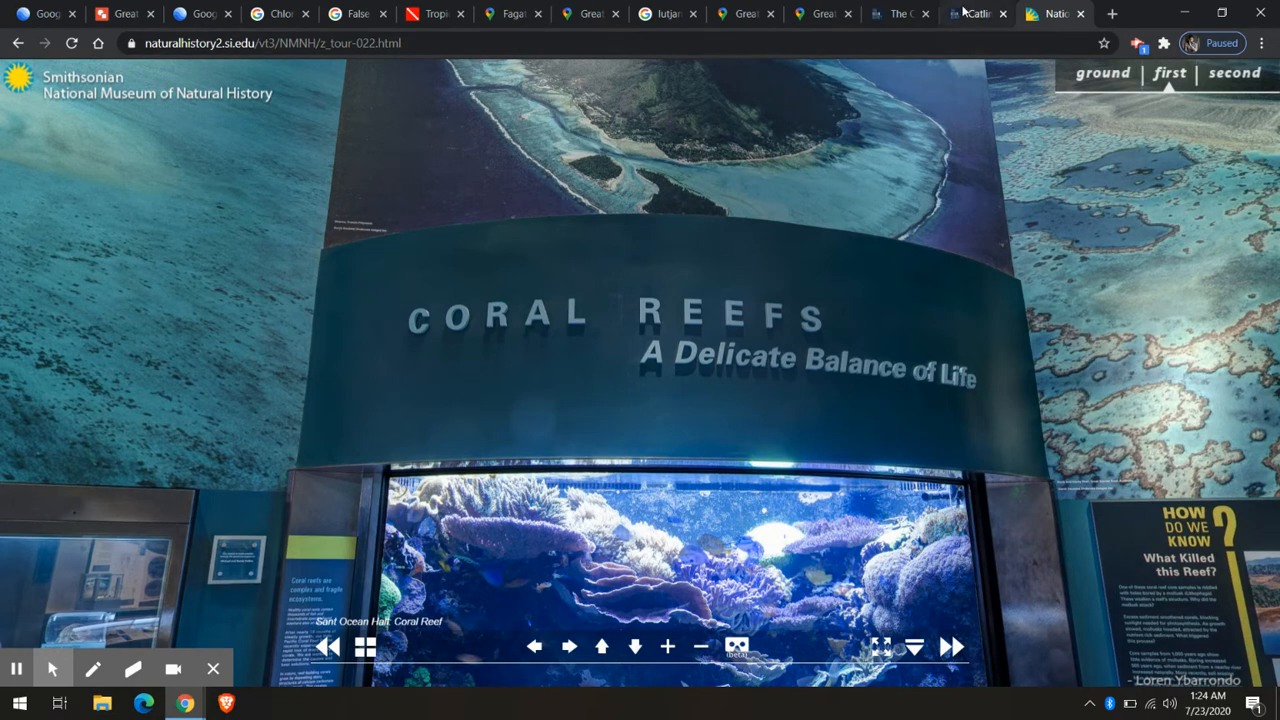
{"action": "left_click", "coordinate": [975, 13]}
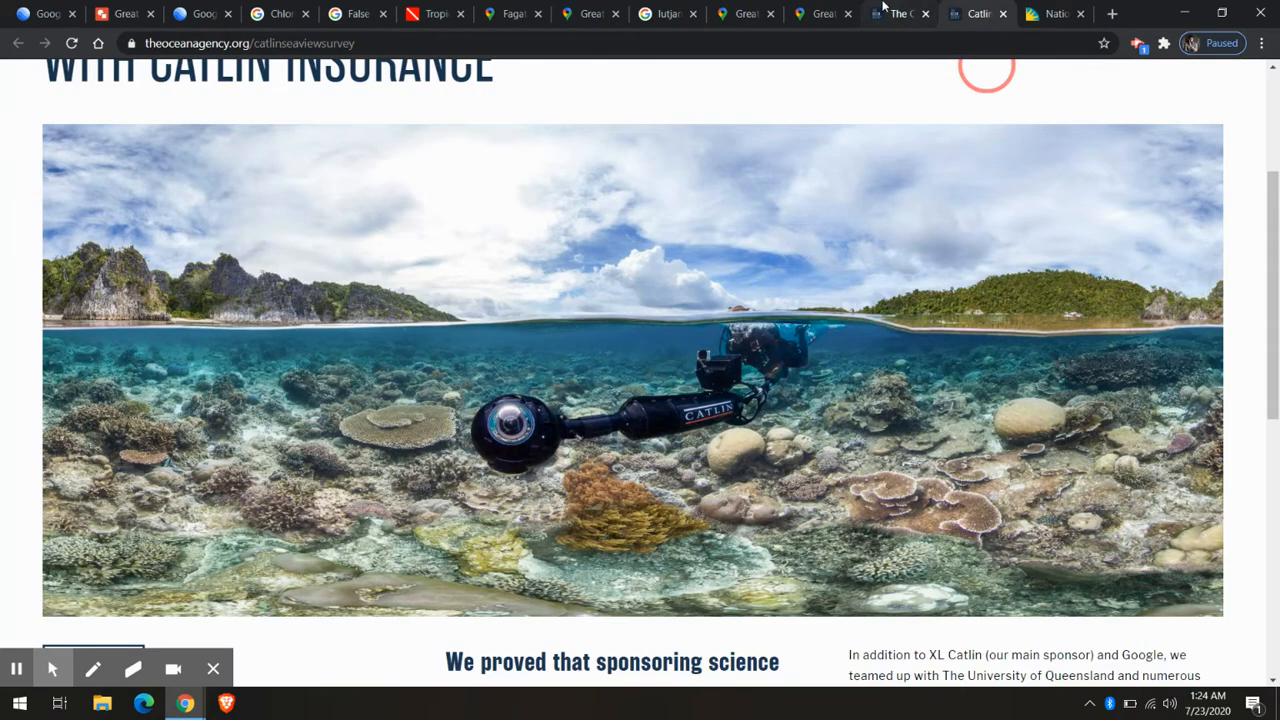
Step: View the coral reef food web drawing and The Ocean Agency's contributed photos, including Million Dollar Point, then return to the museum tour
{"action": "left_click", "coordinate": [120, 13]}
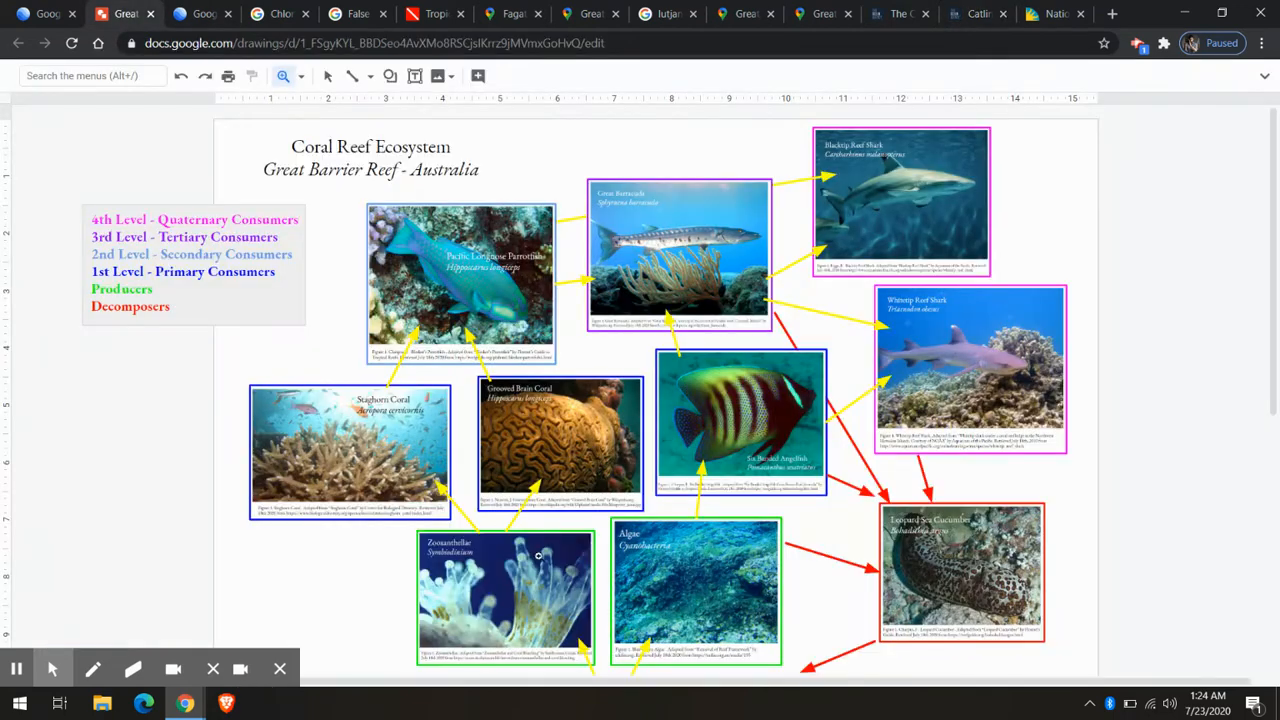
{"action": "mouse_move", "coordinate": [540, 198]}
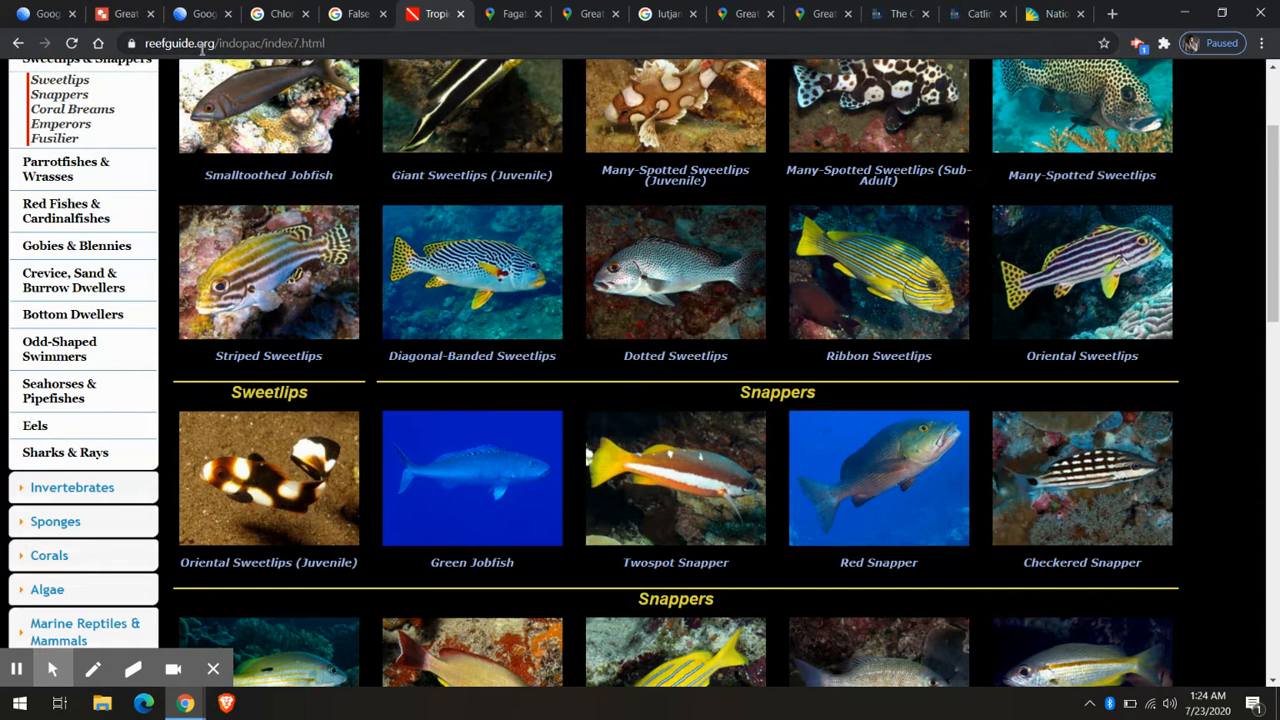
{"action": "scroll", "scroll_direction": "up", "scroll_amount": 3}
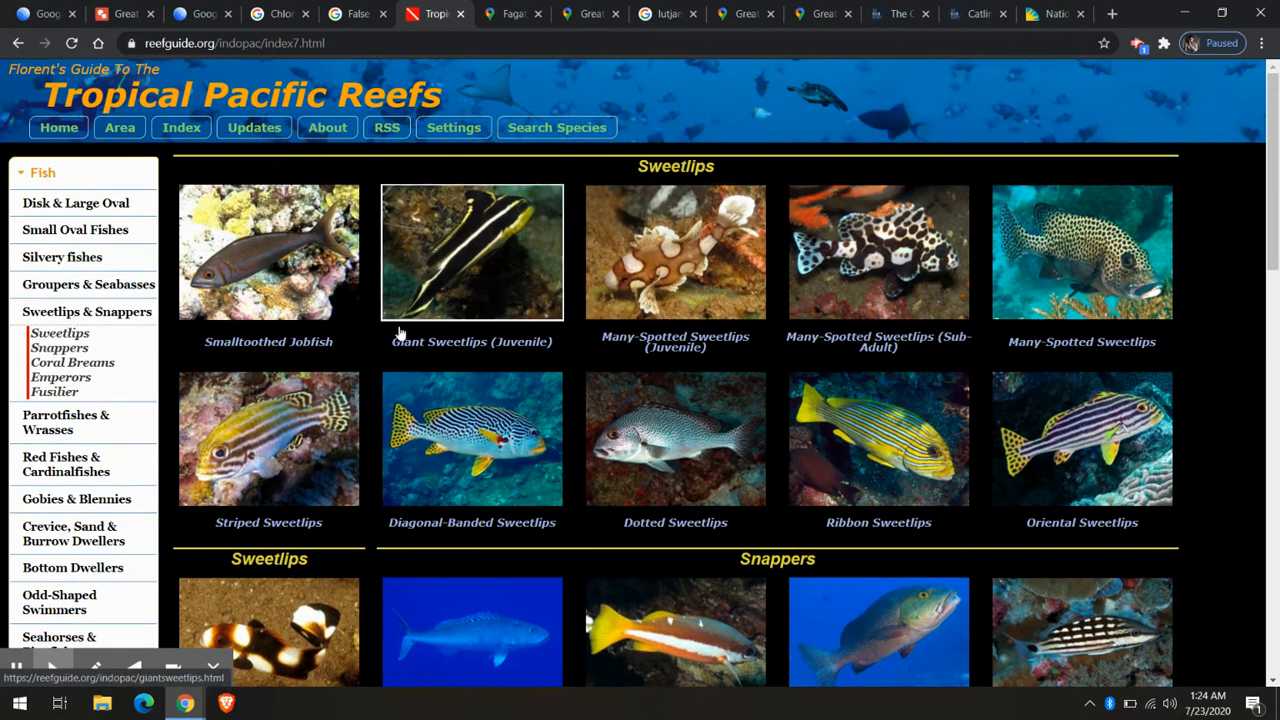
{"action": "left_click", "coordinate": [512, 13]}
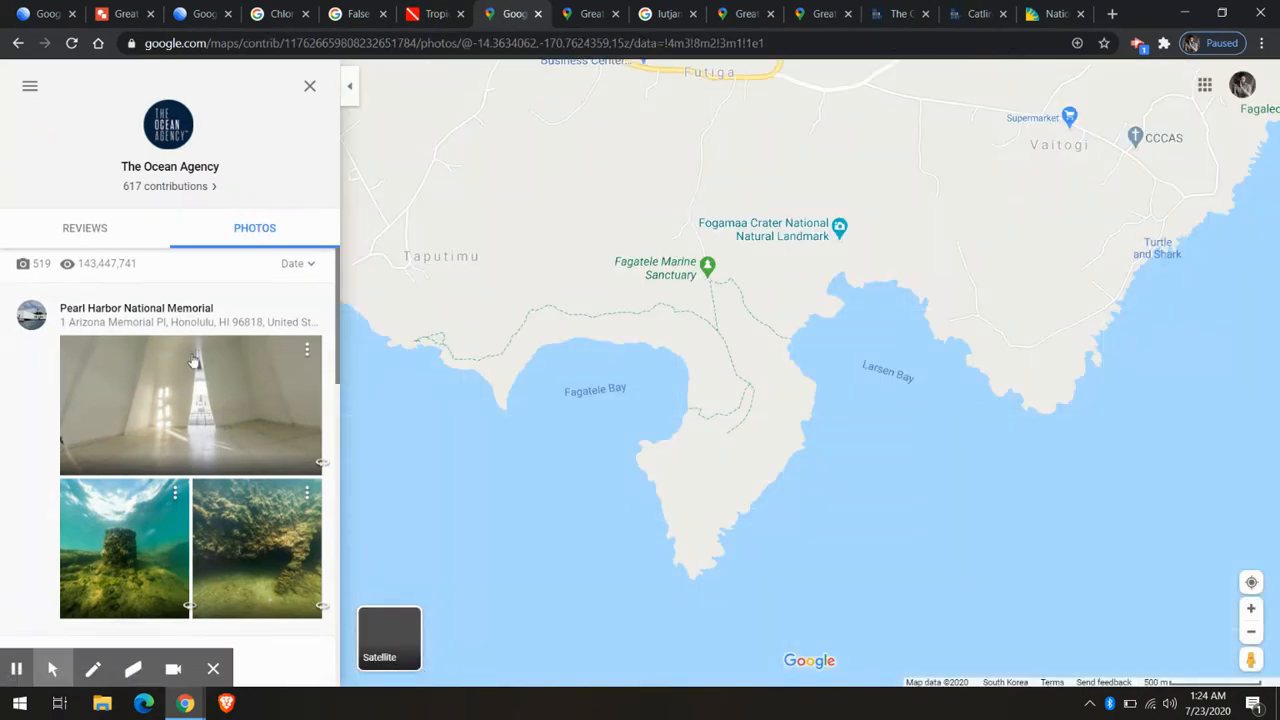
{"action": "scroll", "scroll_direction": "down", "scroll_amount": 3}
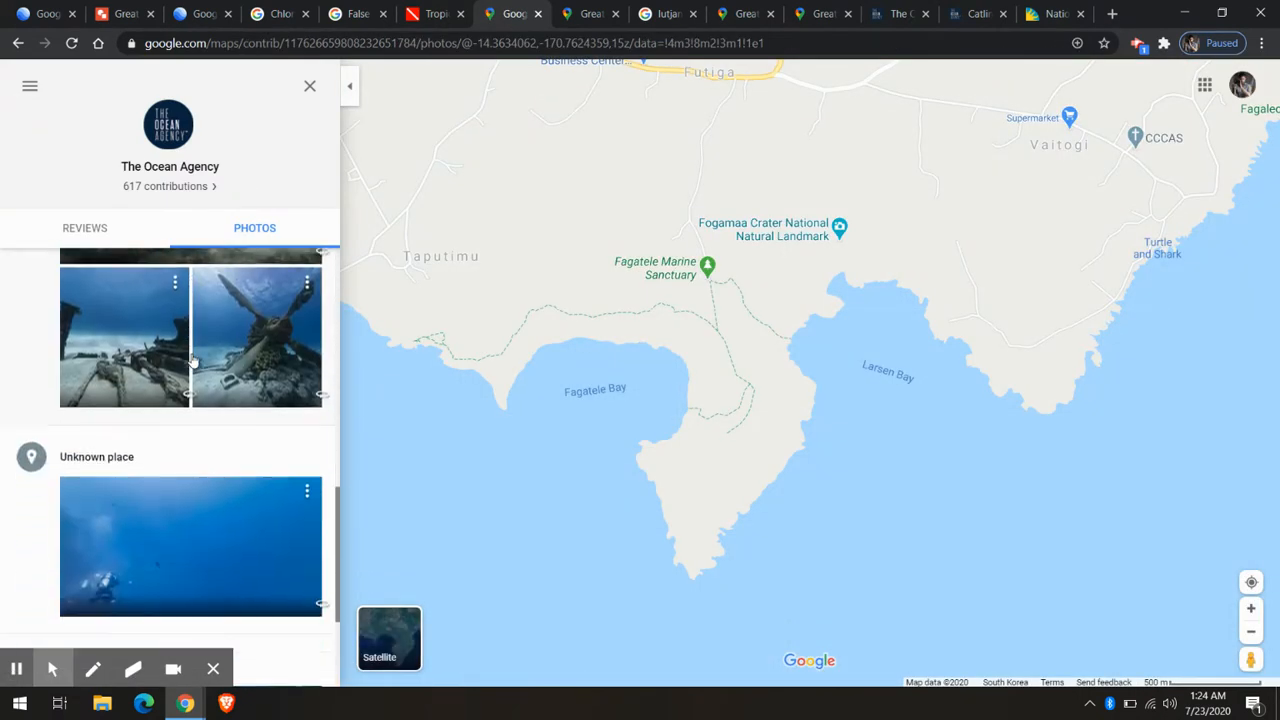
{"action": "scroll", "scroll_direction": "down", "scroll_amount": 3}
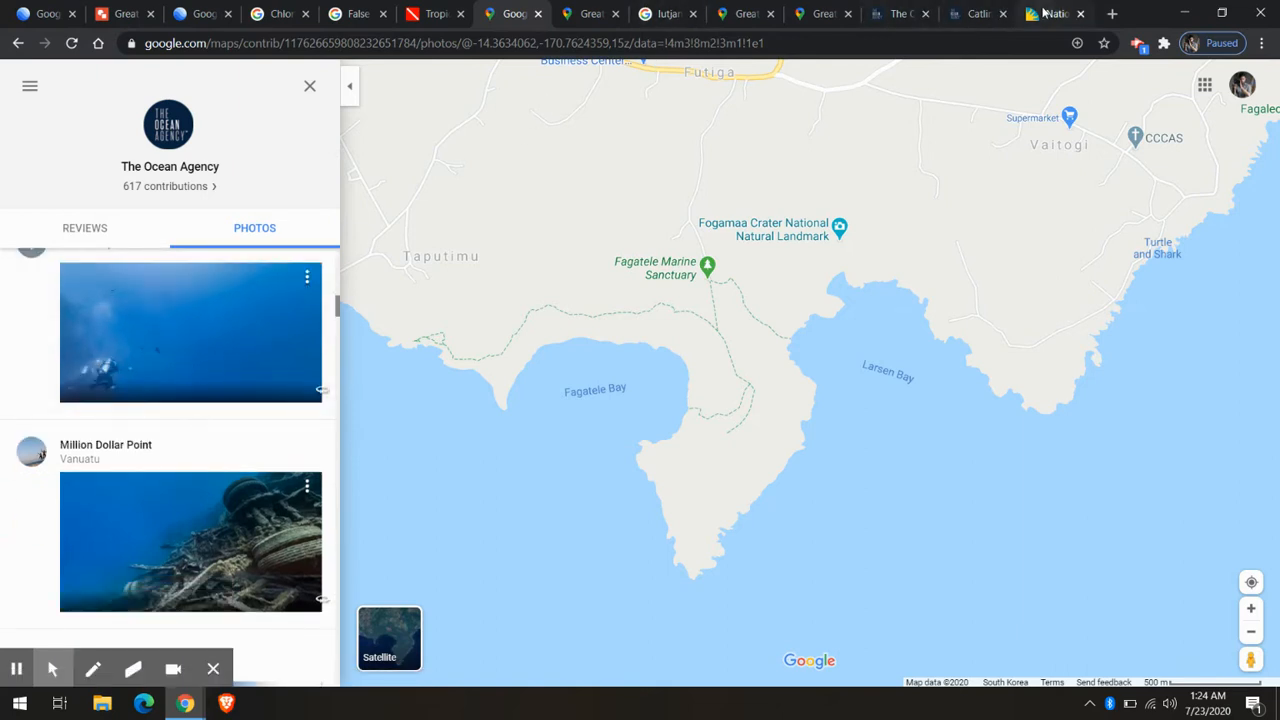
{"action": "left_click", "coordinate": [1054, 13]}
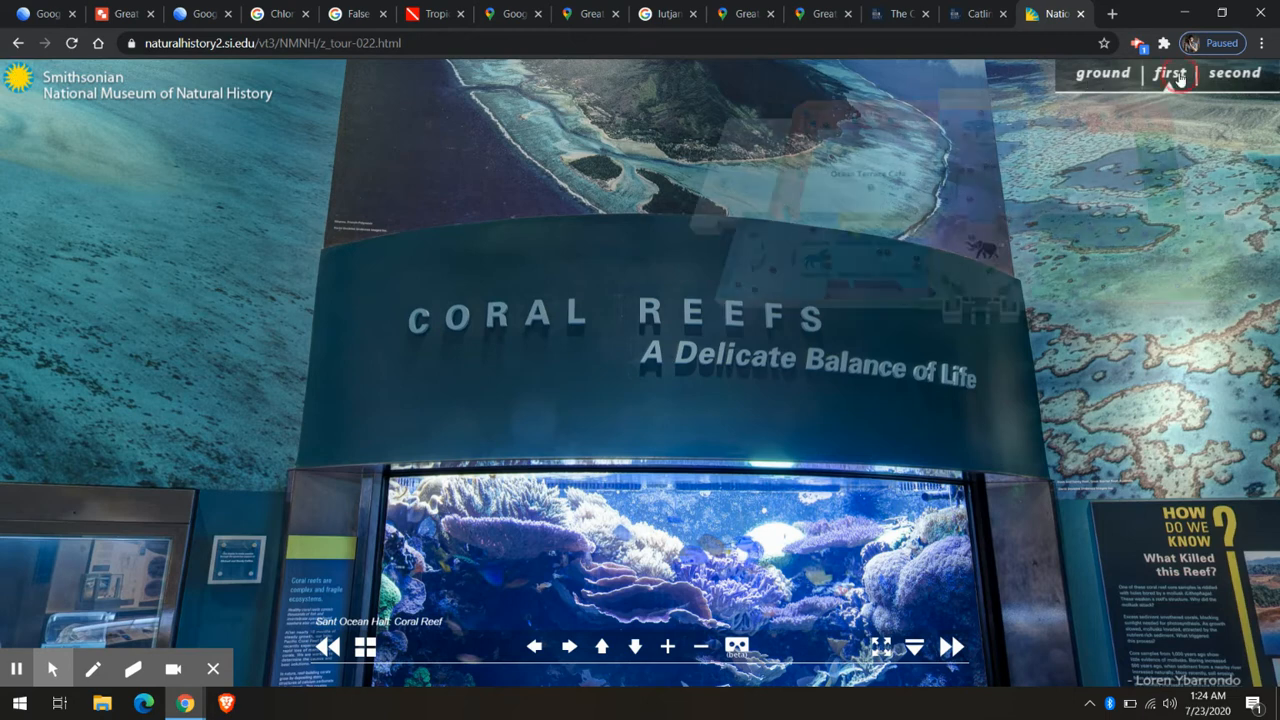
Step: Show the museum's first-floor map, then zoom the Google Earth tour out to show Knife Reef among surrounding reefs
{"action": "left_click", "coordinate": [1168, 73]}
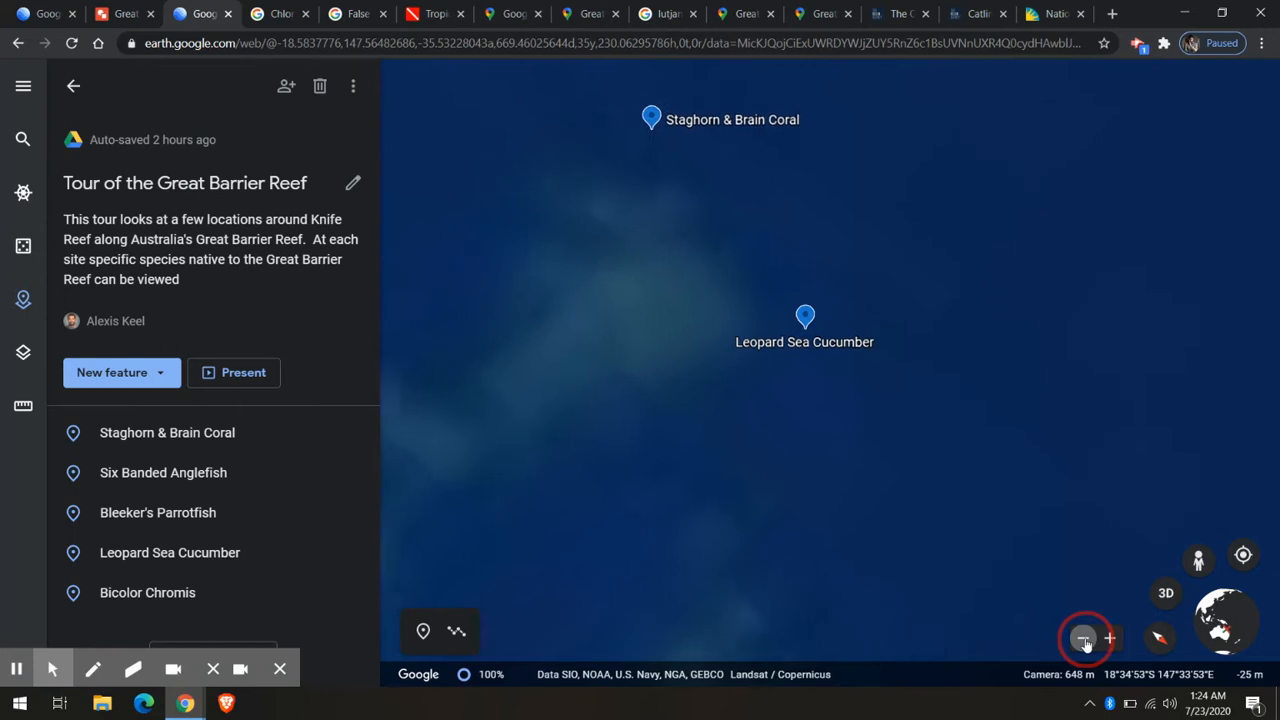
{"action": "left_click", "coordinate": [1084, 638]}
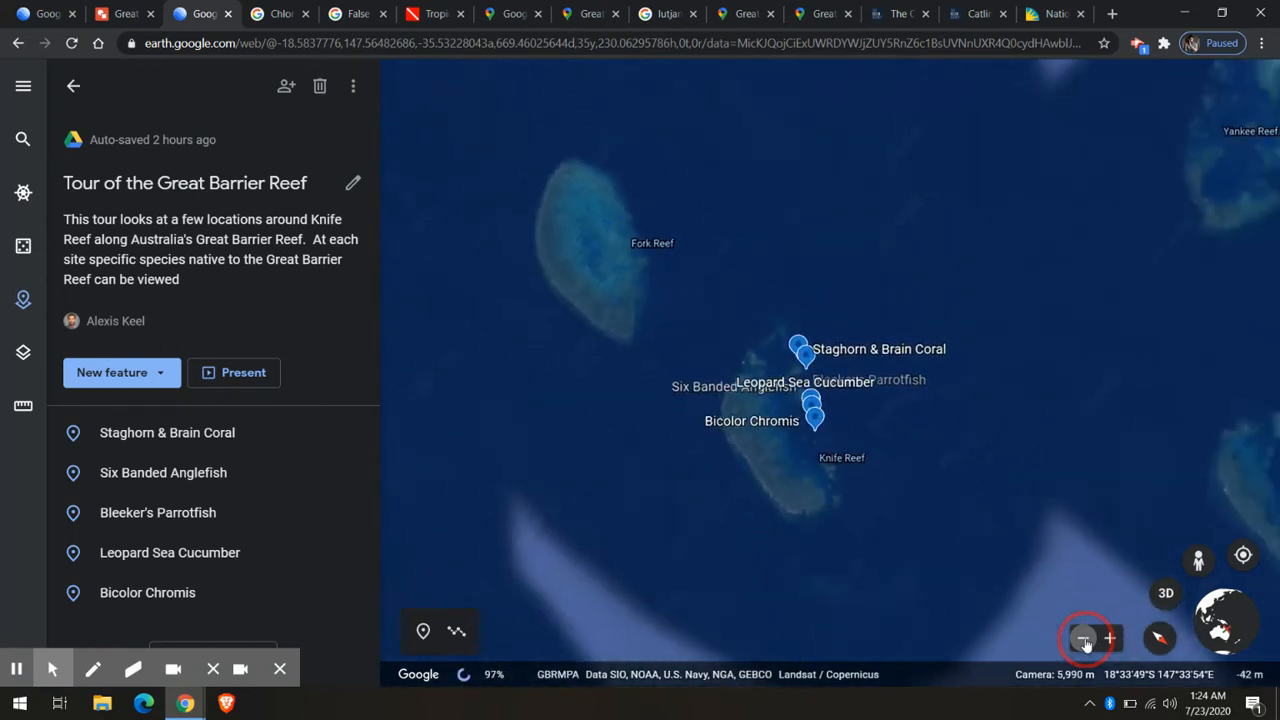
{"action": "left_click", "coordinate": [1083, 639]}
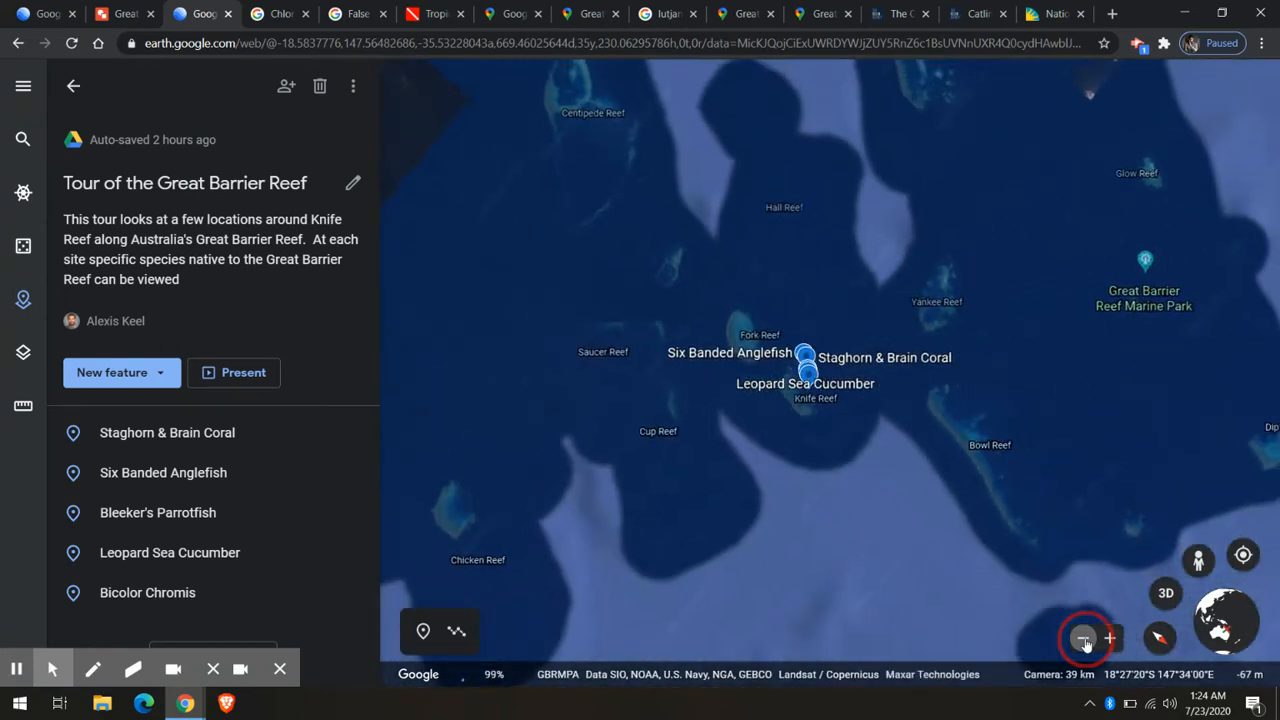